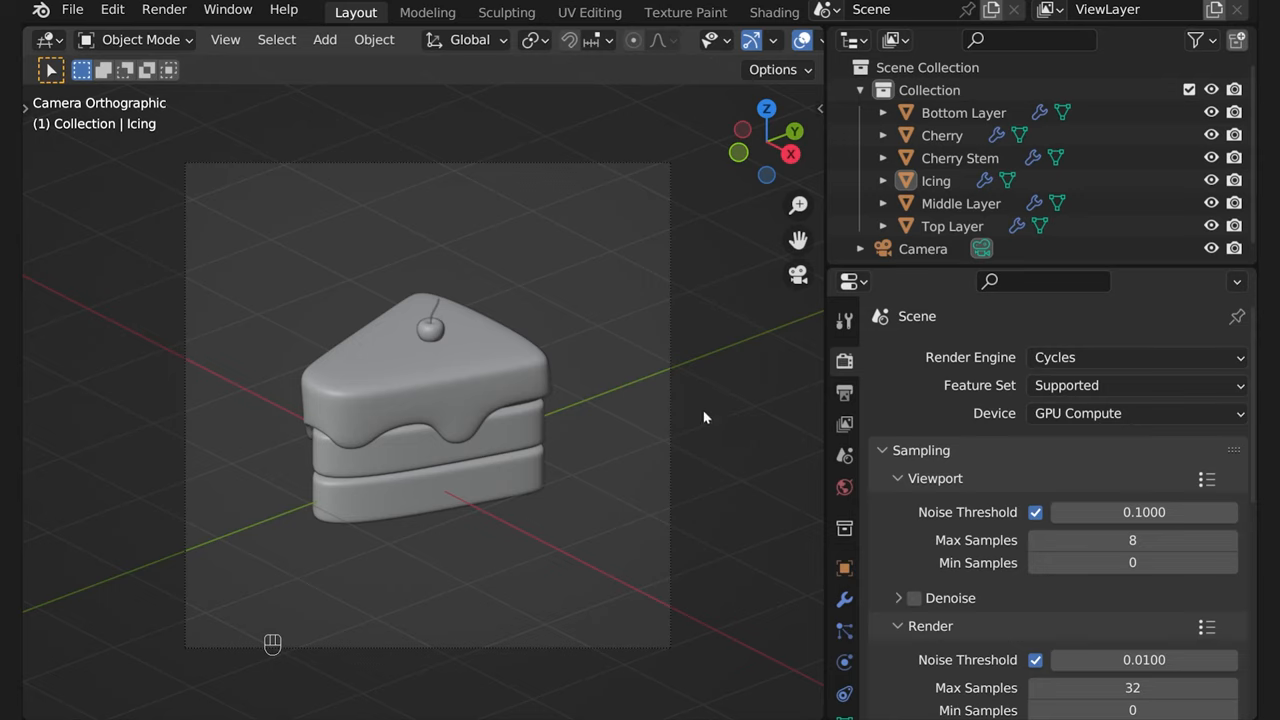
{"action": "mouse_move", "coordinate": [668, 424]}
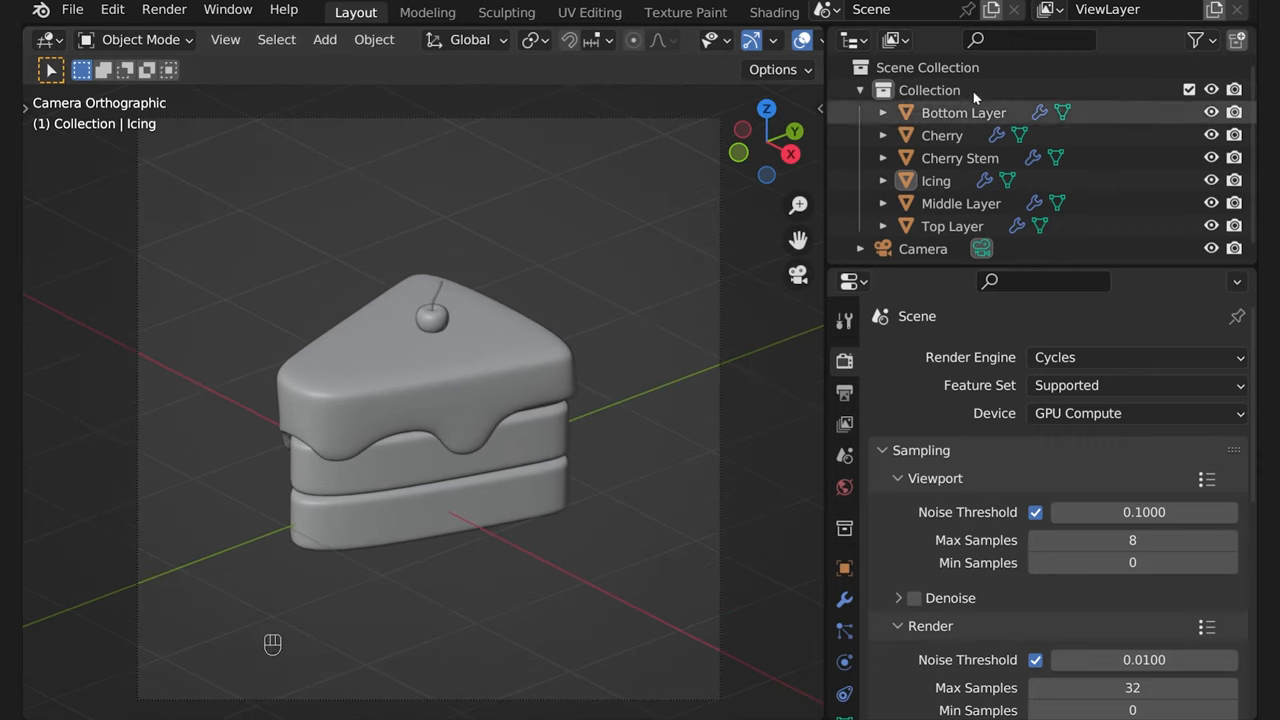
Select the icing object in the outliner, dismissing an accidental rename unchanged
{"action": "left_click", "coordinate": [960, 204]}
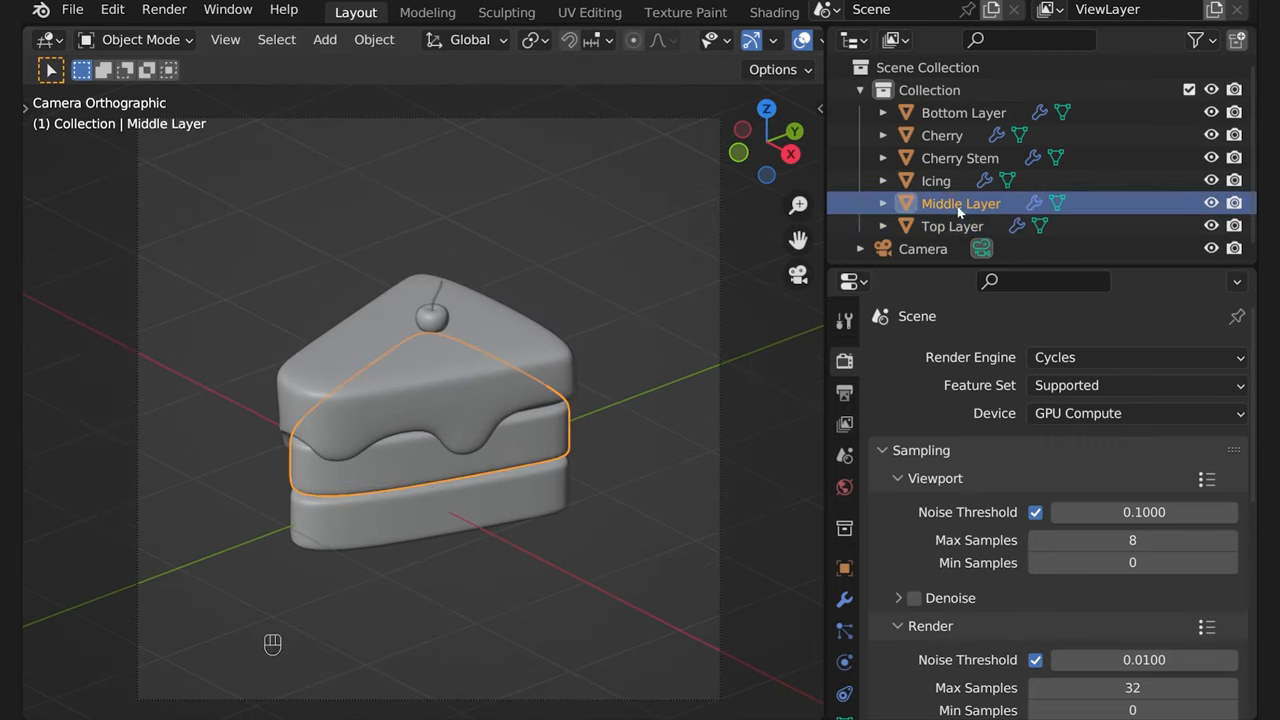
{"action": "left_click", "coordinate": [936, 180]}
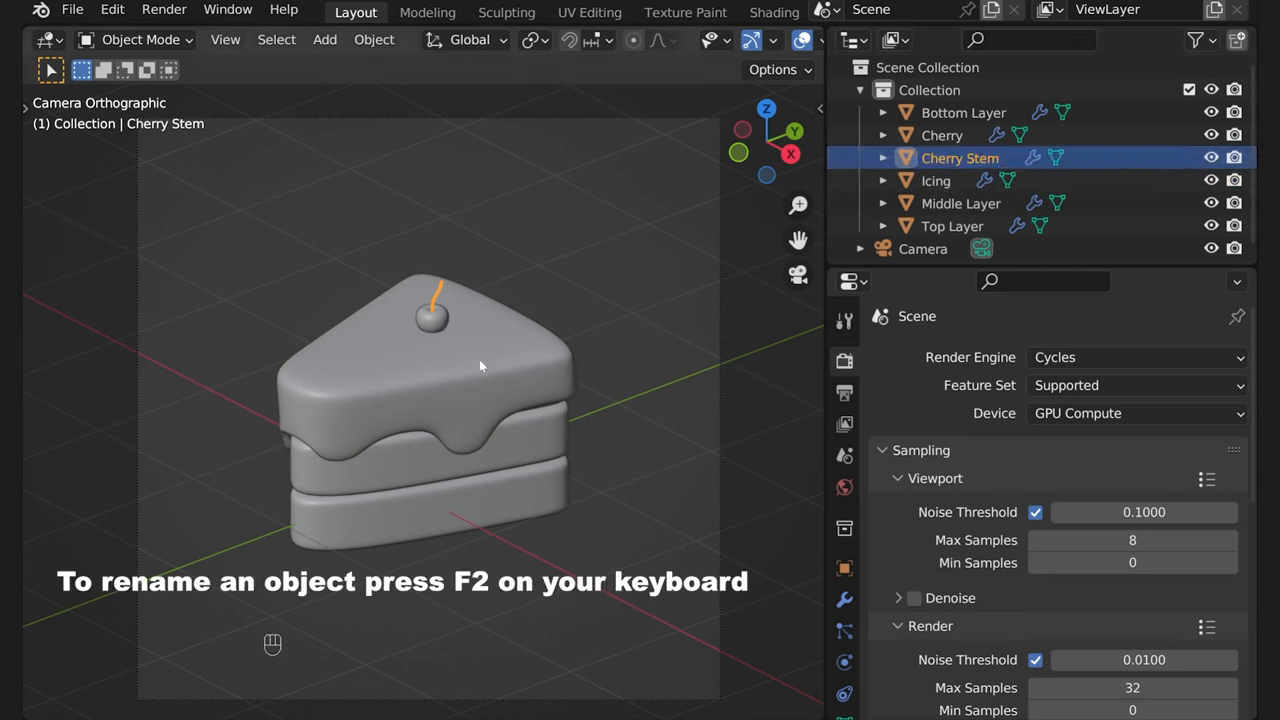
{"action": "left_click", "coordinate": [936, 180]}
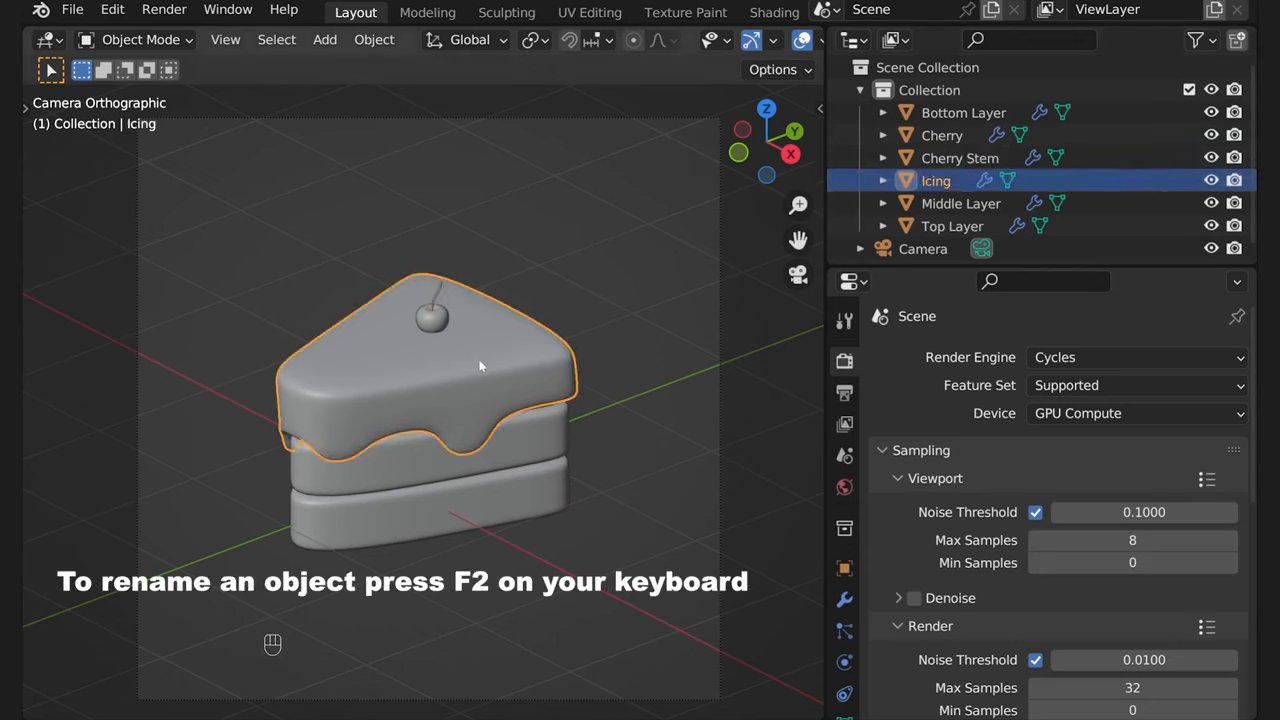
{"action": "key", "text": "F2"}
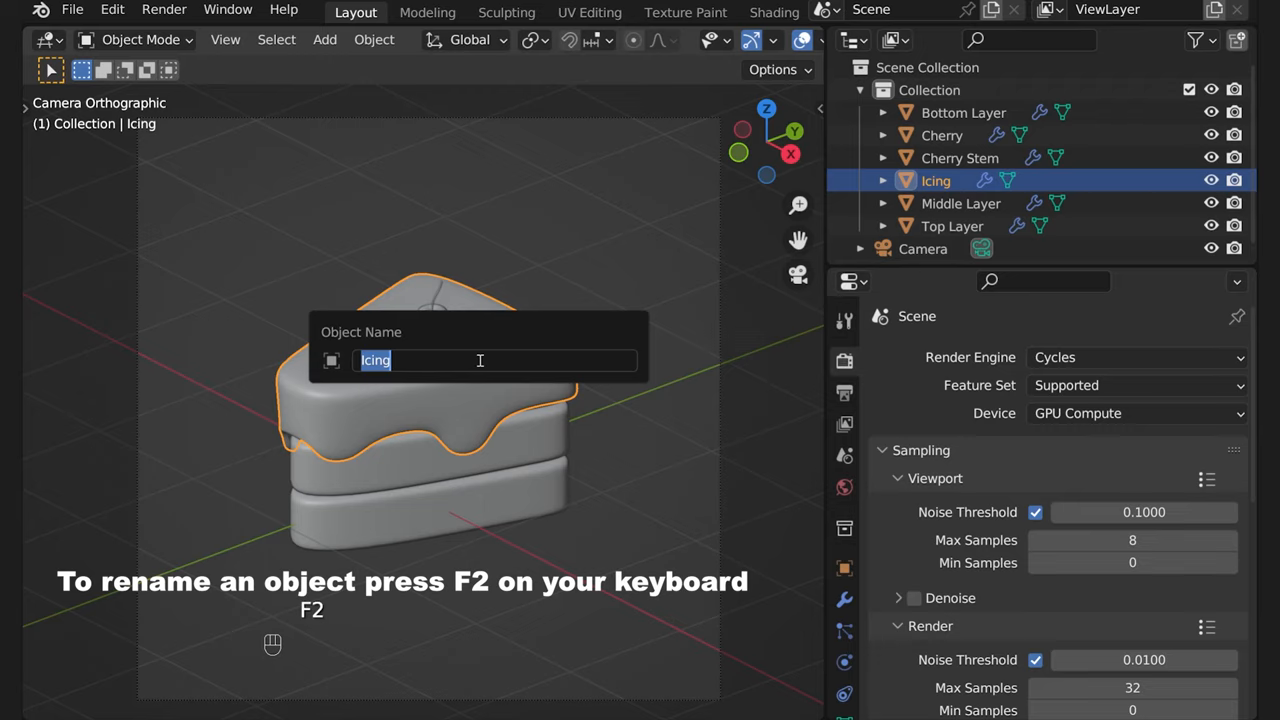
{"action": "key", "text": "Return"}
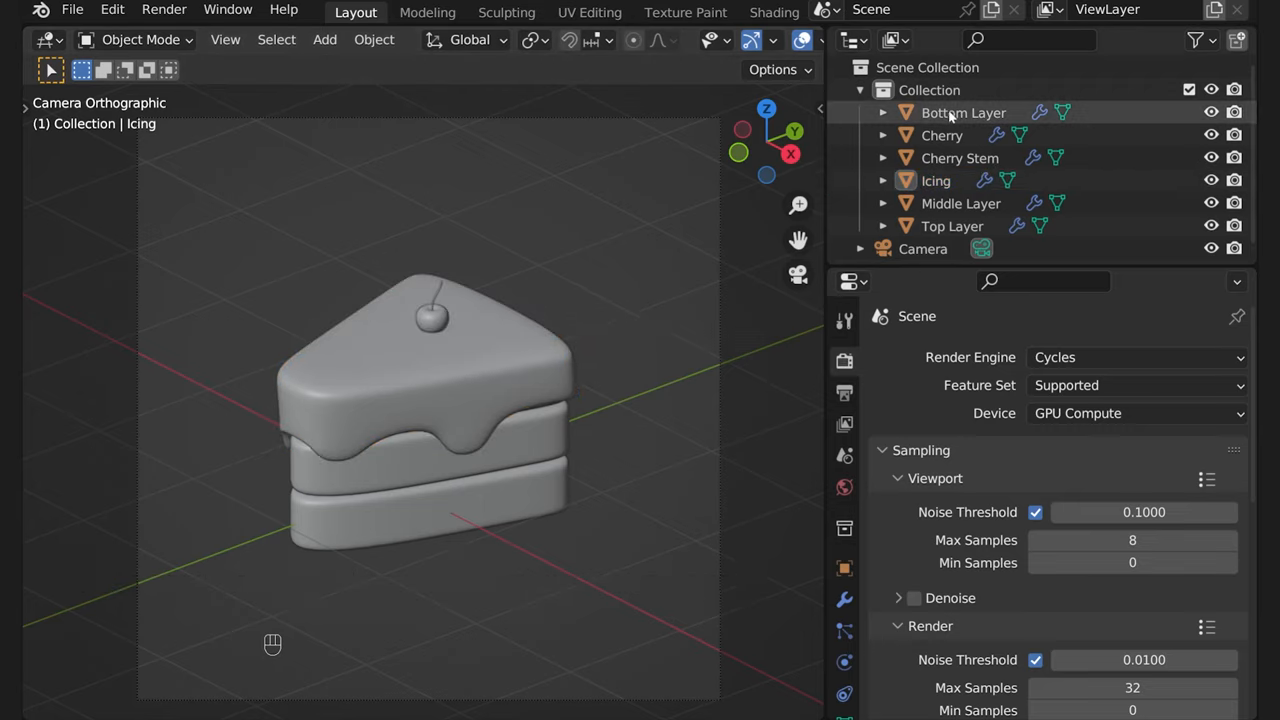
{"action": "left_click", "coordinate": [960, 158]}
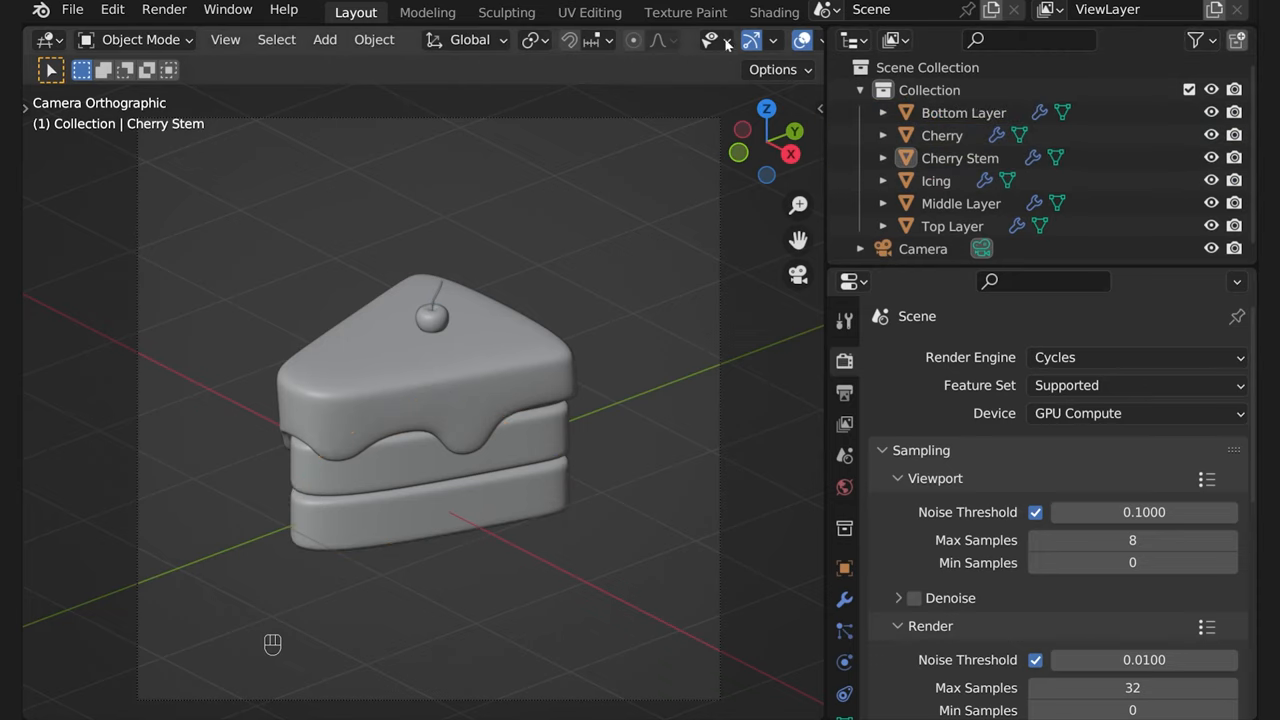
{"action": "mouse_move", "coordinate": [774, 12]}
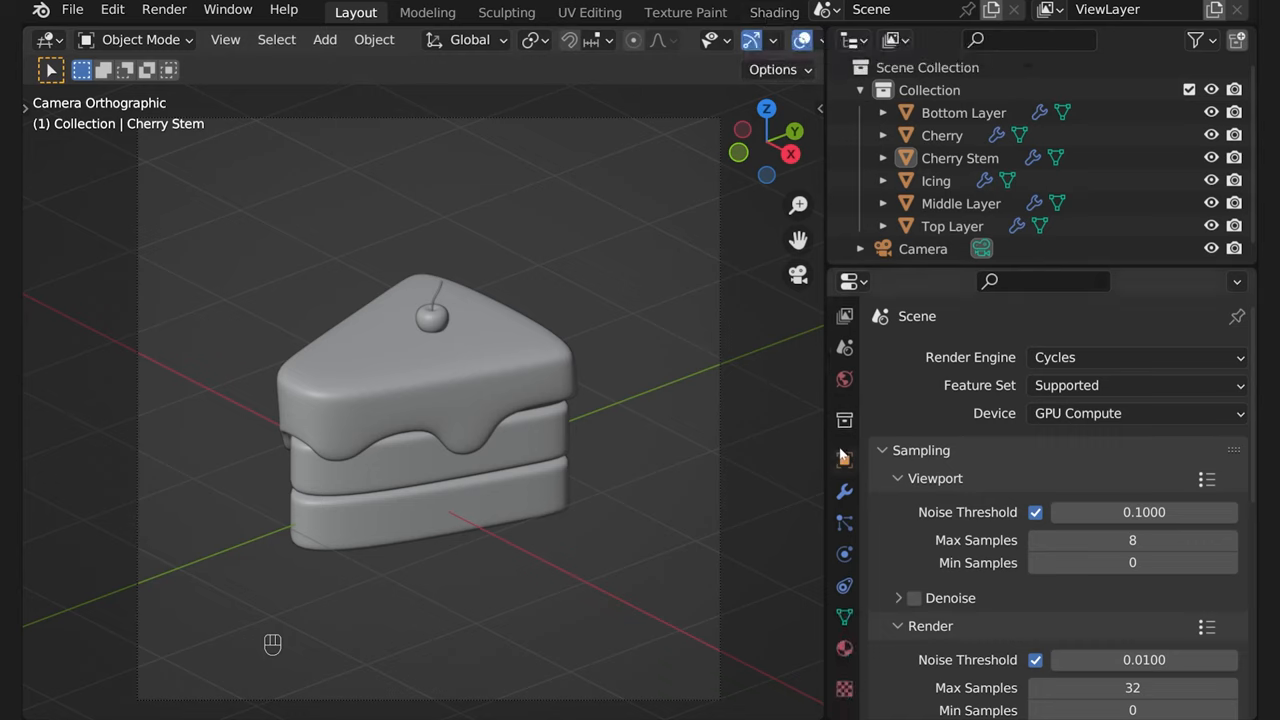
Show the icing's empty Material Properties and turn the lower area into a Shader Editor
{"action": "left_click", "coordinate": [844, 648]}
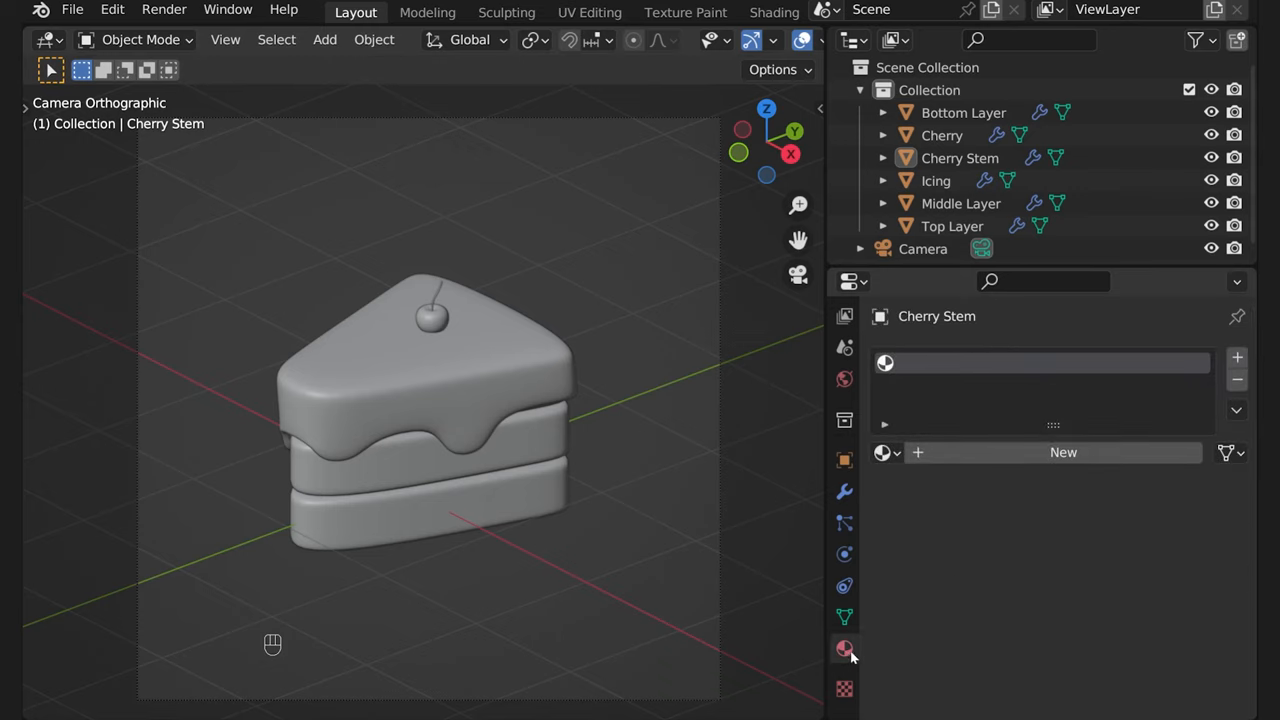
{"action": "mouse_move", "coordinate": [500, 402]}
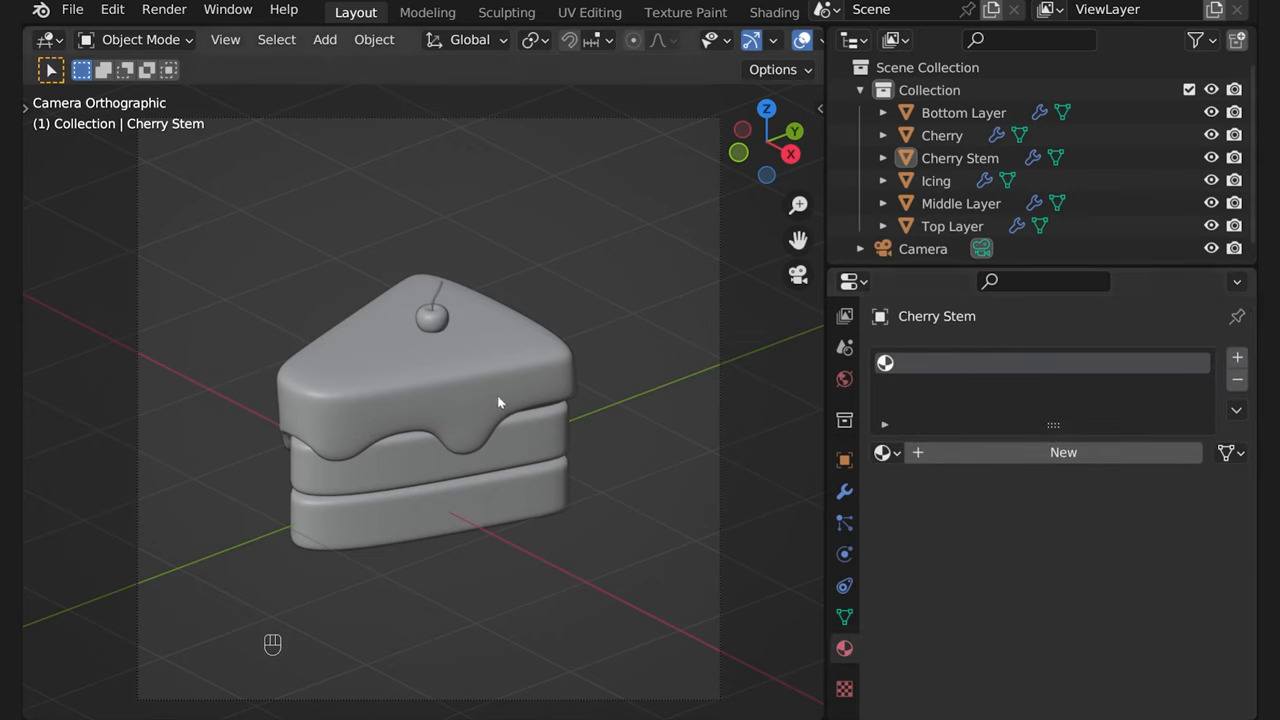
{"action": "left_click", "coordinate": [936, 180]}
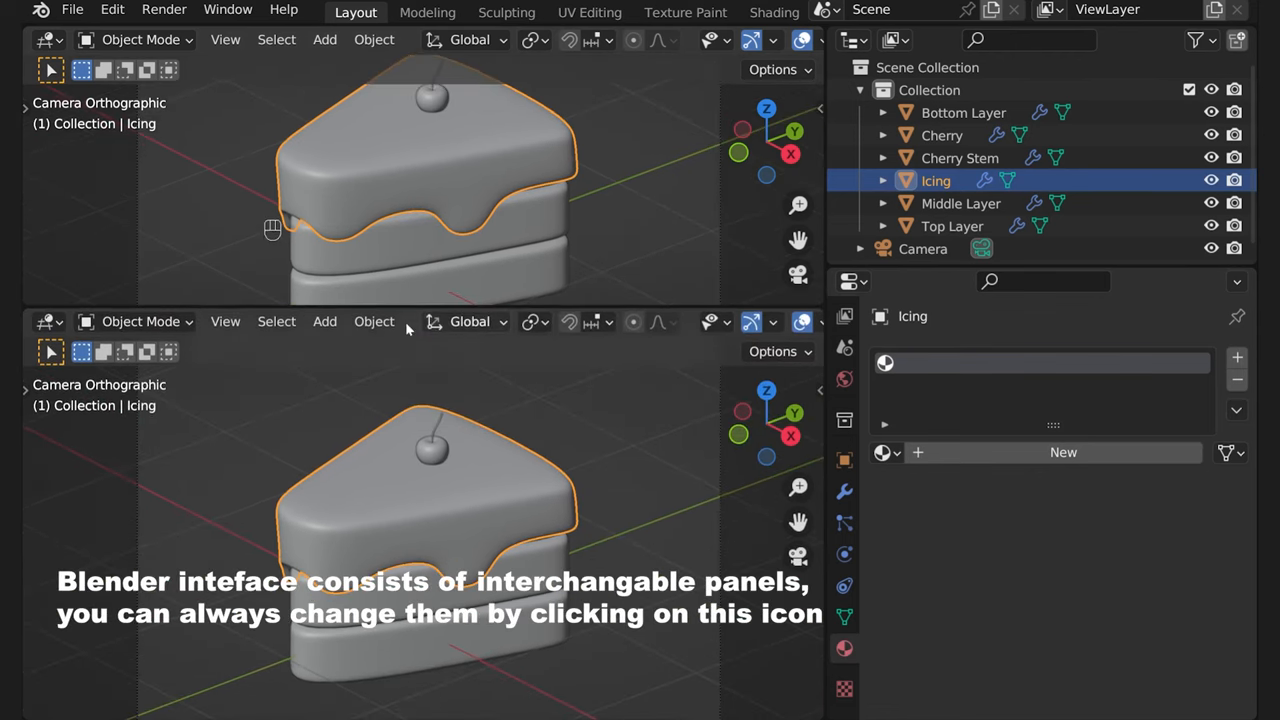
{"action": "left_click", "coordinate": [48, 320]}
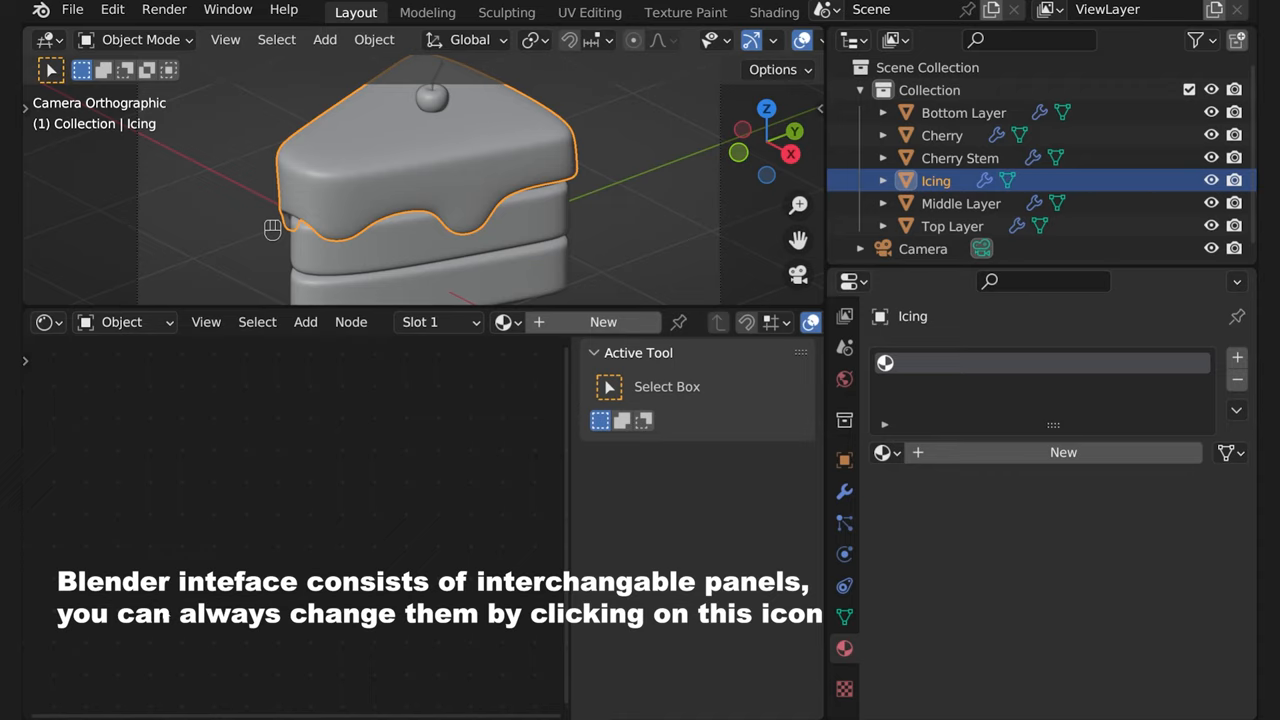
{"action": "mouse_move", "coordinate": [184, 458]}
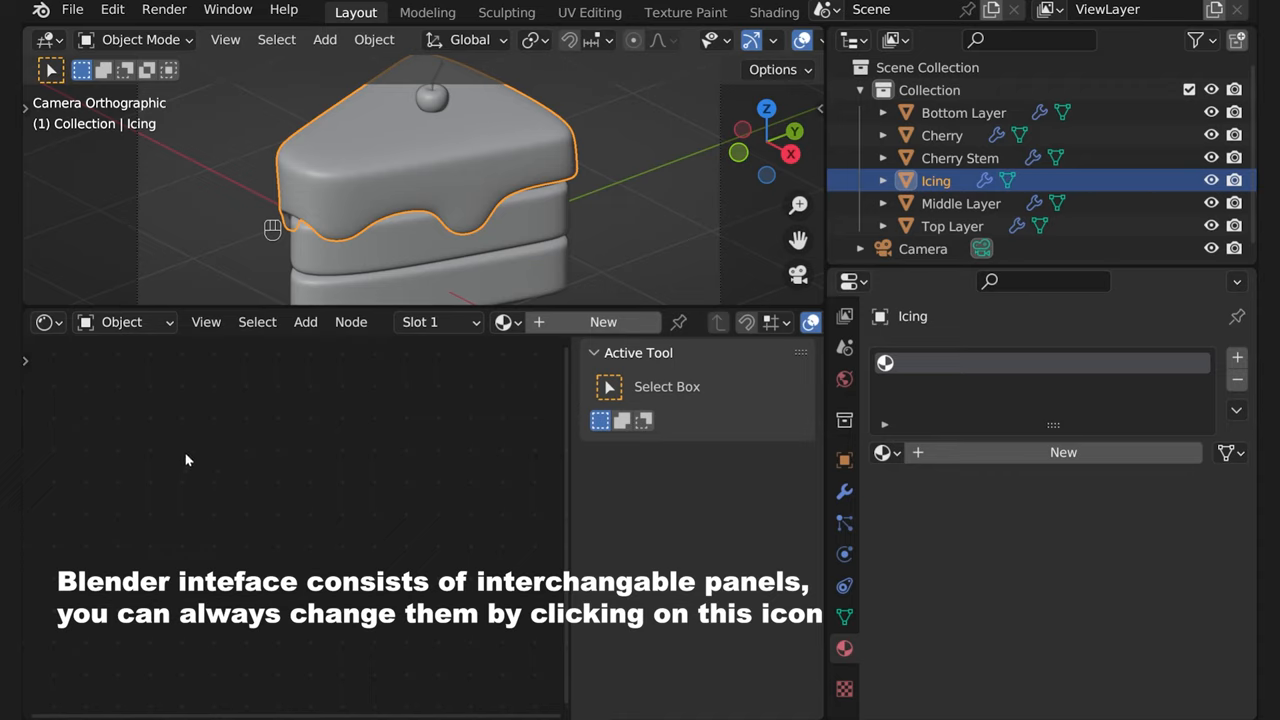
{"action": "mouse_move", "coordinate": [400, 210]}
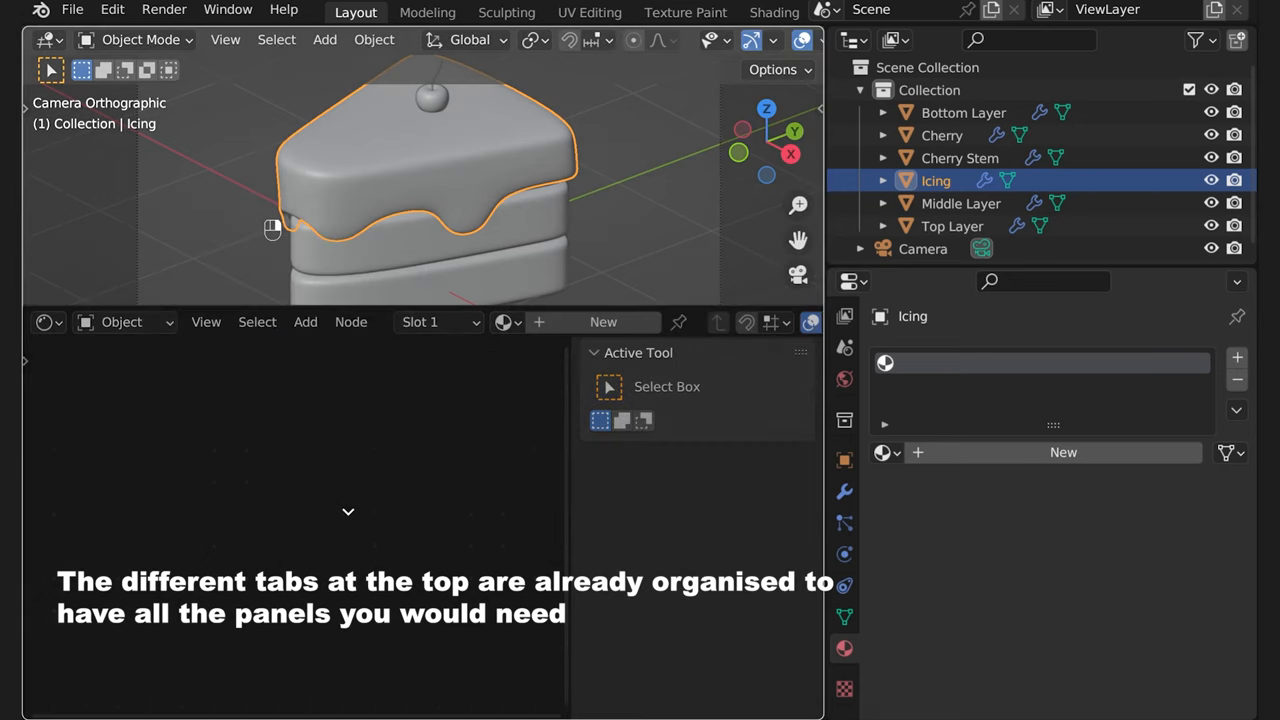
Switch to the Shading workspace and orbit to face the cake side-on
{"action": "left_click", "coordinate": [774, 12]}
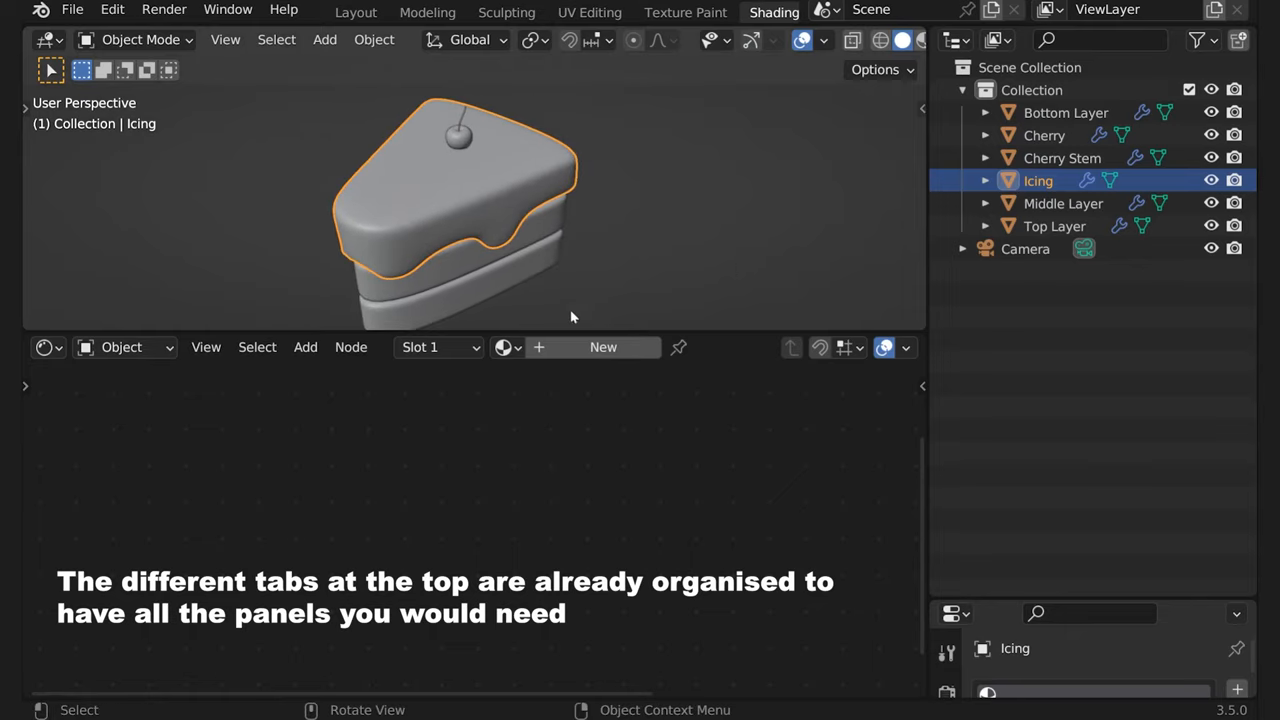
{"action": "left_click_drag", "start_coordinate": [568, 348], "coordinate": [568, 412]}
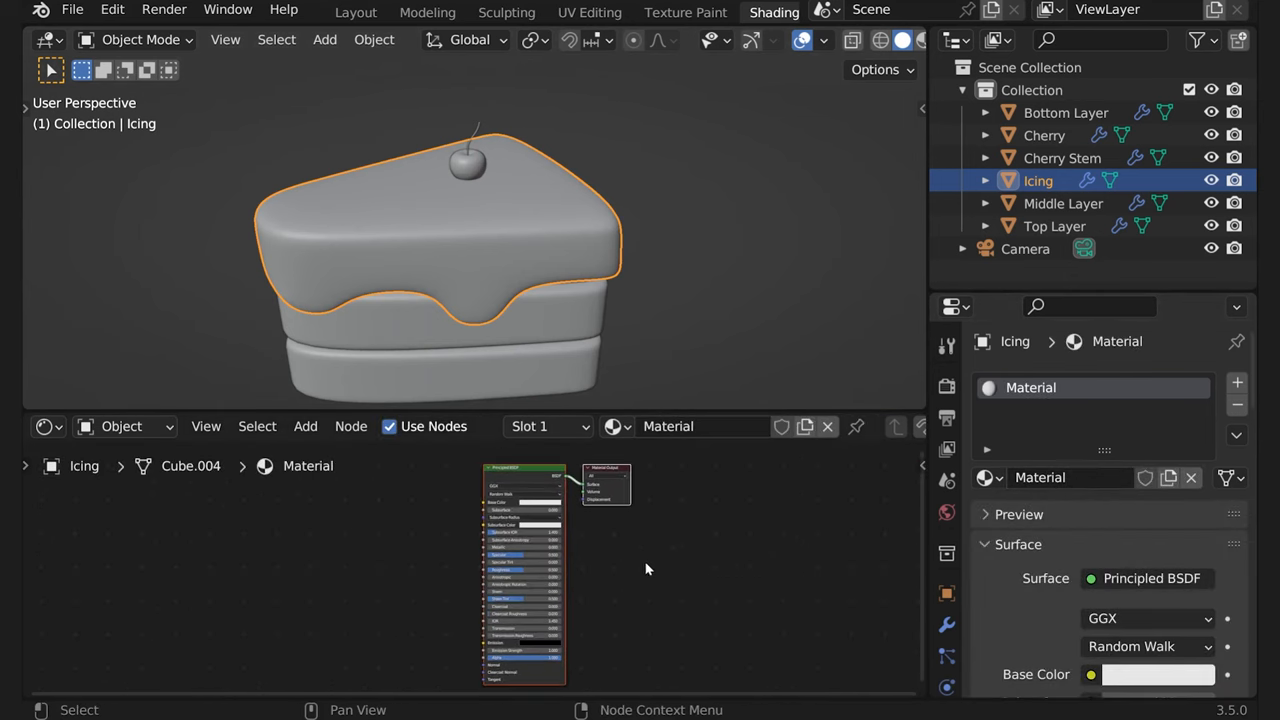
Name the icing's material 'Icing' and the bottom layer's material 'Bottom L'
{"action": "double_click", "coordinate": [1040, 476]}
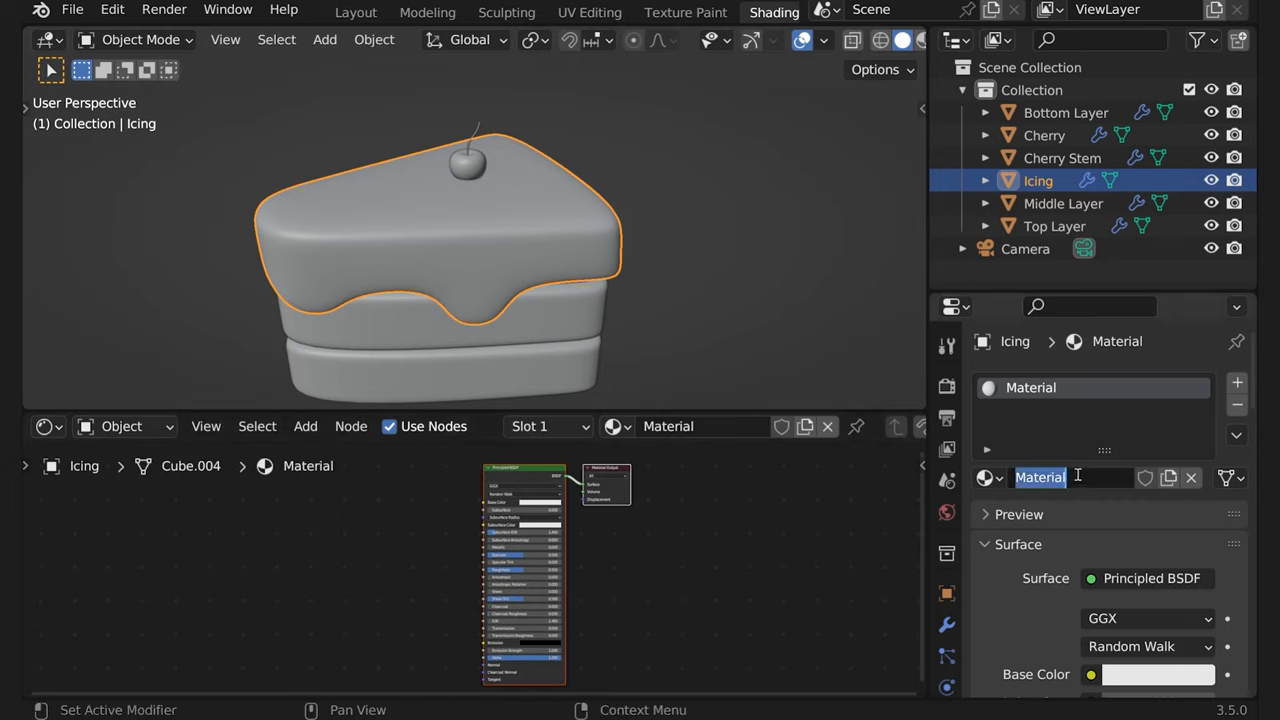
{"action": "type", "text": "Icing"}
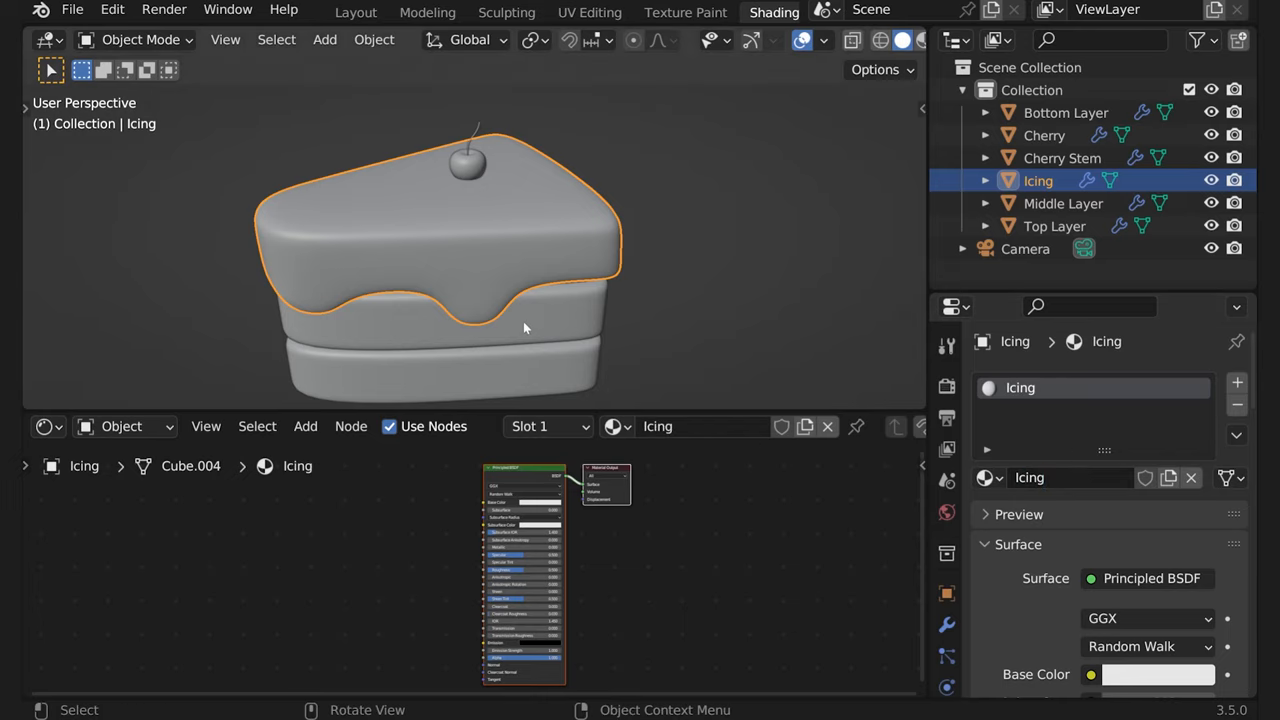
{"action": "left_click", "coordinate": [1064, 112]}
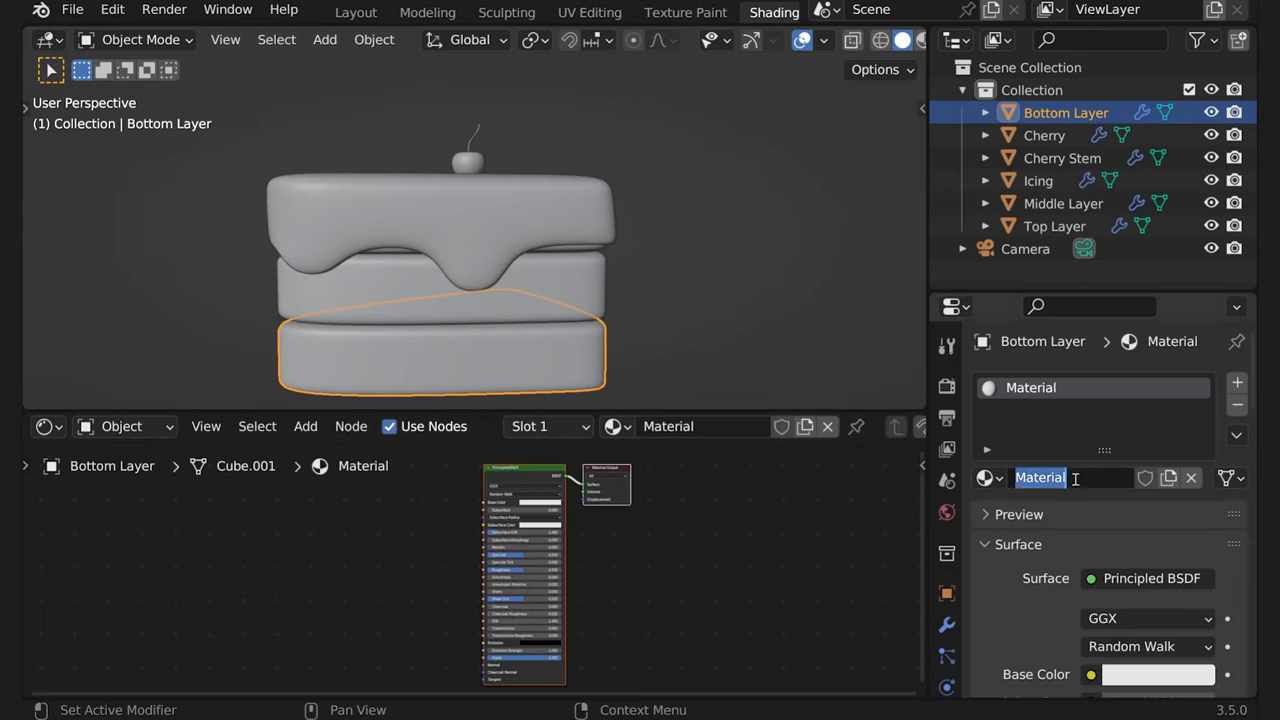
{"action": "type", "text": "B"}
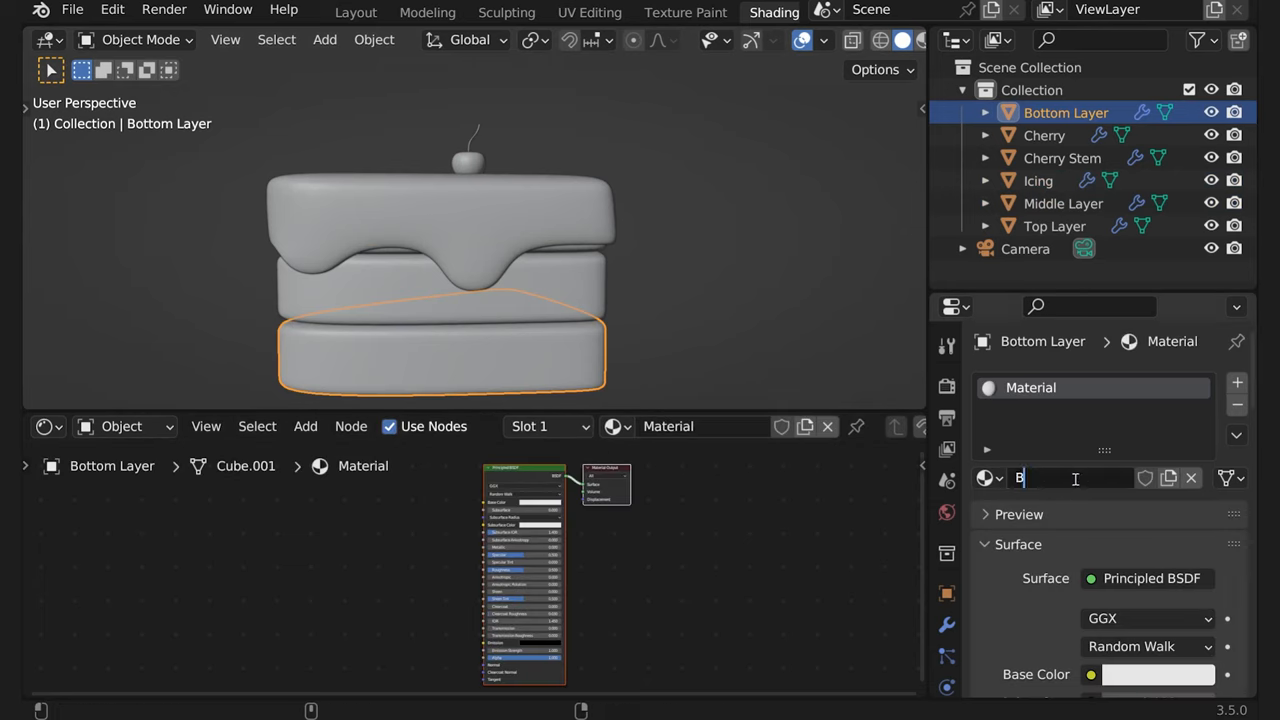
{"action": "type", "text": "ottom L"}
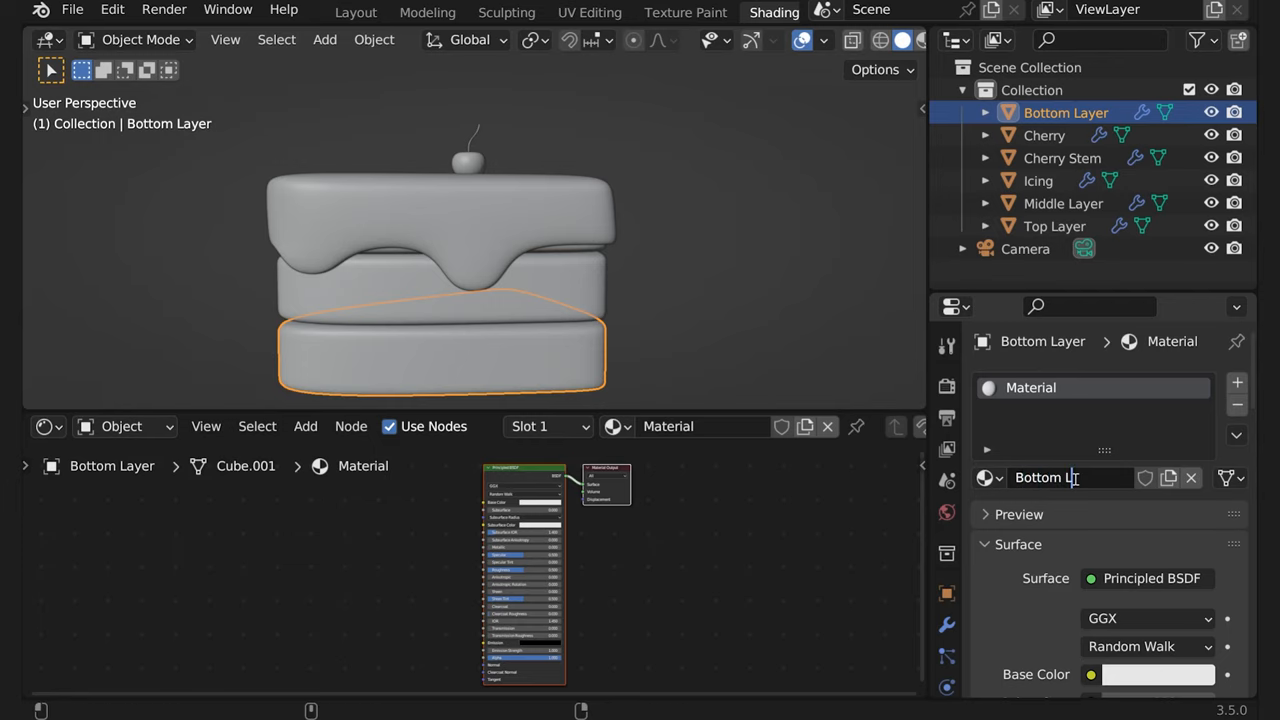
Name the middle layer's material 'Middle Layer' and select the top layer for its own
{"action": "left_click", "coordinate": [1064, 204]}
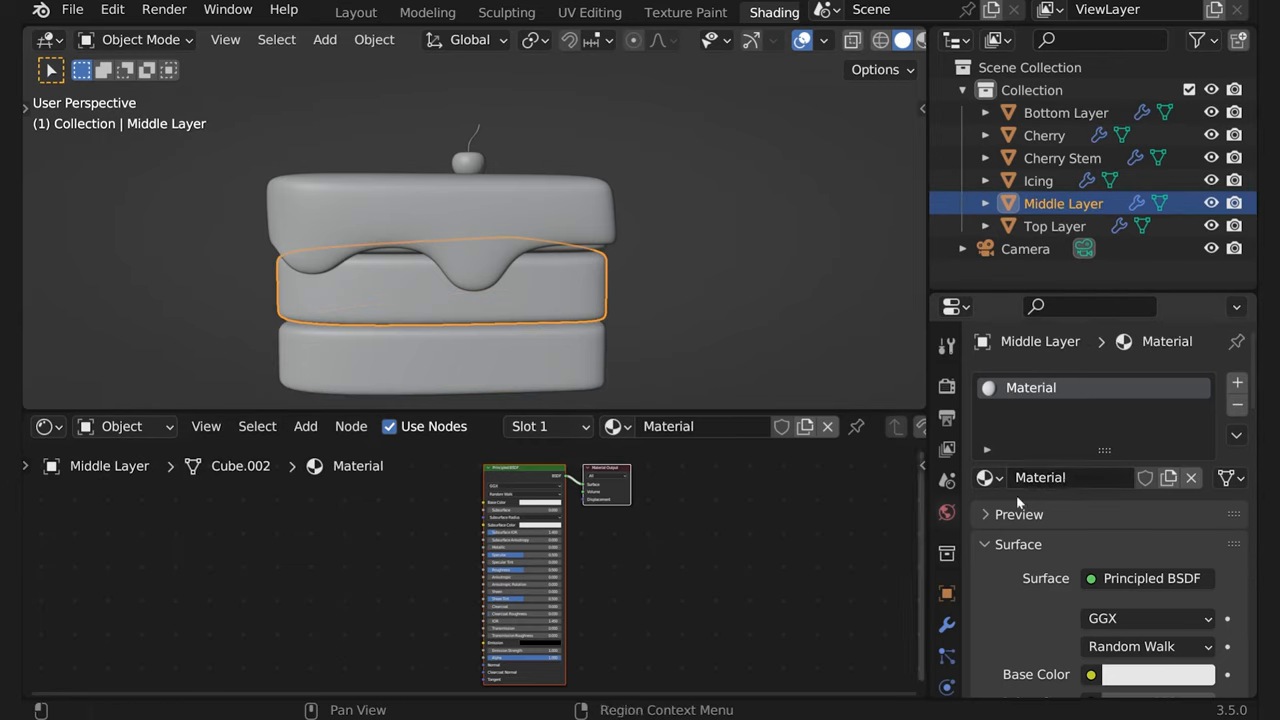
{"action": "double_click", "coordinate": [1040, 476]}
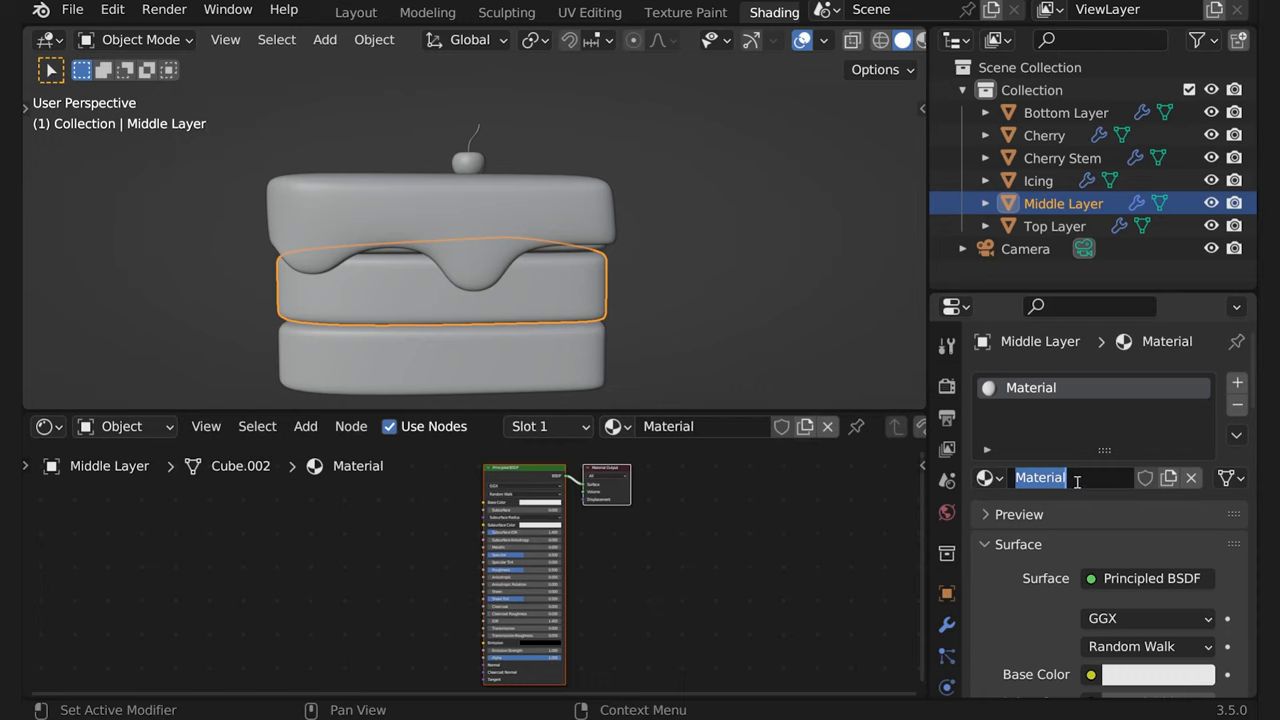
{"action": "type", "text": "Middle Layer"}
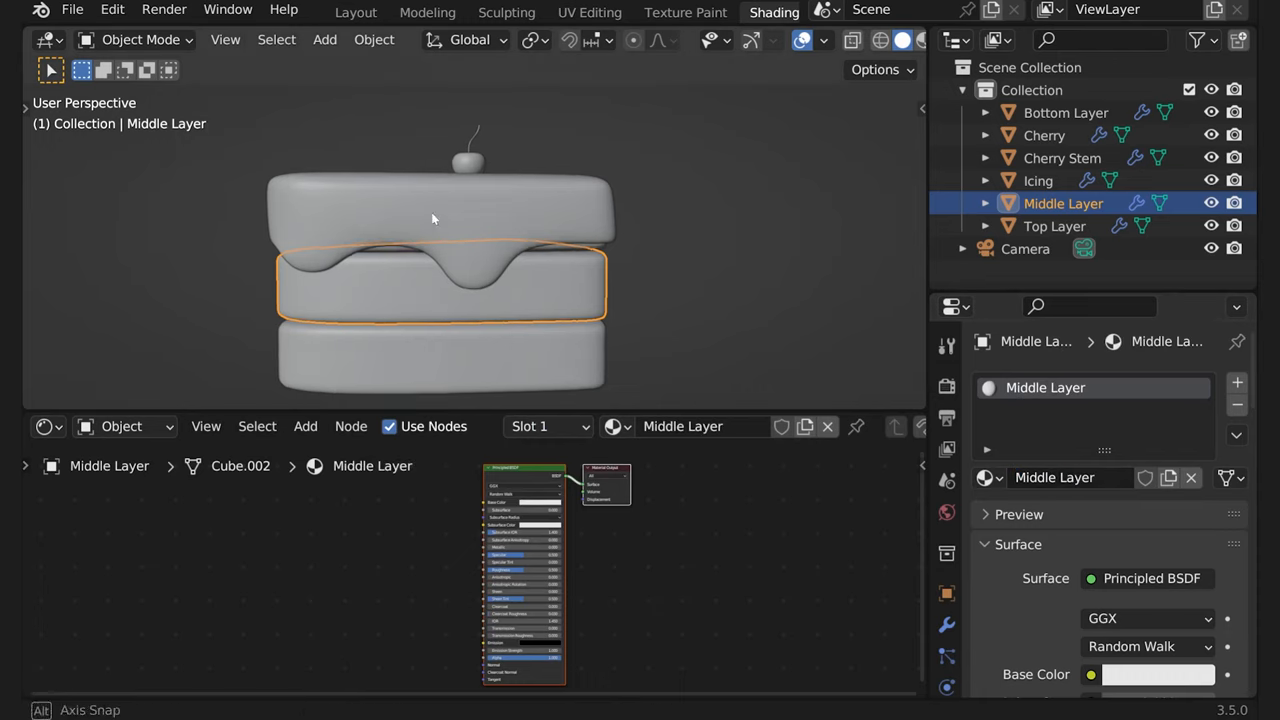
{"action": "left_click", "coordinate": [1054, 224]}
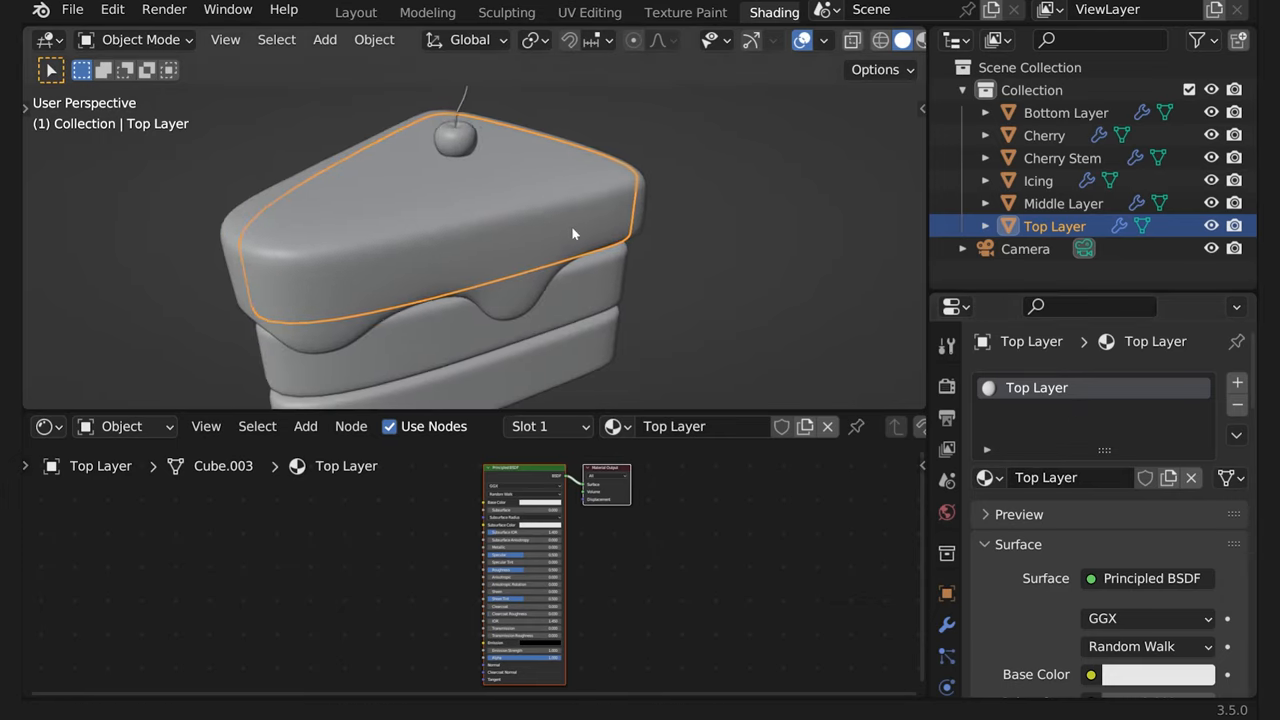
{"action": "left_click_drag", "start_coordinate": [576, 236], "coordinate": [540, 232]}
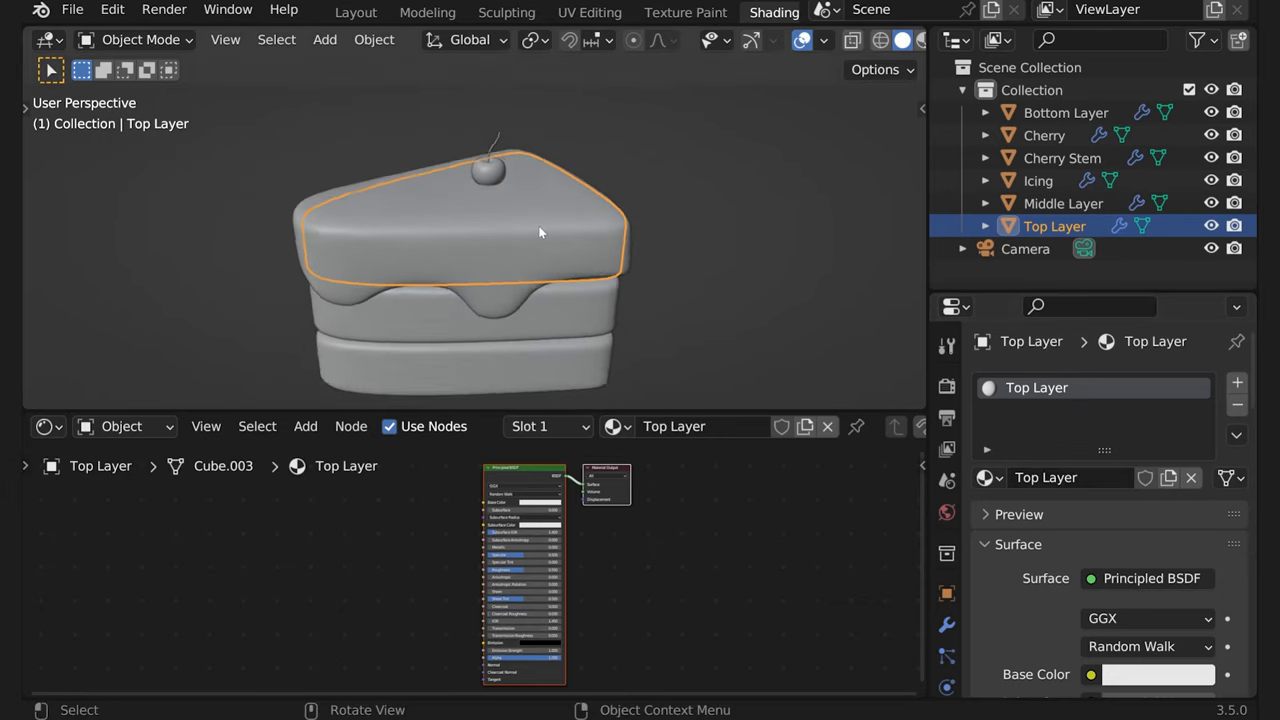
{"action": "left_click_drag", "start_coordinate": [540, 230], "coordinate": [636, 236]}
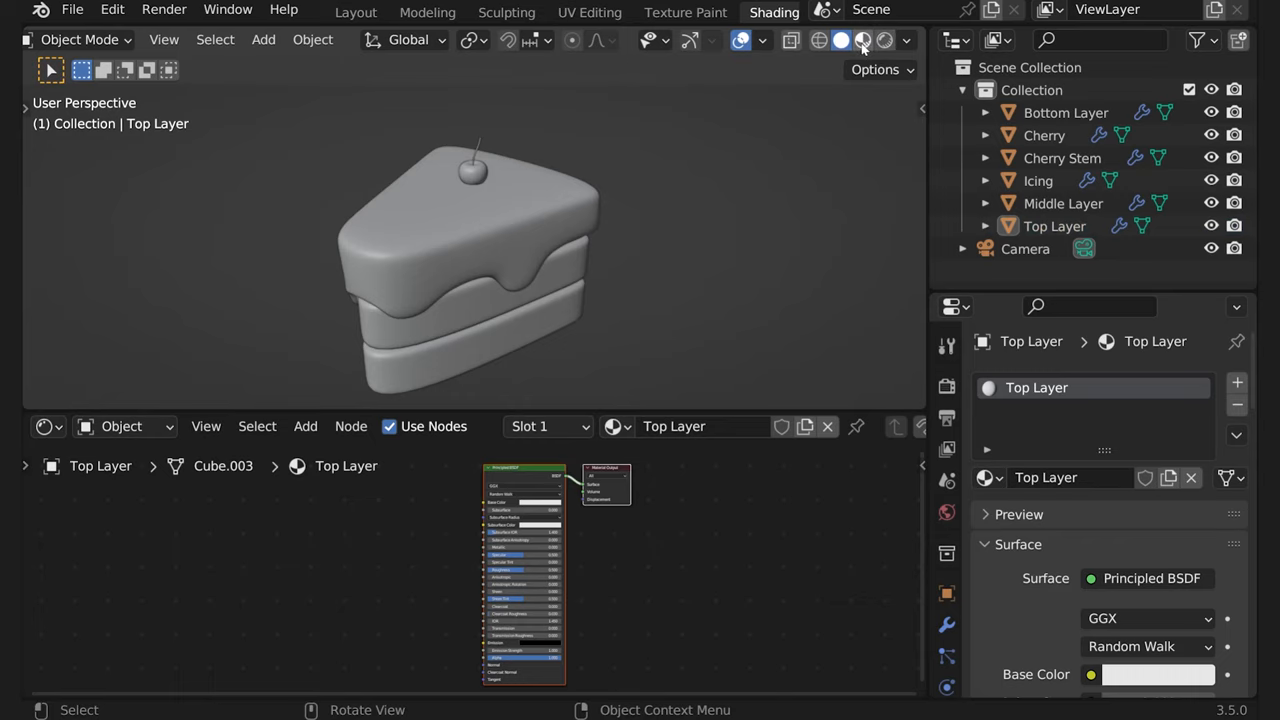
Switch the viewport to Material Preview then Rendered shading and select the icing
{"action": "left_click", "coordinate": [884, 40]}
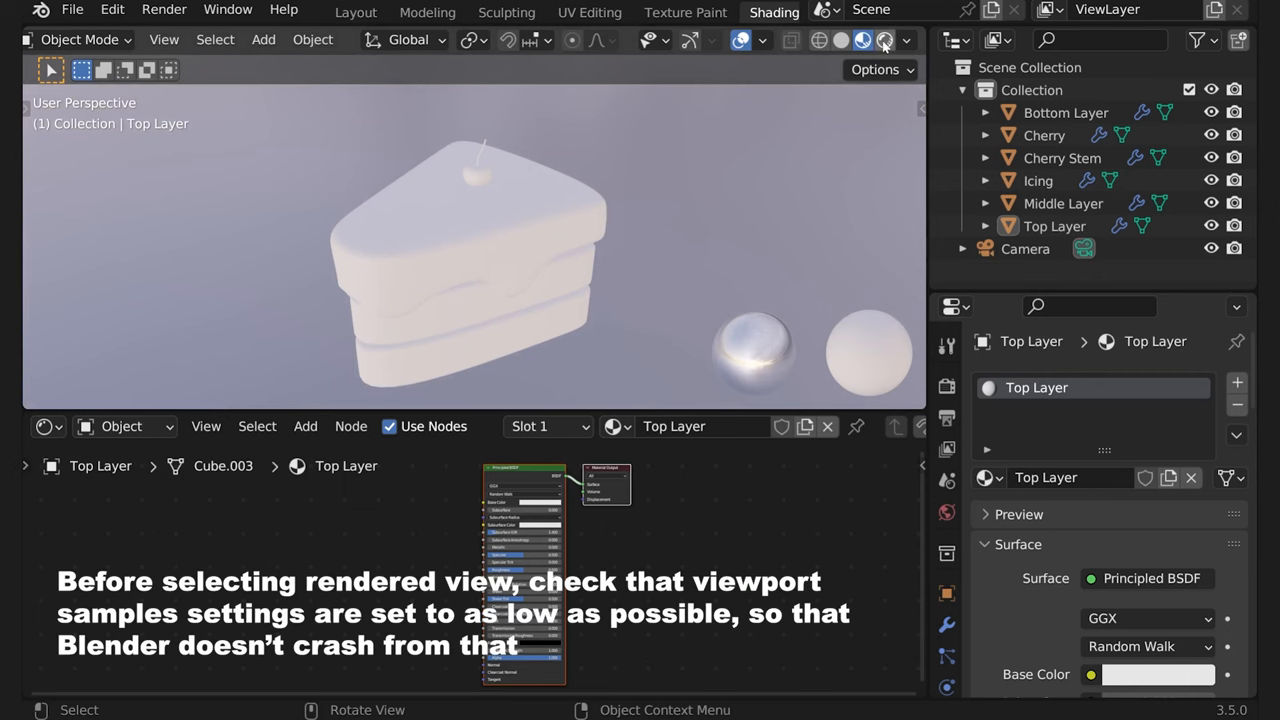
{"action": "left_click", "coordinate": [884, 40]}
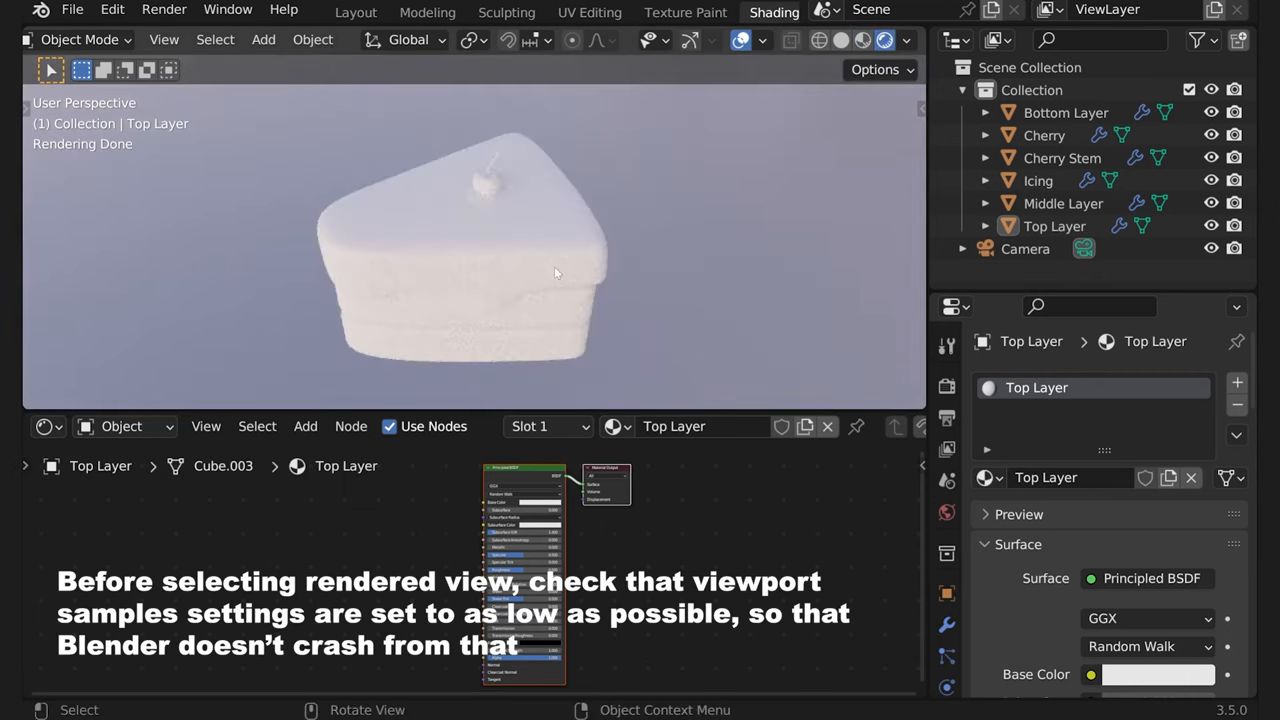
{"action": "left_click_drag", "start_coordinate": [556, 272], "coordinate": [604, 216]}
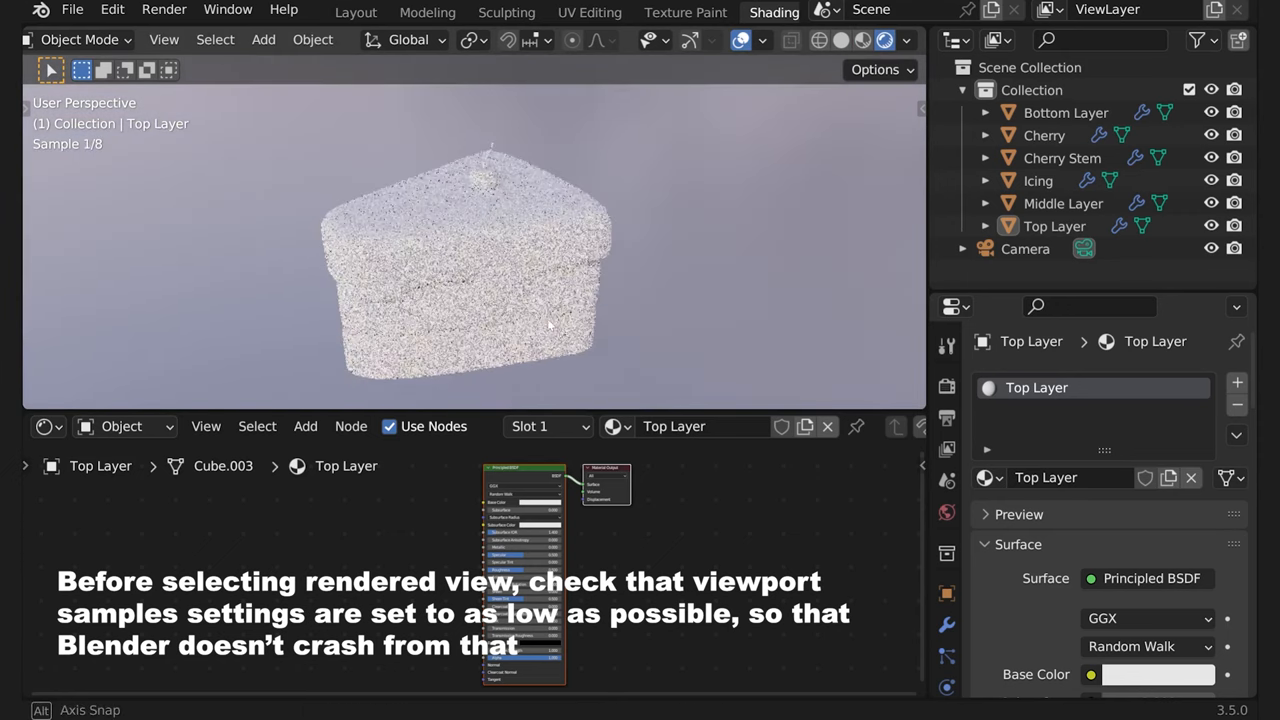
{"action": "left_click", "coordinate": [1038, 180]}
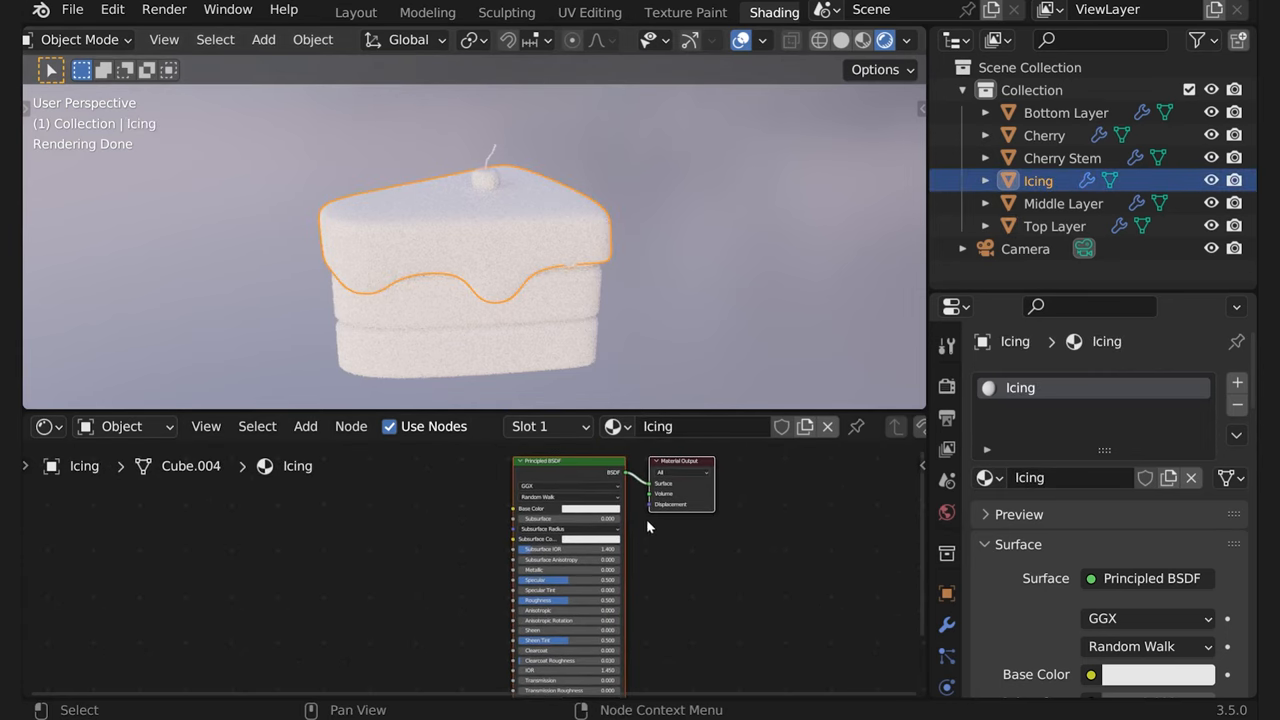
Set base colours: icing cream, middle layer red, then move to the bottom layer
{"action": "left_click", "coordinate": [590, 510]}
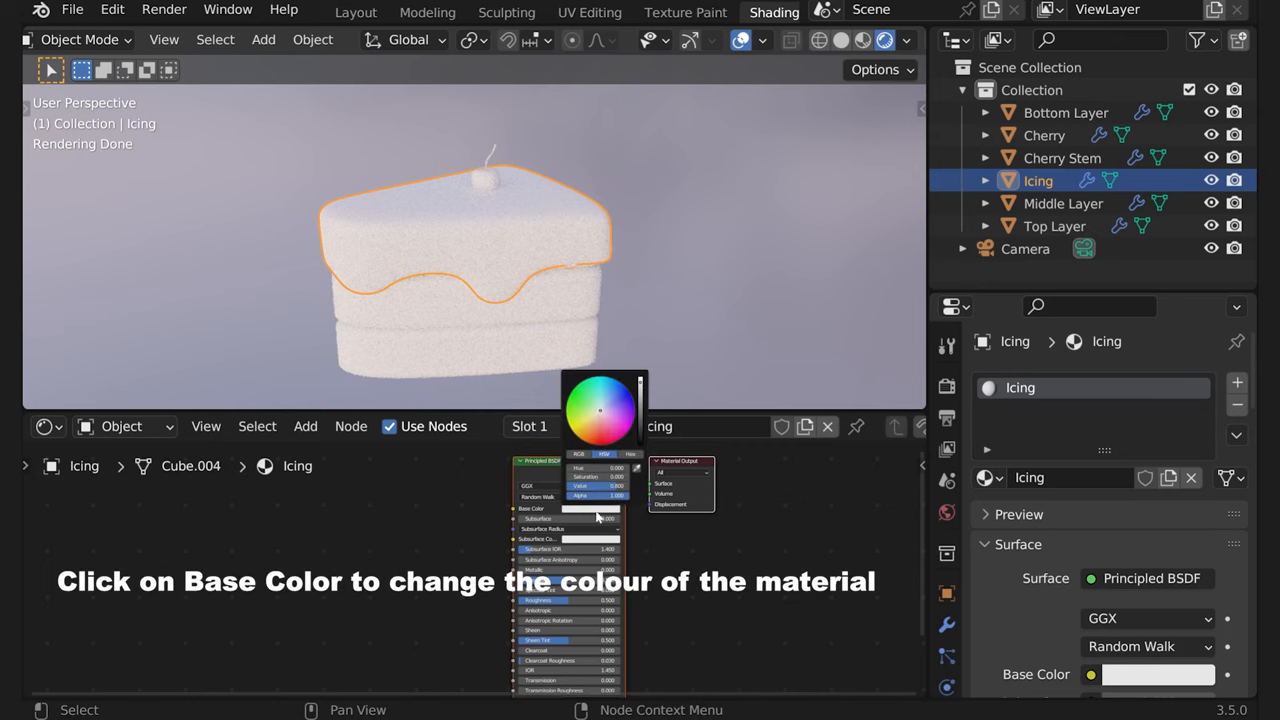
{"action": "left_click", "coordinate": [600, 410]}
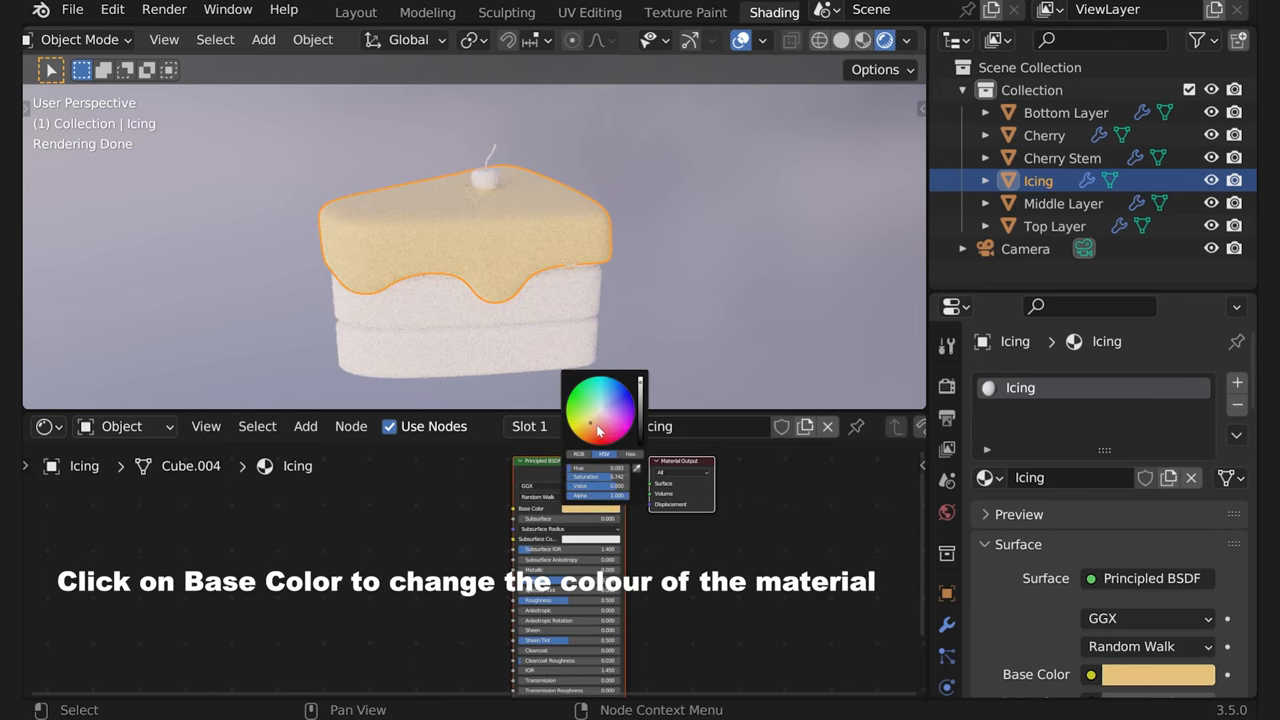
{"action": "left_click", "coordinate": [1064, 204]}
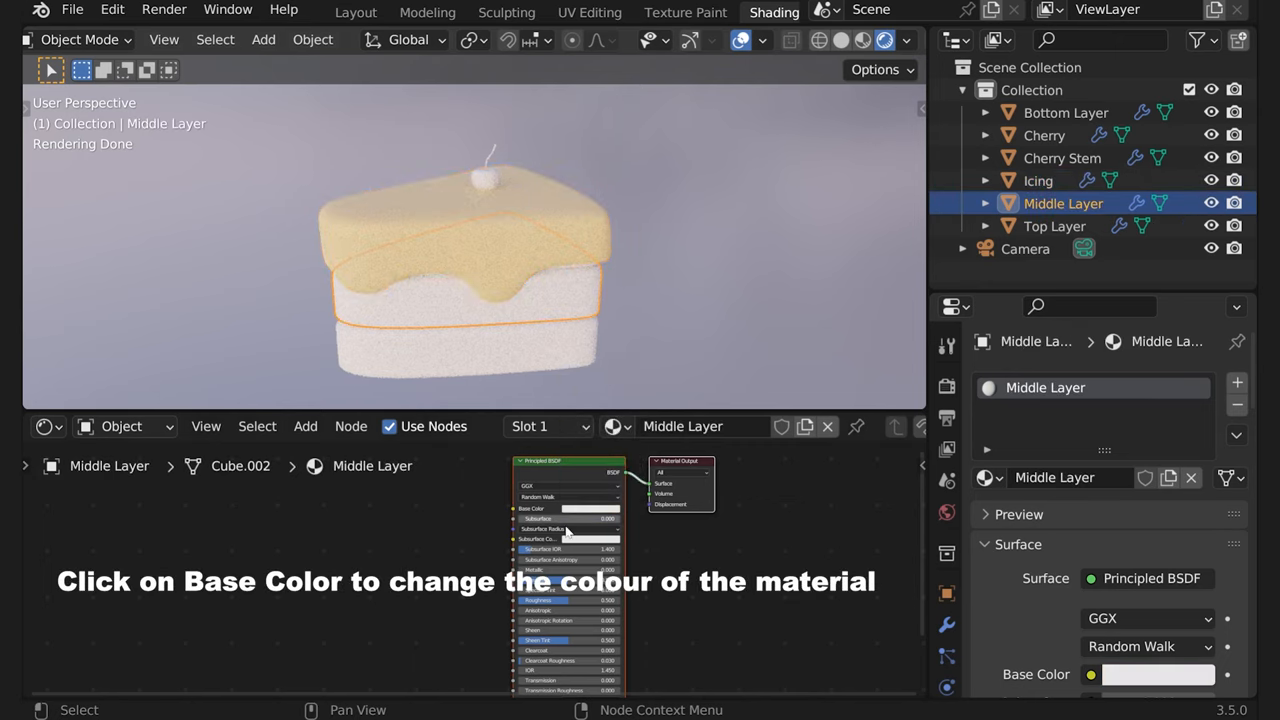
{"action": "left_click", "coordinate": [570, 508]}
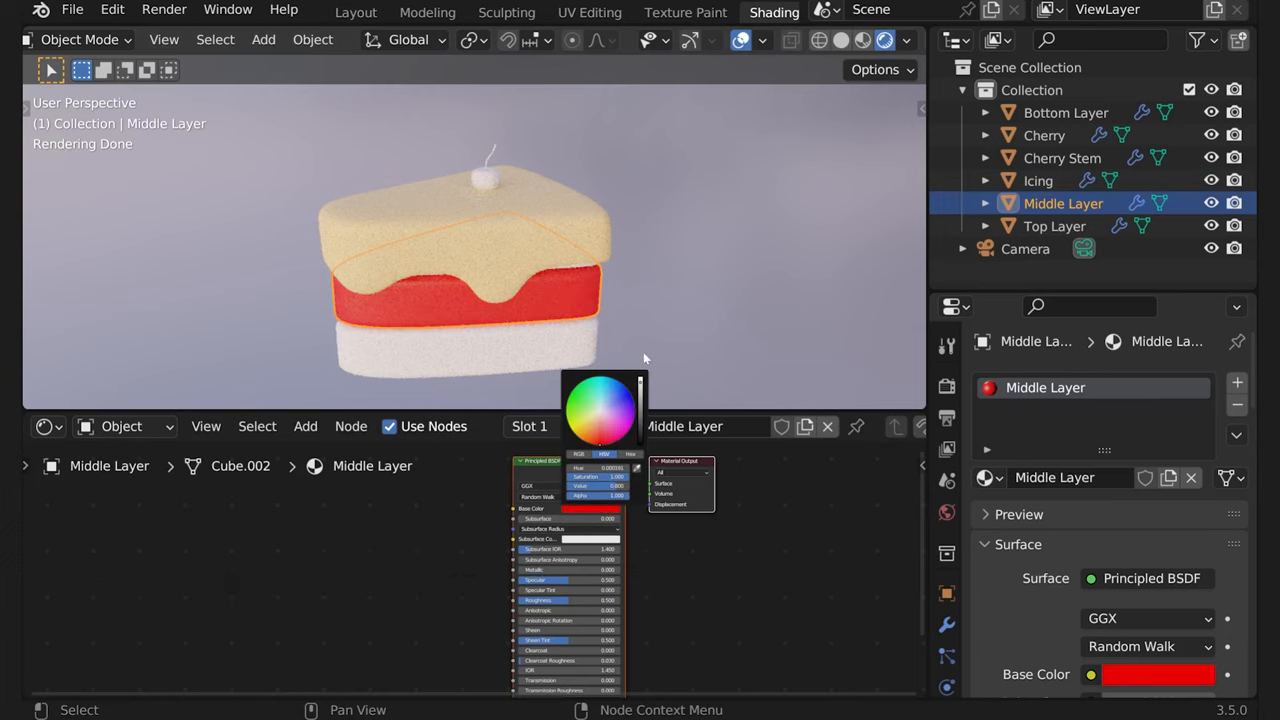
{"action": "left_click", "coordinate": [1064, 112]}
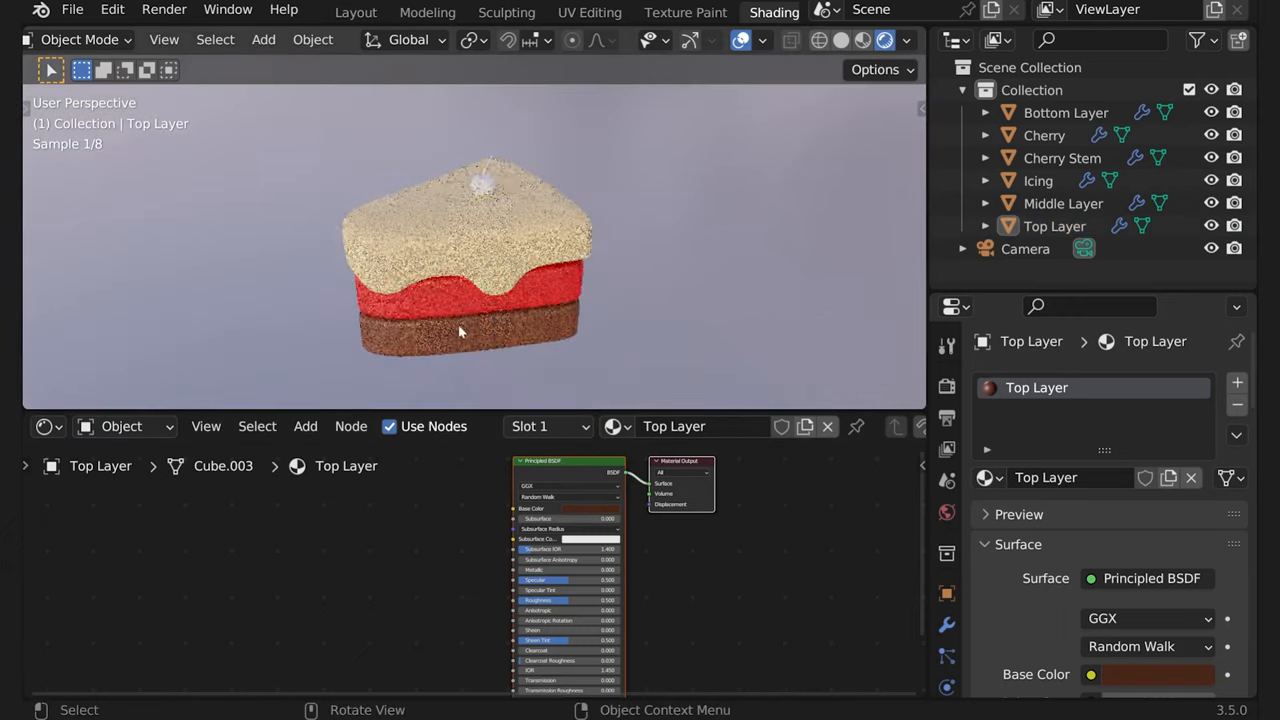
Create a red material for the cherry and a new material for the cherry stem
{"action": "left_click", "coordinate": [1044, 136]}
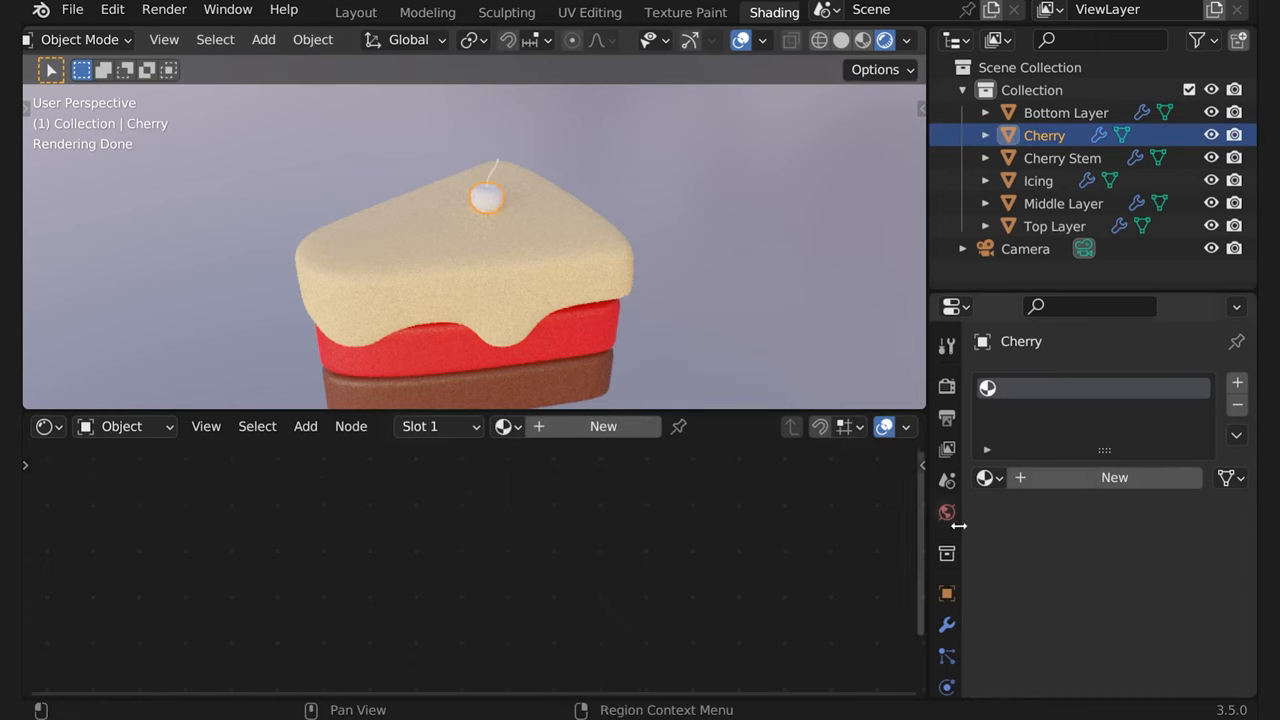
{"action": "left_click", "coordinate": [1112, 476]}
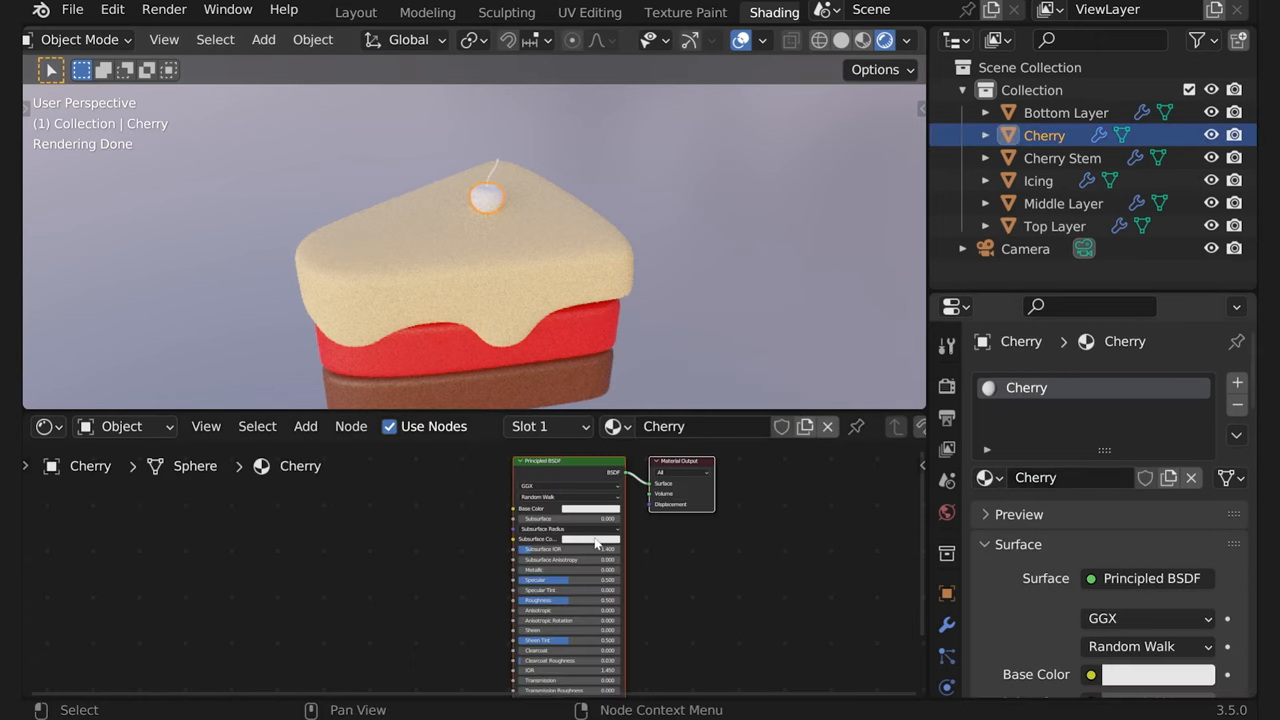
{"action": "left_click", "coordinate": [570, 510]}
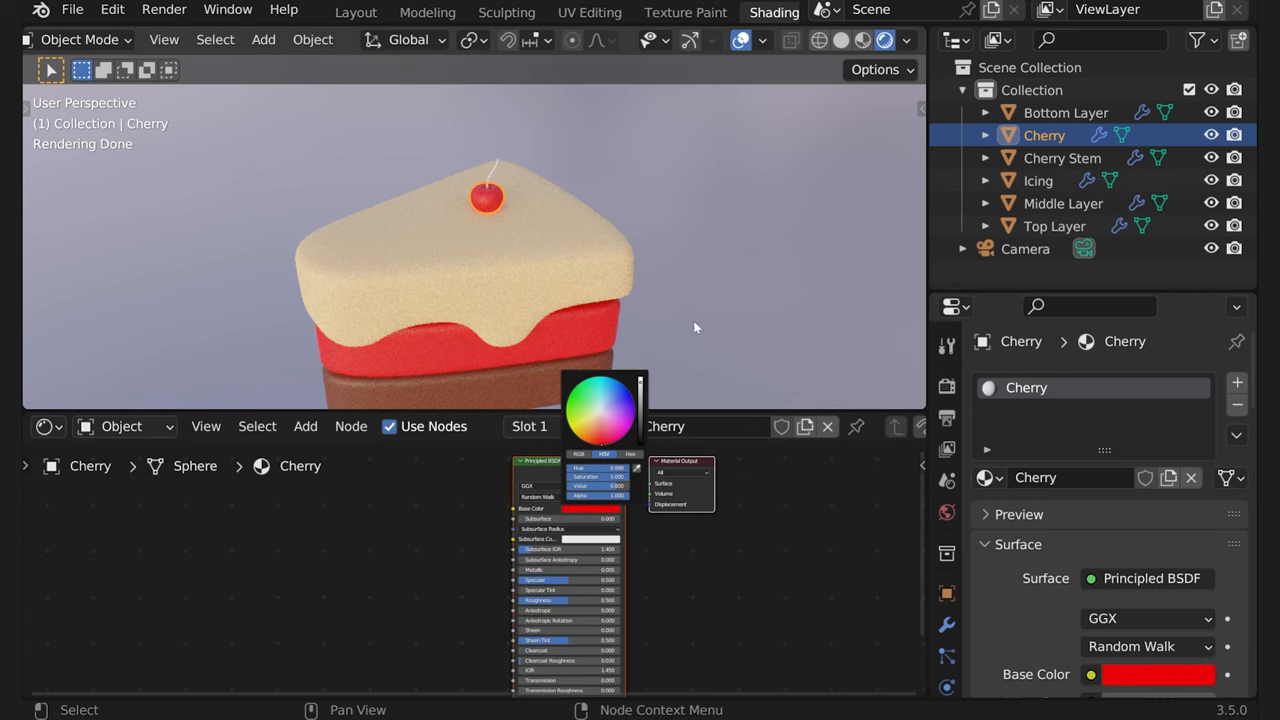
{"action": "left_click", "coordinate": [1062, 158]}
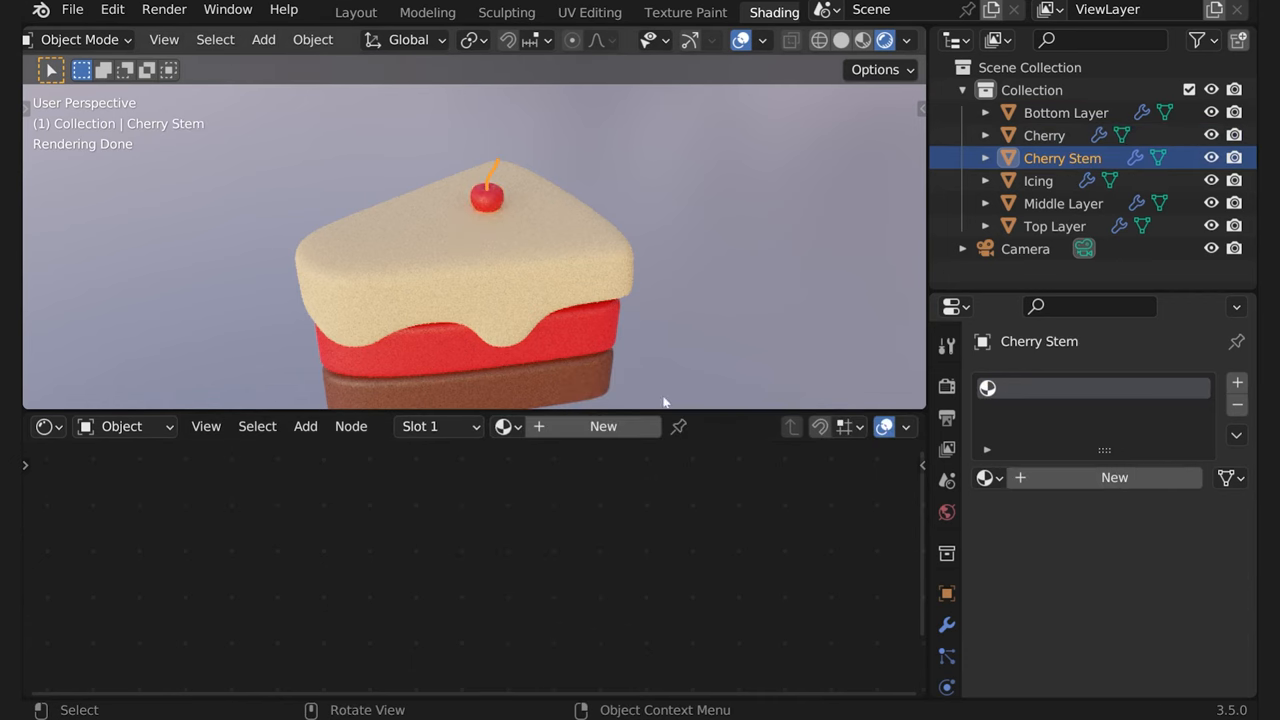
{"action": "left_click", "coordinate": [1114, 476]}
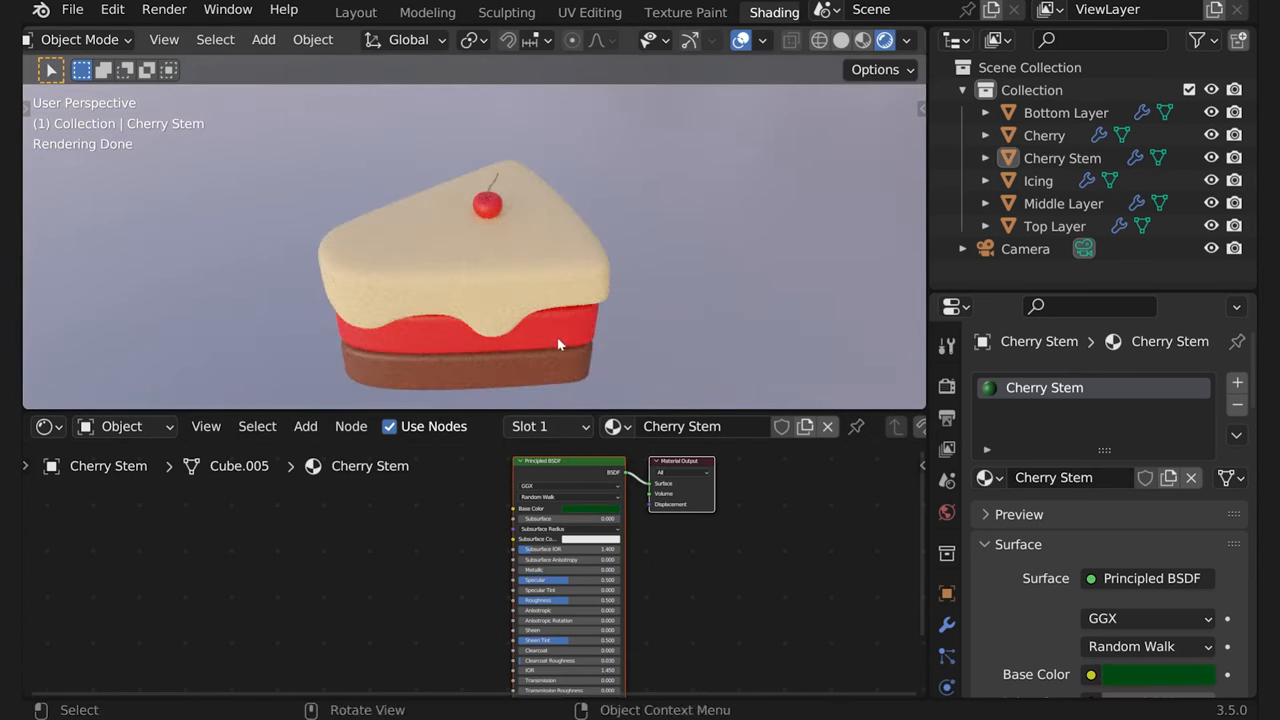
Set Roughness to 1.0 on the bottom and top sponge layers, comparing in rendered preview
{"action": "left_click", "coordinate": [1038, 180]}
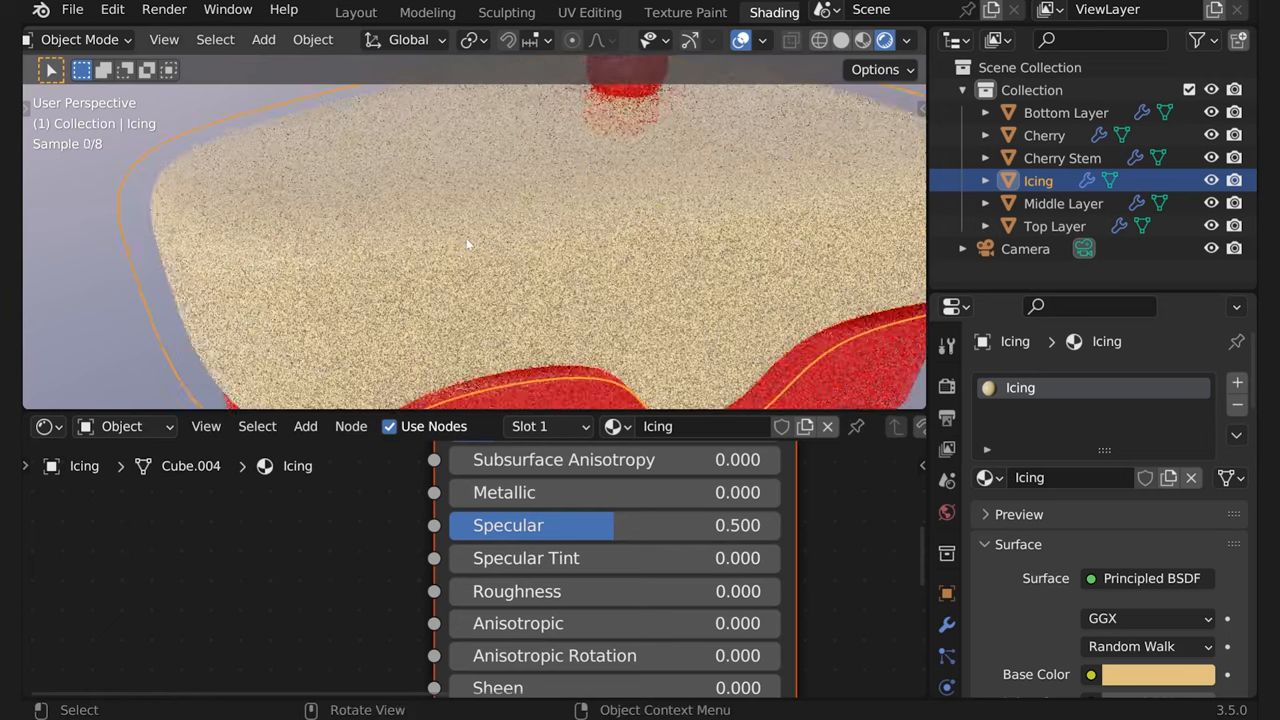
{"action": "left_click", "coordinate": [862, 40]}
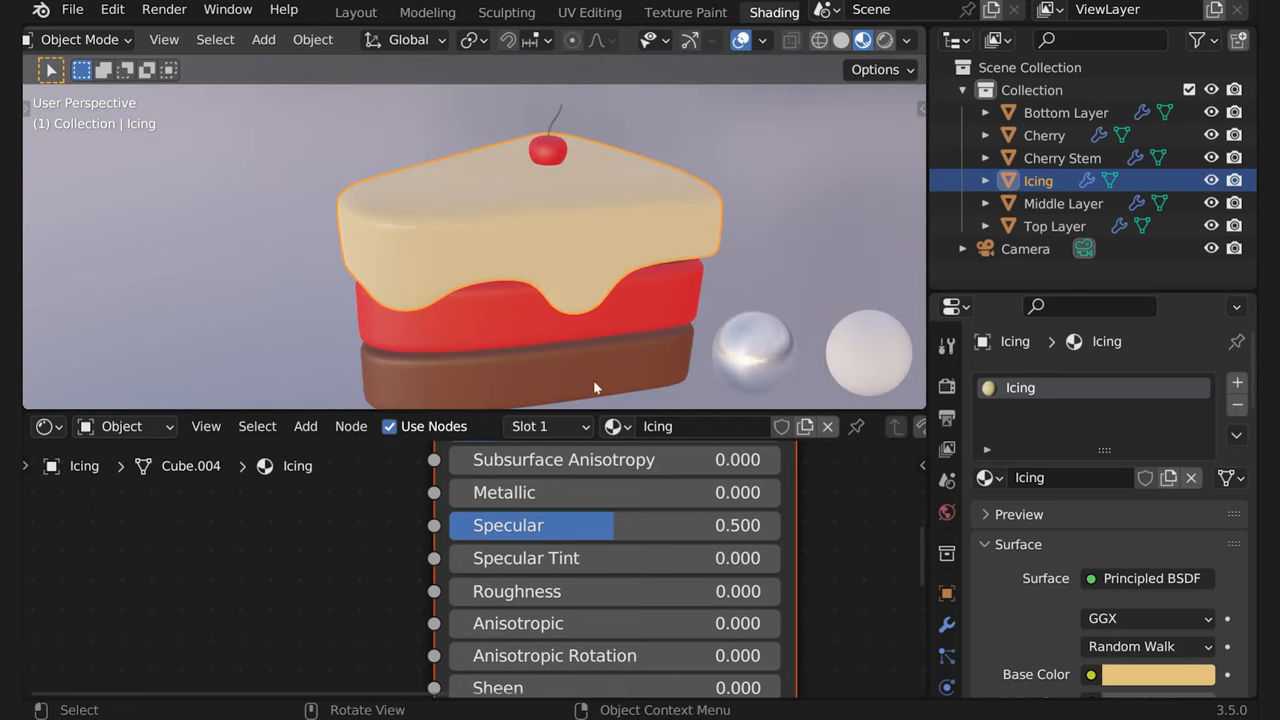
{"action": "left_click", "coordinate": [1066, 112]}
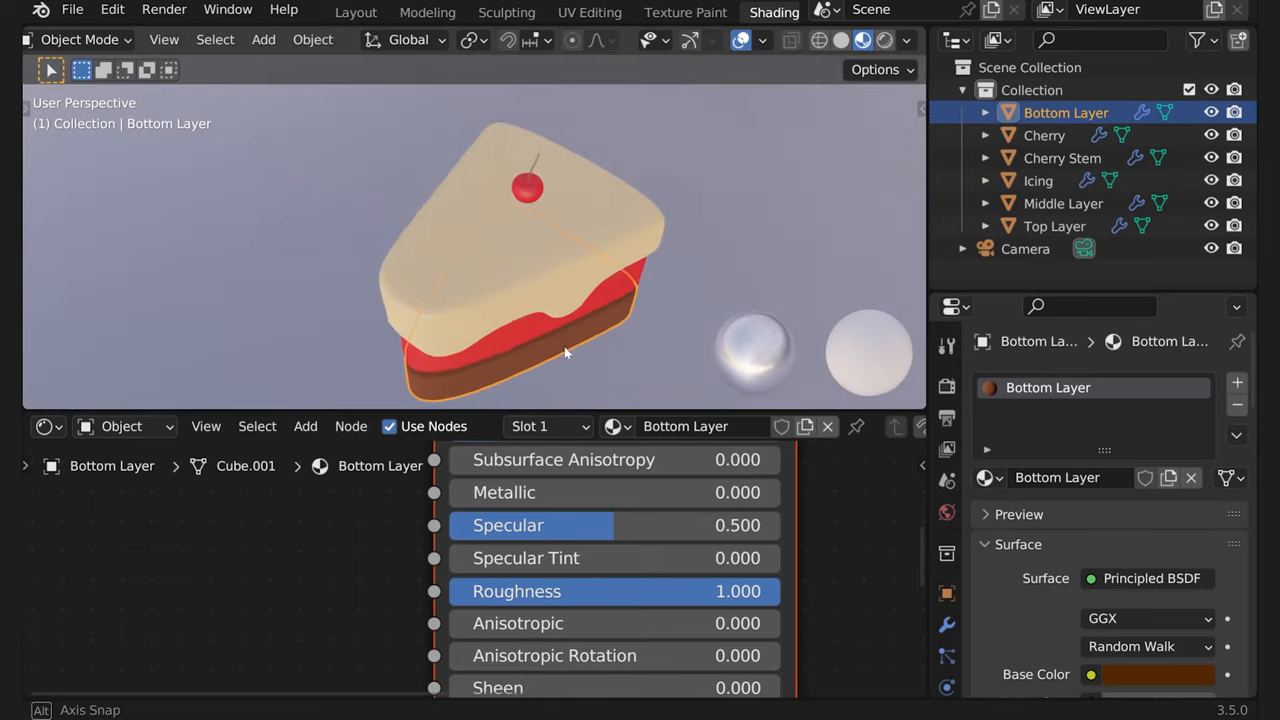
{"action": "left_click", "coordinate": [1036, 180]}
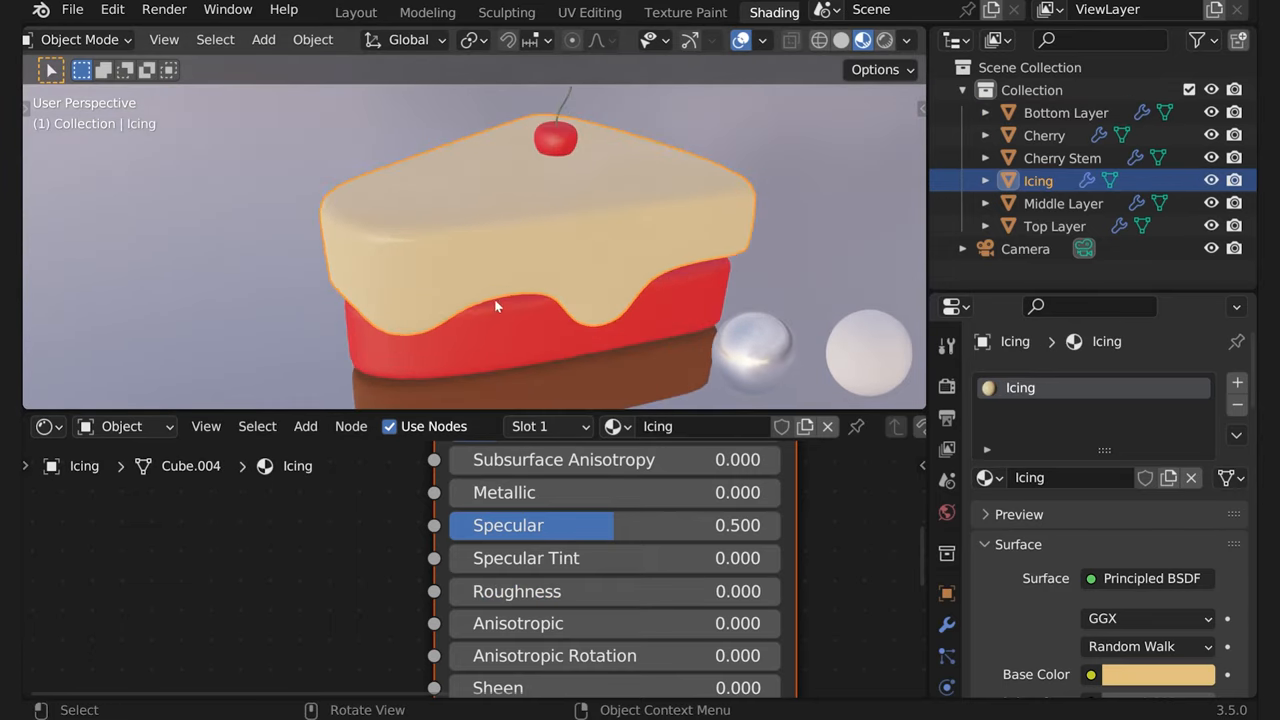
{"action": "left_click", "coordinate": [1054, 224]}
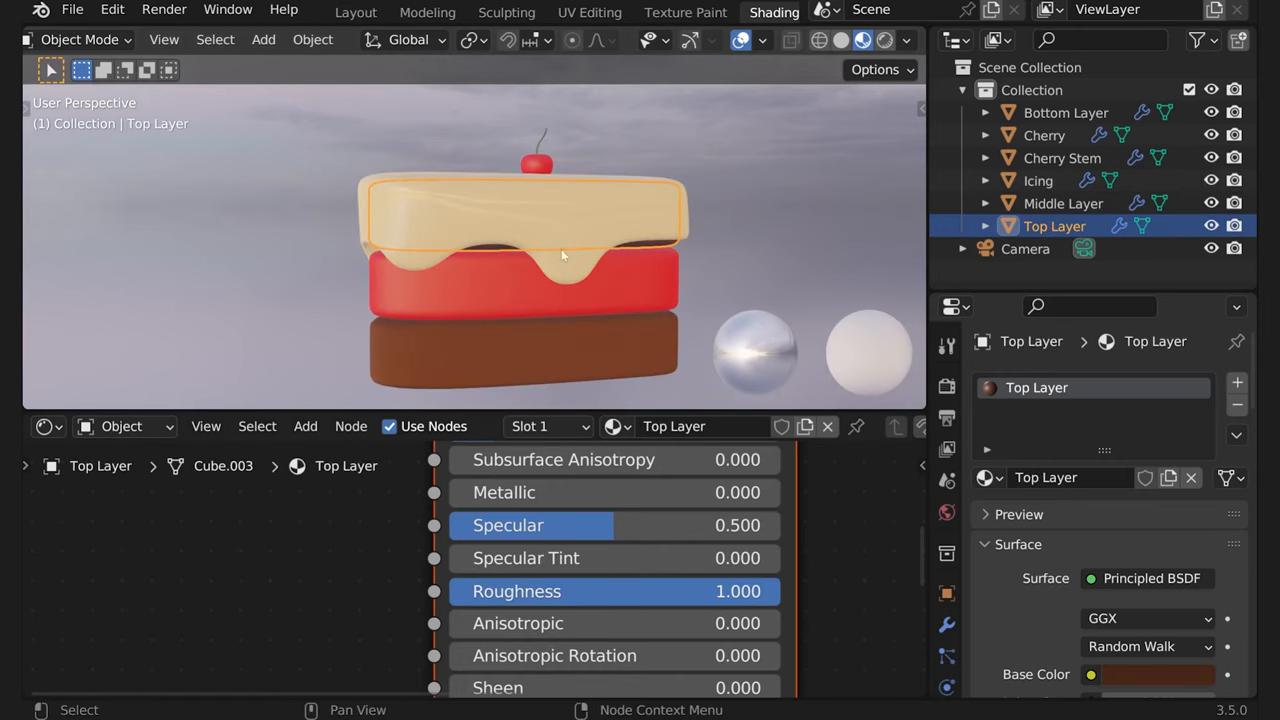
{"action": "left_click", "coordinate": [1038, 180]}
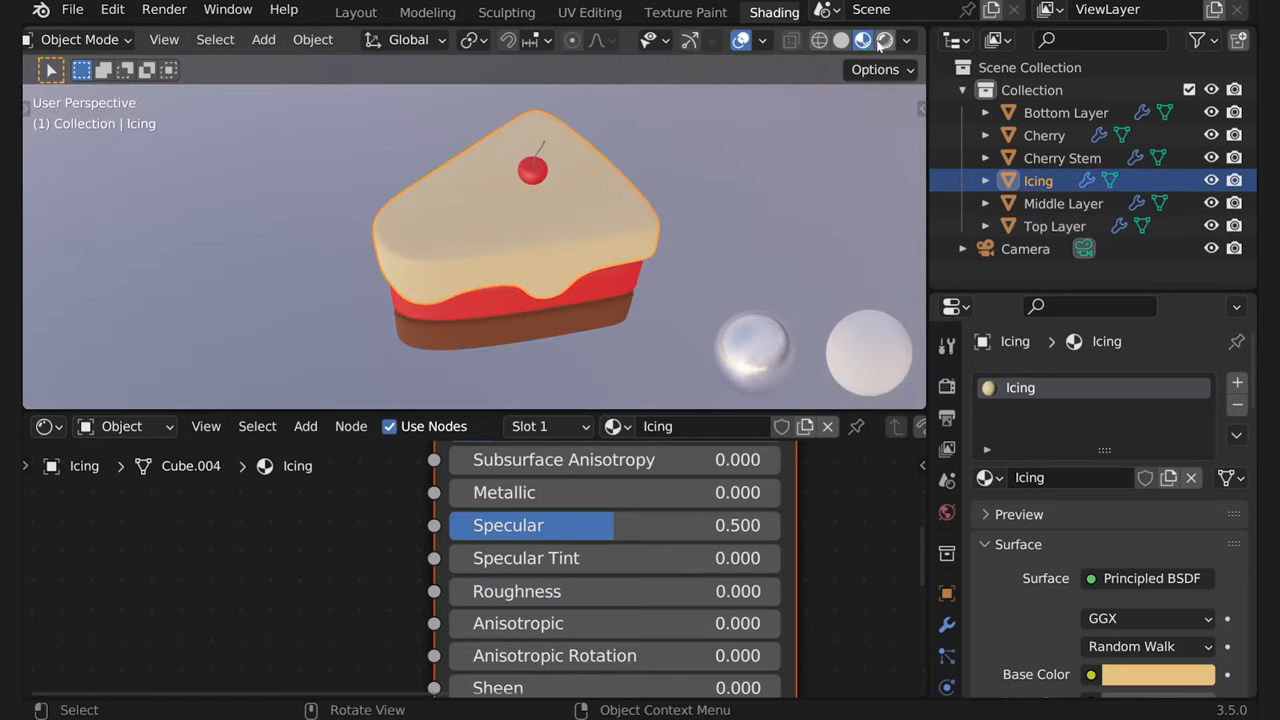
{"action": "left_click", "coordinate": [884, 40]}
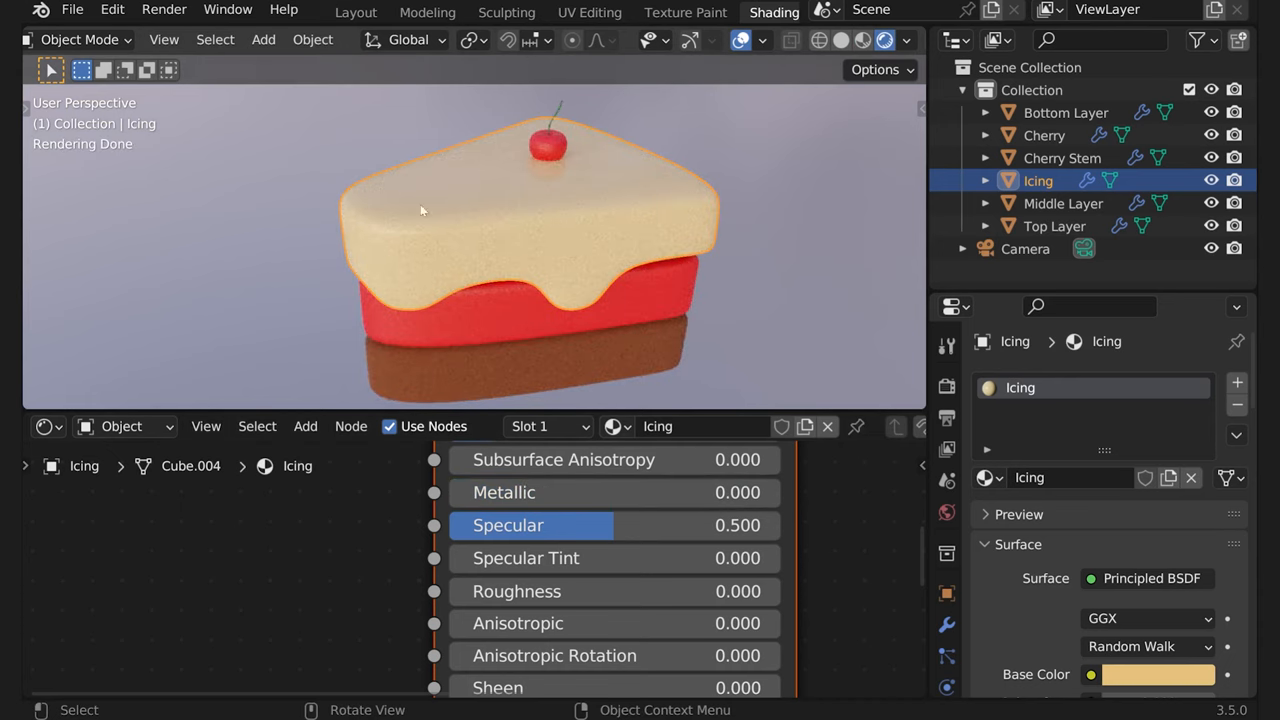
Give the Cherry material a Metallic value of 0.3 for a slight sheen
{"action": "left_click_drag", "start_coordinate": [420, 210], "coordinate": [630, 236]}
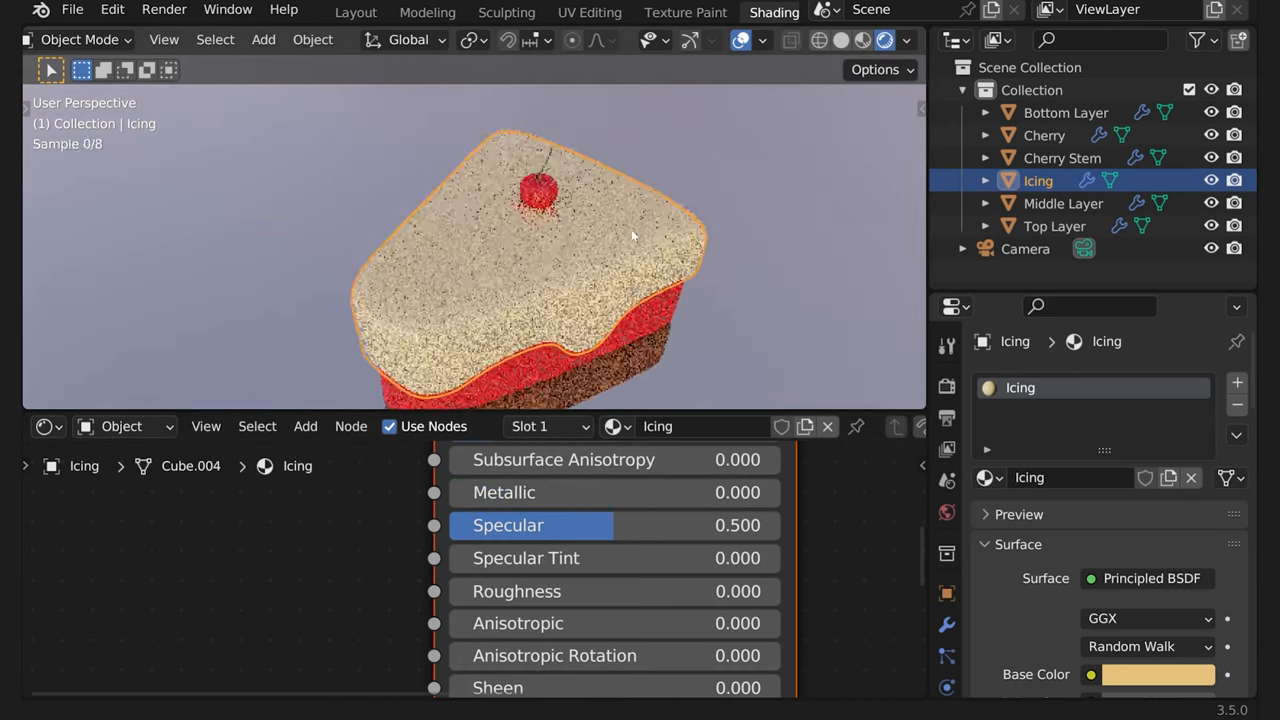
{"action": "left_click", "coordinate": [1044, 136]}
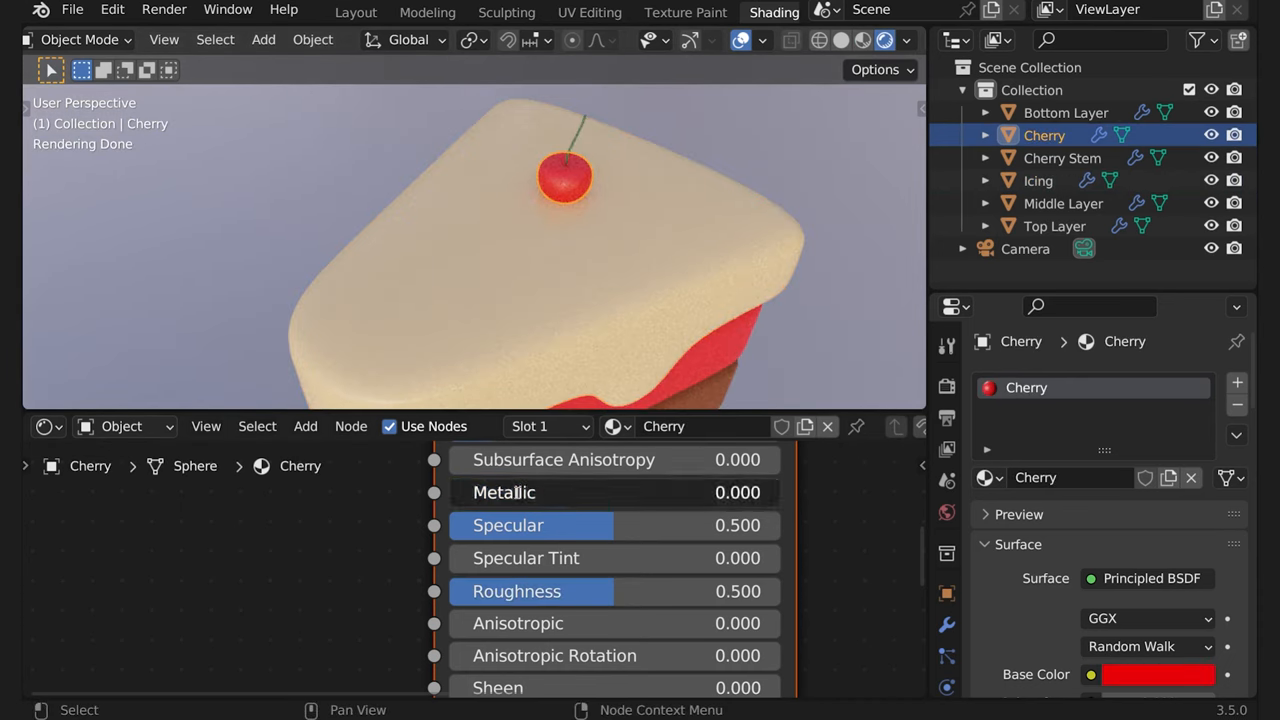
{"action": "double_click", "coordinate": [612, 492]}
{"action": "type", "text": "3"}
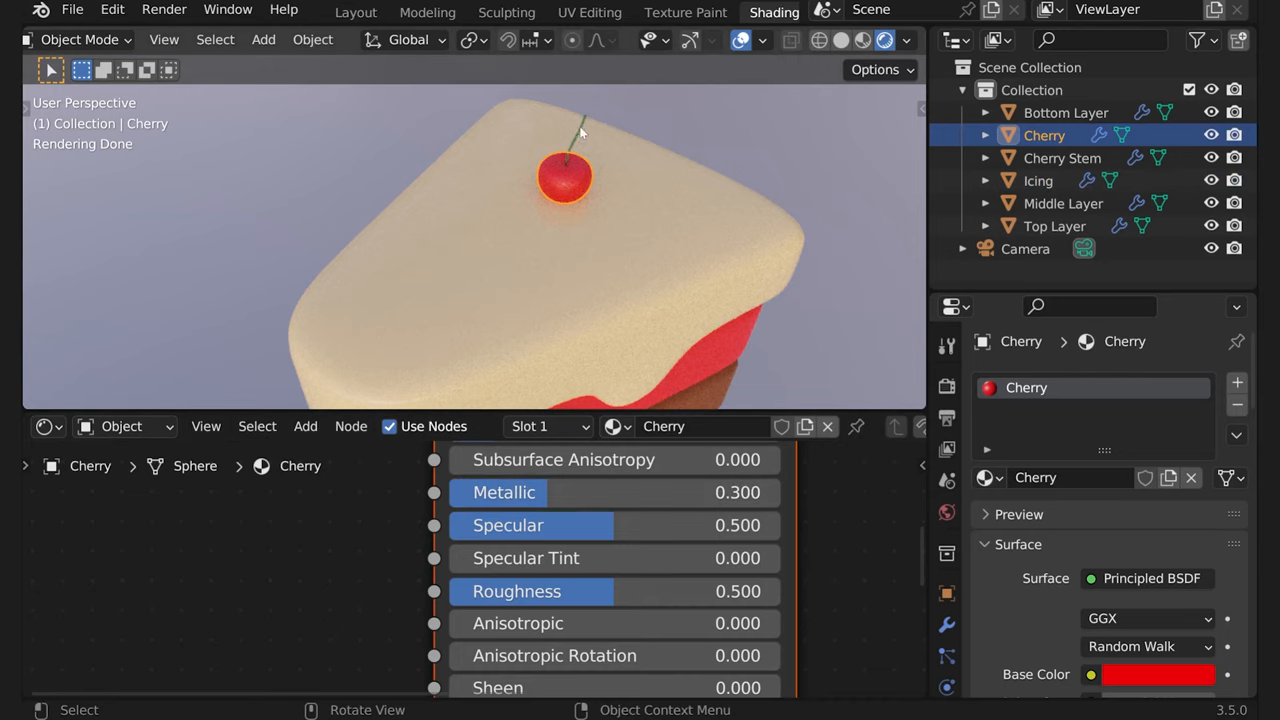
{"action": "left_click", "coordinate": [1062, 158]}
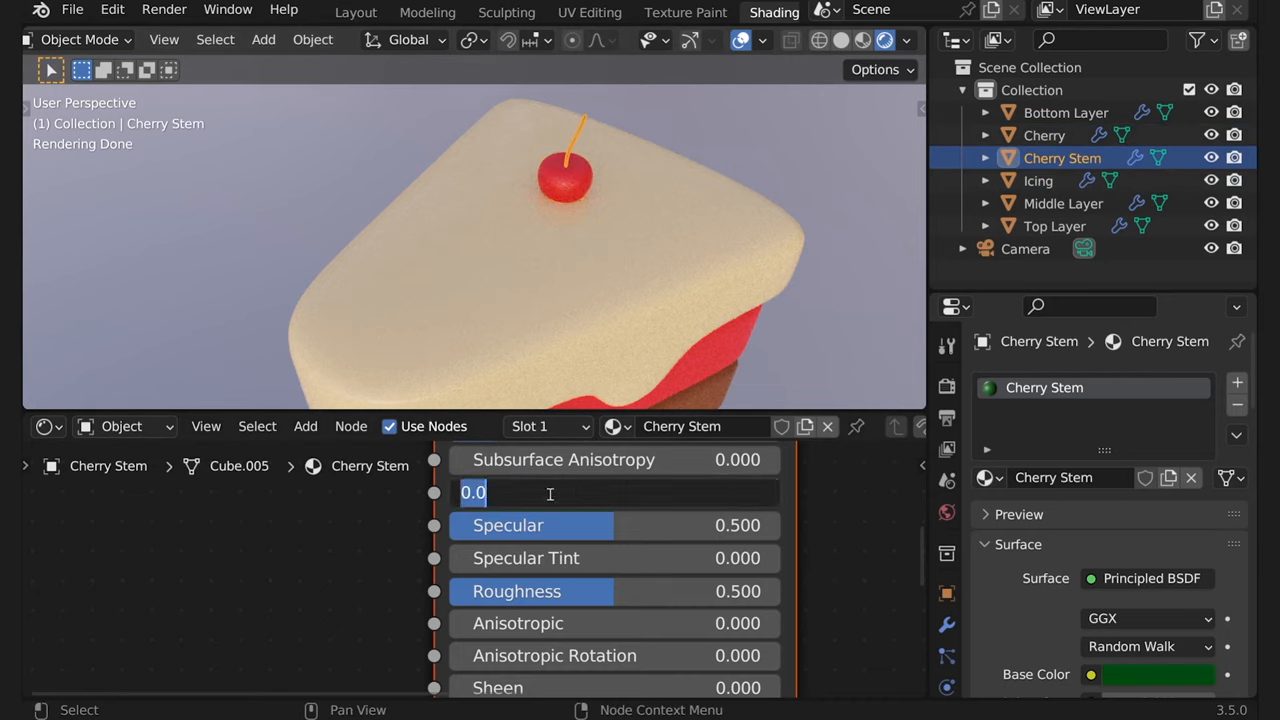
{"action": "left_click", "coordinate": [1044, 136]}
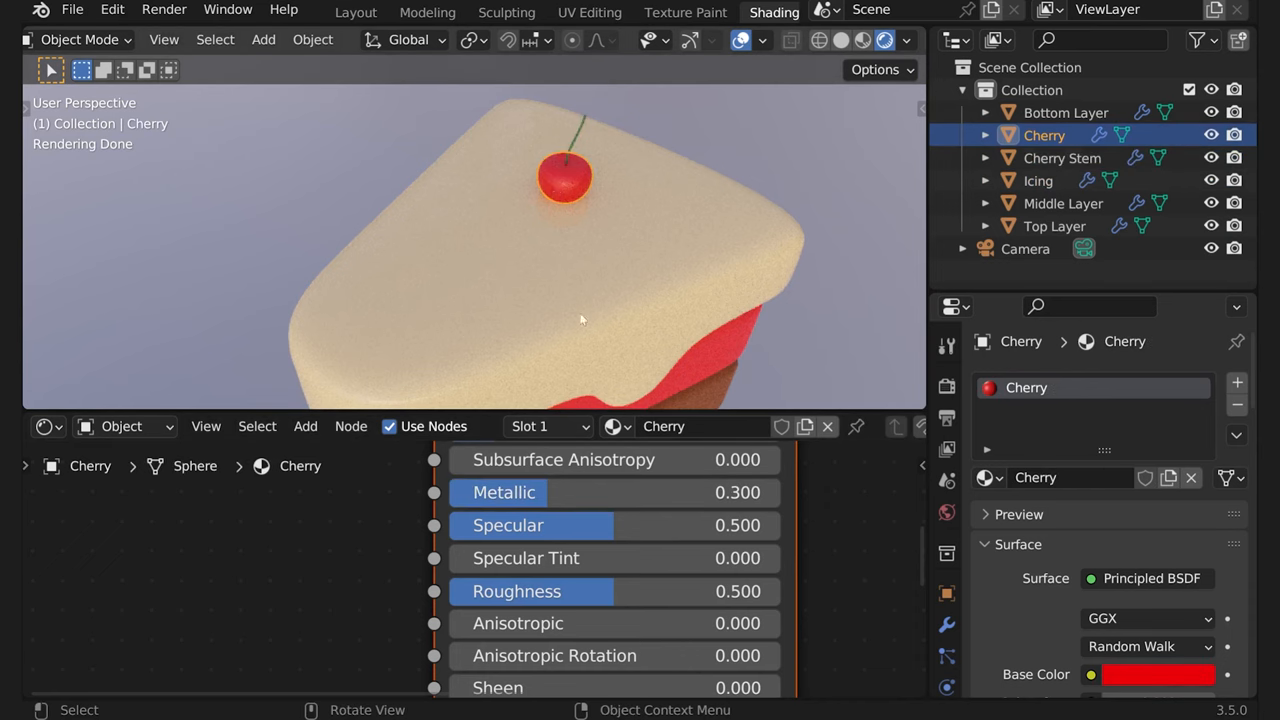
{"action": "left_click", "coordinate": [1038, 180]}
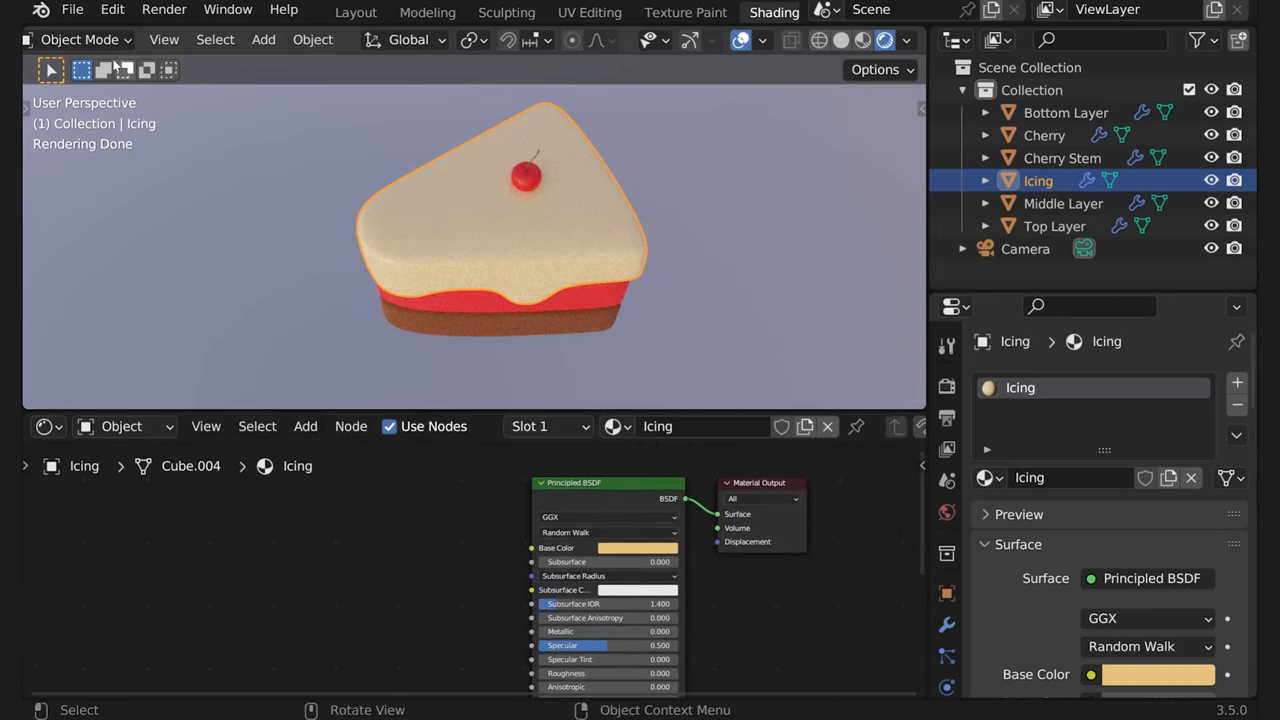
Enable the Node Wrangler add-on in Edit > Preferences > Add-ons by searching 'node'
{"action": "left_click", "coordinate": [112, 8]}
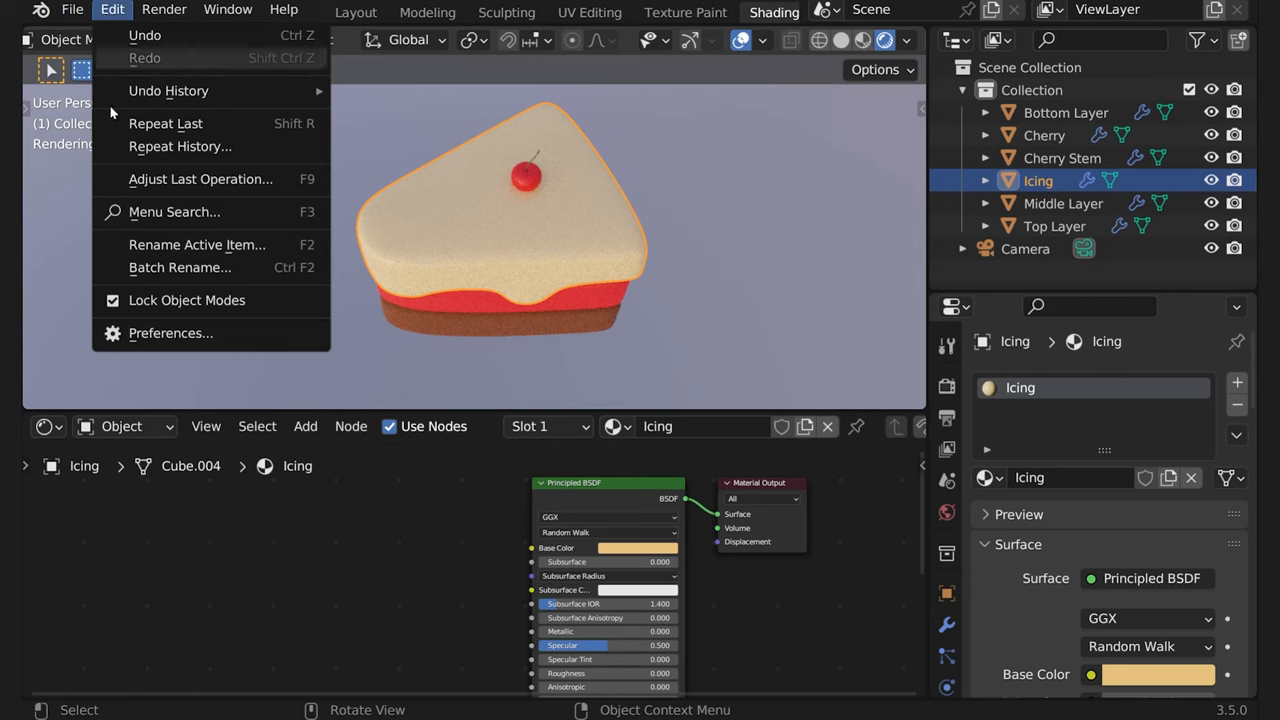
{"action": "mouse_move", "coordinate": [140, 308]}
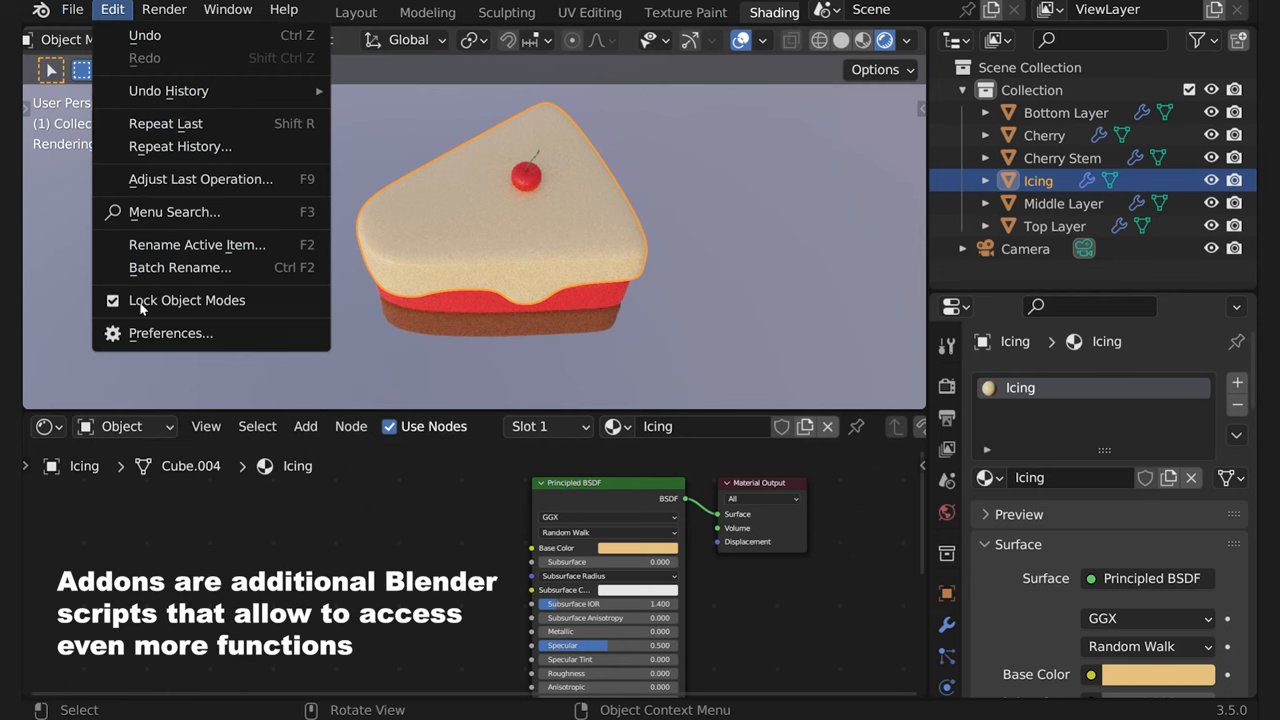
{"action": "left_click", "coordinate": [170, 332]}
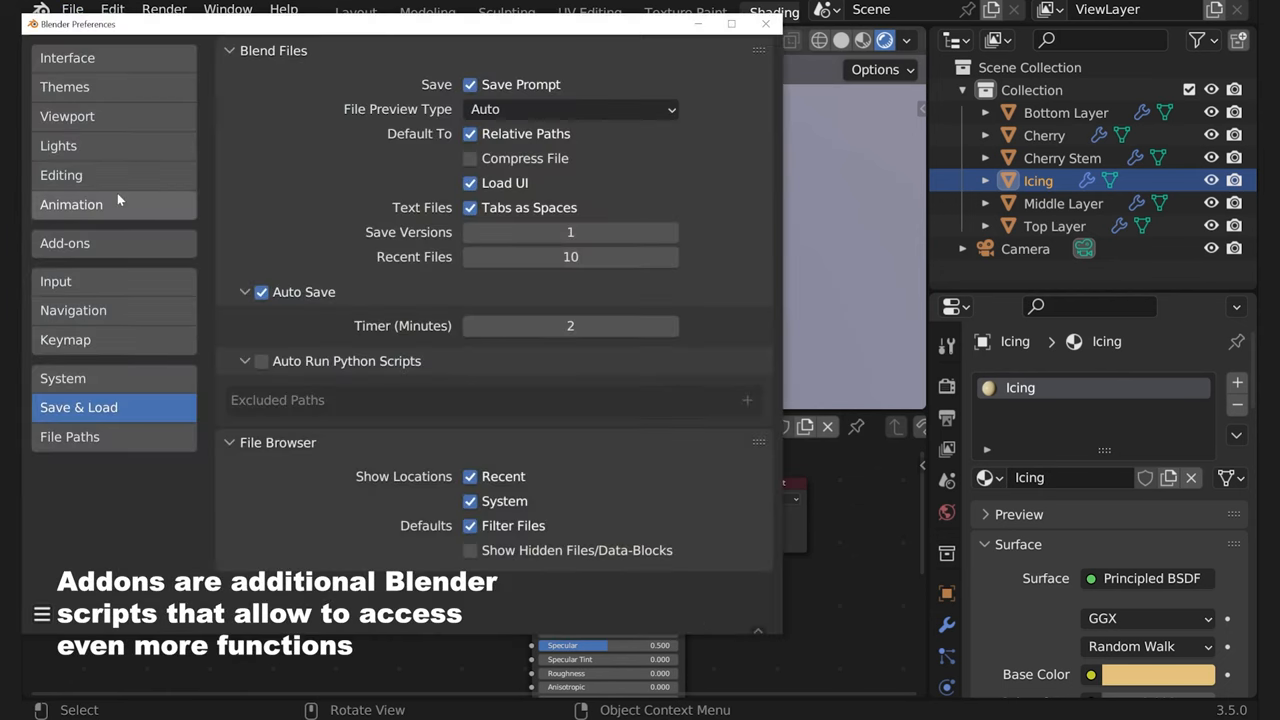
{"action": "left_click", "coordinate": [64, 244]}
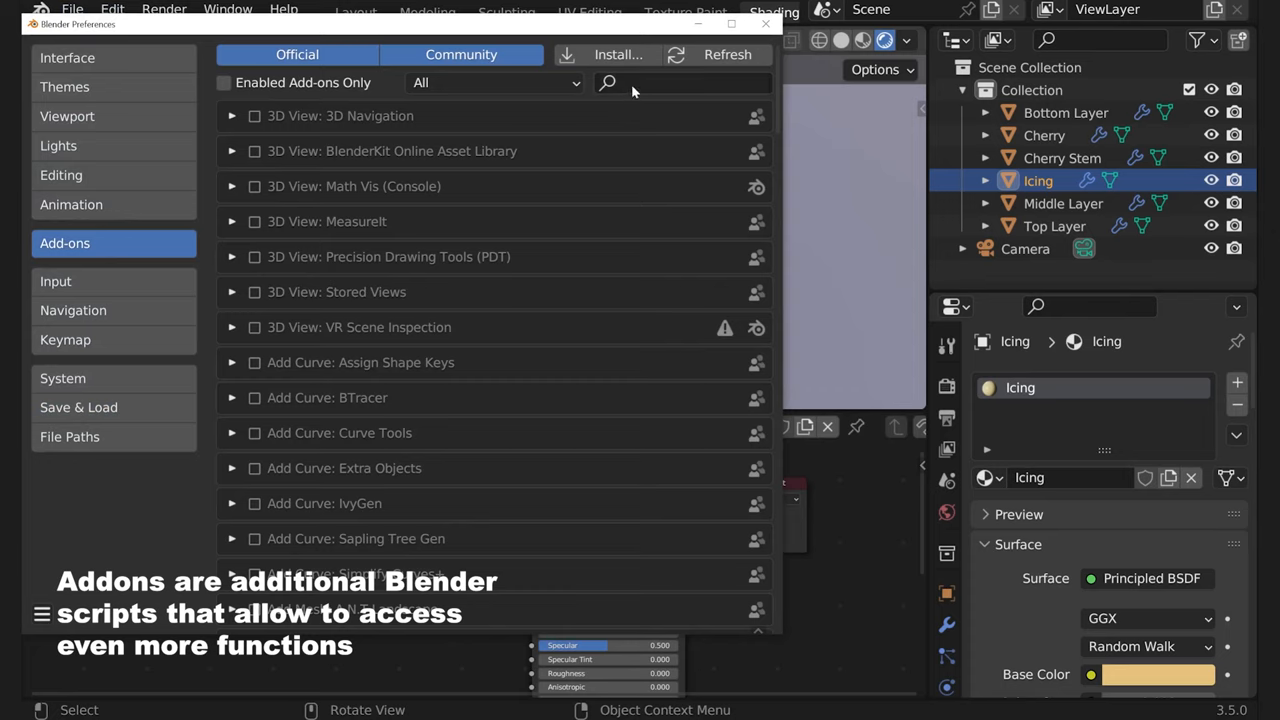
{"action": "type", "text": "nd"}
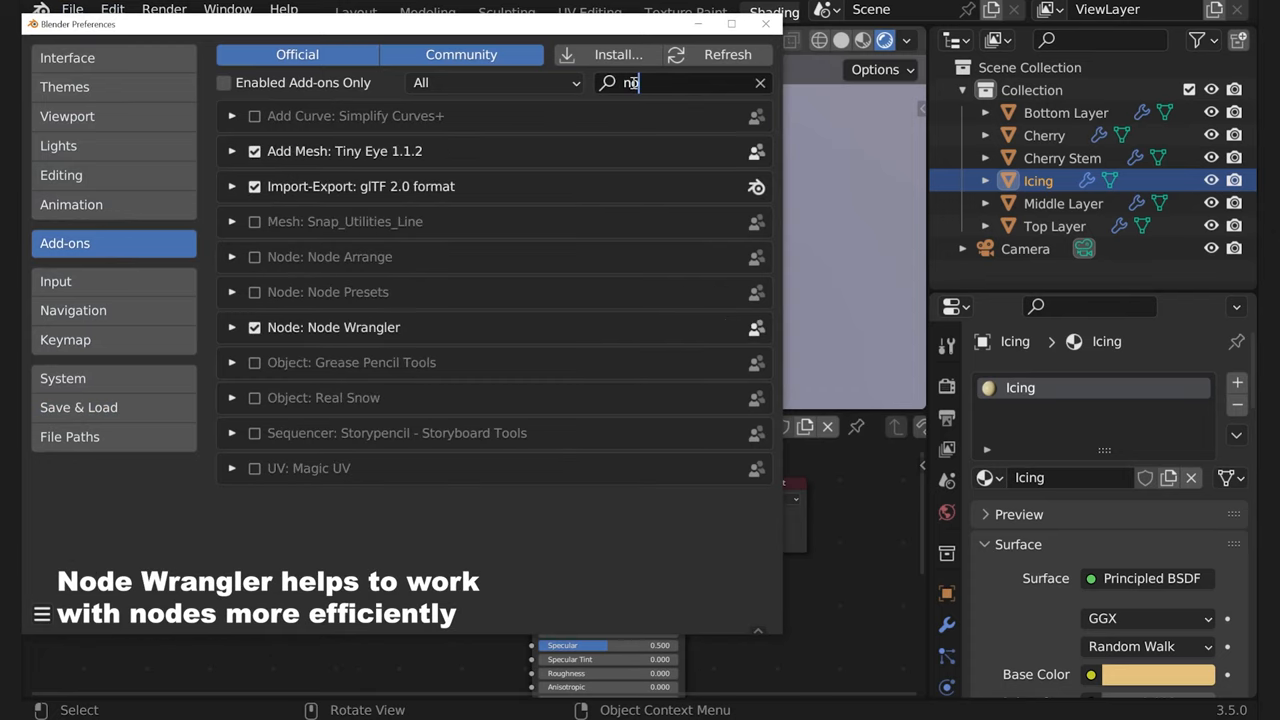
{"action": "type", "text": "ode"}
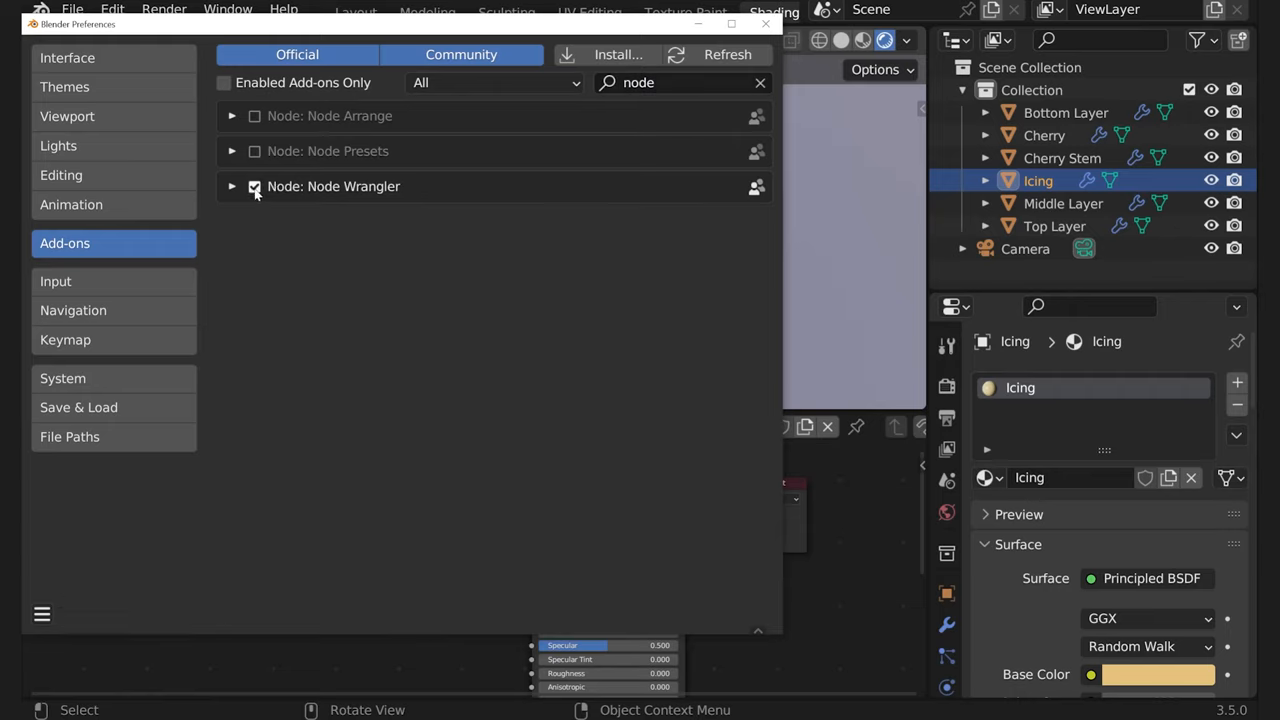
{"action": "left_click", "coordinate": [254, 186]}
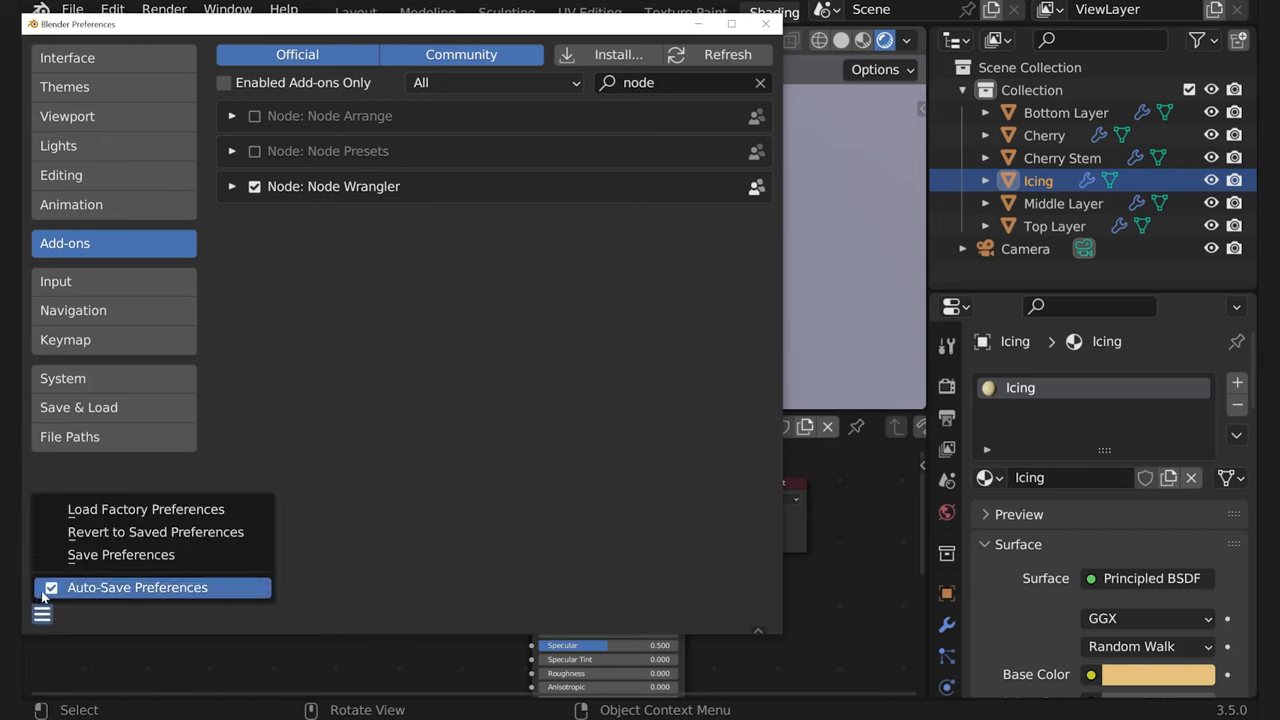
{"action": "mouse_move", "coordinate": [164, 592]}
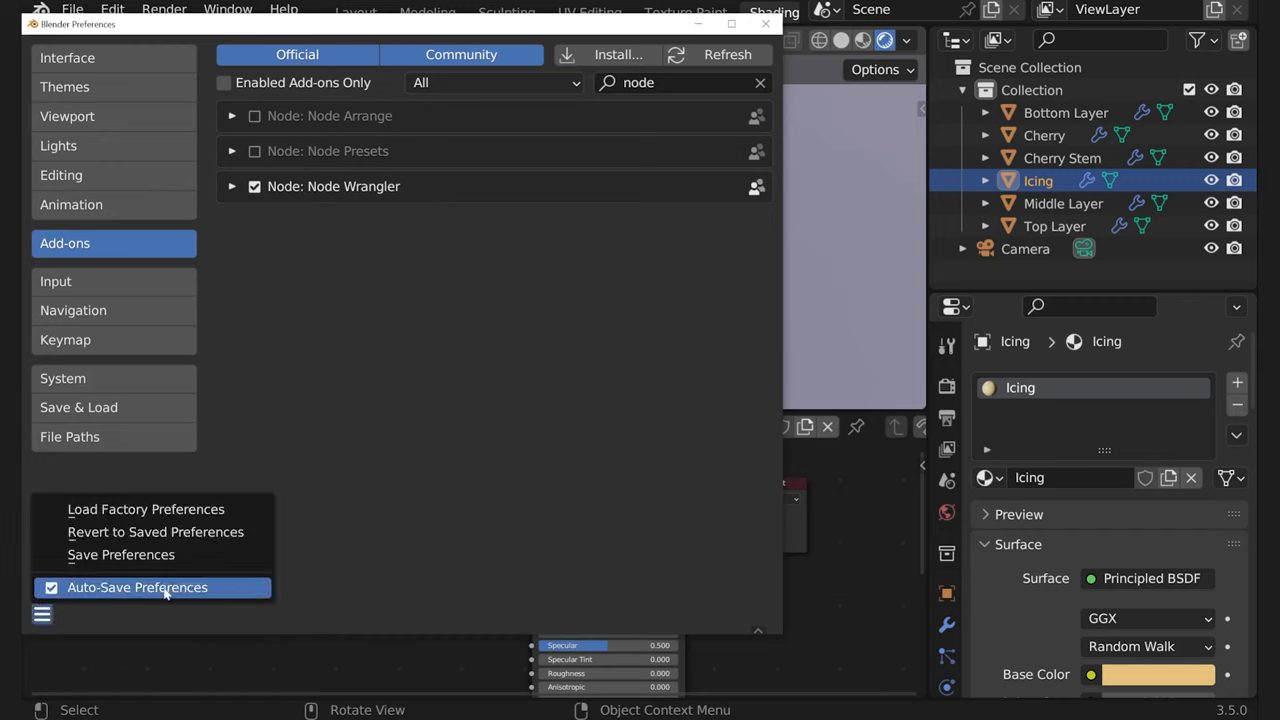
{"action": "mouse_move", "coordinate": [136, 588]}
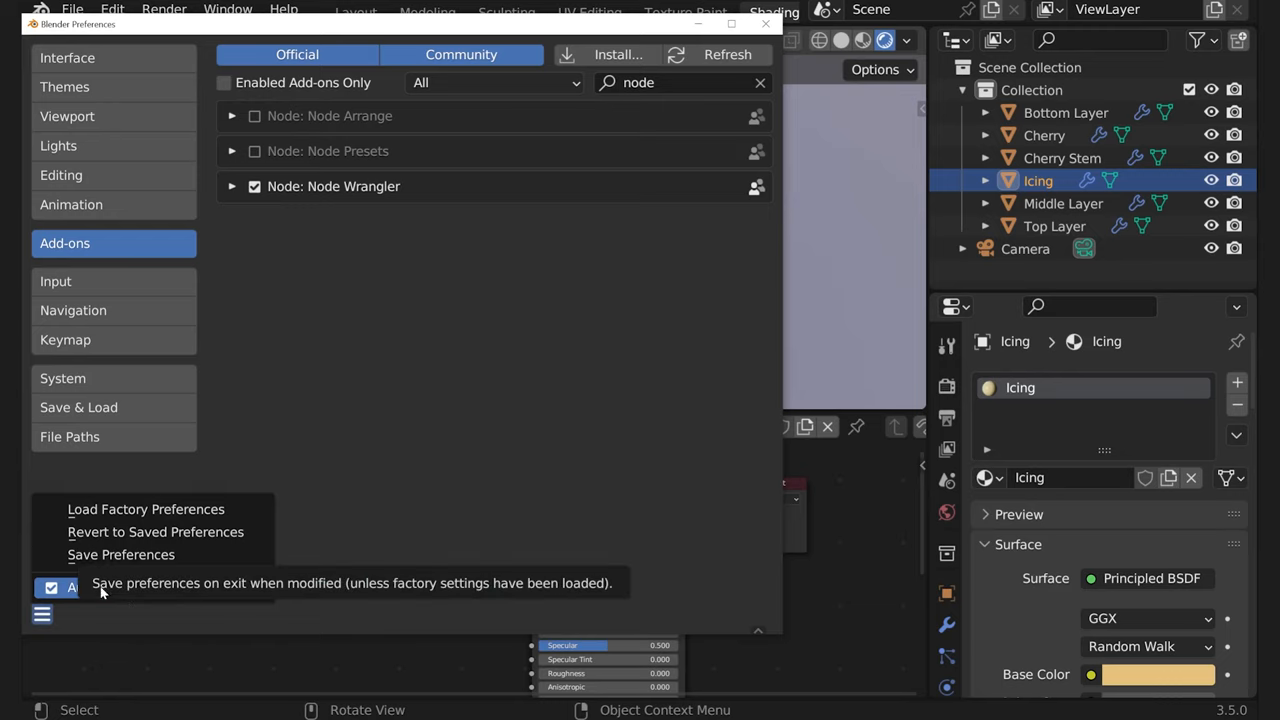
{"action": "mouse_move", "coordinate": [120, 554]}
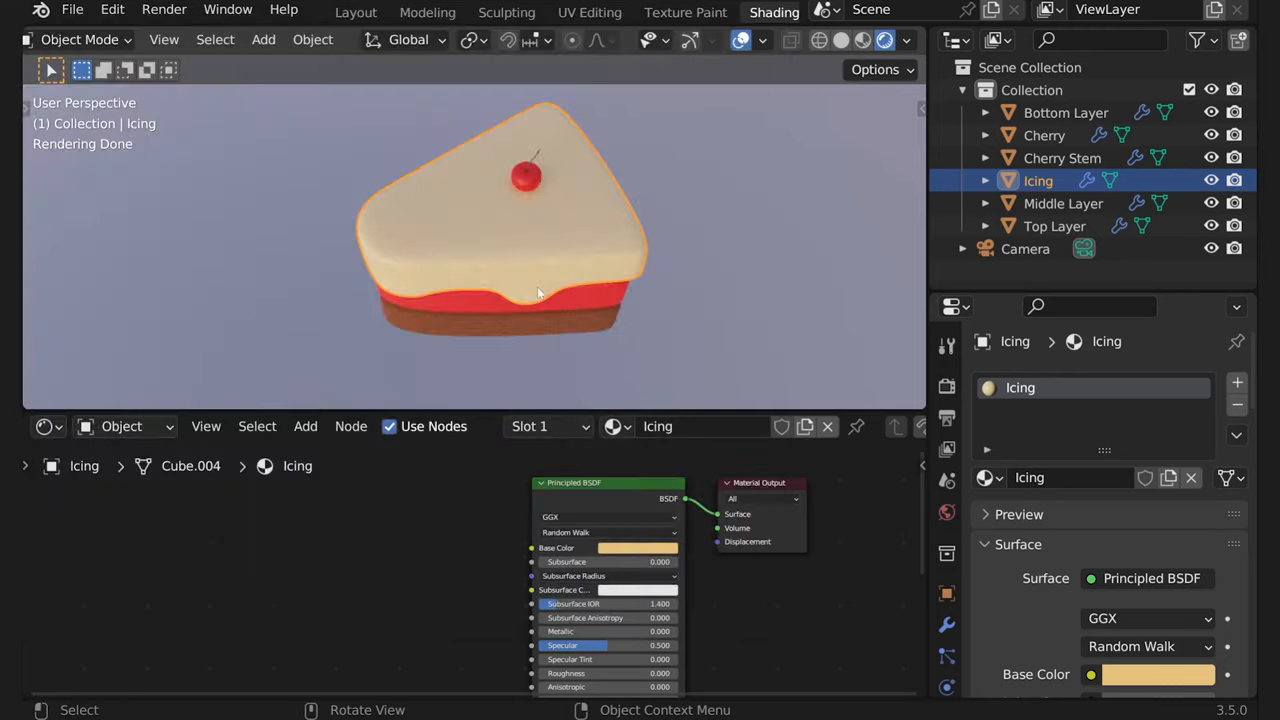
Search 'noise' in the Shader Editor to add a Noise Texture node to the Icing material
{"action": "left_click_drag", "start_coordinate": [540, 290], "coordinate": [496, 328]}
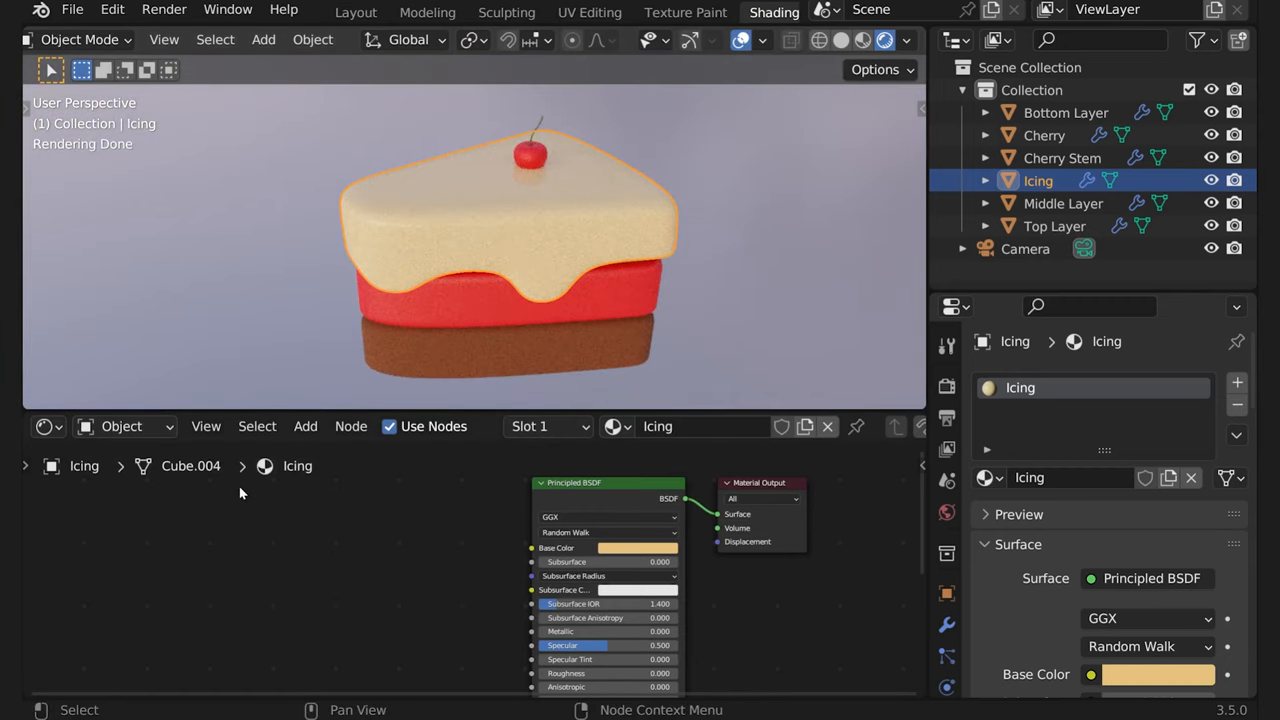
{"action": "left_click", "coordinate": [304, 426]}
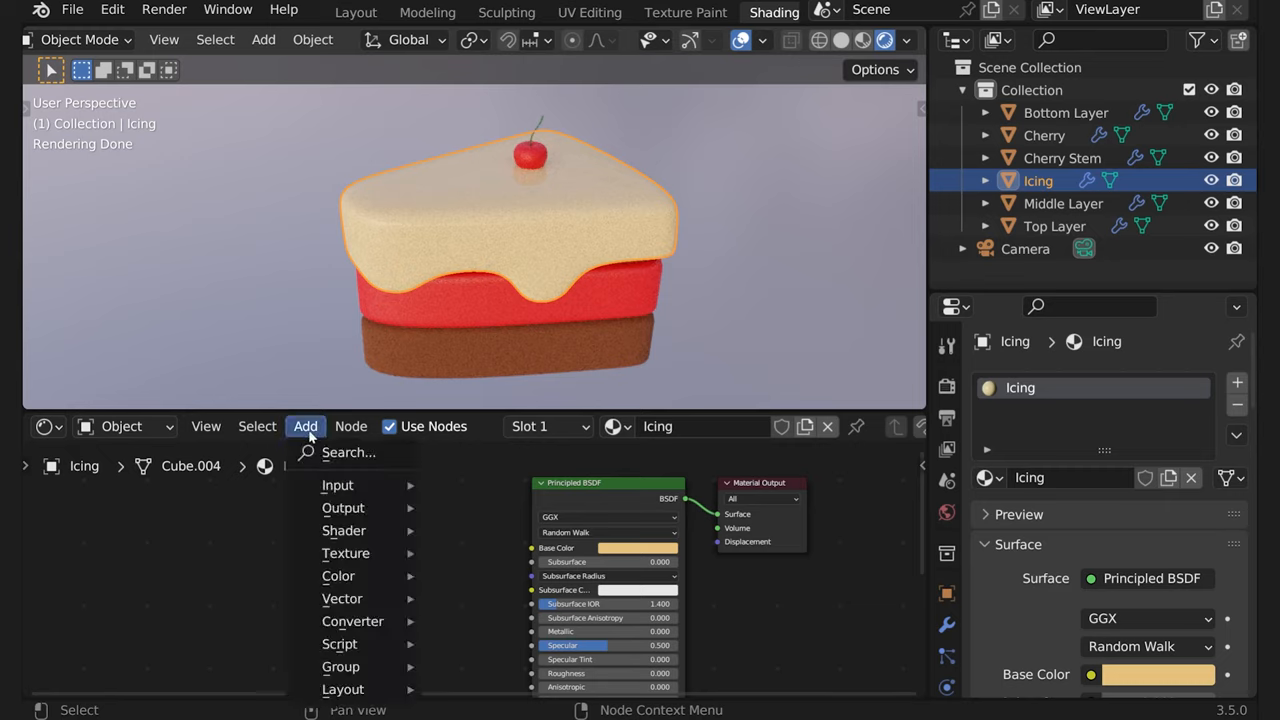
{"action": "left_click", "coordinate": [430, 544]}
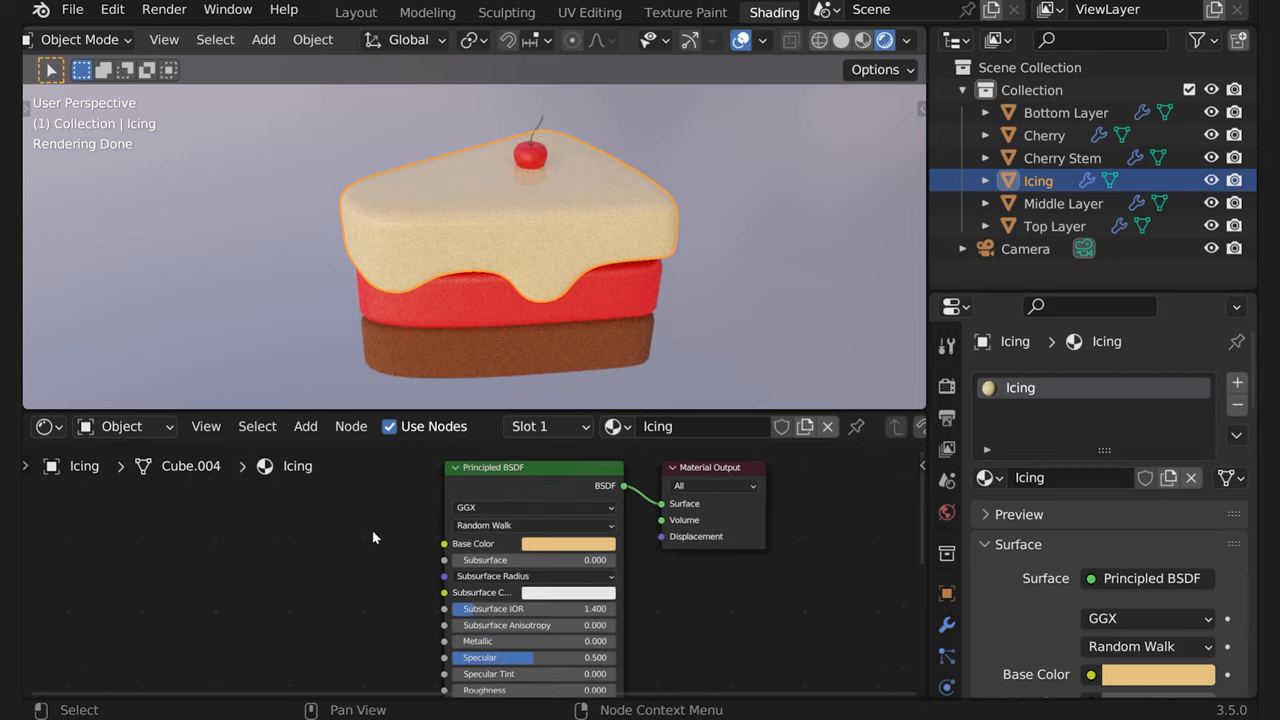
{"action": "left_click", "coordinate": [304, 426]}
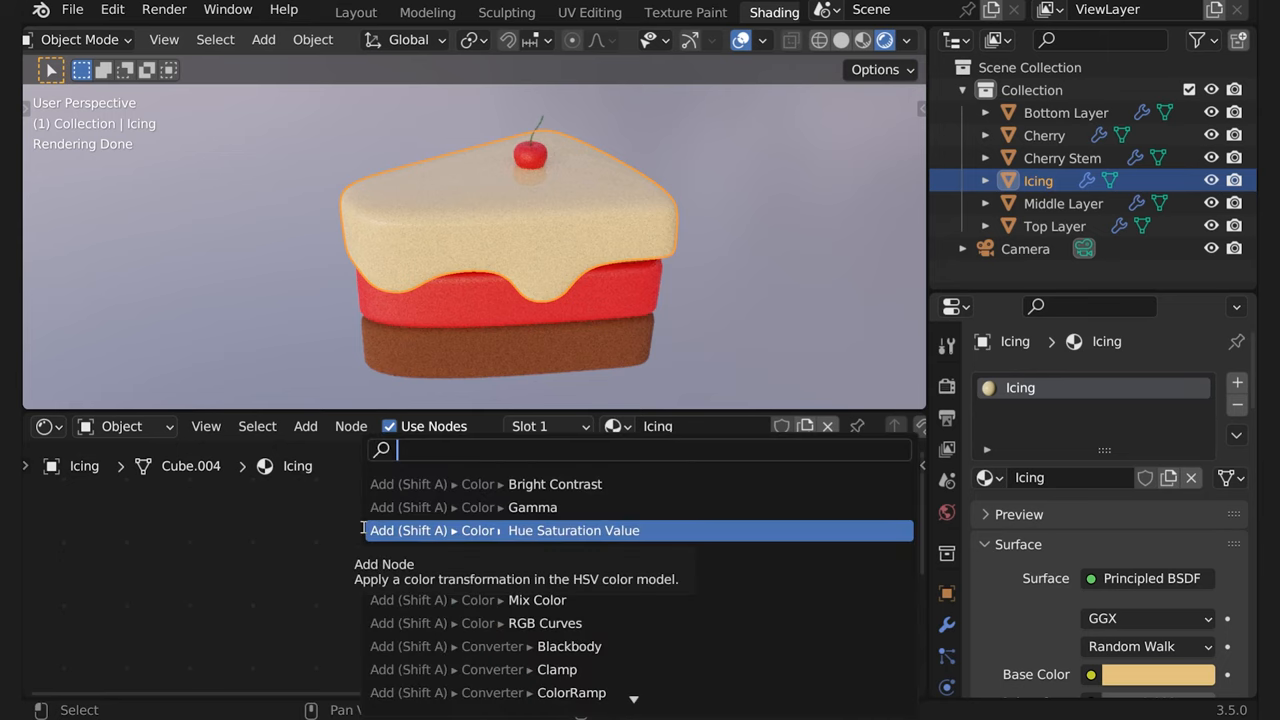
{"action": "type", "text": "n"}
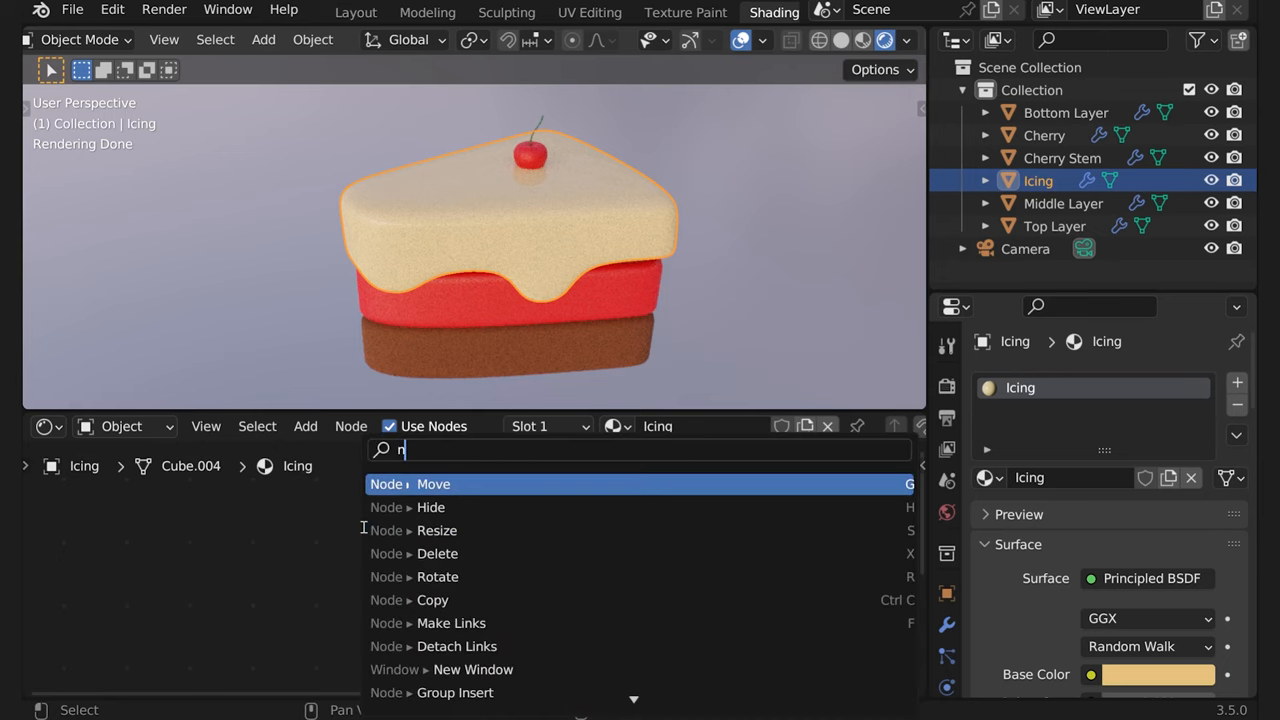
{"action": "type", "text": "oise"}
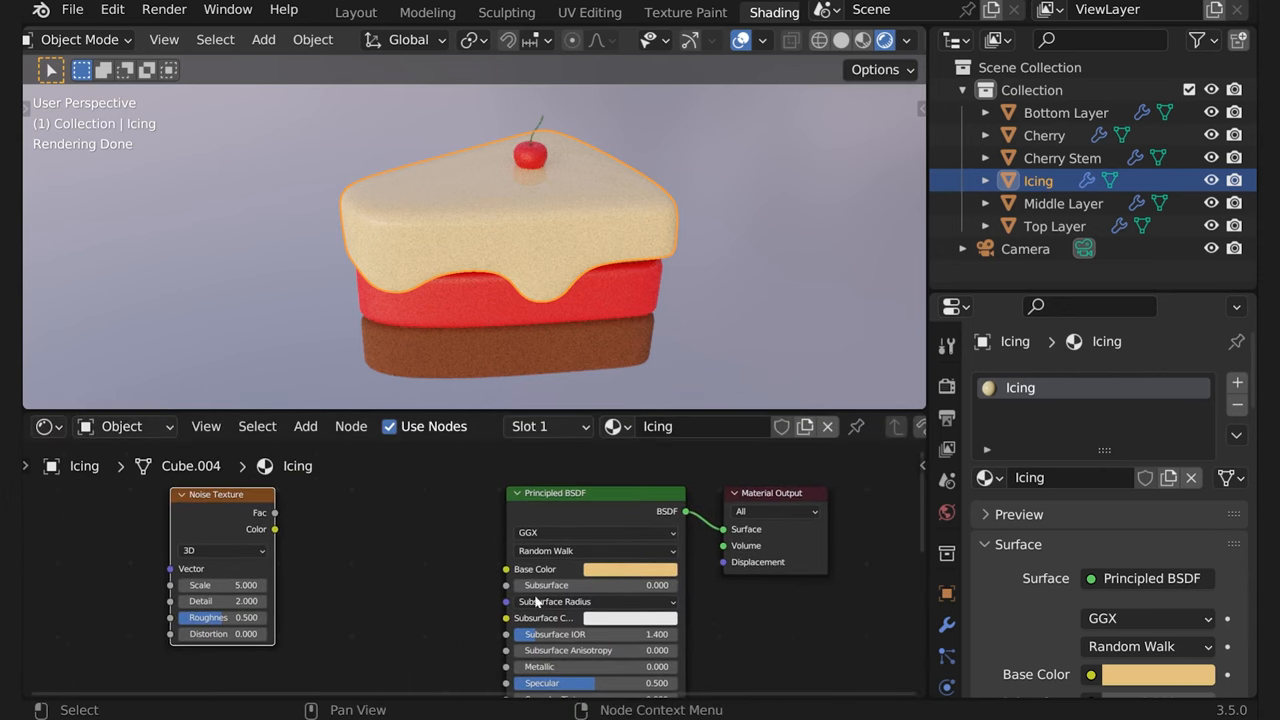
{"action": "mouse_move", "coordinate": [640, 530]}
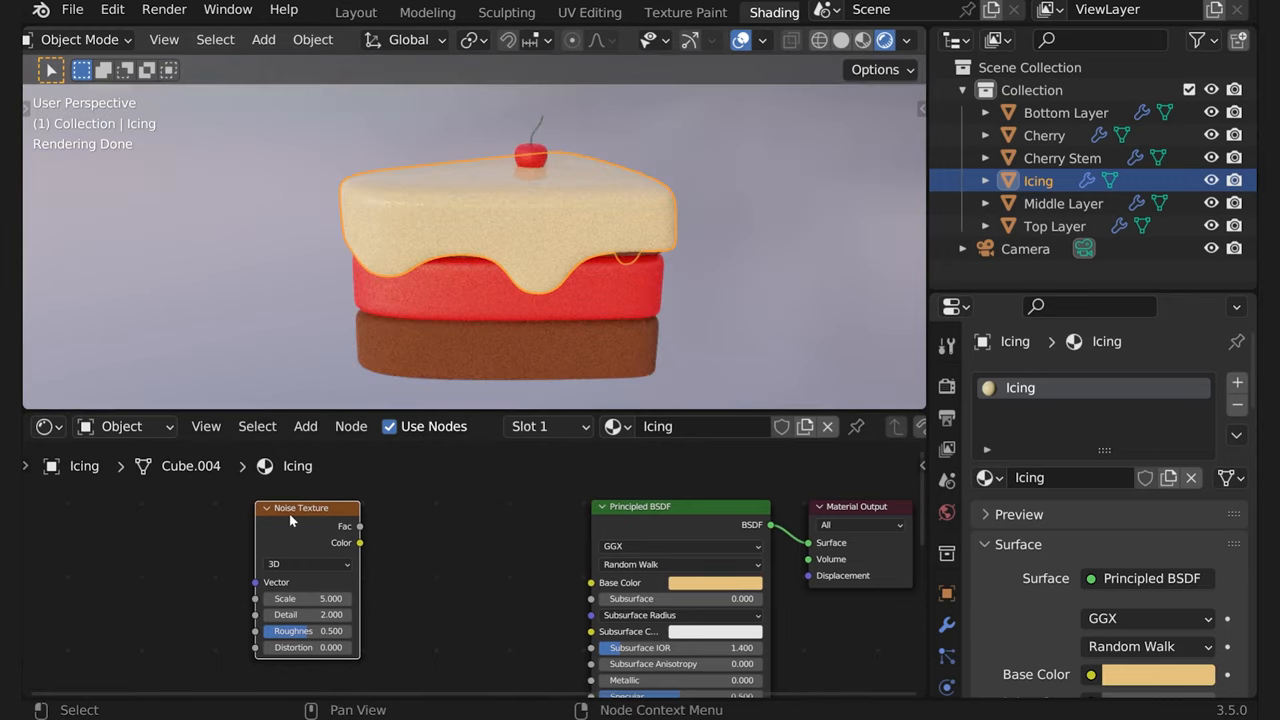
{"action": "mouse_move", "coordinate": [364, 548]}
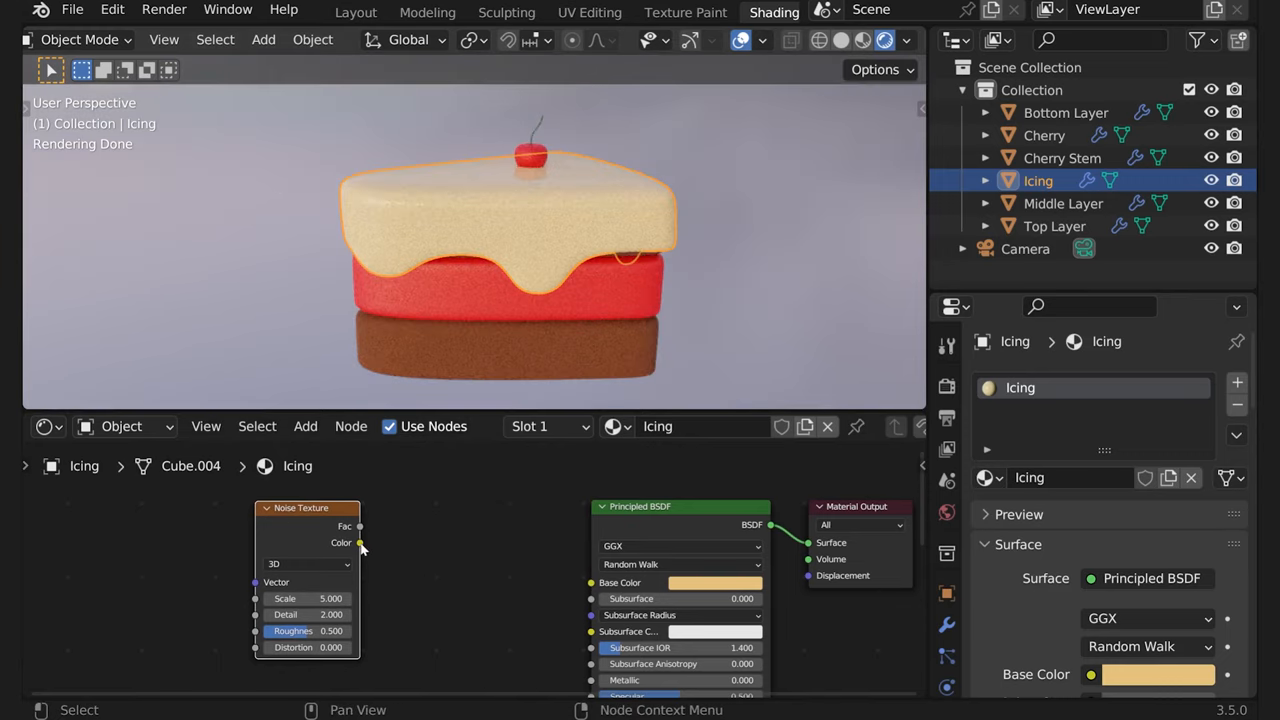
Wire the Noise Texture colour into the icing's Base Color and set noise Scale to 1.9
{"action": "left_click_drag", "start_coordinate": [360, 544], "coordinate": [592, 582]}
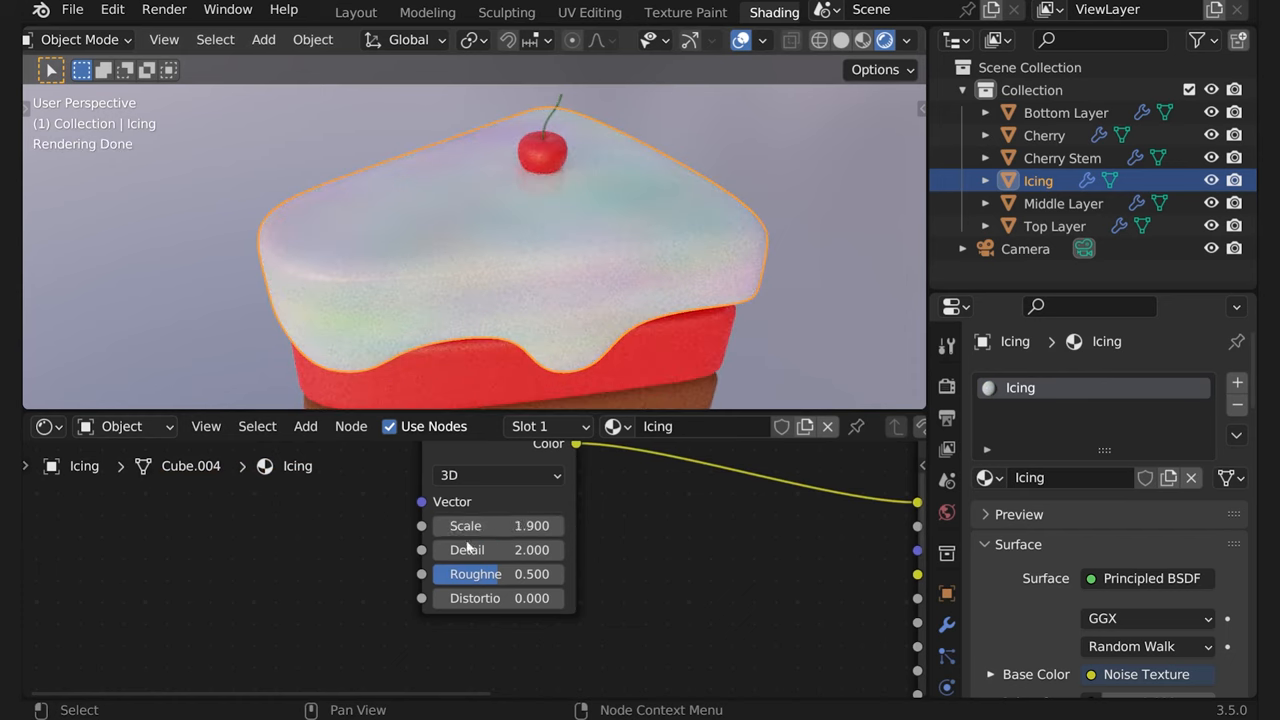
{"action": "left_click_drag", "start_coordinate": [550, 572], "coordinate": [470, 572]}
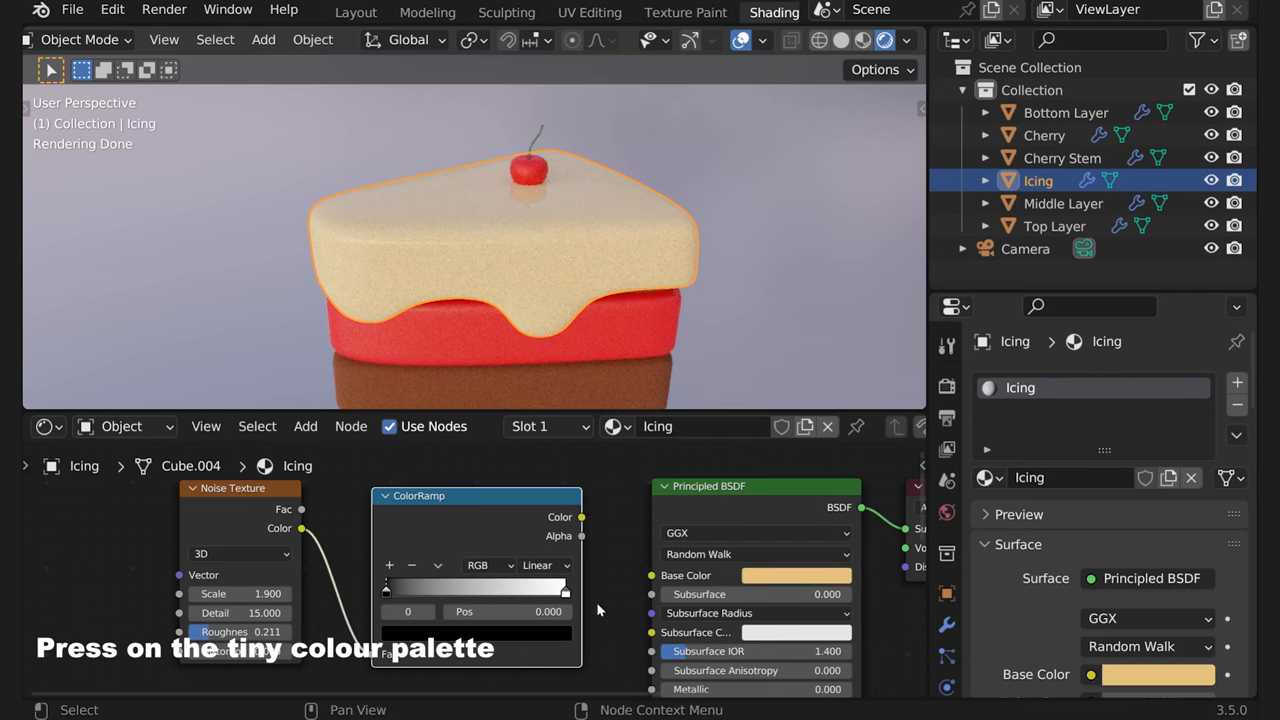
Tint one ColorRamp stop orange and place the ramp node beside the noise texture
{"action": "left_click", "coordinate": [564, 590]}
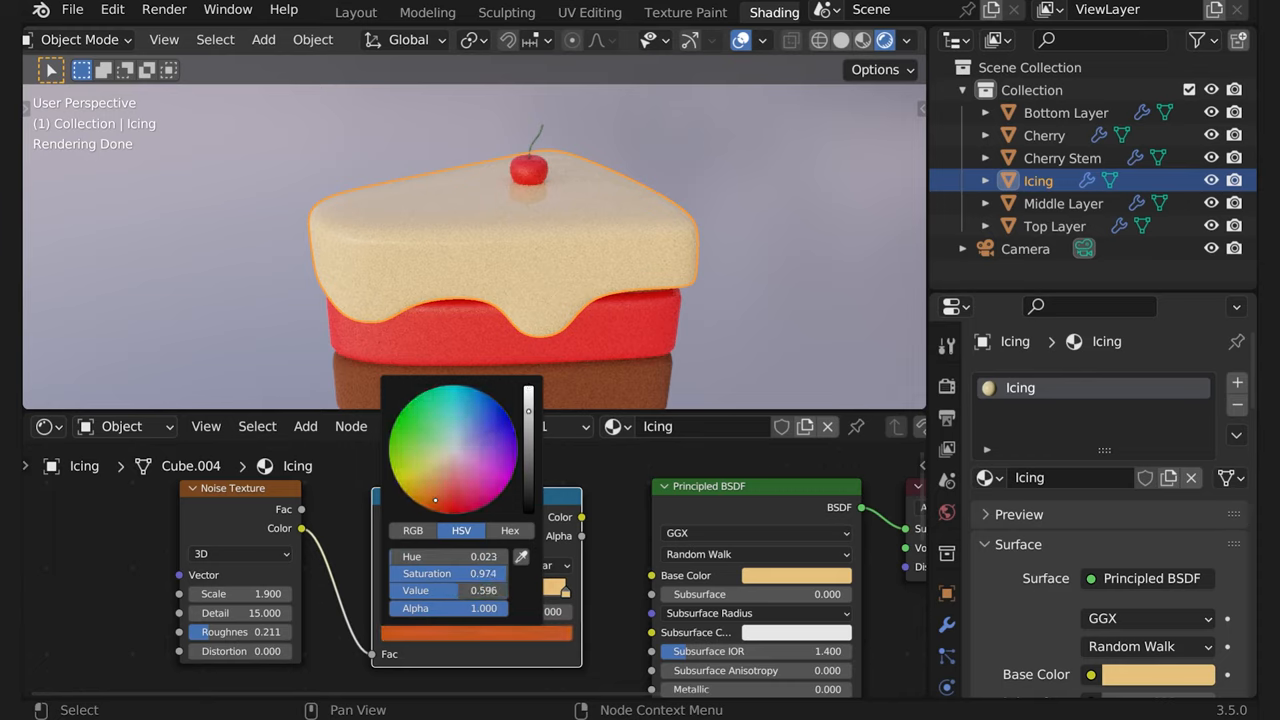
{"action": "left_click_drag", "start_coordinate": [436, 500], "coordinate": [432, 486]}
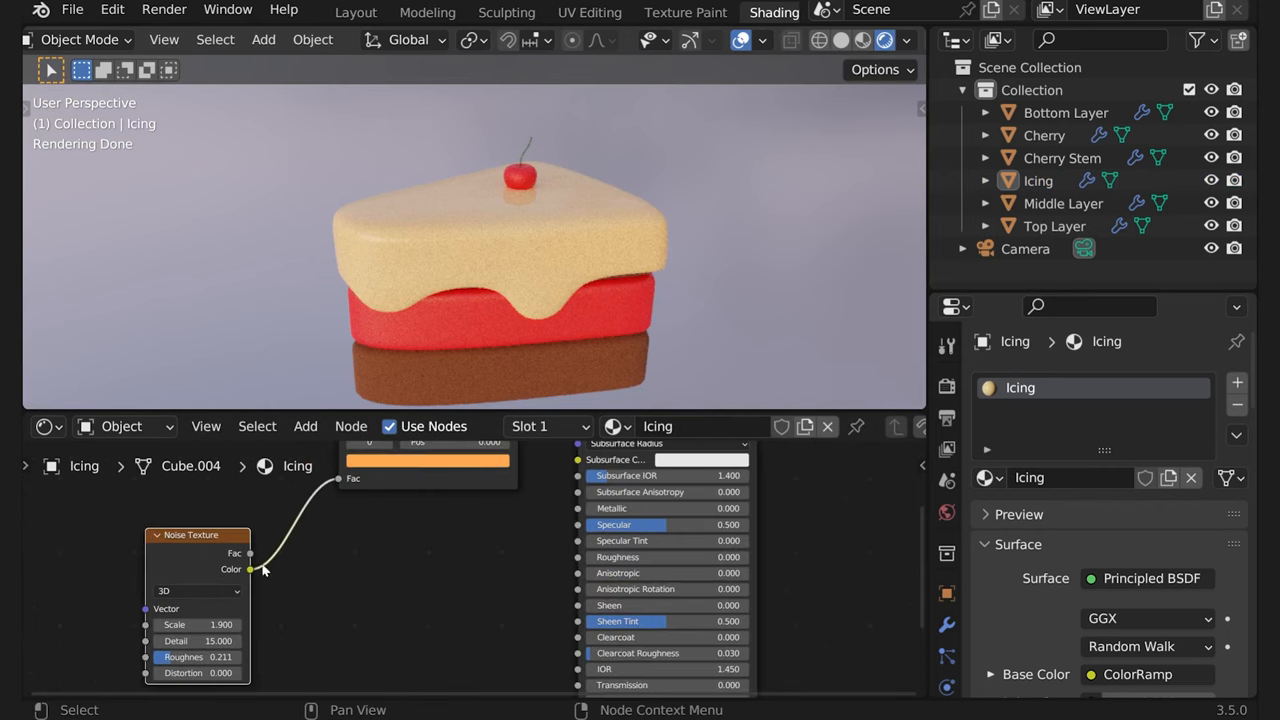
{"action": "left_click_drag", "start_coordinate": [250, 568], "coordinate": [580, 556]}
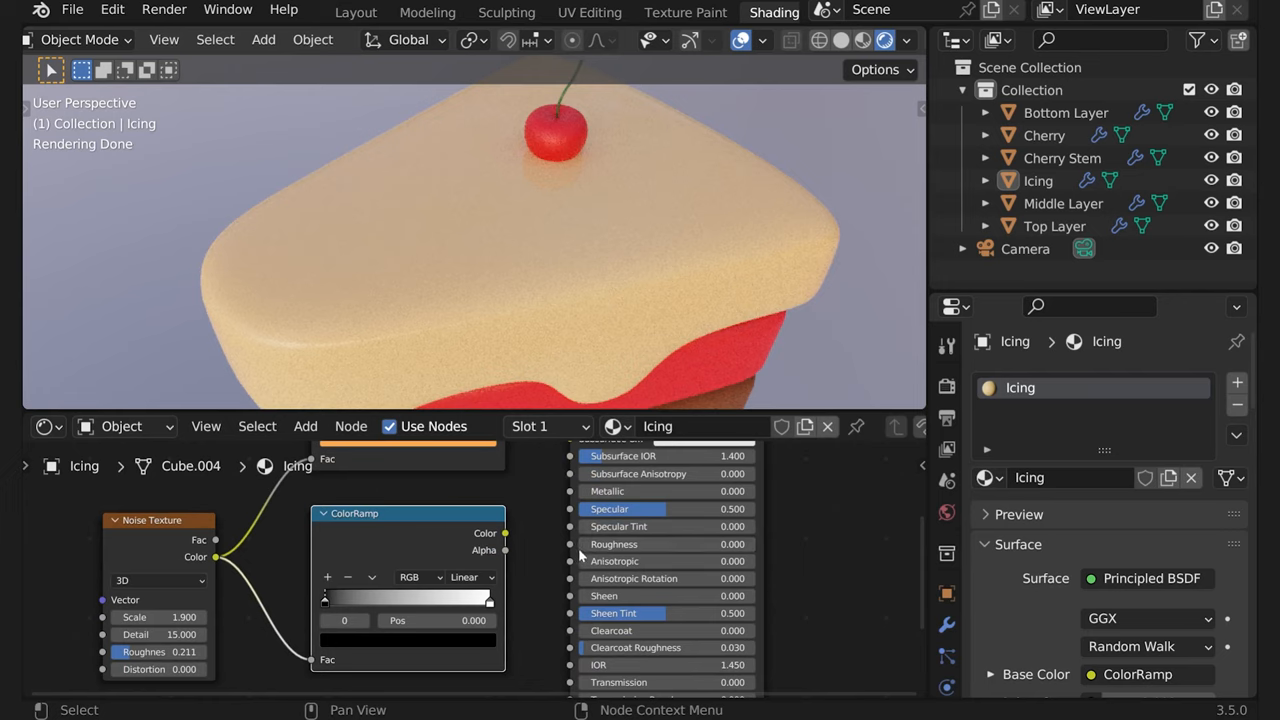
{"action": "mouse_move", "coordinate": [736, 544]}
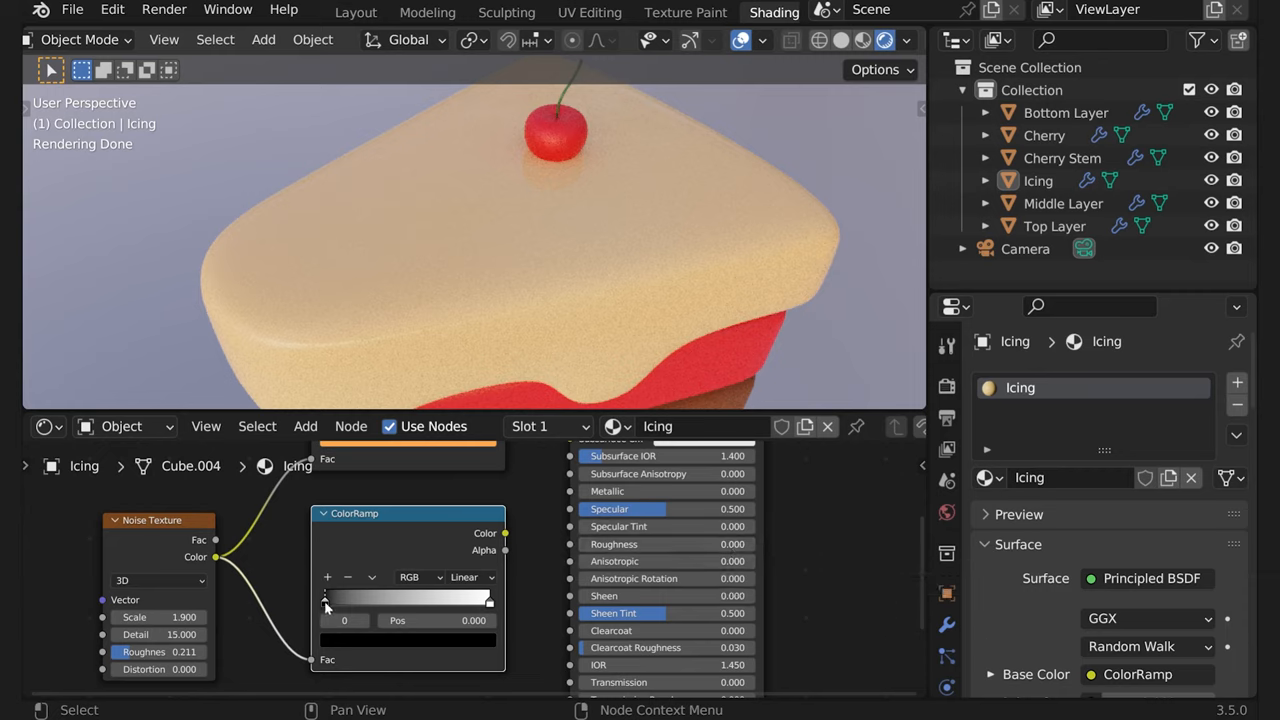
Recolour the other ColorRamp stop and check the speckled cream icing on the slice
{"action": "left_click", "coordinate": [488, 598]}
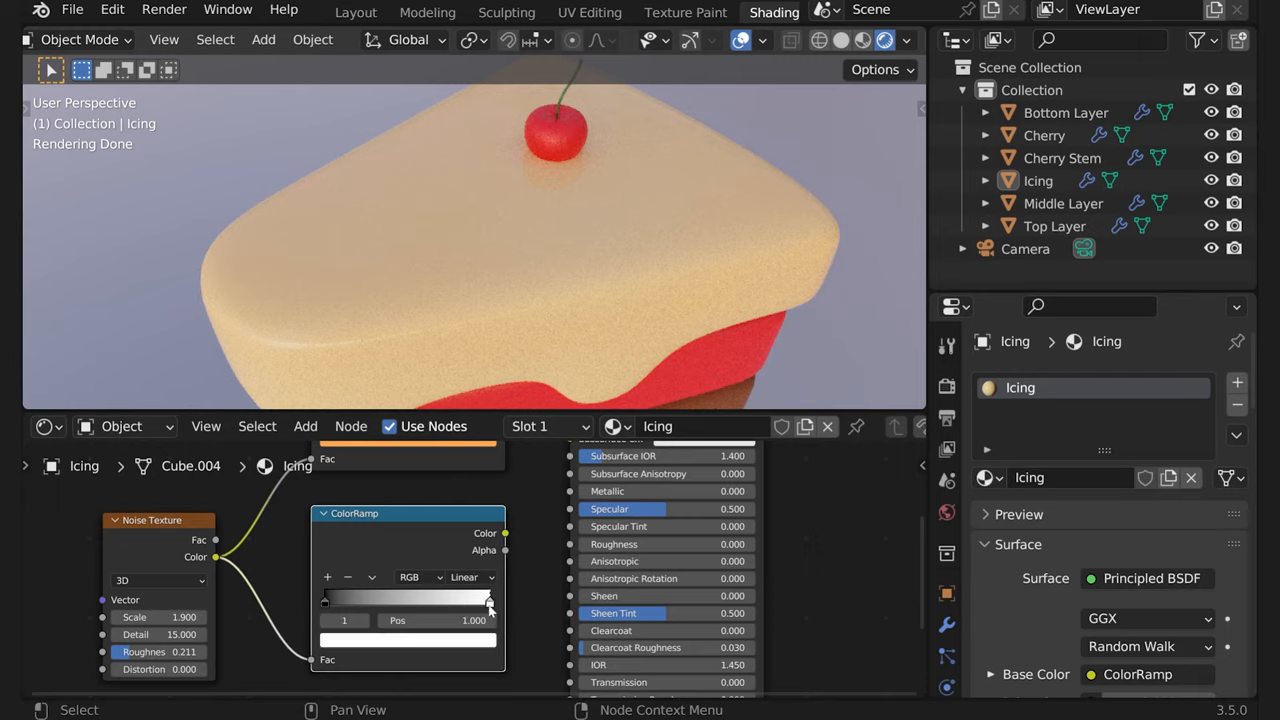
{"action": "mouse_move", "coordinate": [476, 644]}
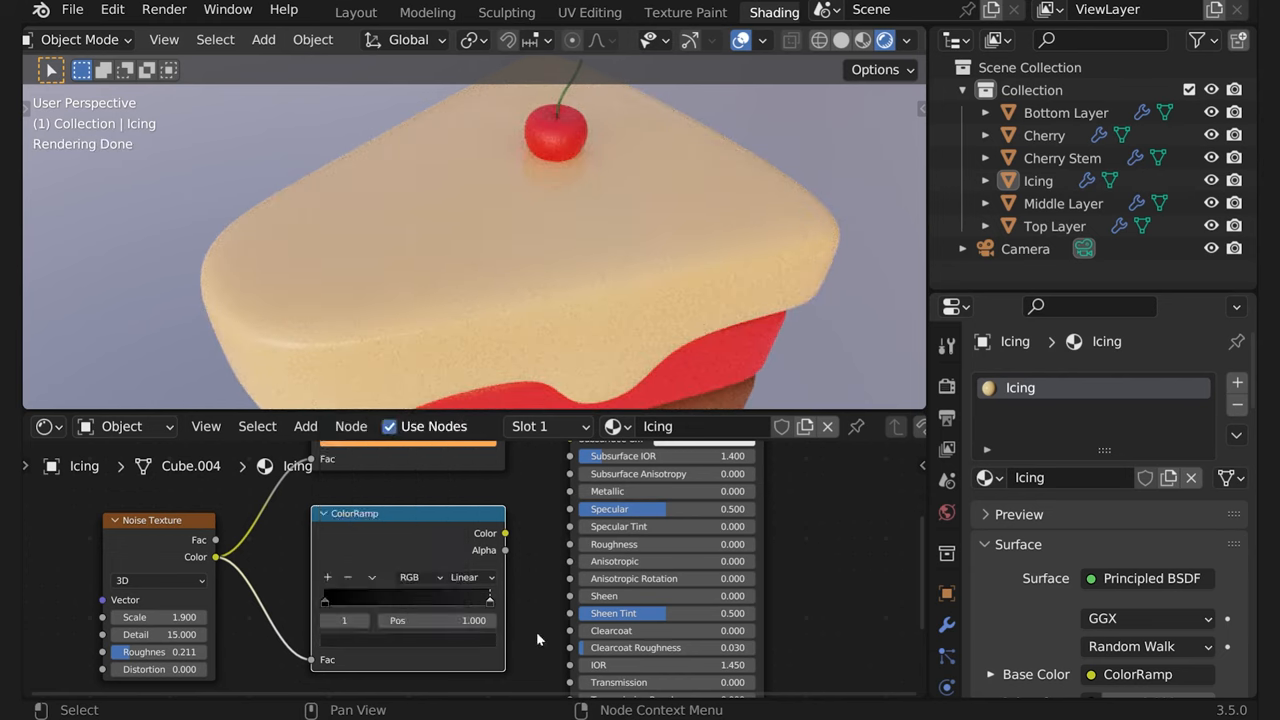
{"action": "mouse_move", "coordinate": [324, 616]}
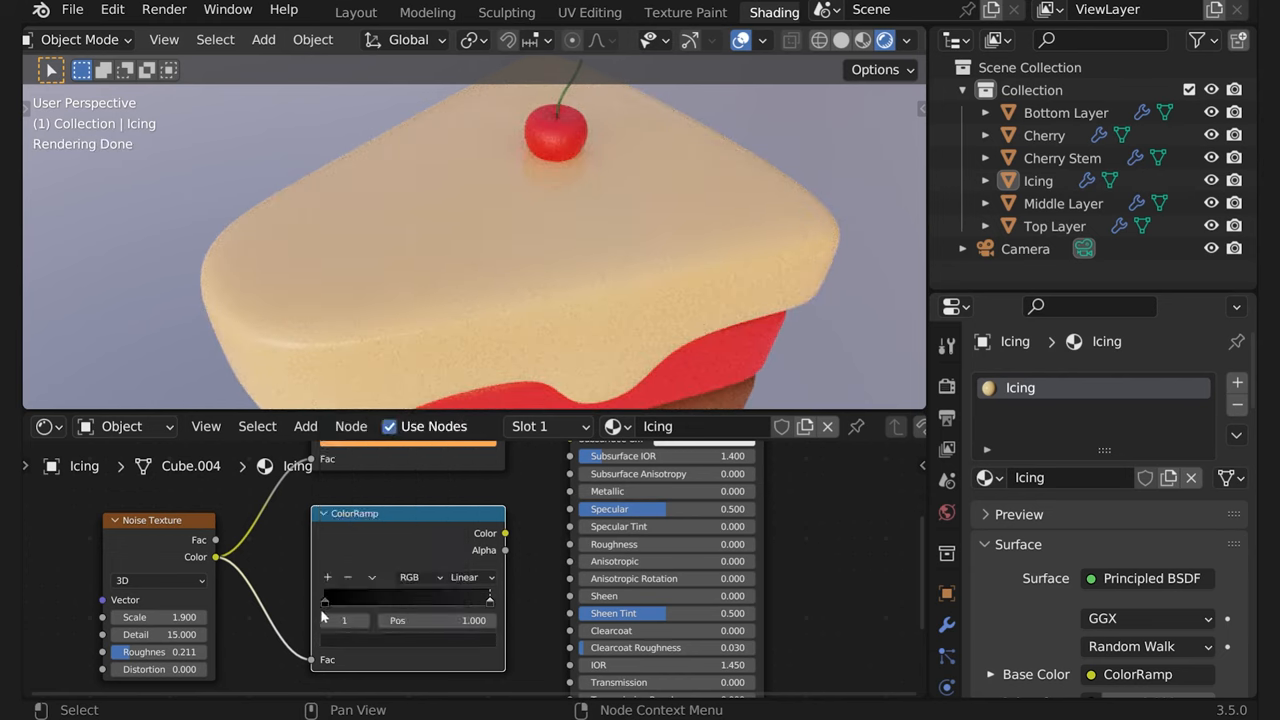
{"action": "left_click_drag", "start_coordinate": [504, 532], "coordinate": [528, 540]}
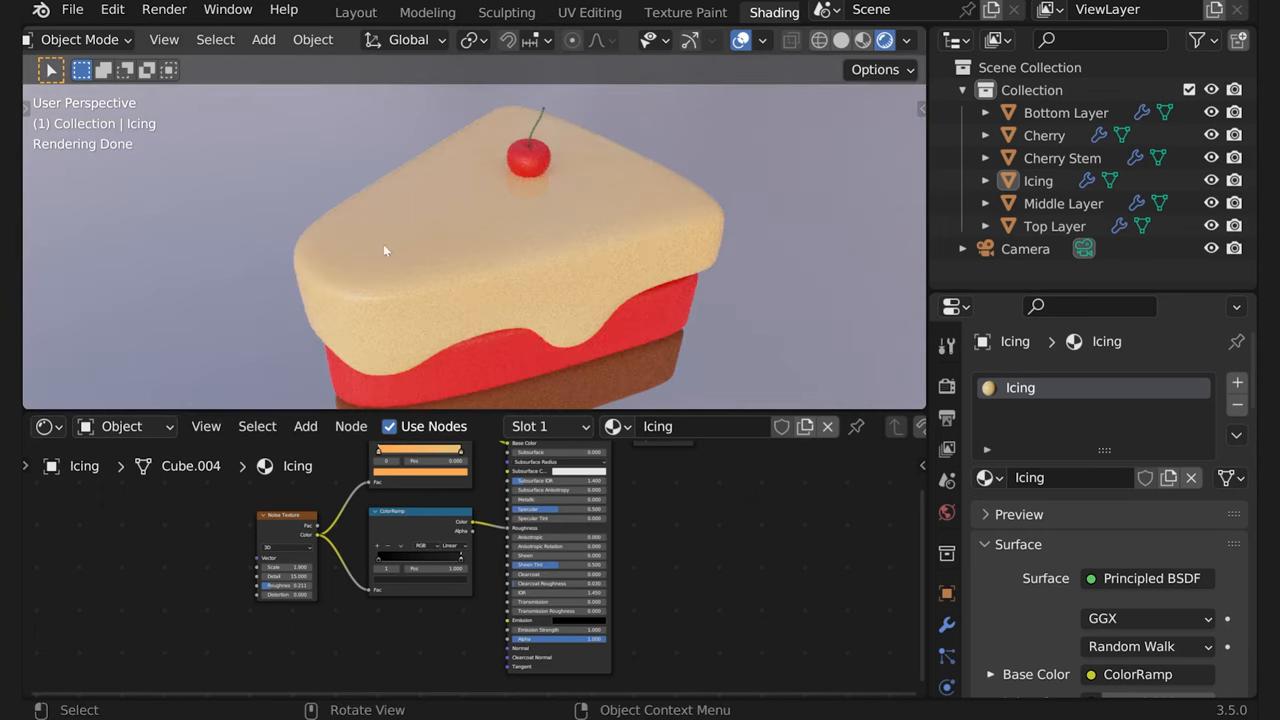
Orbit the view to see the cake slice side-on
{"action": "left_click_drag", "start_coordinate": [384, 250], "coordinate": [300, 164]}
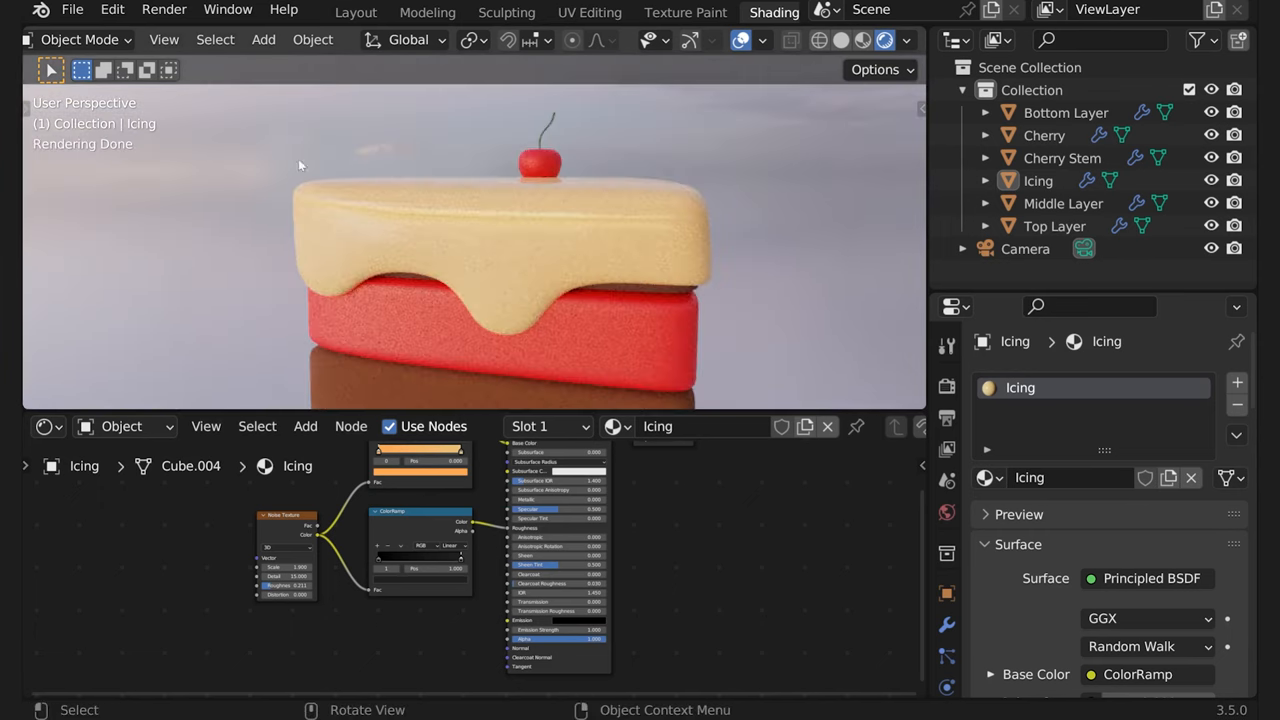
{"action": "mouse_move", "coordinate": [432, 652]}
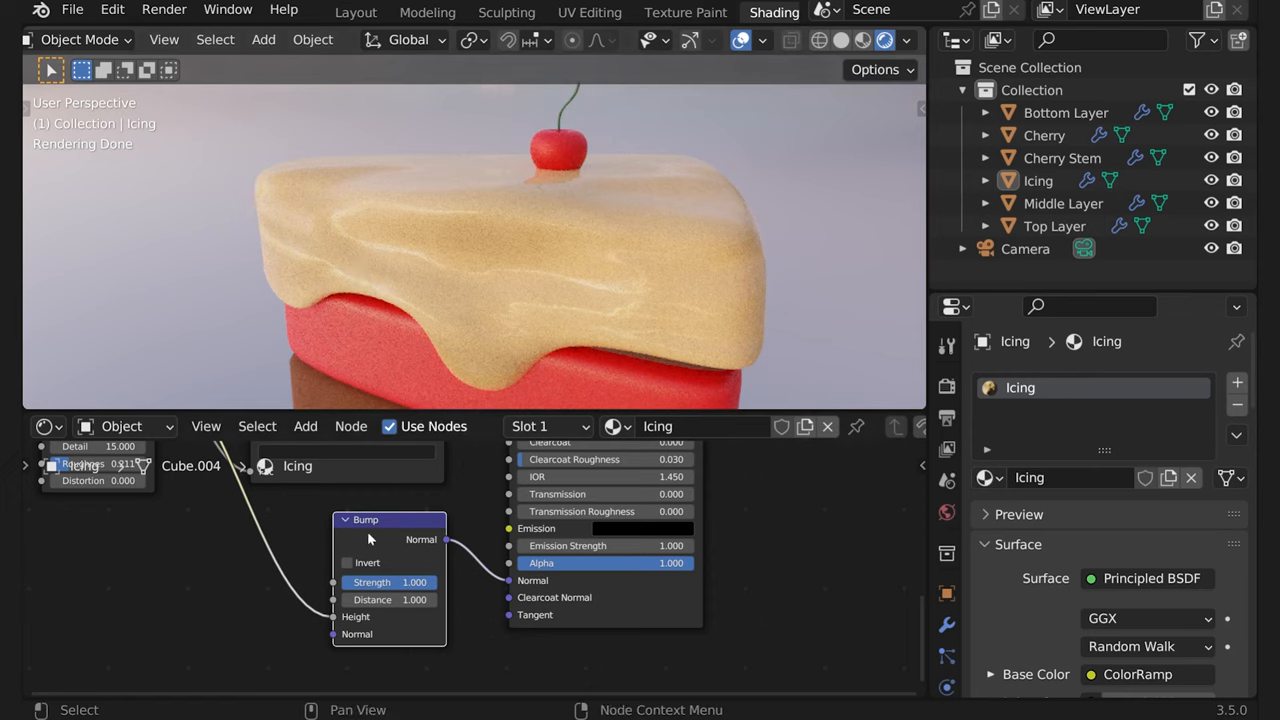
{"action": "mouse_move", "coordinate": [330, 512]}
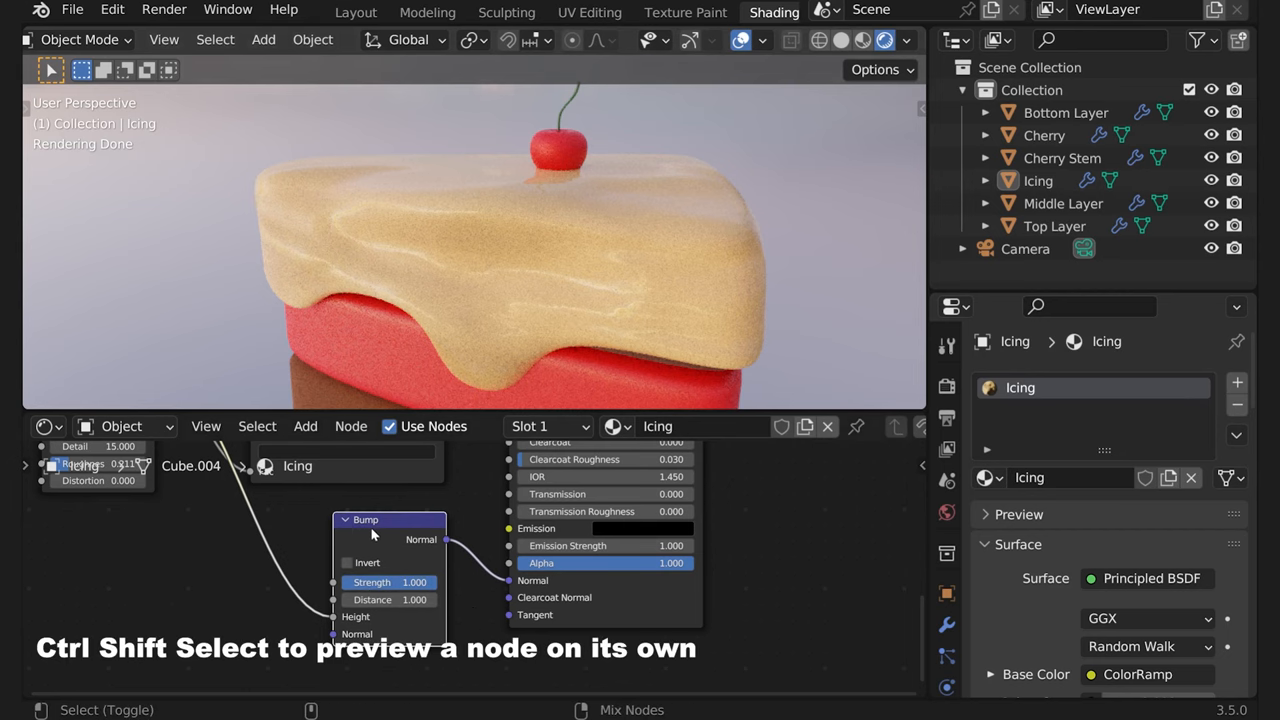
Preview the Bump node on its own and reduce its Strength to about 0.09
{"action": "left_click", "coordinate": [364, 520]}
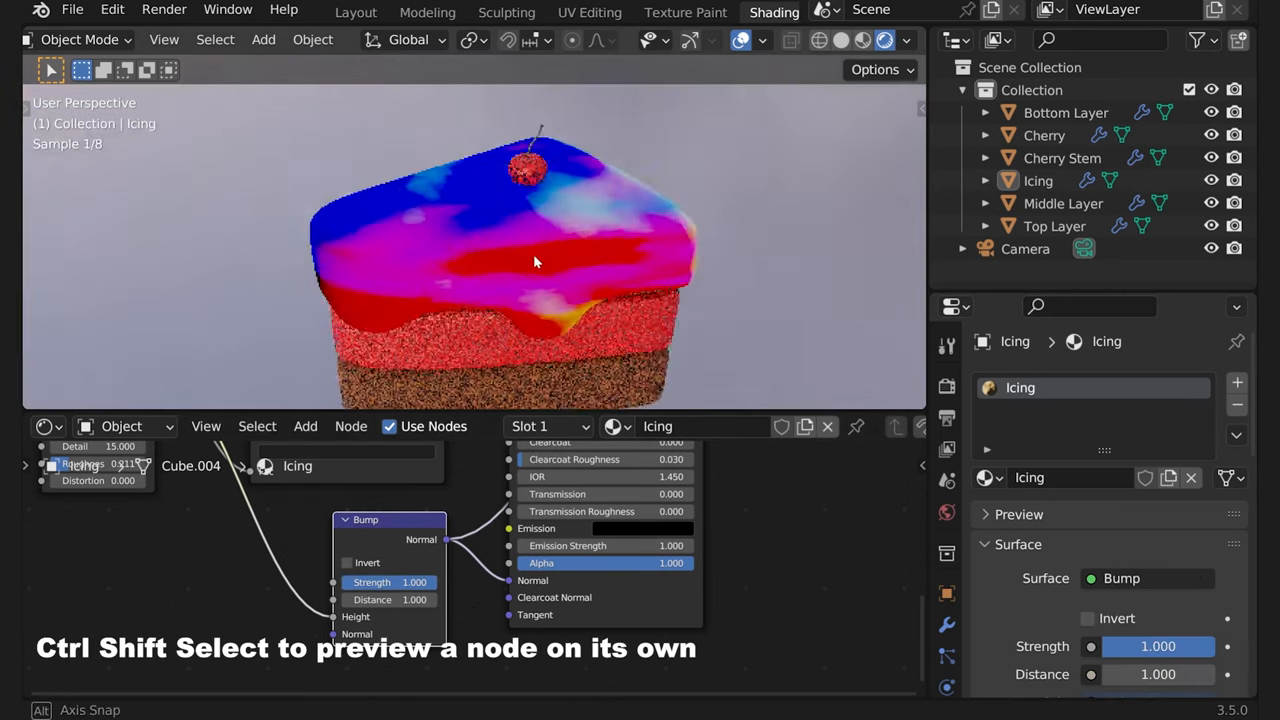
{"action": "left_click_drag", "start_coordinate": [536, 262], "coordinate": [564, 324]}
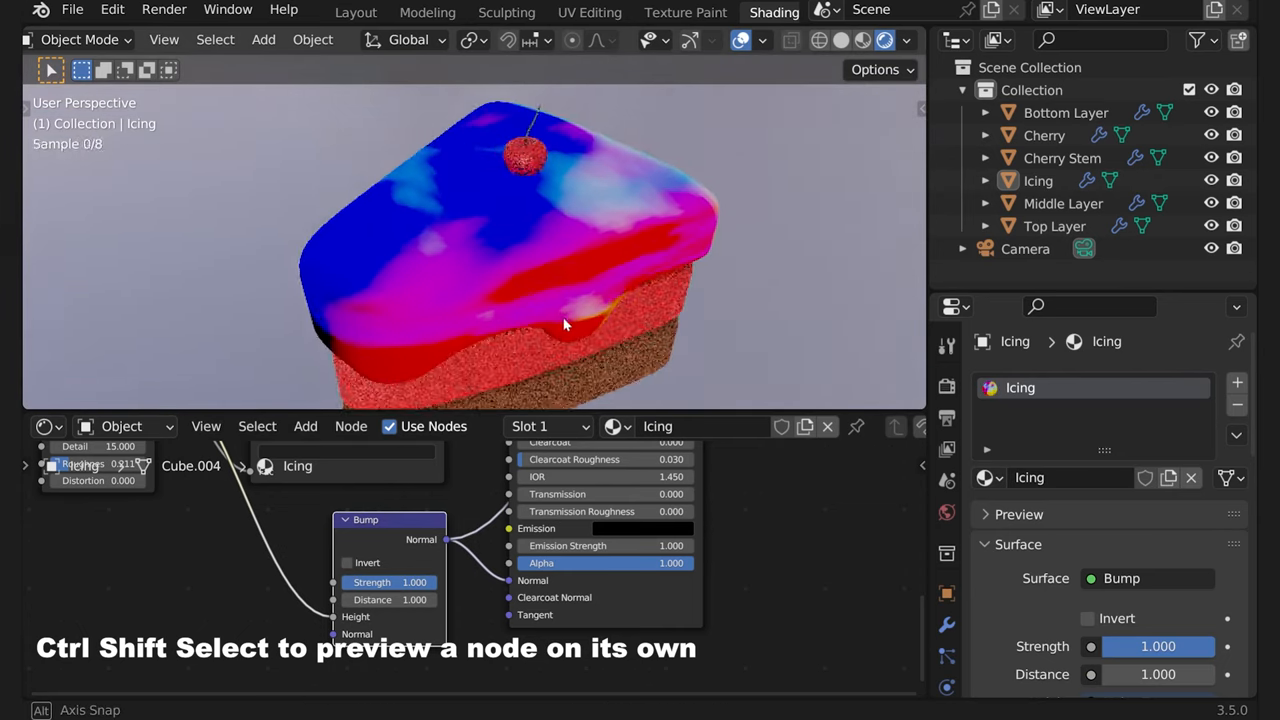
{"action": "left_click_drag", "start_coordinate": [560, 320], "coordinate": [544, 260]}
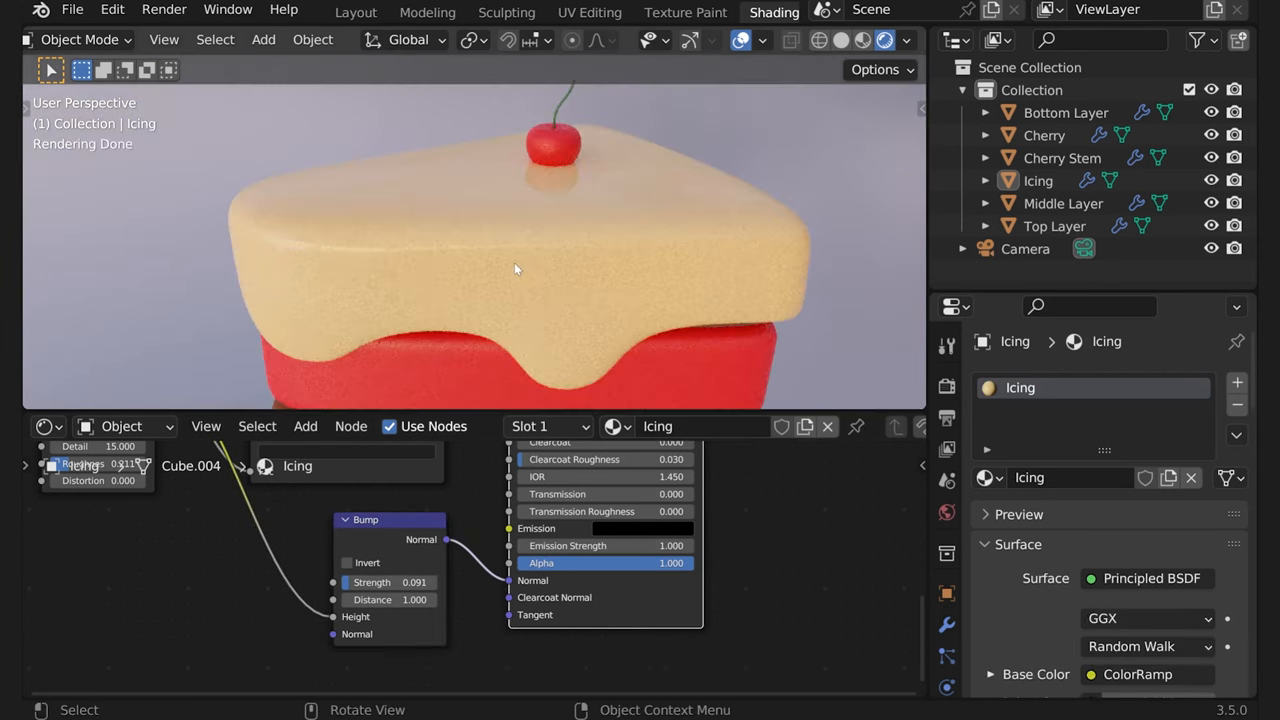
{"action": "scroll", "scroll_direction": "down", "scroll_amount": 3}
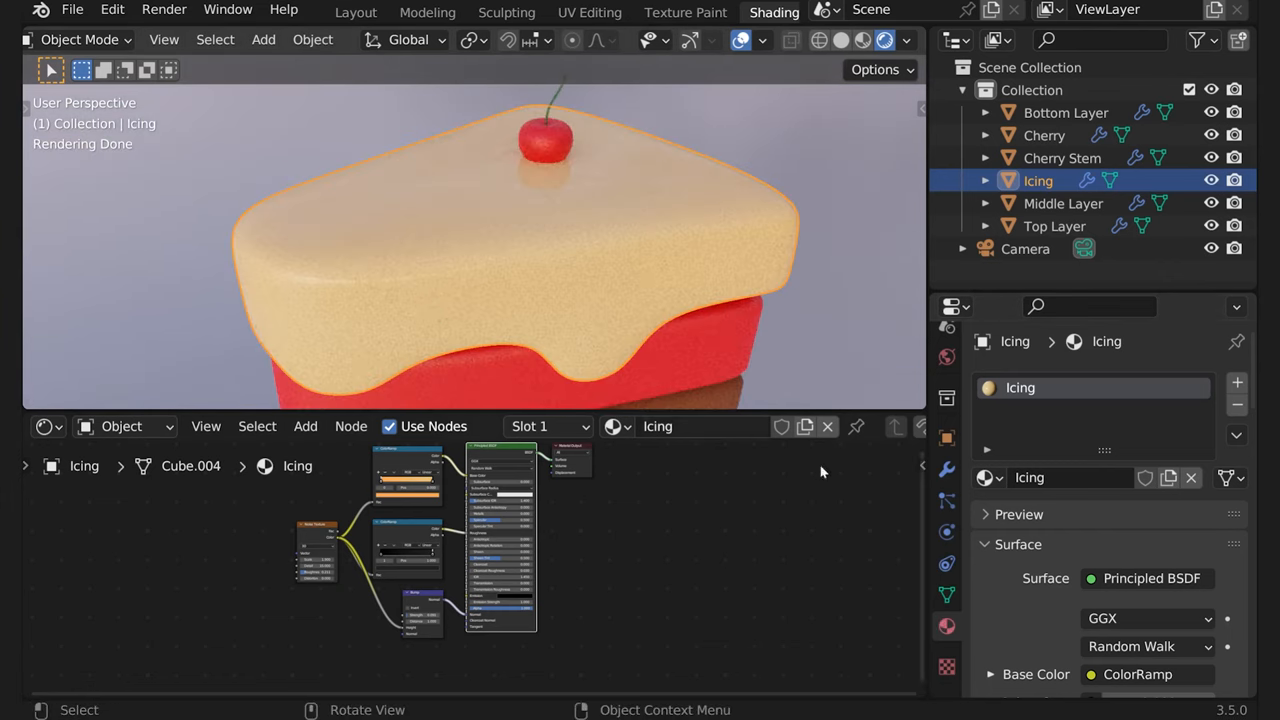
{"action": "mouse_move", "coordinate": [996, 608]}
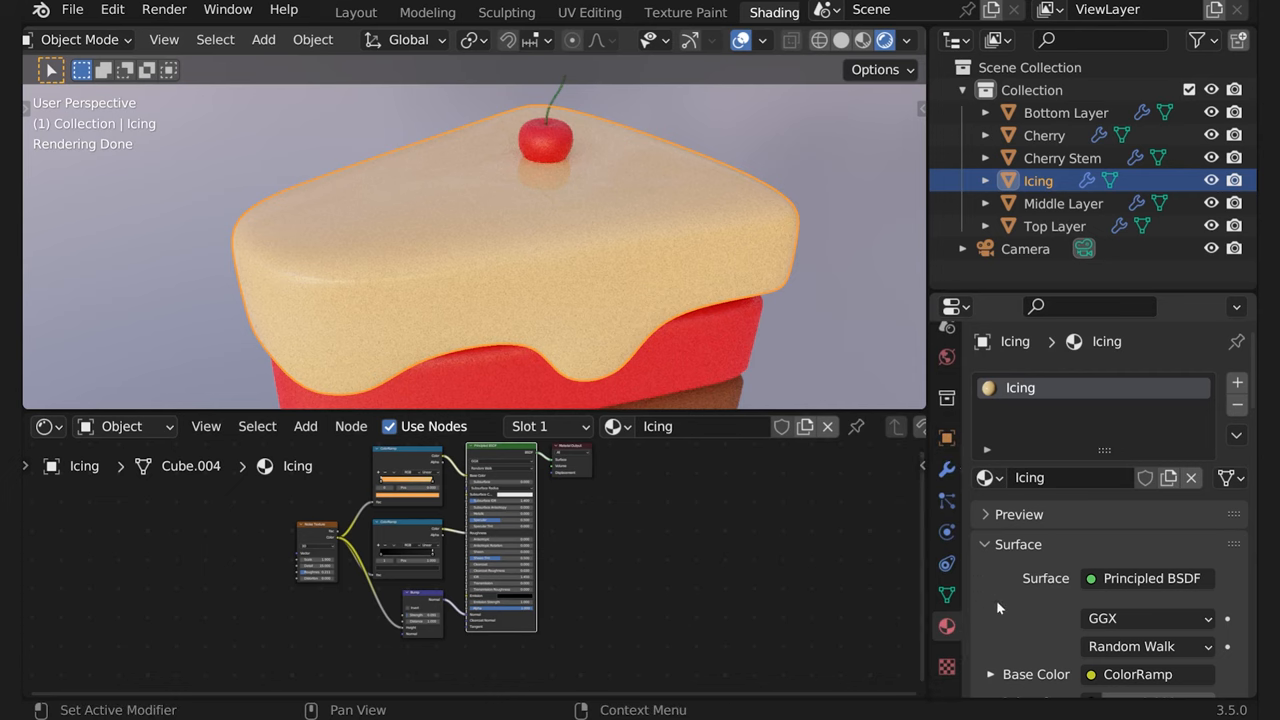
In Material Settings, change the icing's surface method from Bump Only to Displacement Only
{"action": "scroll", "scroll_direction": "down", "scroll_amount": 3}
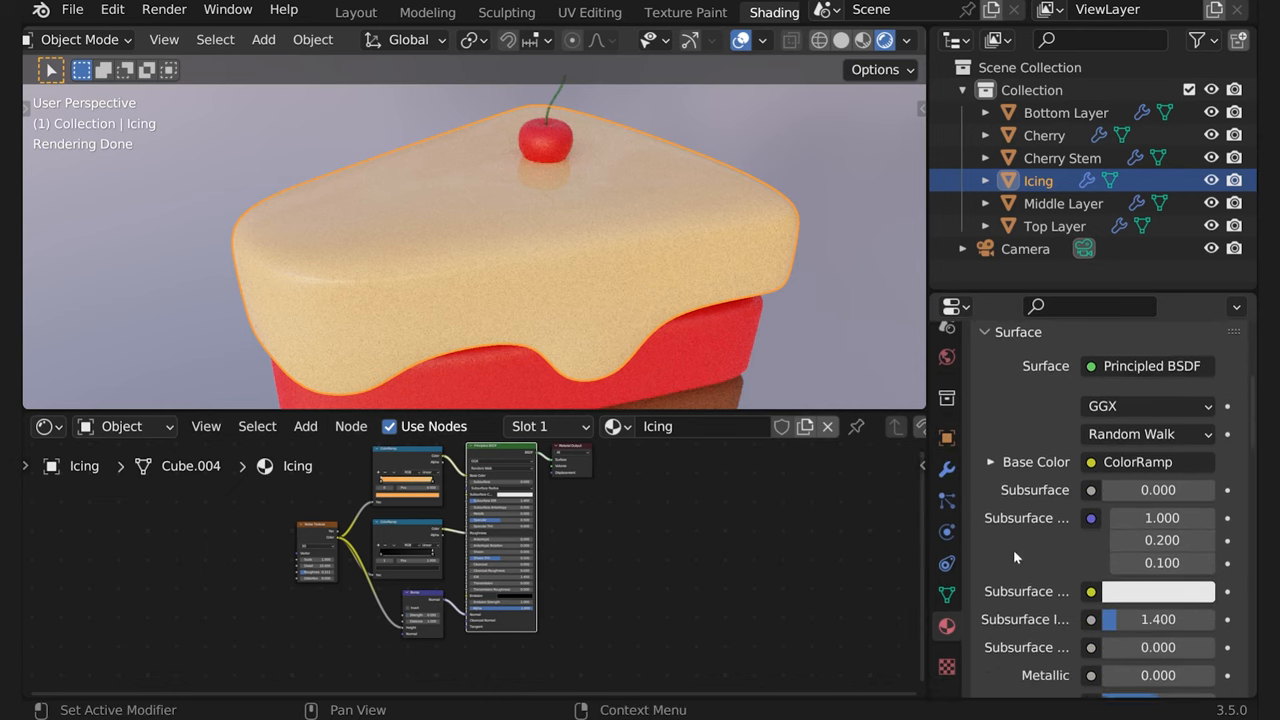
{"action": "scroll", "scroll_direction": "down", "scroll_amount": 3}
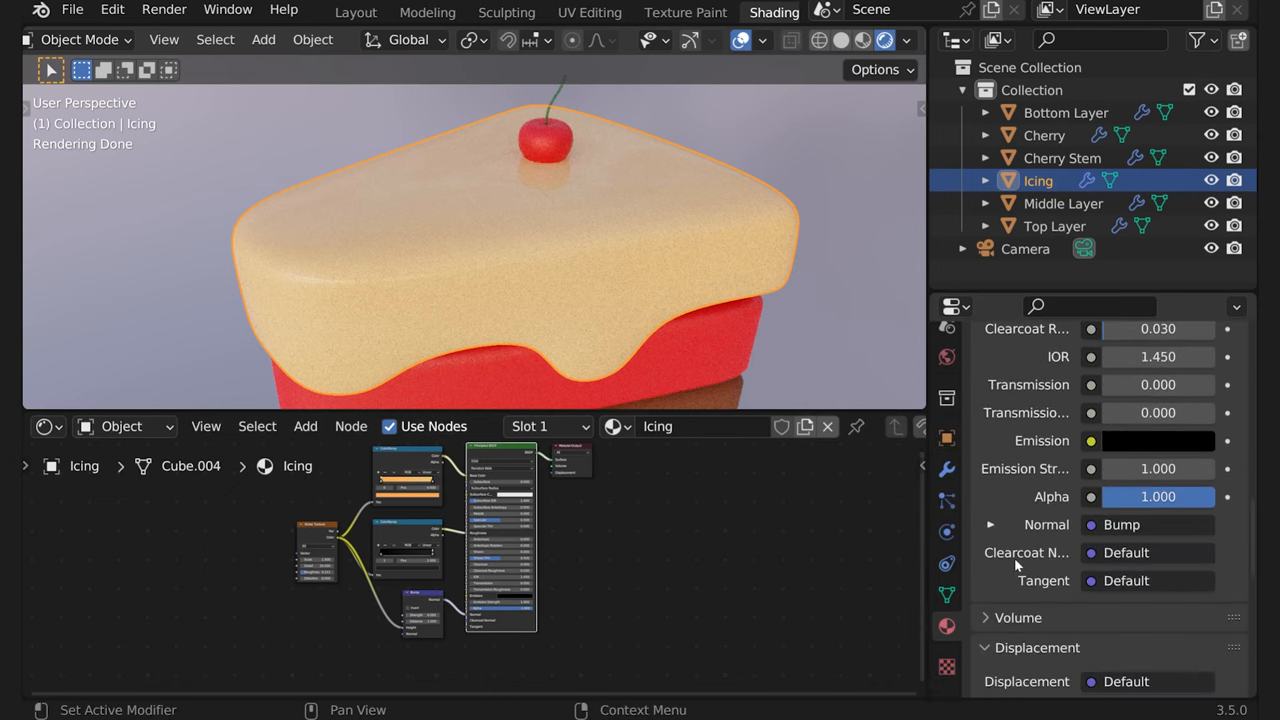
{"action": "scroll", "scroll_direction": "down", "scroll_amount": 3}
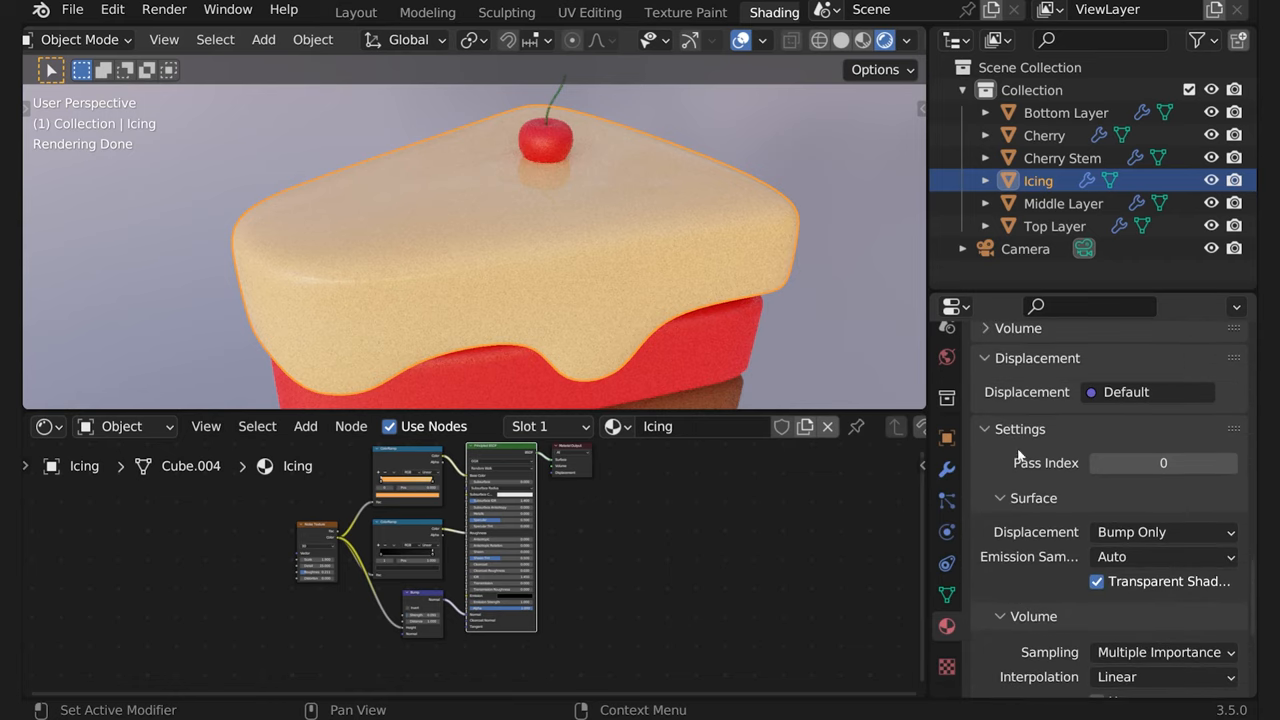
{"action": "scroll", "scroll_direction": "up", "scroll_amount": 3}
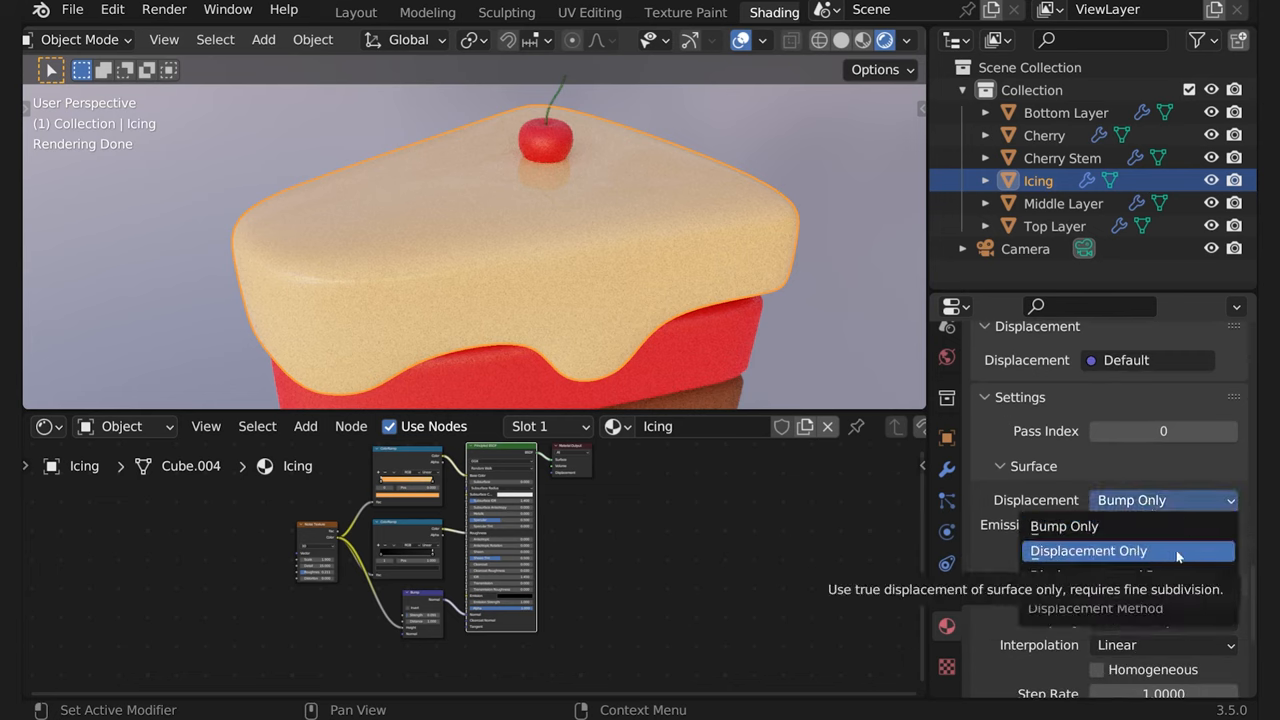
{"action": "left_click", "coordinate": [1088, 550]}
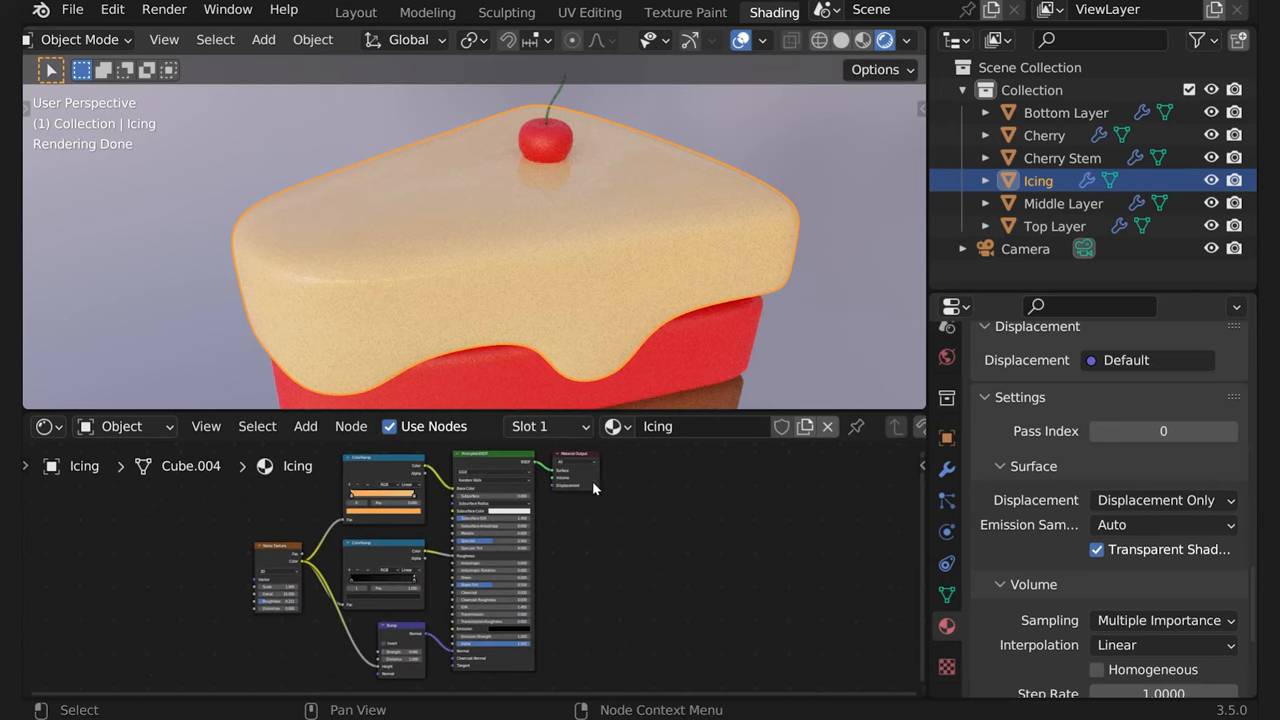
Add a Displacement node feeding the Material Output and set its Height to 0.52
{"action": "left_click_drag", "start_coordinate": [576, 464], "coordinate": [636, 578]}
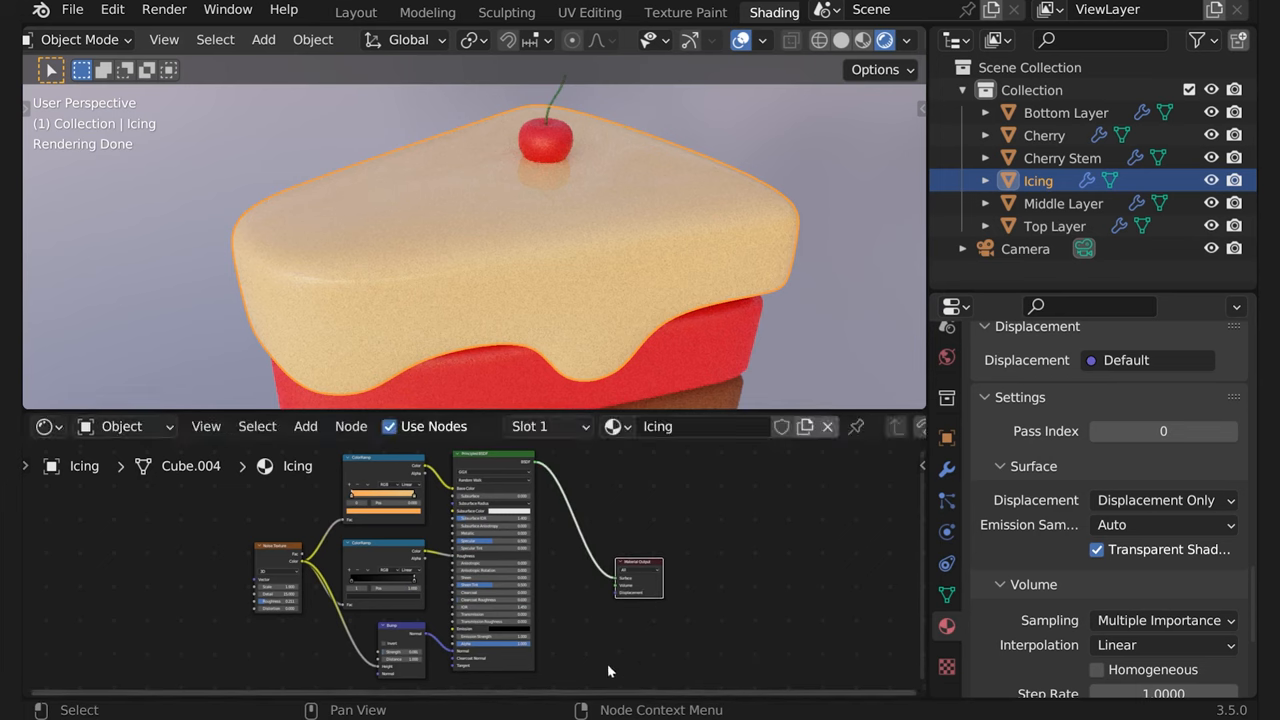
{"action": "type", "text": "dis"}
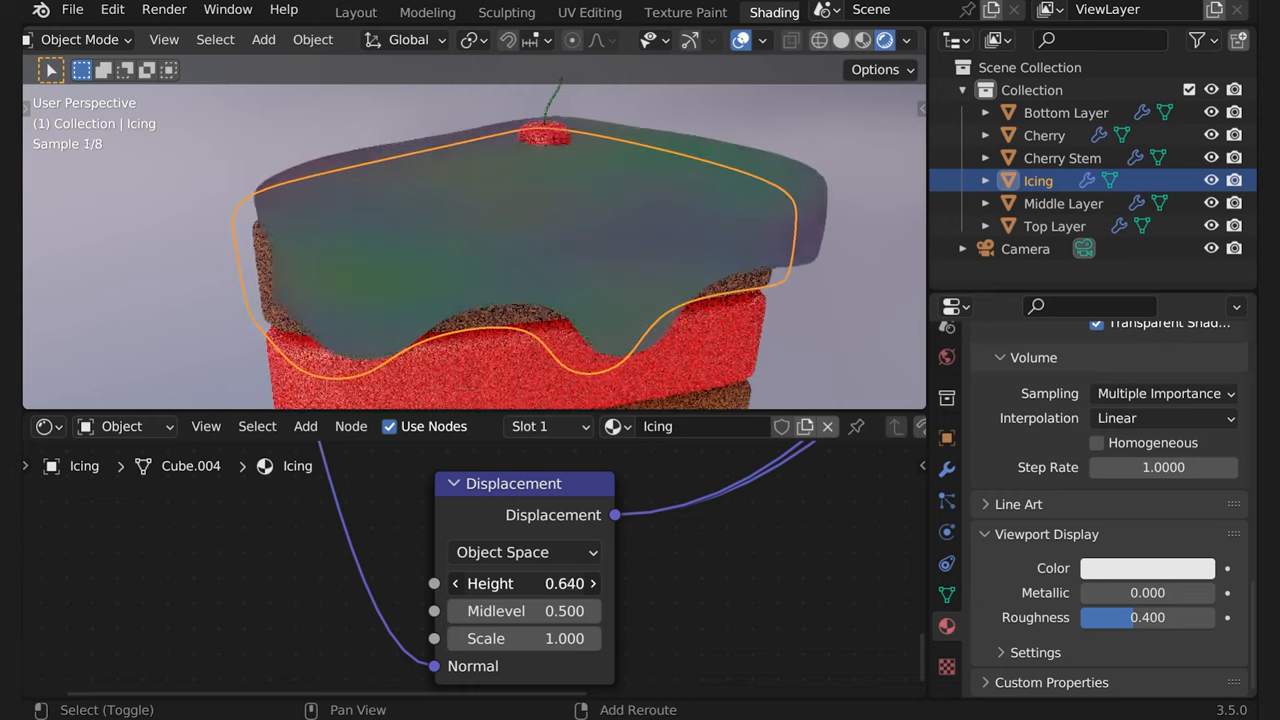
{"action": "left_click_drag", "start_coordinate": [560, 584], "coordinate": [510, 584]}
{"action": "type", "text": "0.52"}
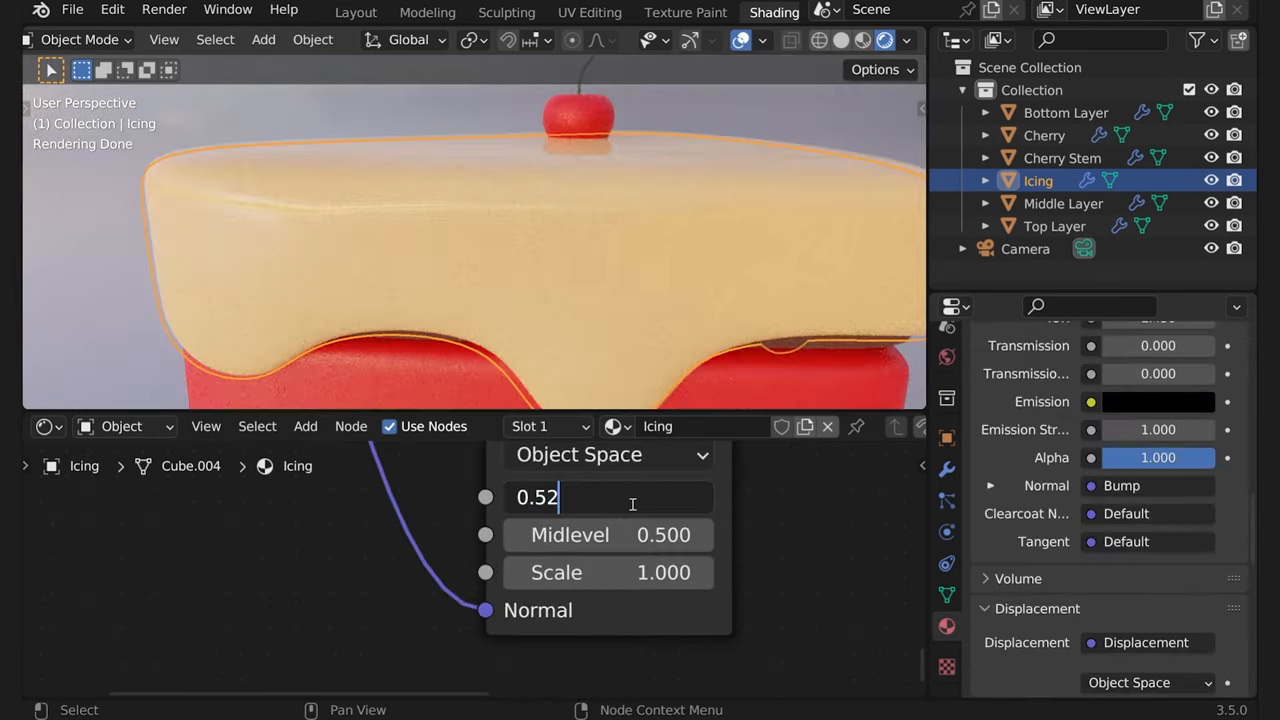
{"action": "key", "text": "Return"}
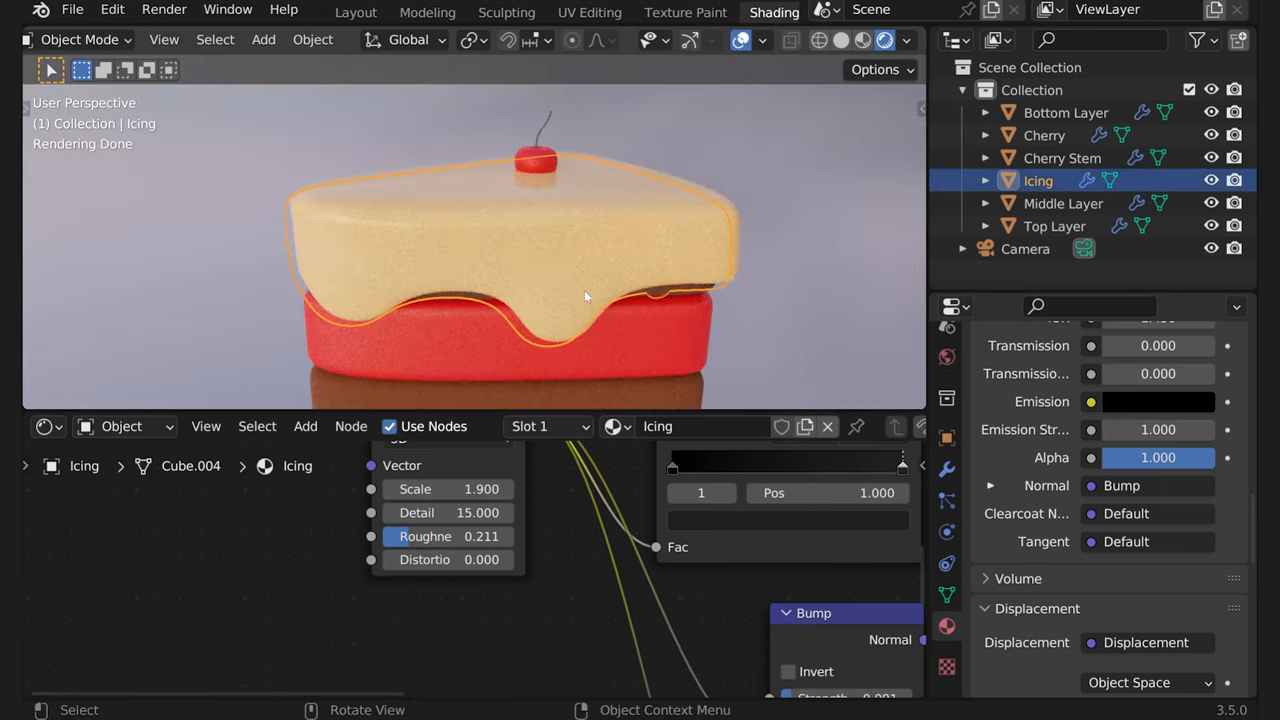
Copy the icing's shader nodes and paste them into the Middle Layer material
{"action": "left_click", "coordinate": [1064, 204]}
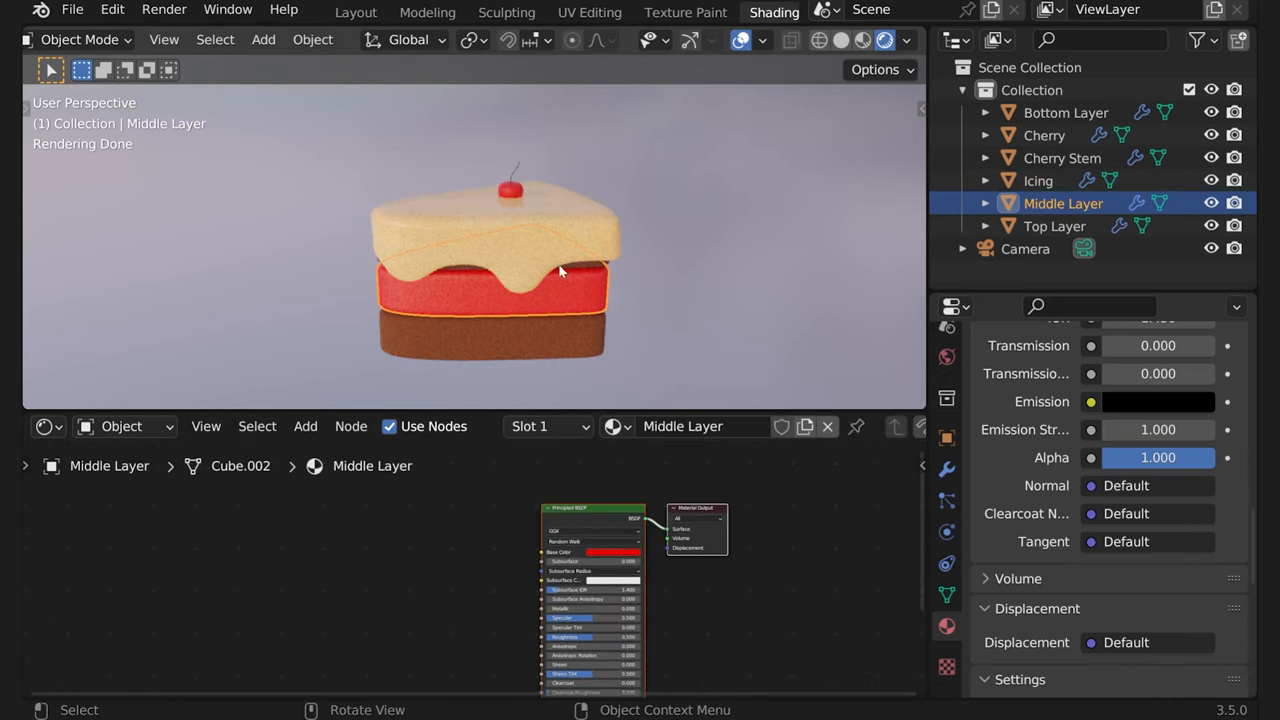
{"action": "left_click", "coordinate": [1038, 180]}
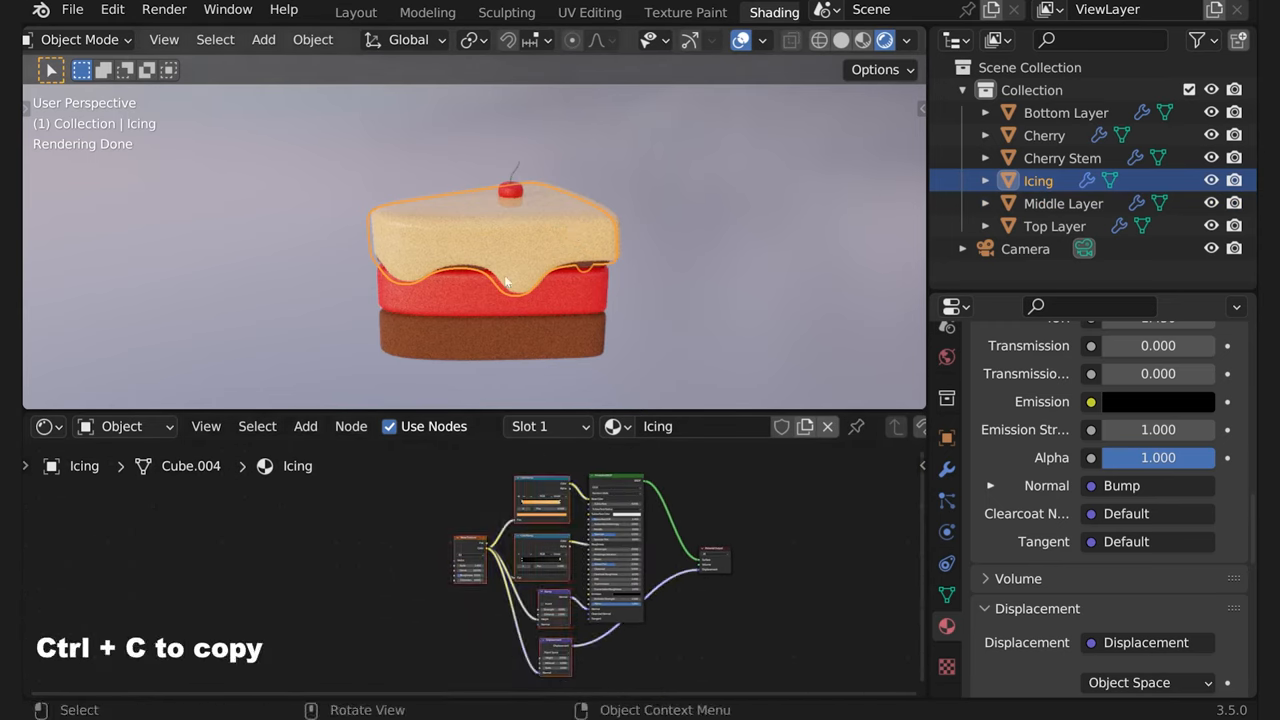
{"action": "left_click", "coordinate": [1064, 204]}
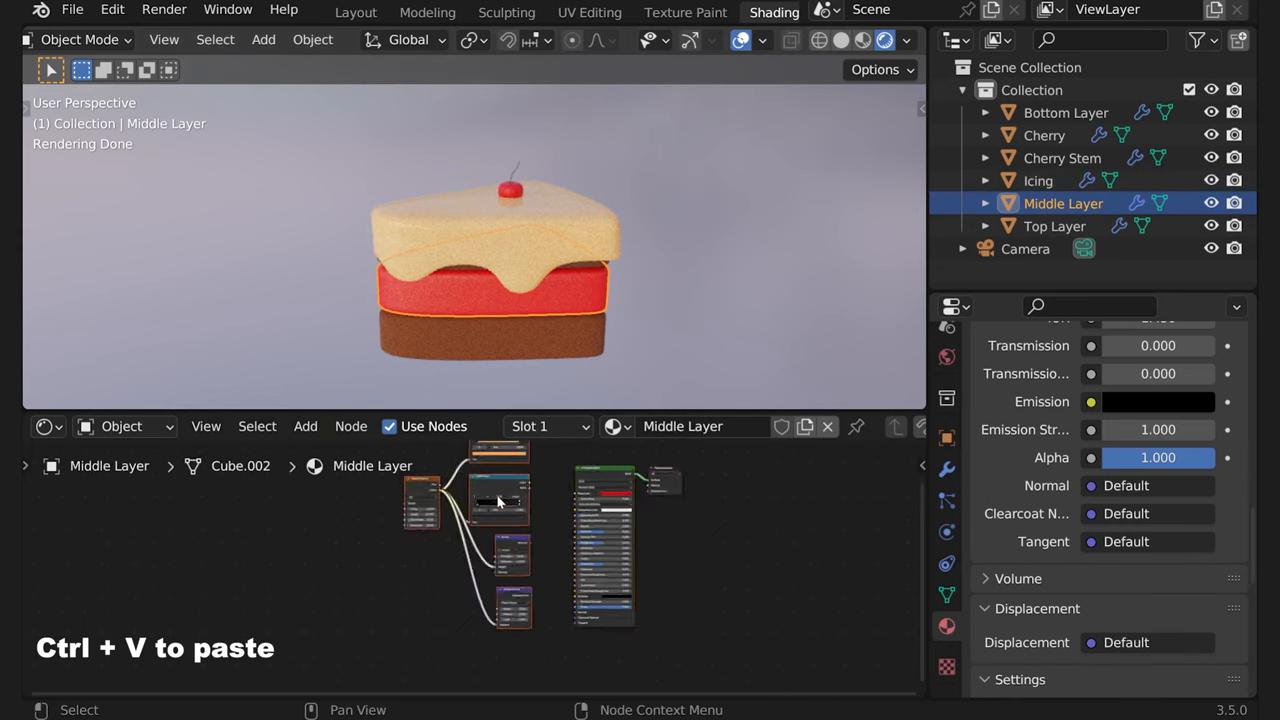
{"action": "key", "text": "ctrl+v"}
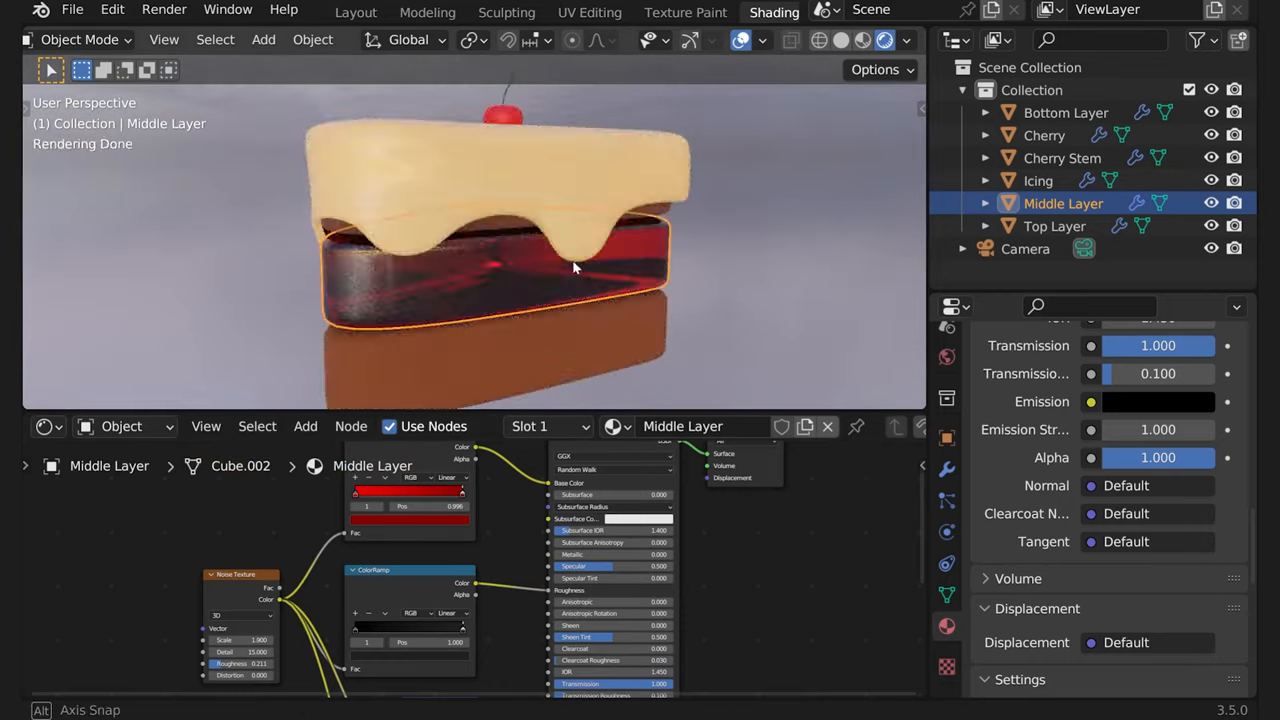
Orbit the view lower around the cake to inspect the middle layer
{"action": "left_click_drag", "start_coordinate": [576, 268], "coordinate": [516, 332]}
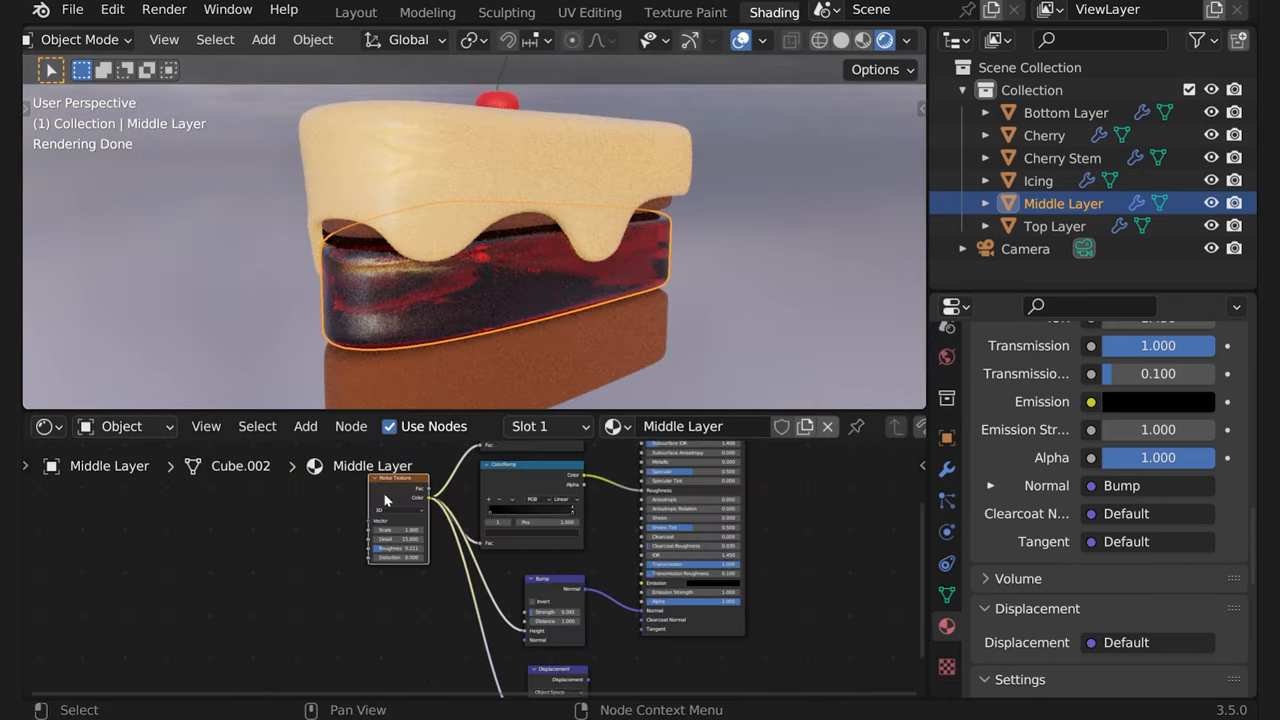
{"action": "mouse_move", "coordinate": [388, 496]}
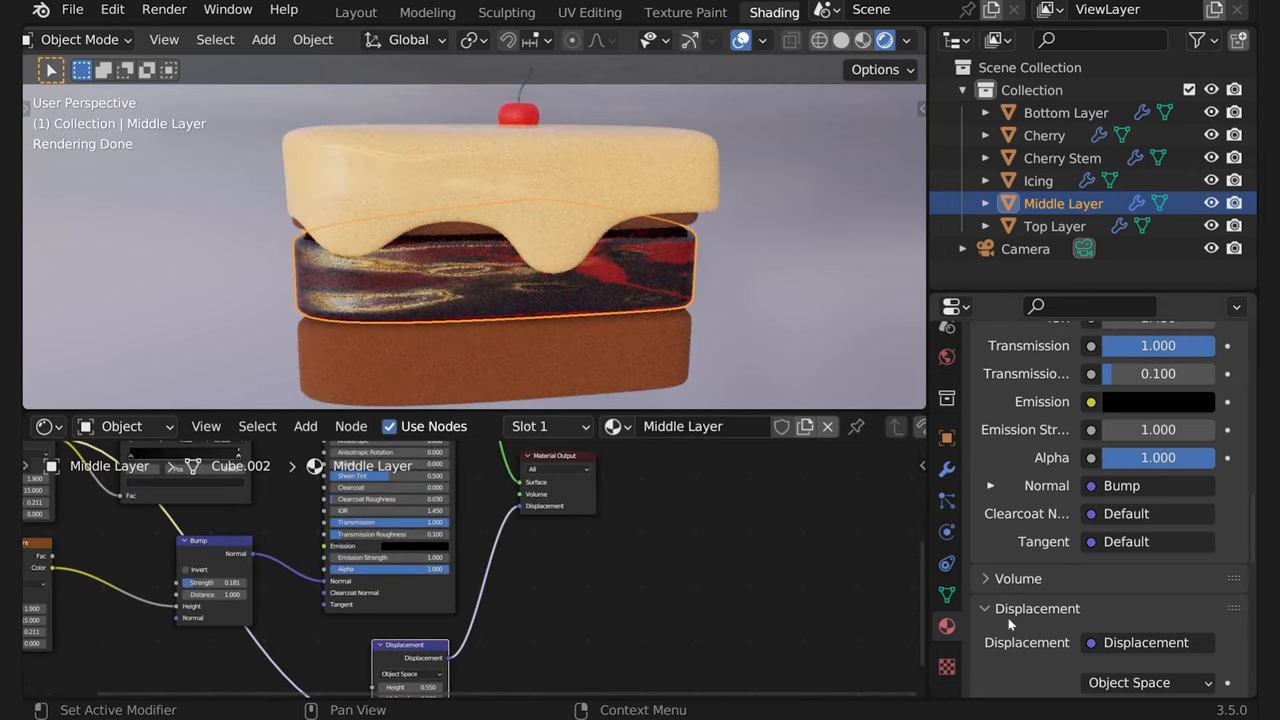
Set the Middle Layer to Displacement Only with a Displacement node Height of 0.48
{"action": "scroll", "scroll_direction": "up", "scroll_amount": 3}
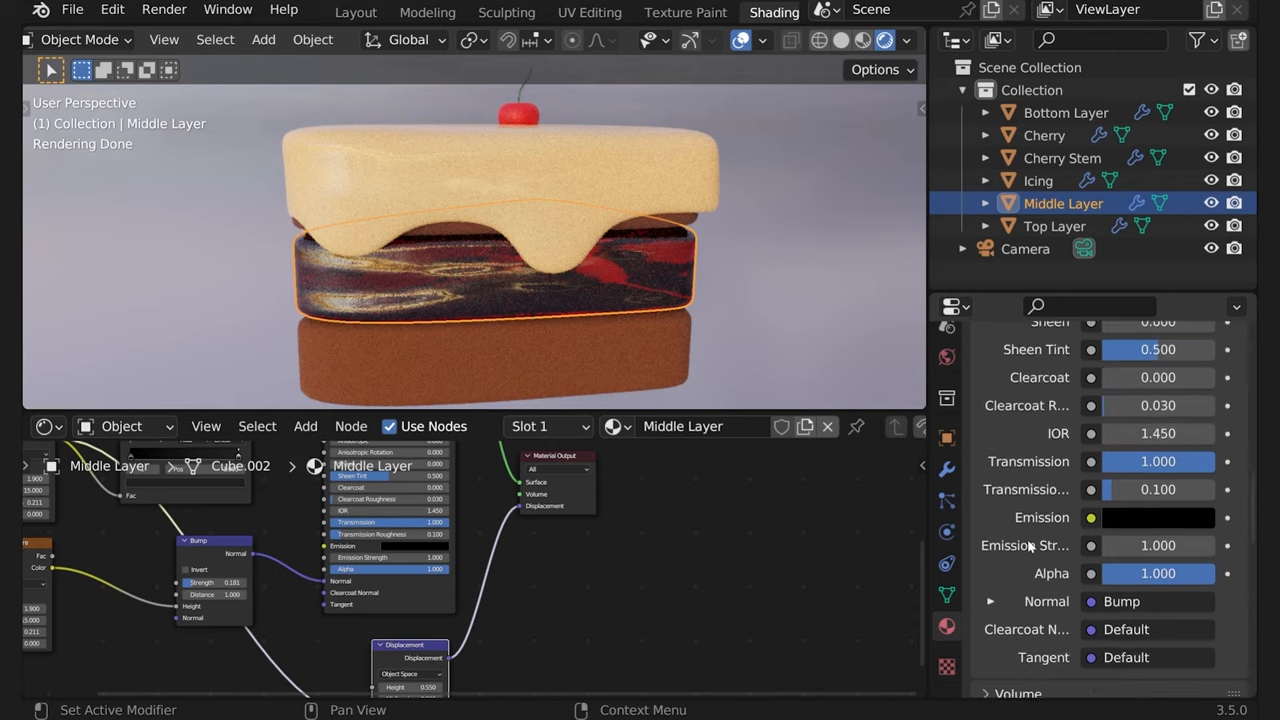
{"action": "scroll", "scroll_direction": "down", "scroll_amount": 3}
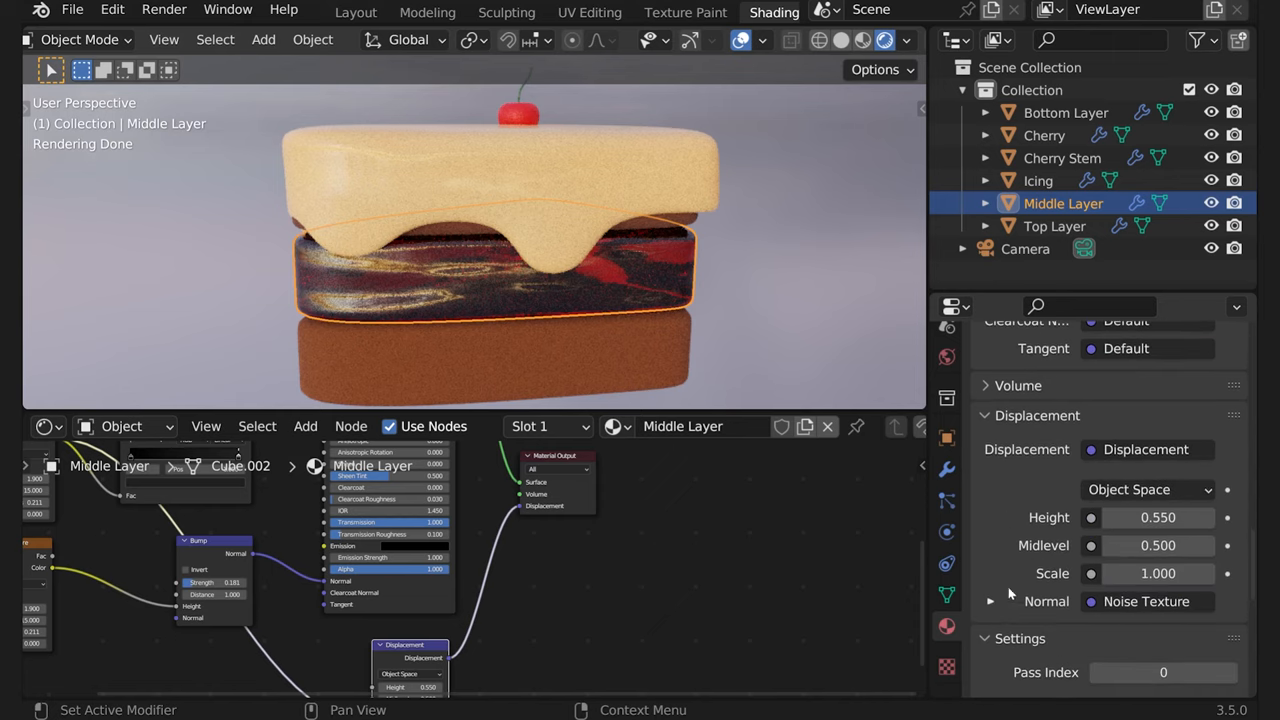
{"action": "left_click", "coordinate": [1036, 414]}
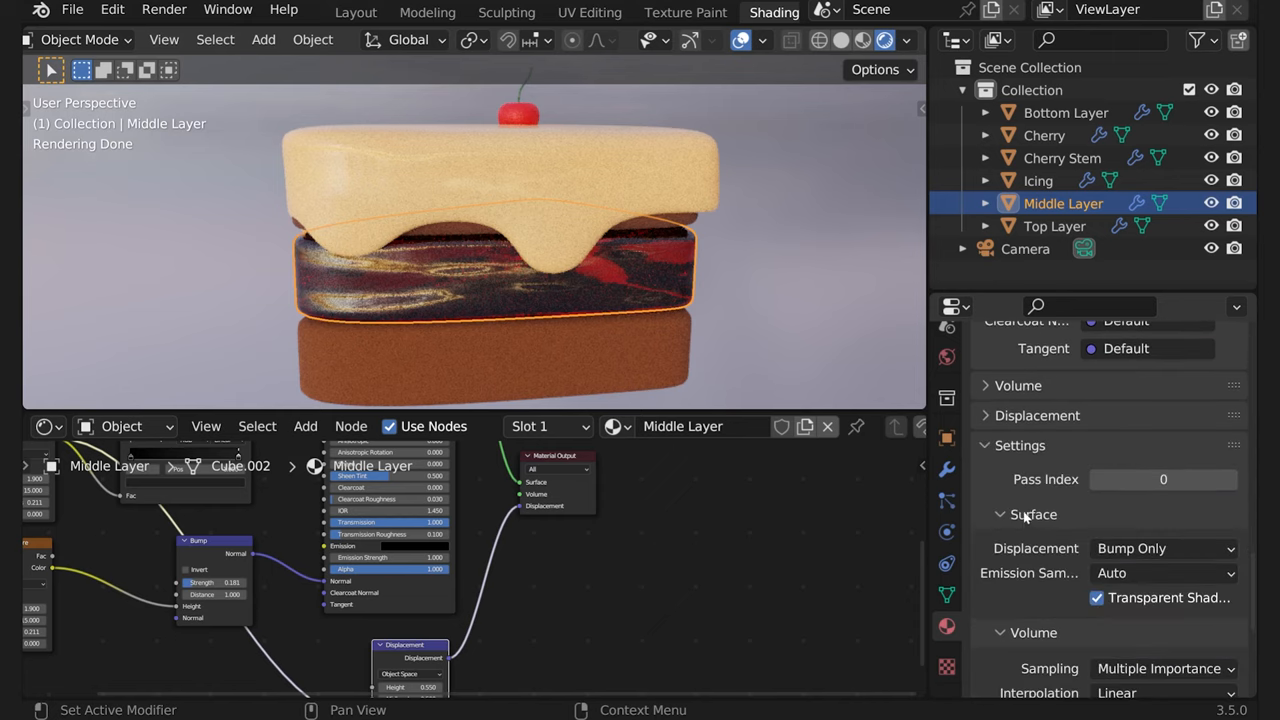
{"action": "left_click", "coordinate": [1164, 548]}
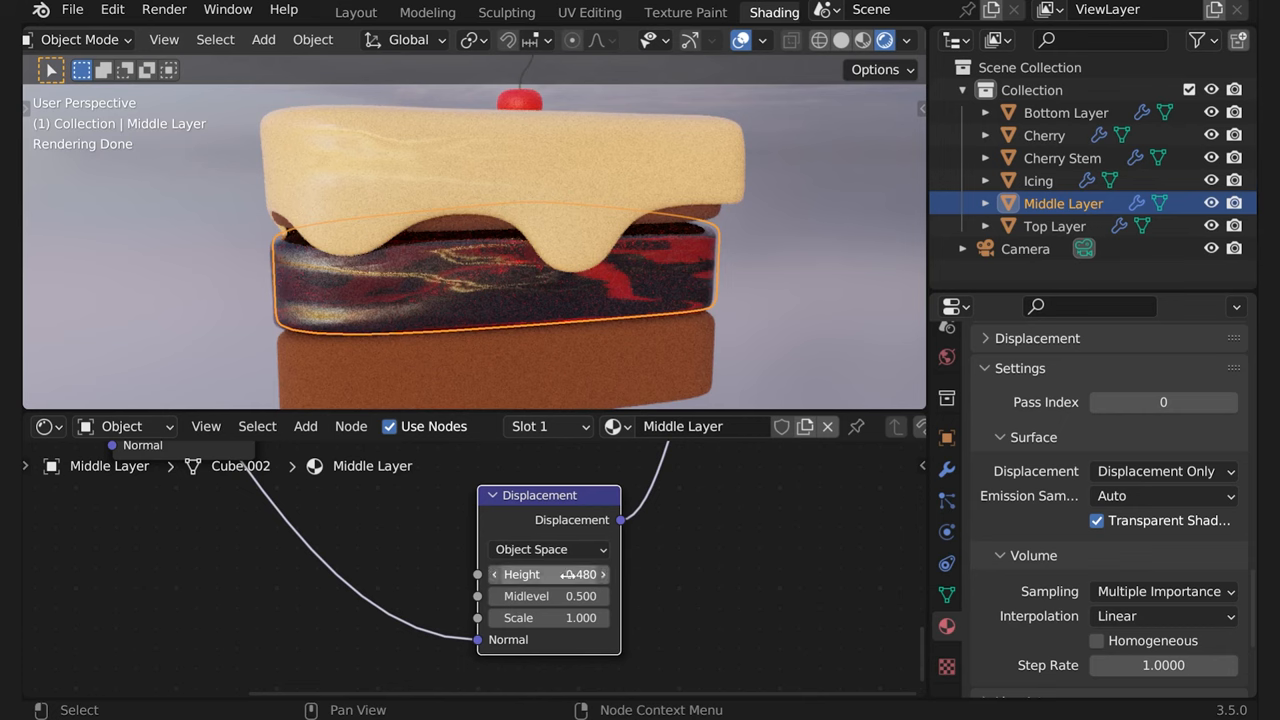
{"action": "left_click", "coordinate": [548, 574]}
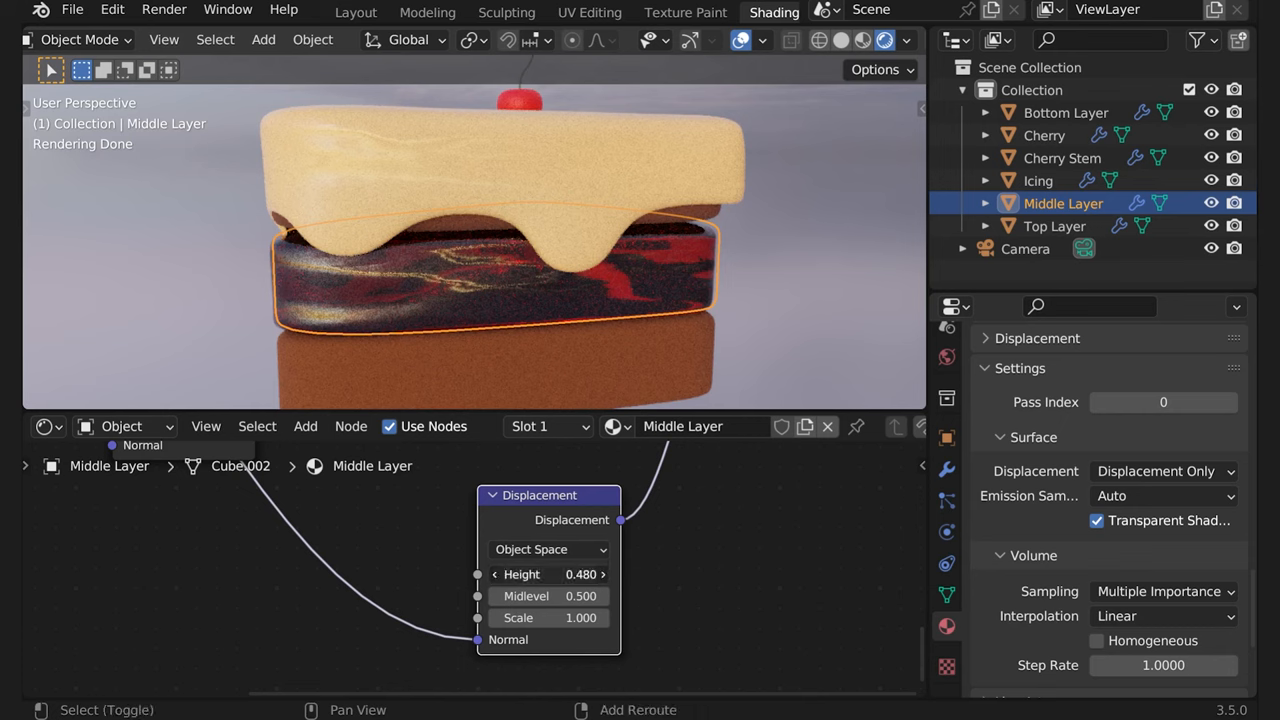
{"action": "left_click", "coordinate": [604, 574]}
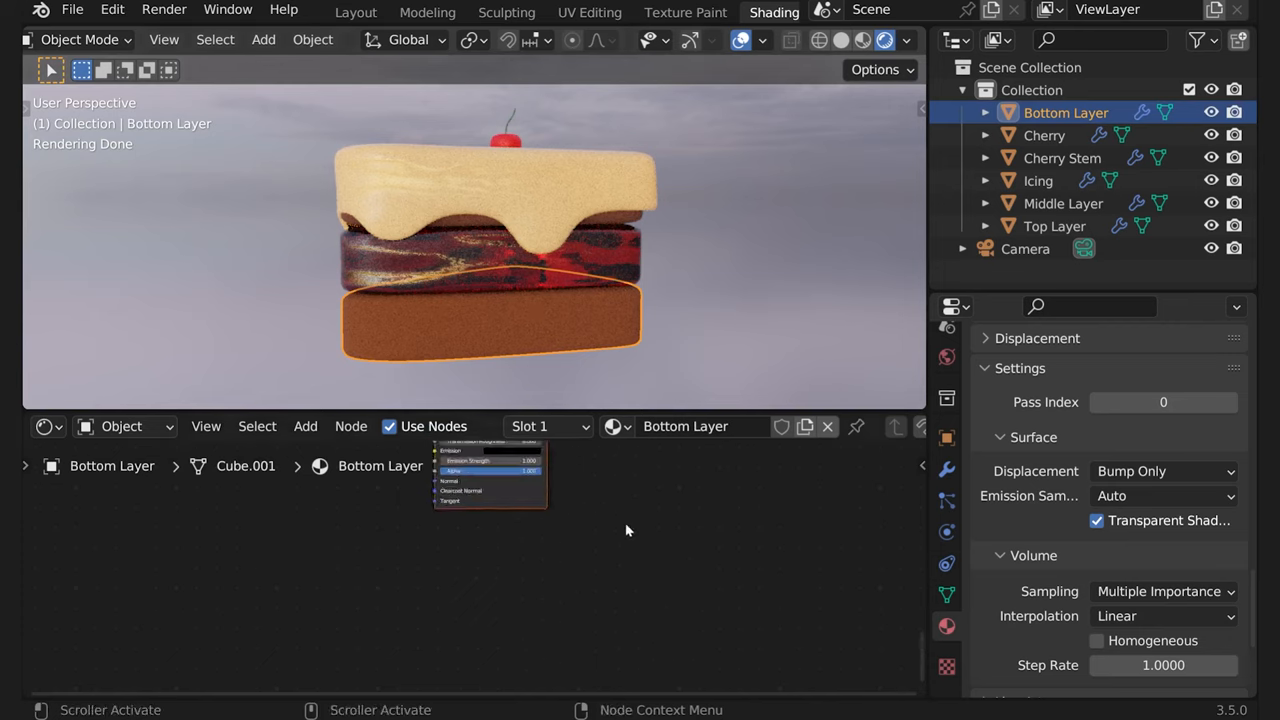
Paste the copied noise texture, colour ramp and bump nodes into the Bottom Layer material
{"action": "left_click", "coordinate": [1064, 204]}
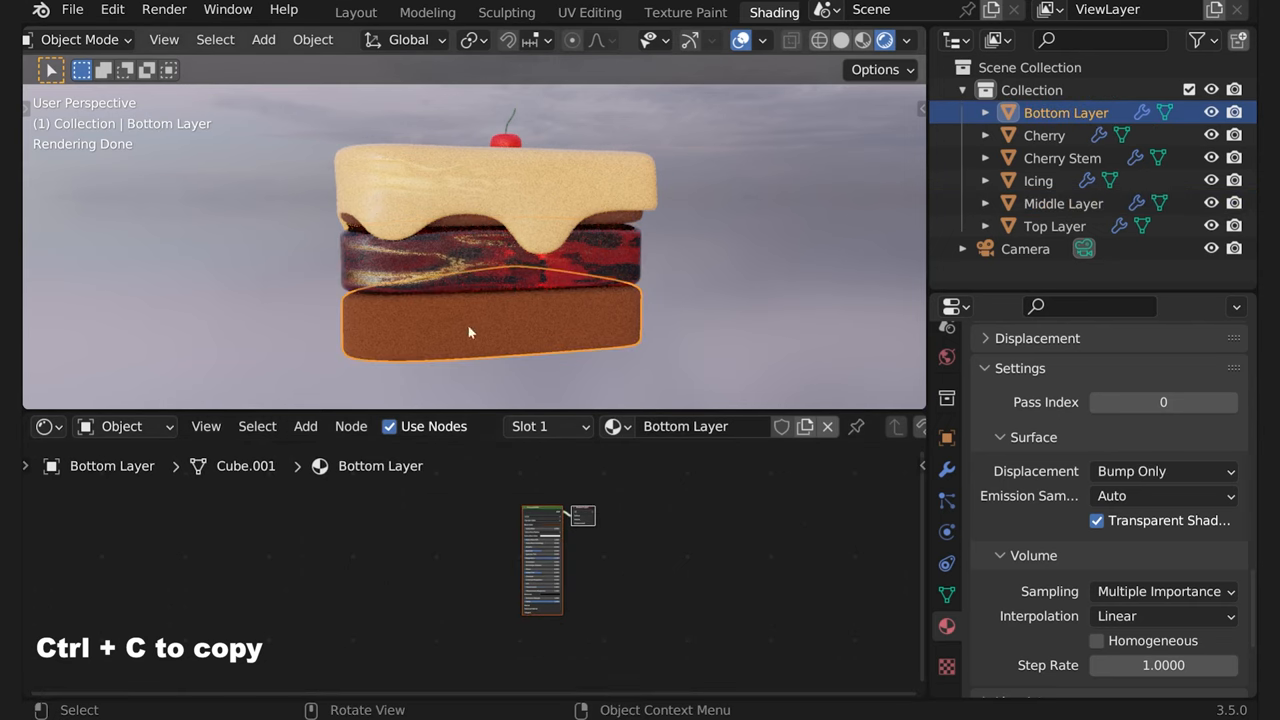
{"action": "key", "text": "ctrl+v"}
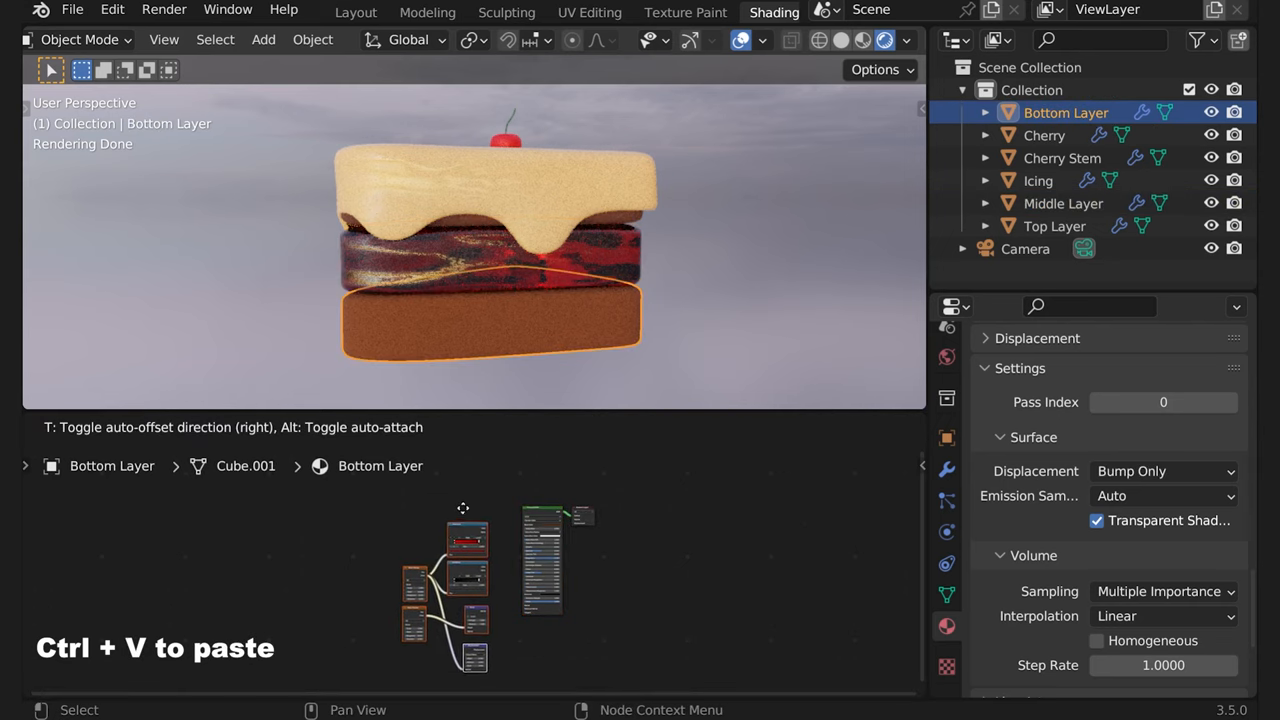
{"action": "key", "text": "ctrl+v"}
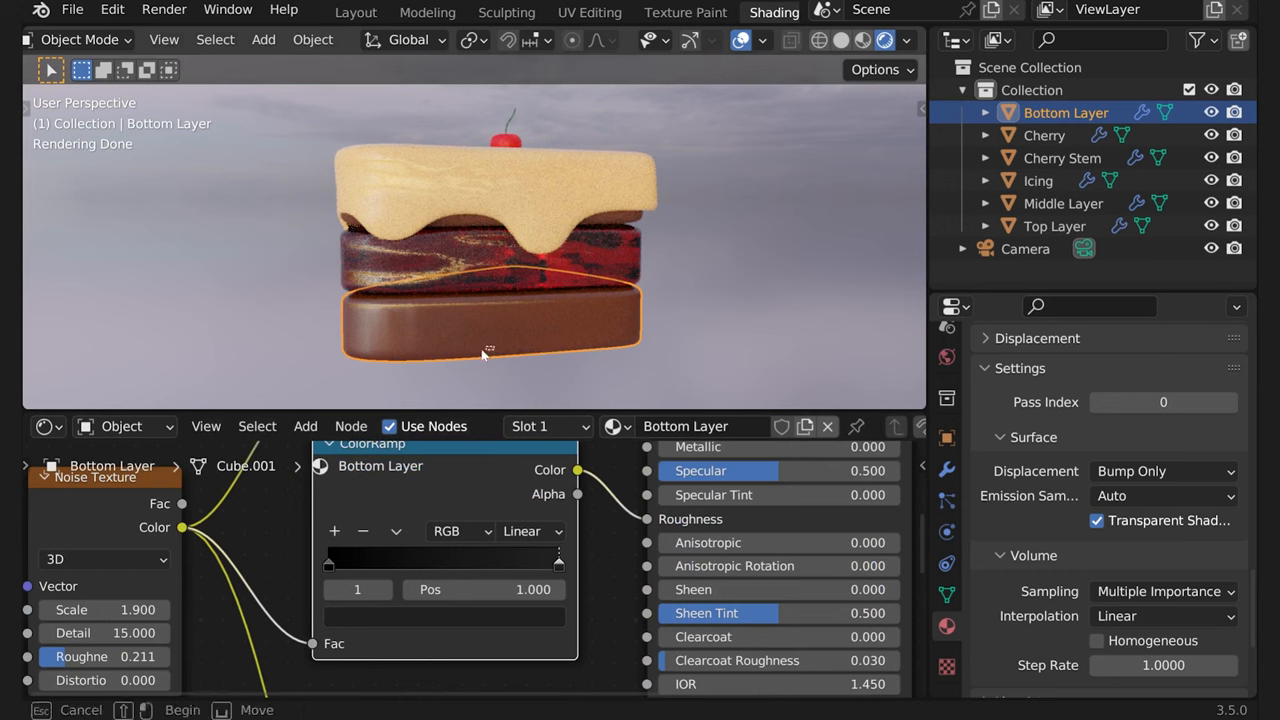
Darken the ramp colour and set the noise scale to about 13.1 with higher roughness
{"action": "left_click_drag", "start_coordinate": [490, 350], "coordinate": [440, 364]}
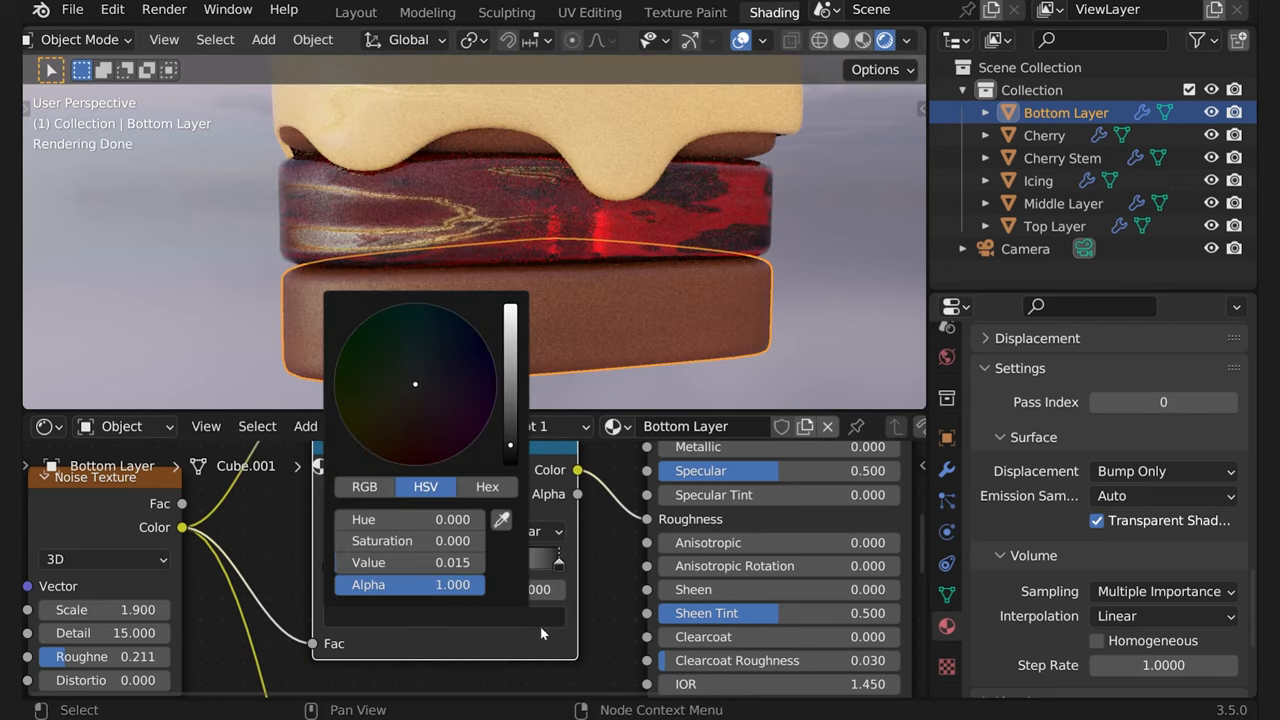
{"action": "left_click_drag", "start_coordinate": [512, 440], "coordinate": [512, 360]}
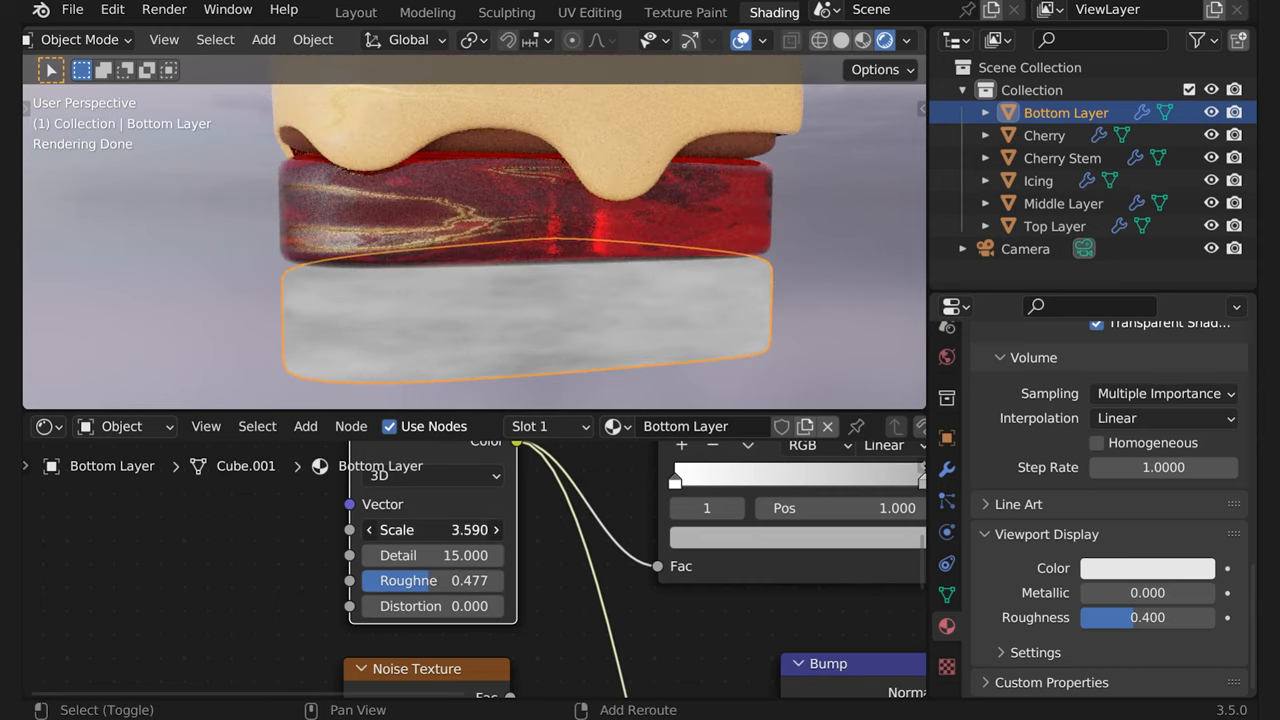
{"action": "left_click_drag", "start_coordinate": [430, 530], "coordinate": [490, 530]}
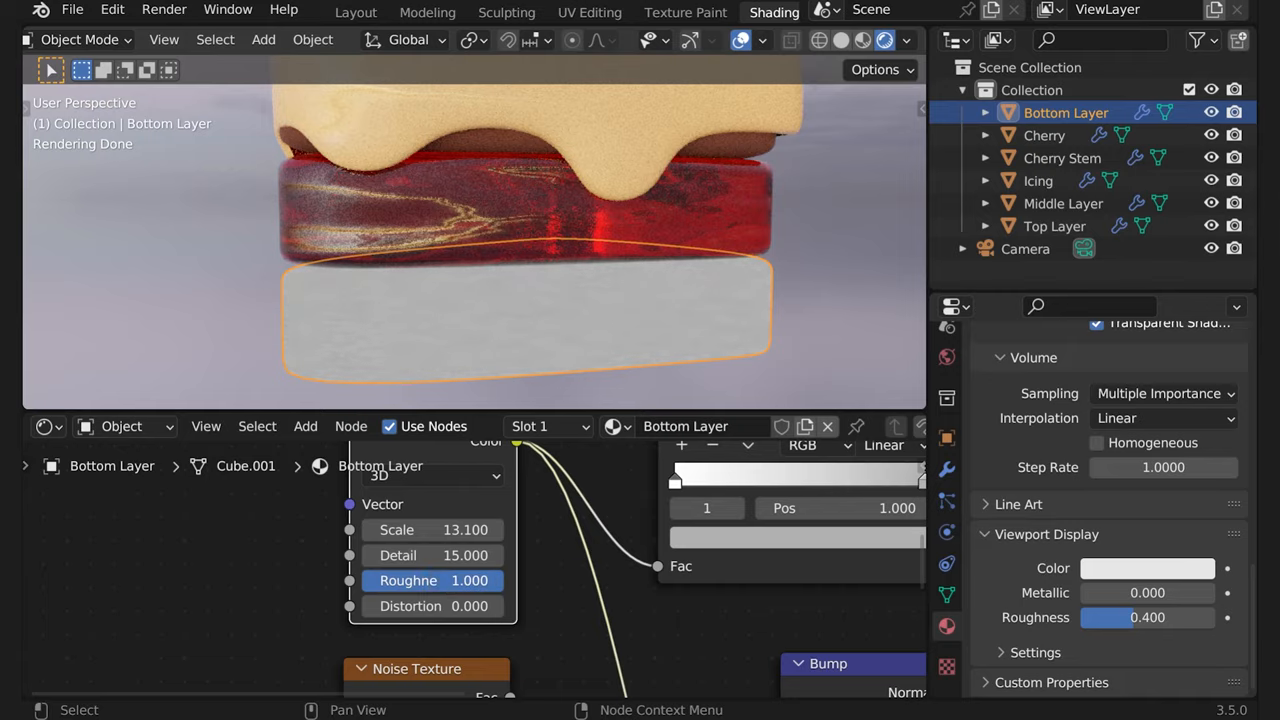
{"action": "left_click_drag", "start_coordinate": [460, 580], "coordinate": [432, 580]}
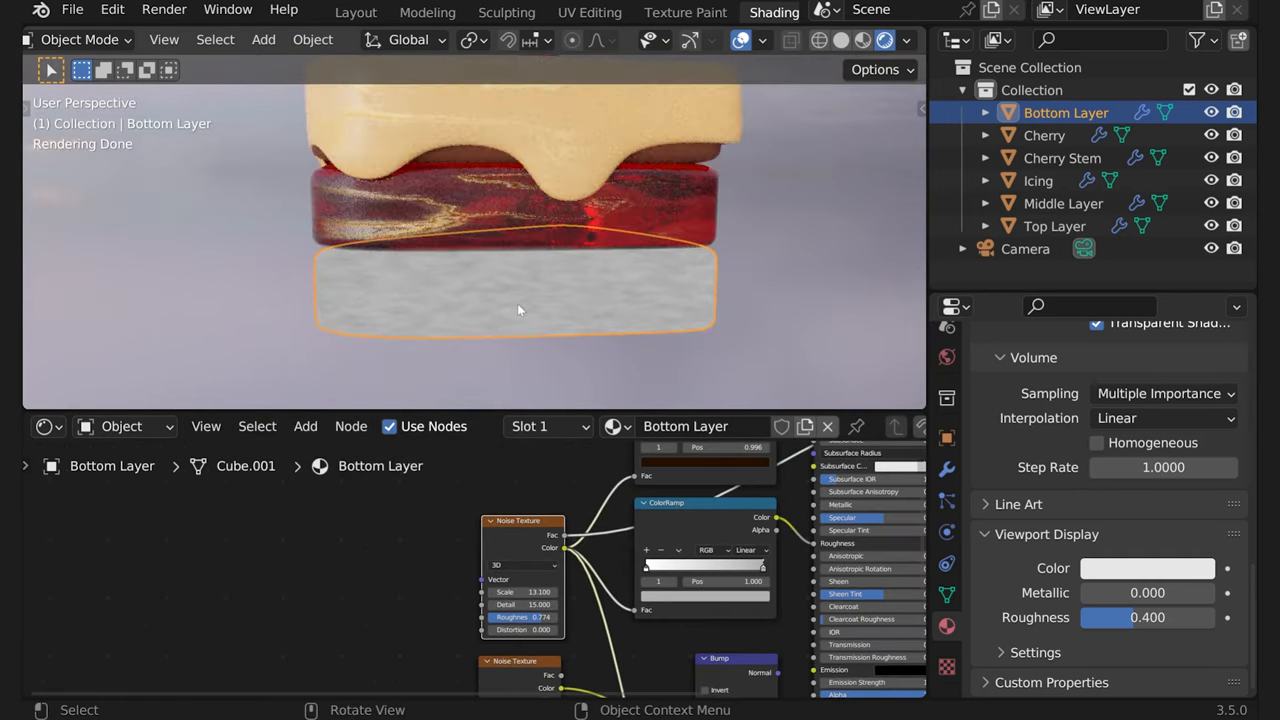
{"action": "mouse_move", "coordinate": [456, 190]}
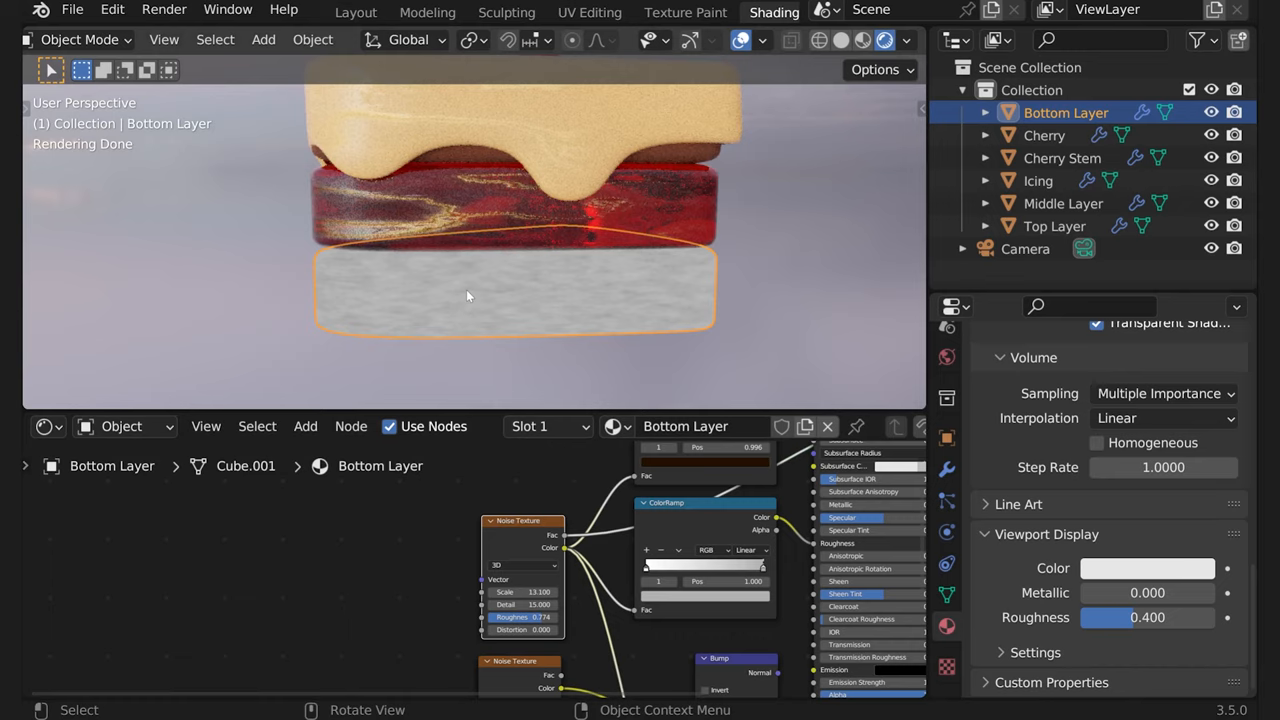
{"action": "mouse_move", "coordinate": [480, 322]}
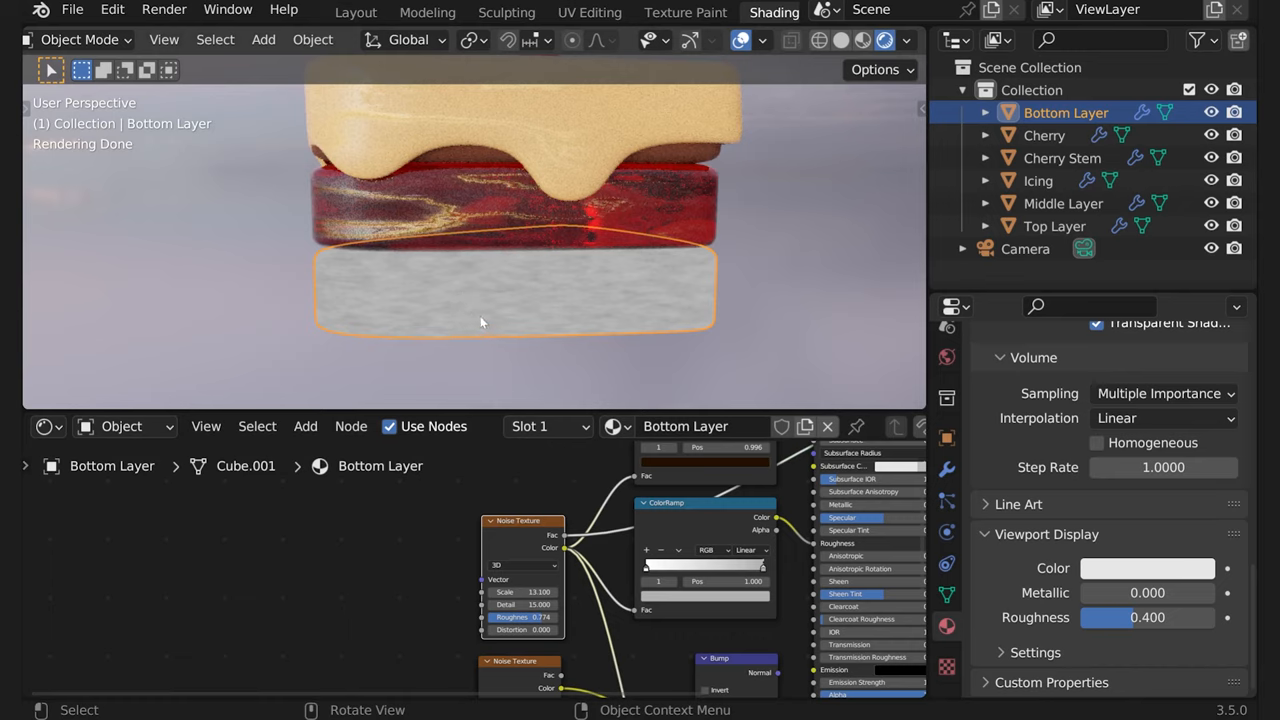
Add Texture Coordinate and Mapping nodes feeding the noise texture via Node Wrangler
{"action": "key", "text": "ctrl+t"}
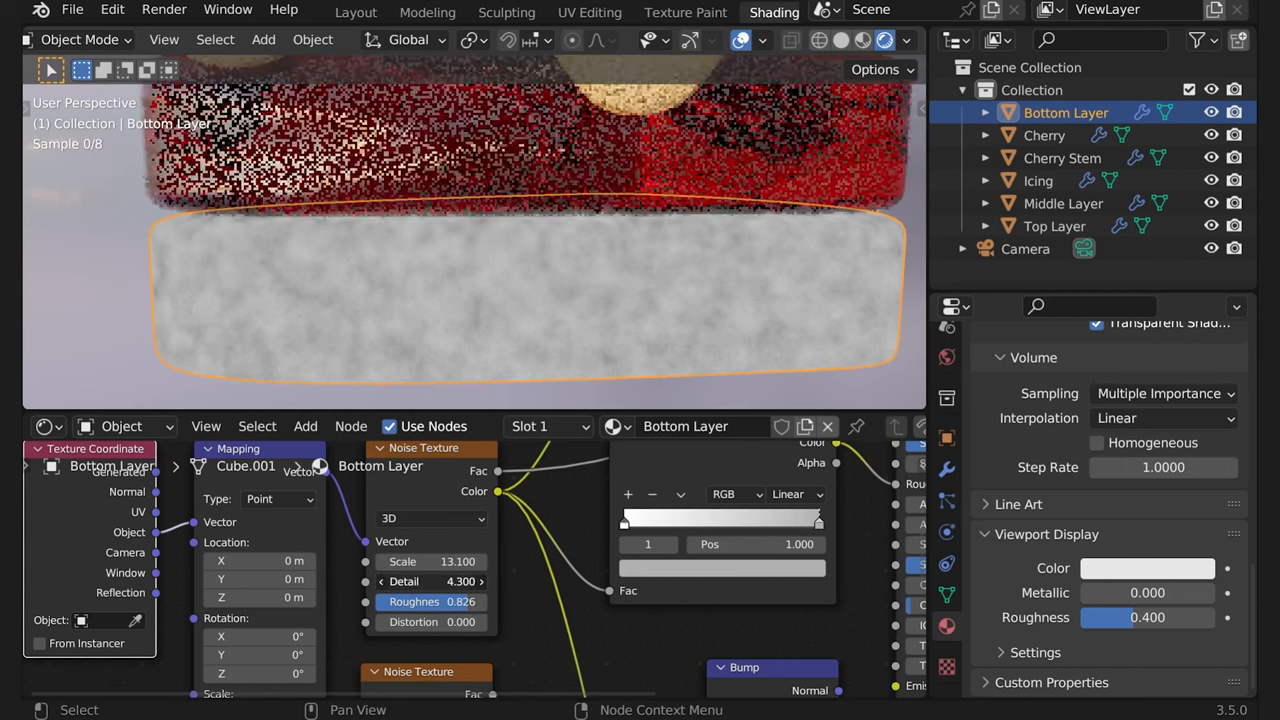
Lower the noise detail to 4.0 and raise its scale to 19.7
{"action": "left_click_drag", "start_coordinate": [430, 560], "coordinate": [480, 560]}
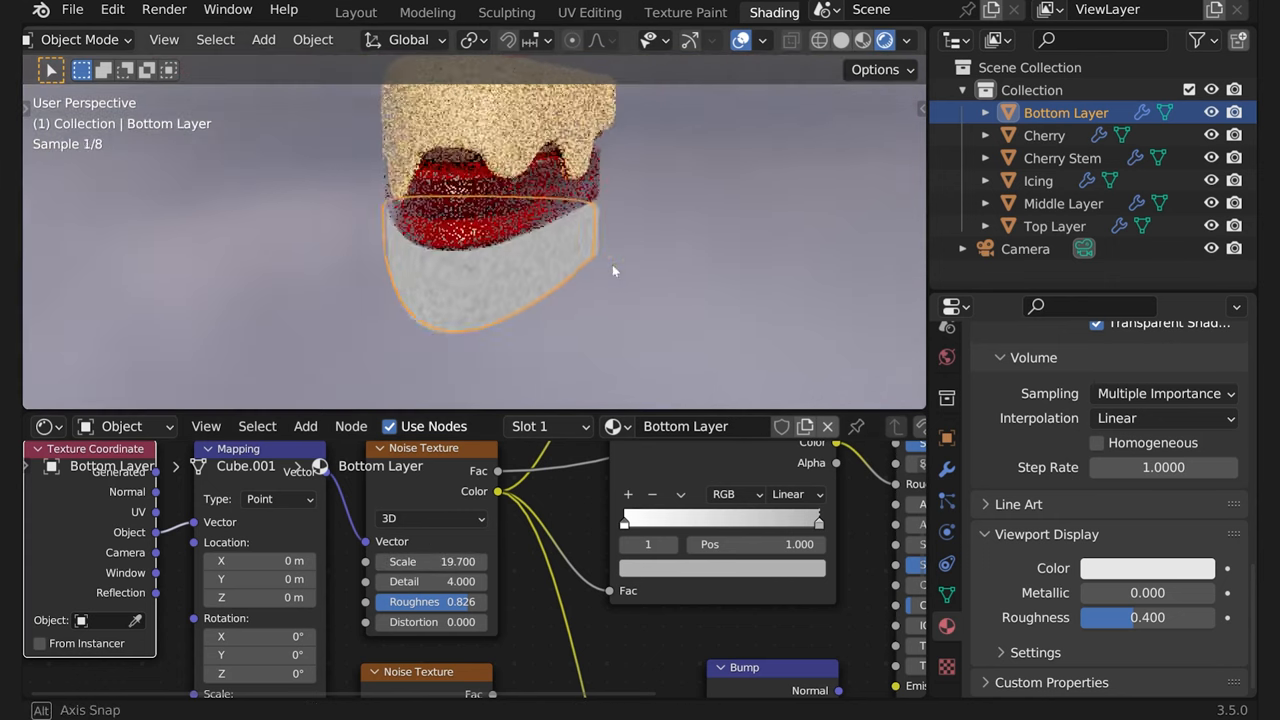
{"action": "left_click_drag", "start_coordinate": [614, 272], "coordinate": [530, 278]}
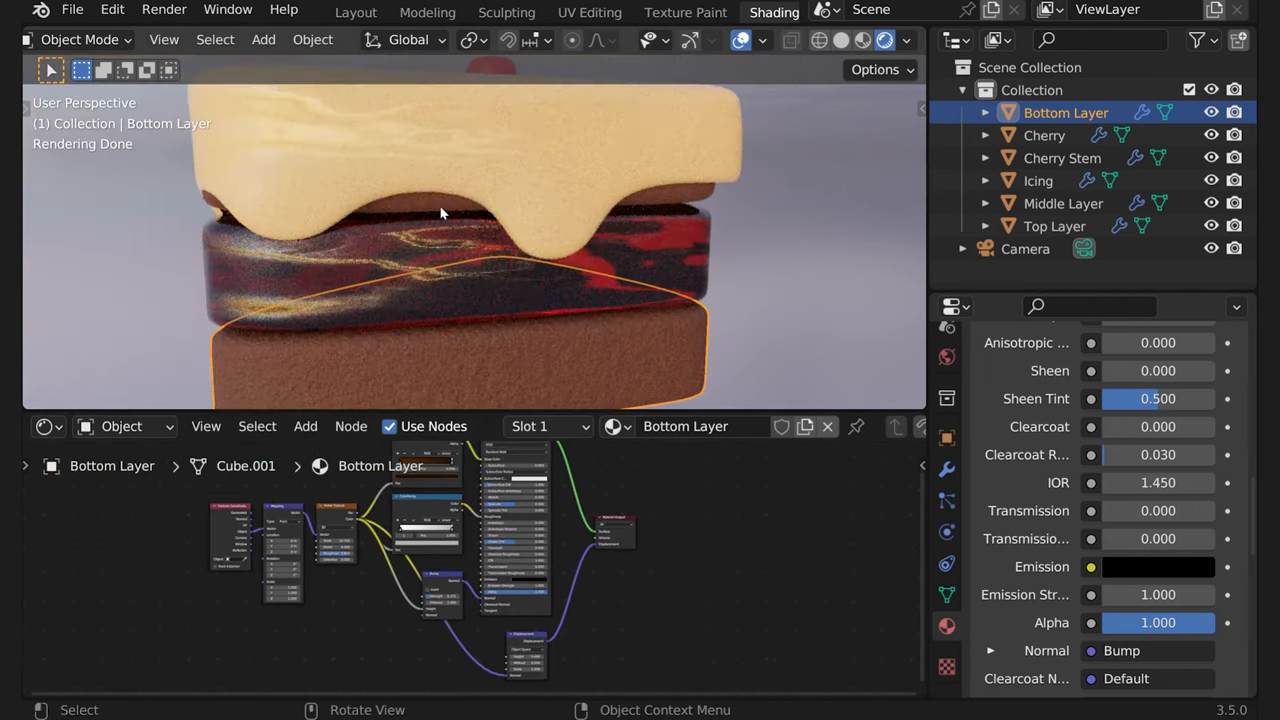
Select the Top Layer object to edit its material
{"action": "left_click", "coordinate": [1038, 180]}
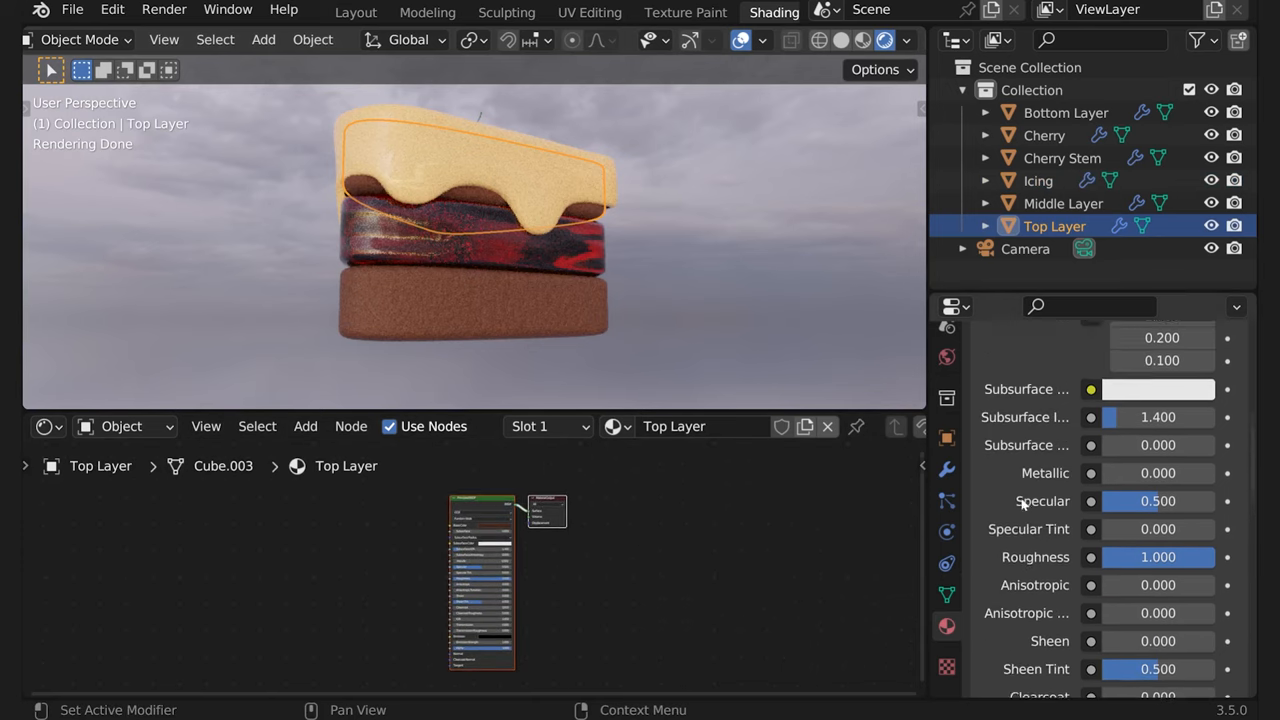
Unlink Top Layer's material and link it to the Bottom Layer sponge material instead
{"action": "scroll", "scroll_direction": "up", "scroll_amount": 3}
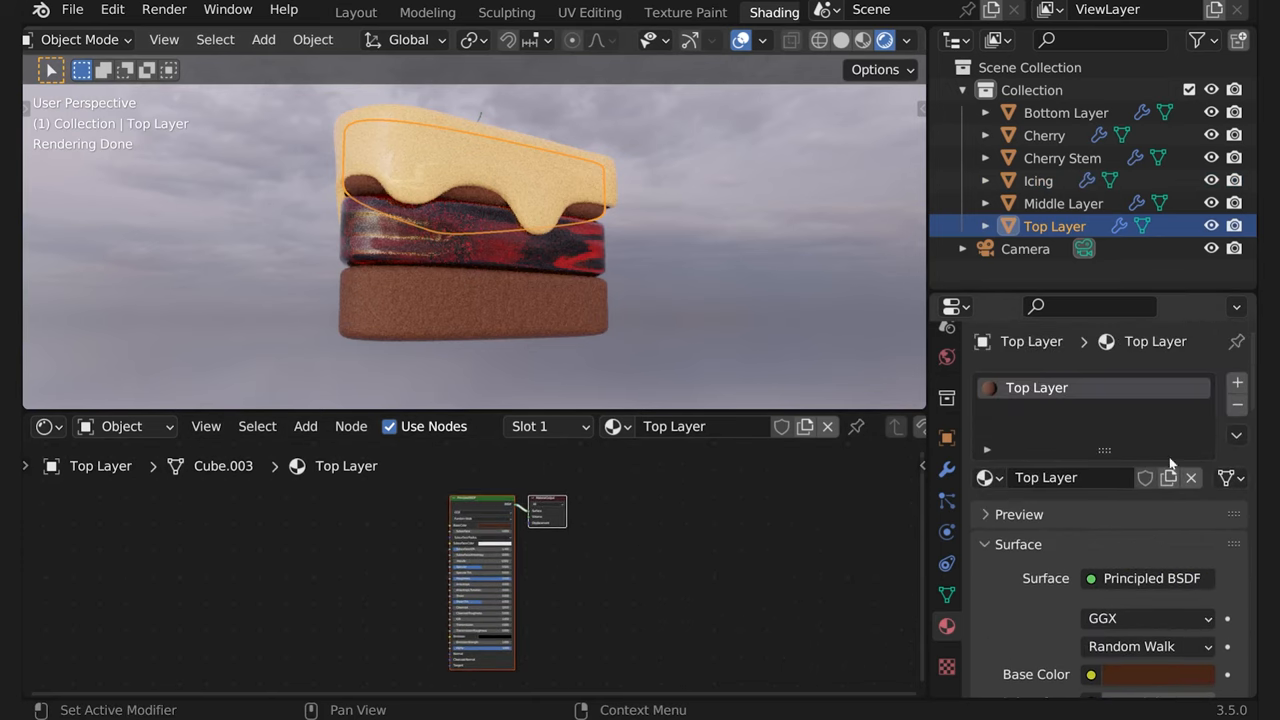
{"action": "mouse_move", "coordinate": [1192, 476]}
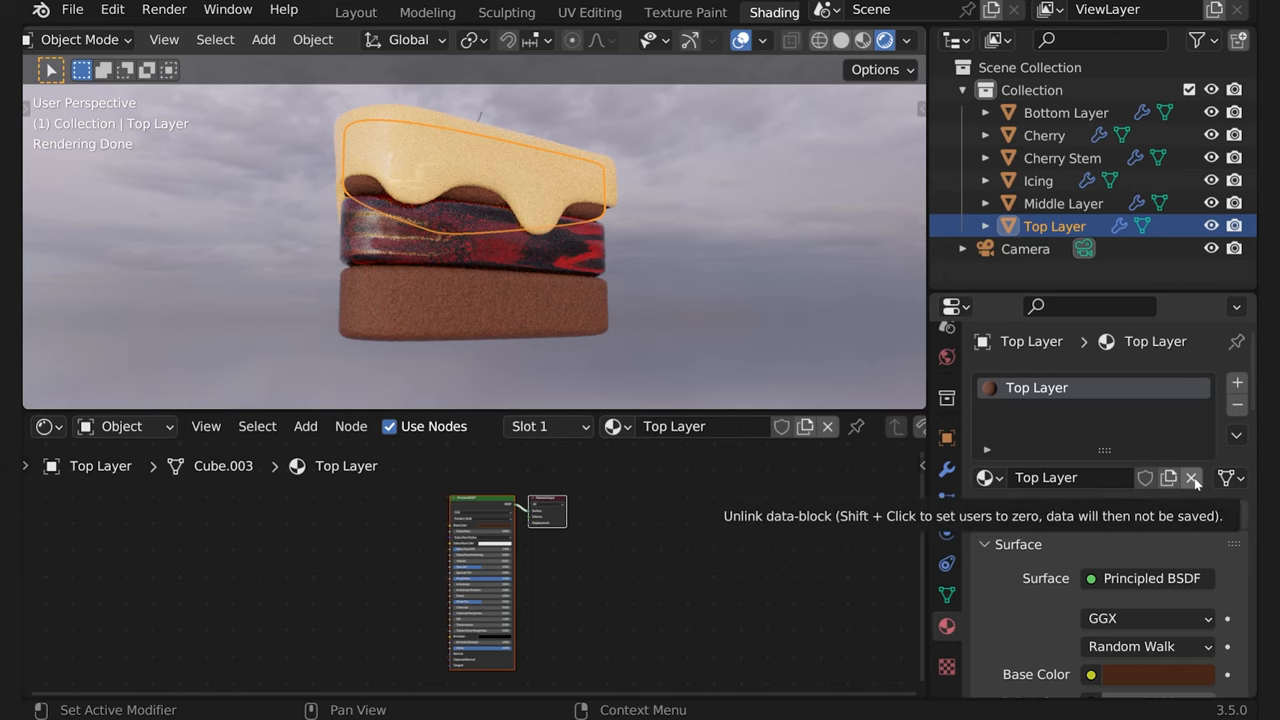
{"action": "left_click", "coordinate": [1192, 476]}
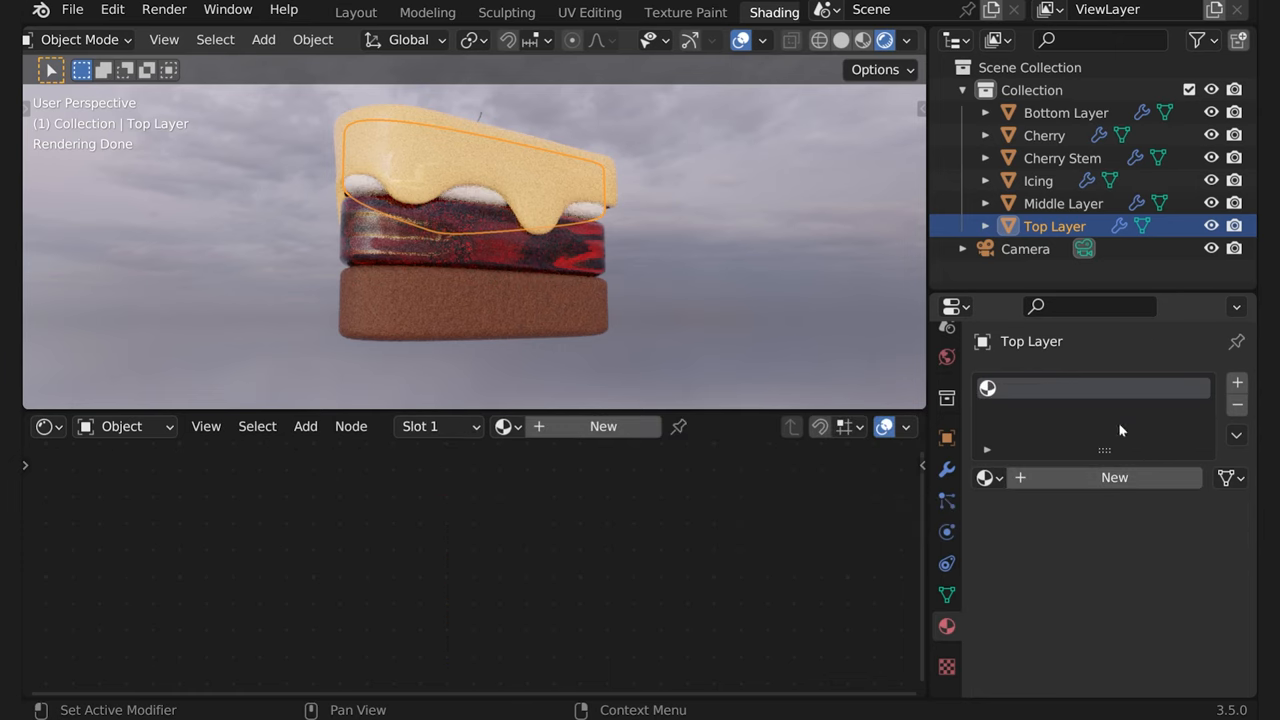
{"action": "scroll", "scroll_direction": "up", "scroll_amount": 3}
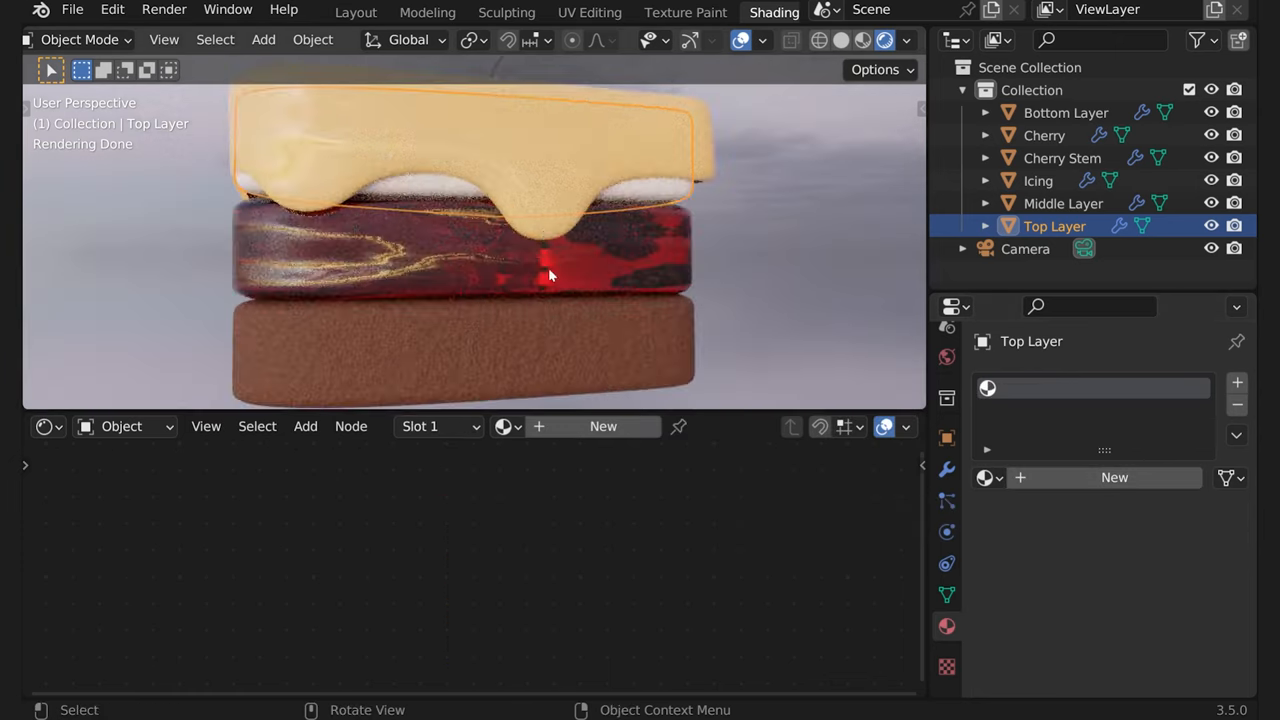
{"action": "left_click", "coordinate": [1066, 112]}
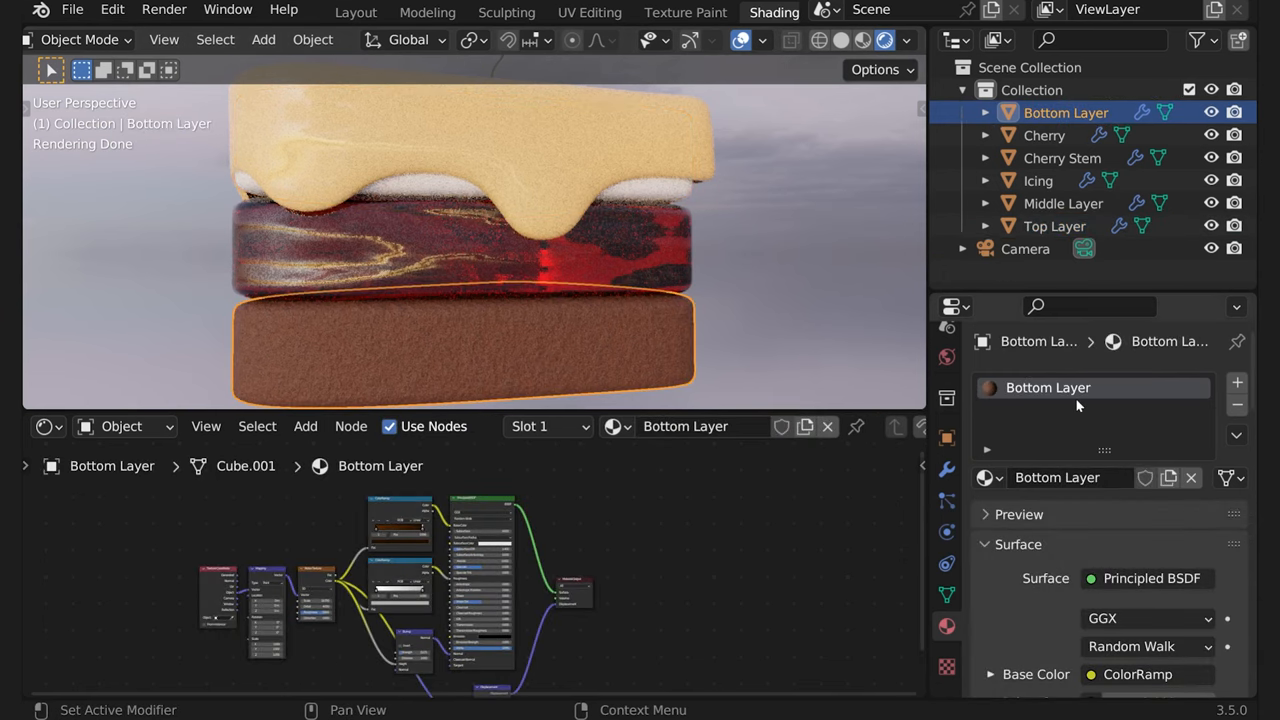
{"action": "left_click", "coordinate": [1054, 224]}
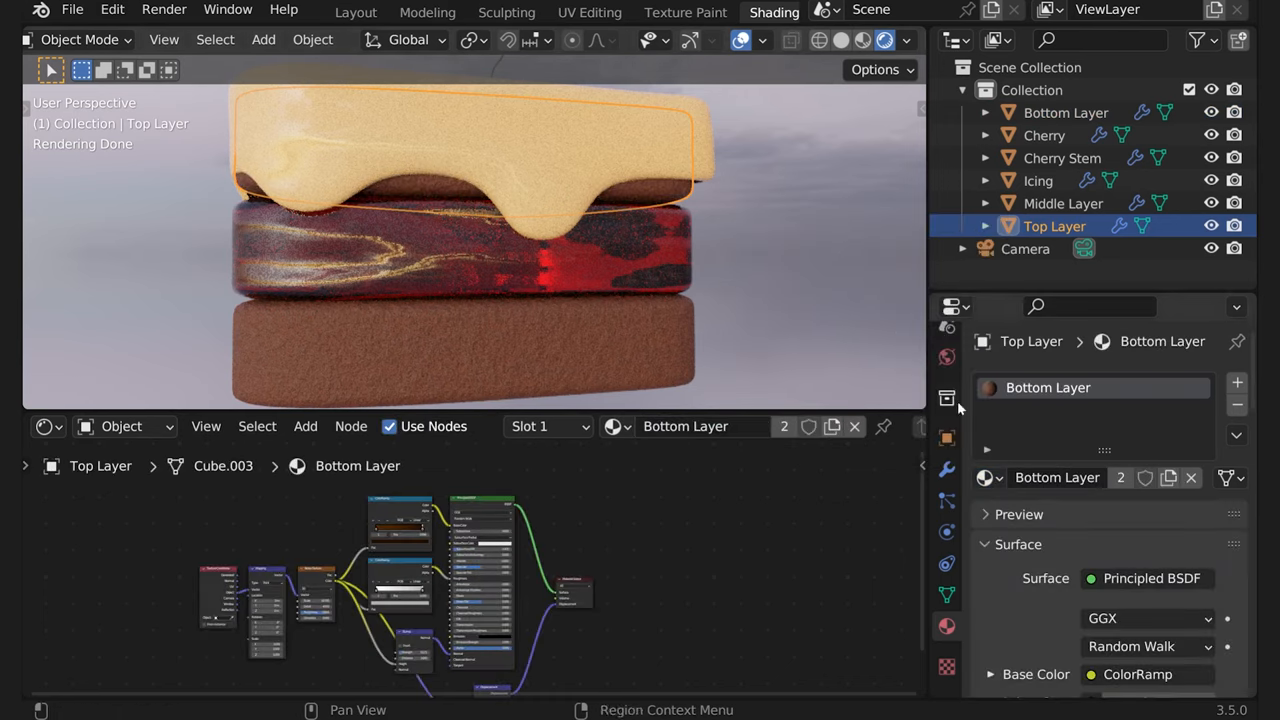
{"action": "mouse_move", "coordinate": [472, 238]}
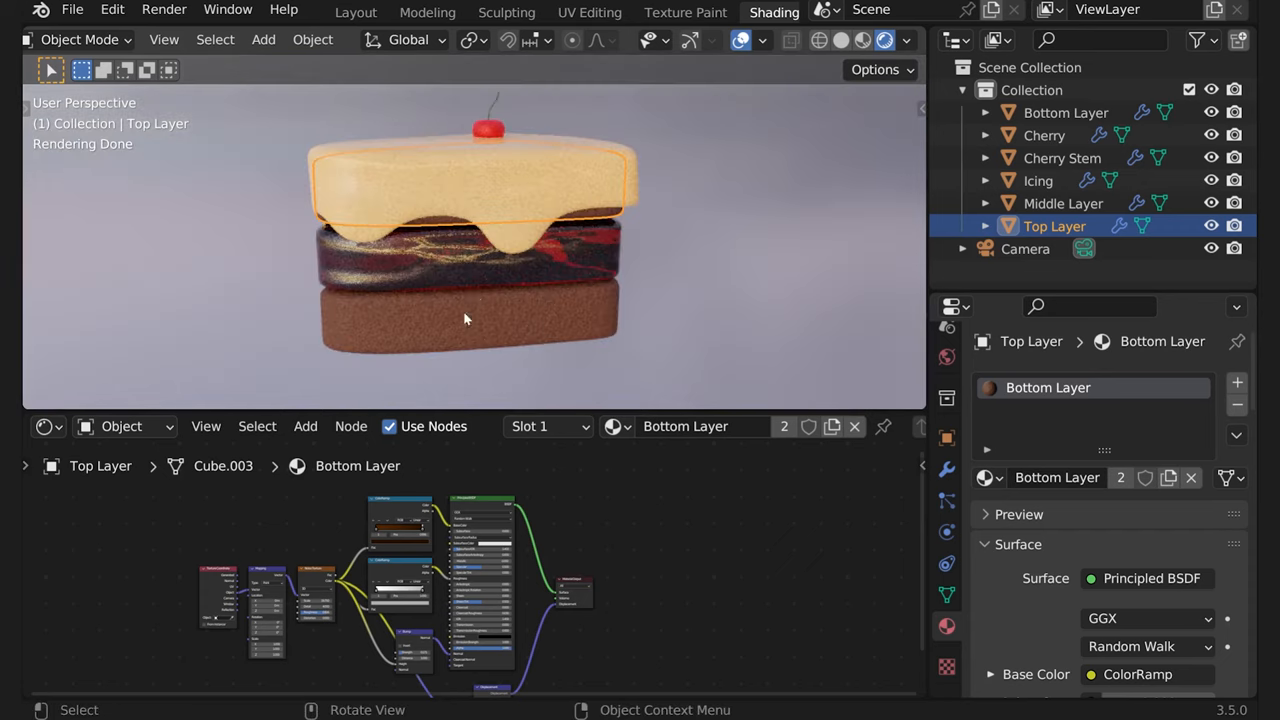
{"action": "scroll", "scroll_direction": "up", "scroll_amount": 3}
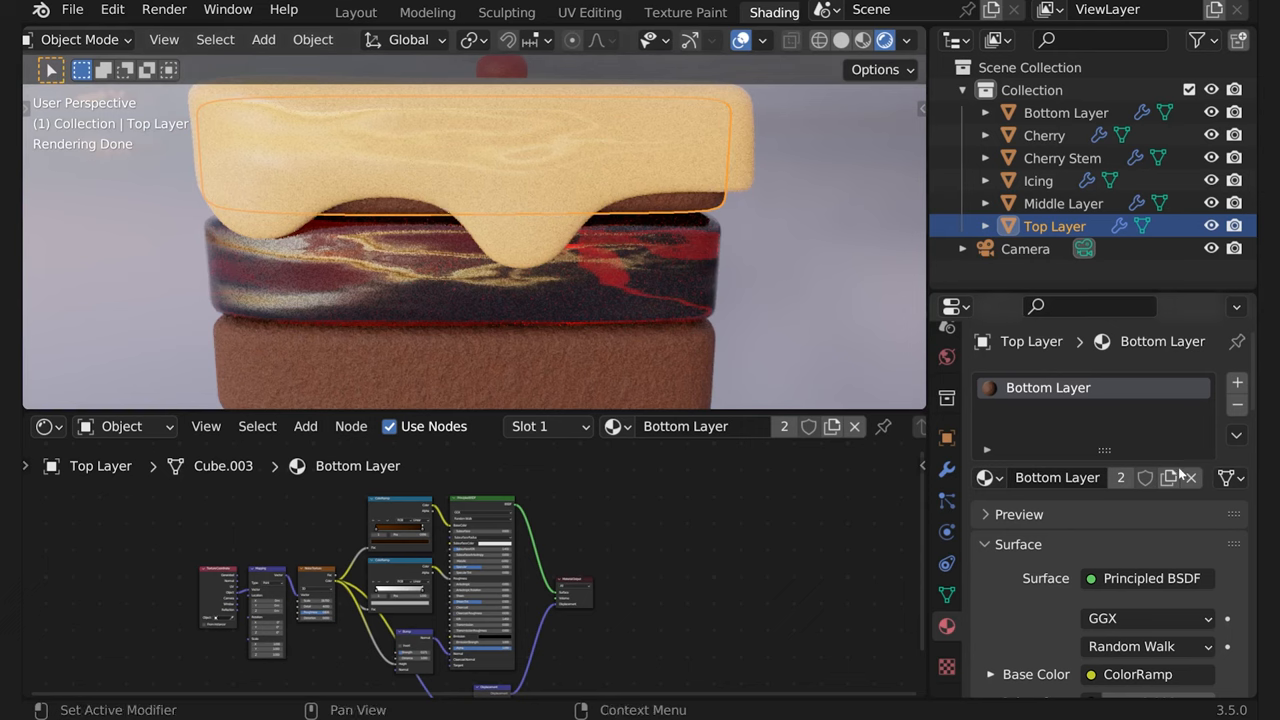
{"action": "mouse_move", "coordinate": [1168, 476]}
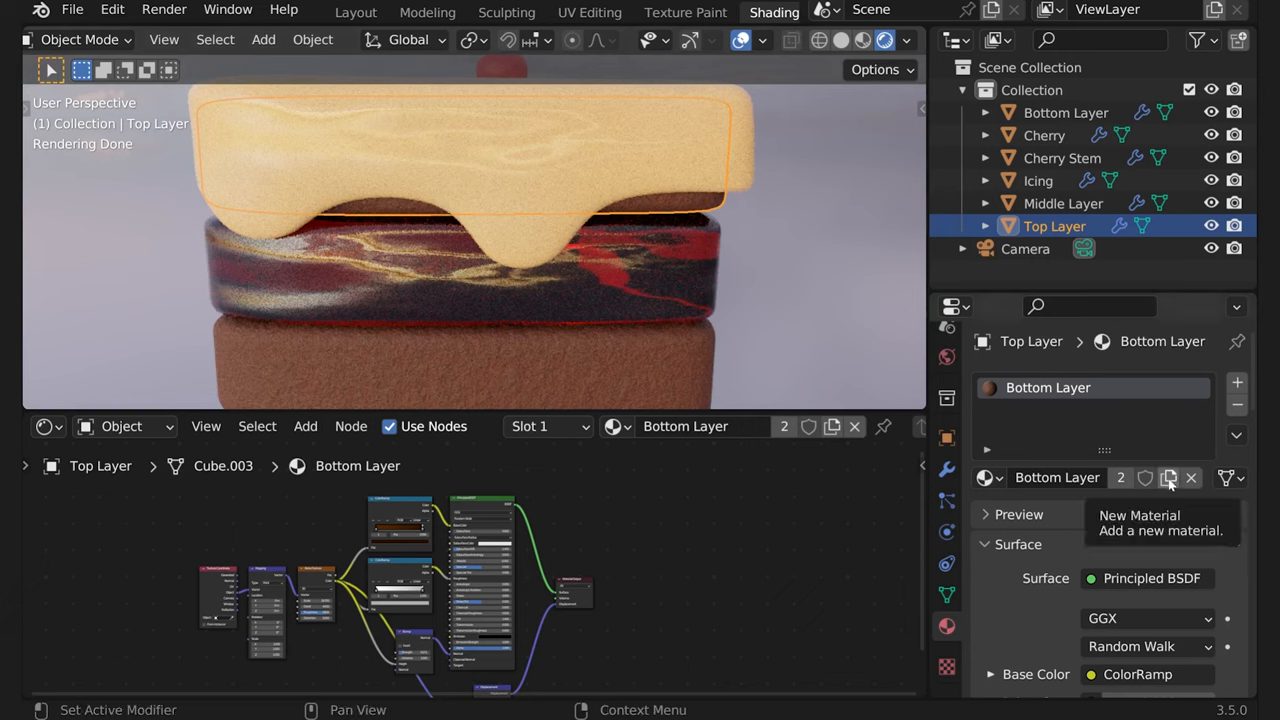
Make a separate Top material copy and brighten its dark ramp stop to warm brown, value about 0.22
{"action": "left_click", "coordinate": [1168, 476]}
{"action": "type", "text": "Top"}
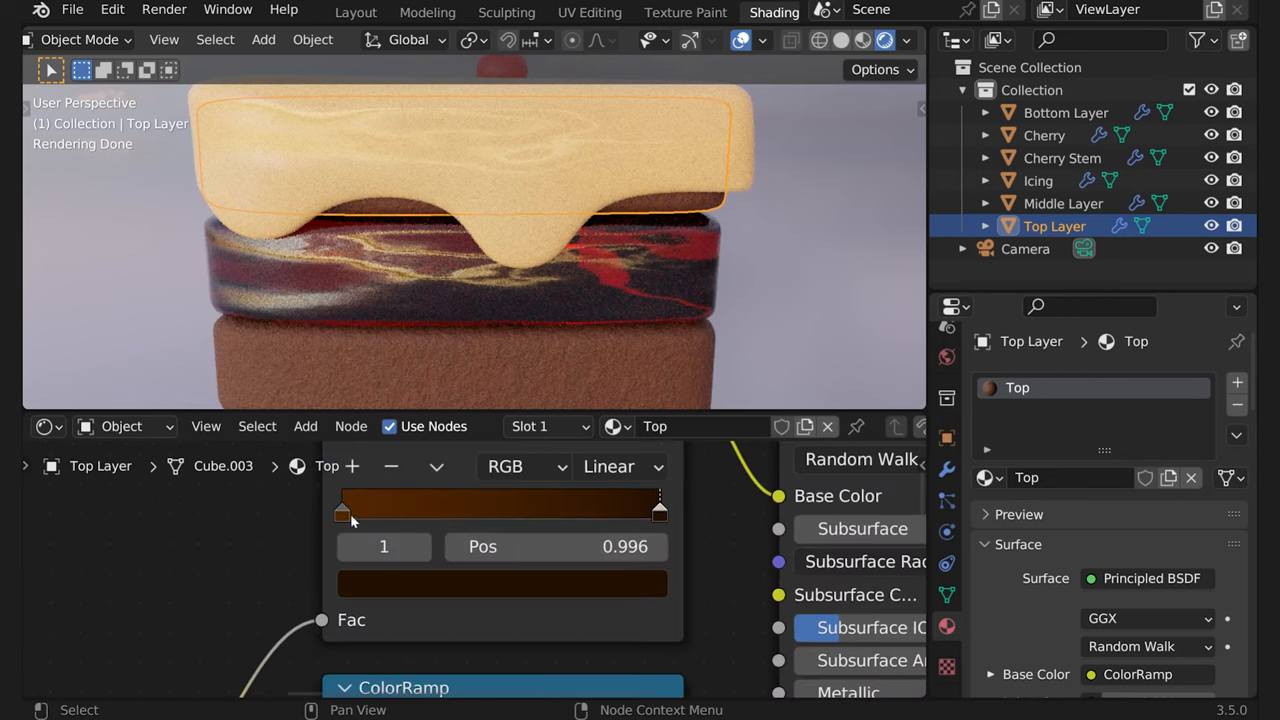
{"action": "left_click", "coordinate": [500, 584]}
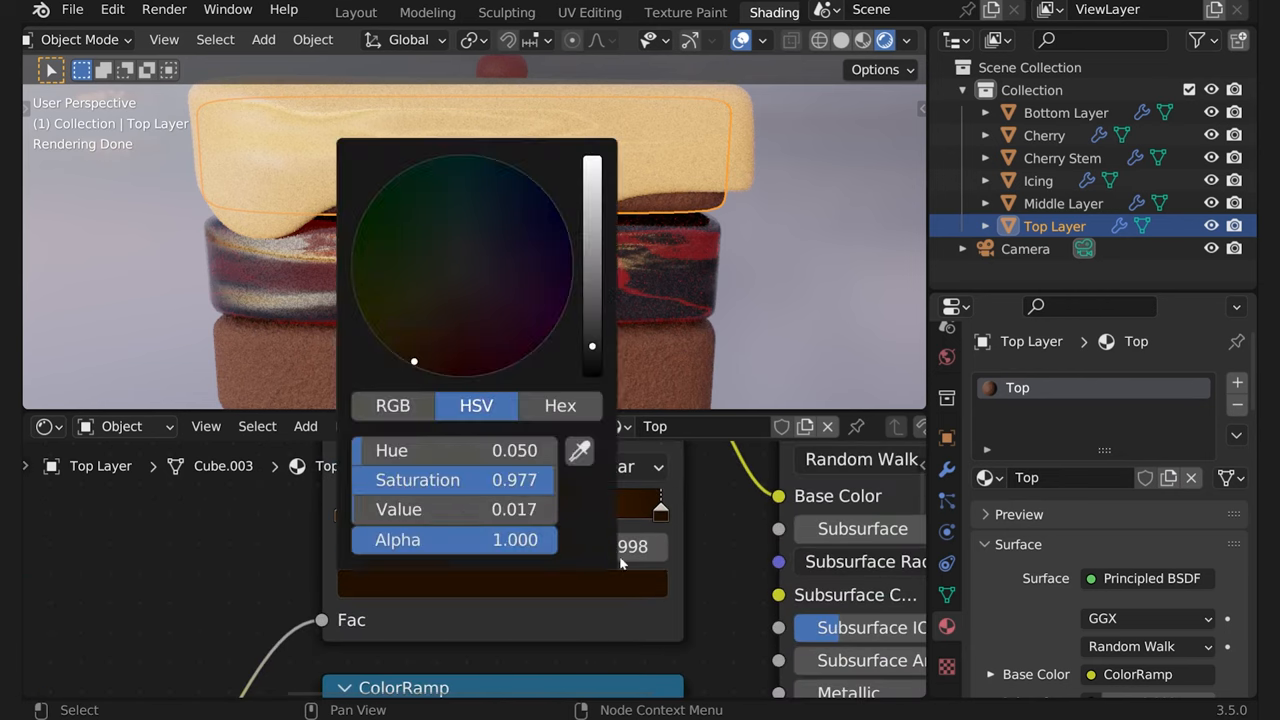
{"action": "left_click_drag", "start_coordinate": [592, 344], "coordinate": [592, 264]}
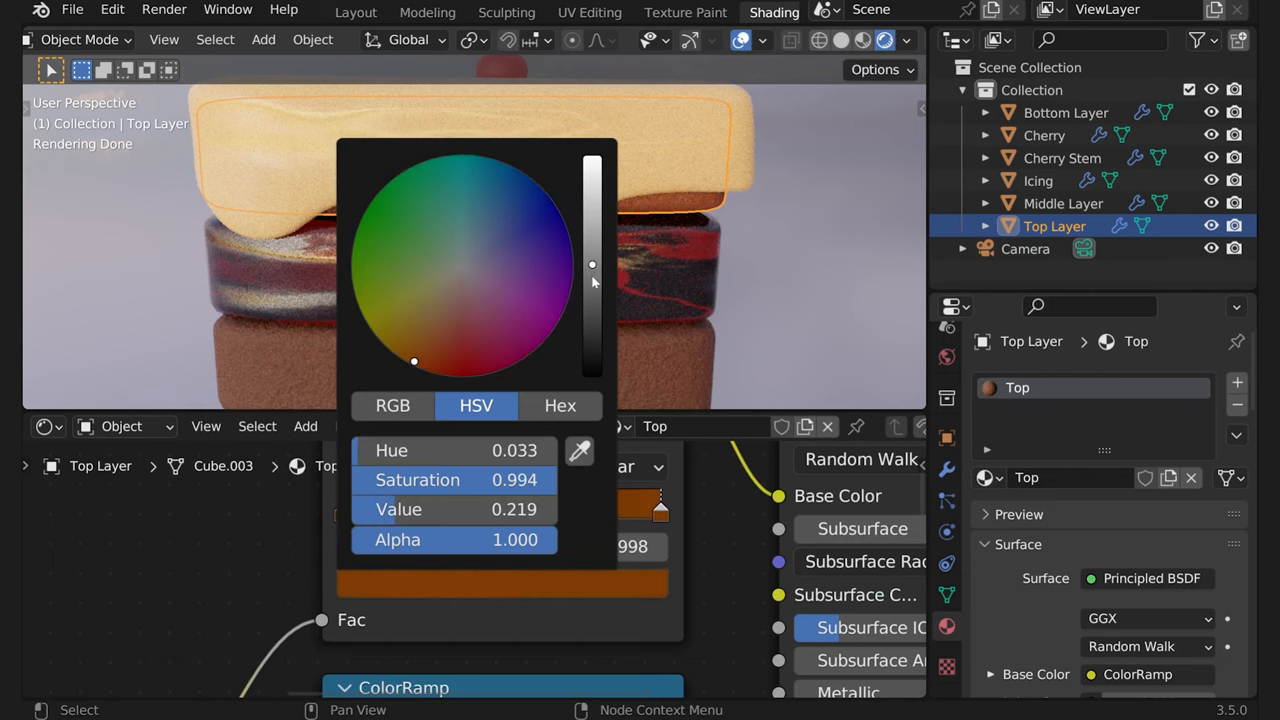
{"action": "left_click_drag", "start_coordinate": [414, 360], "coordinate": [428, 328]}
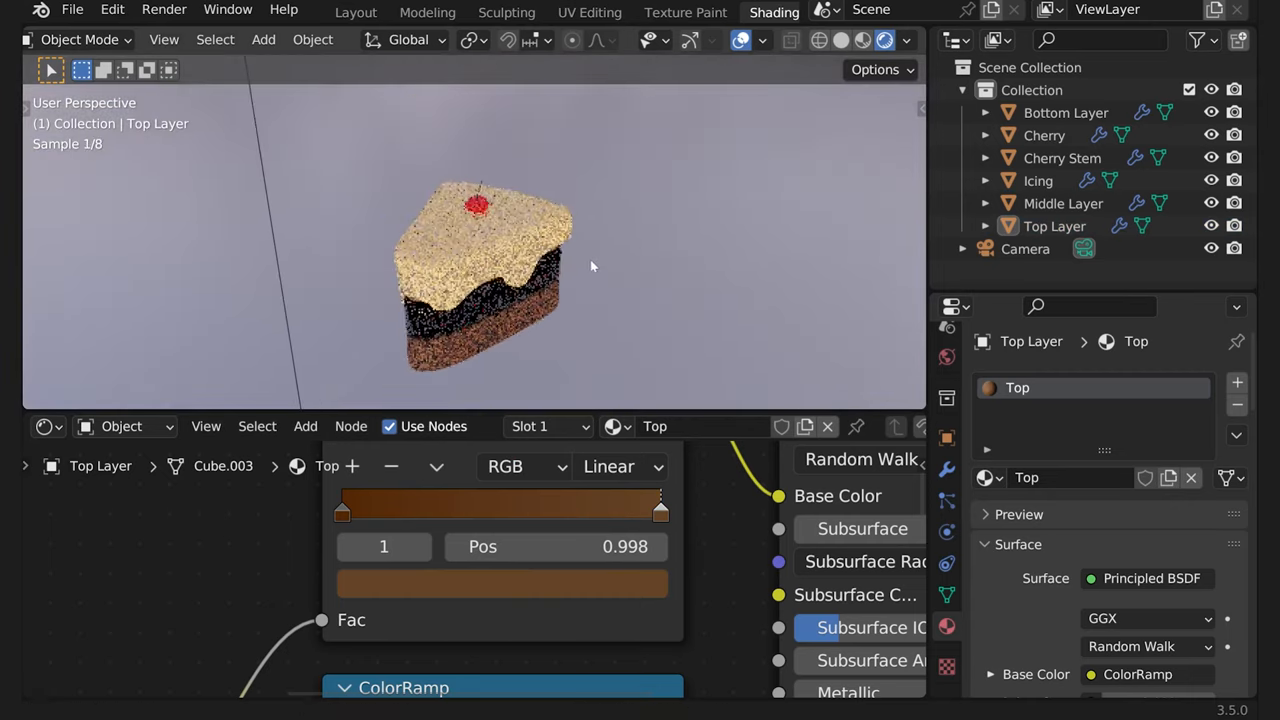
{"action": "left_click", "coordinate": [1044, 136]}
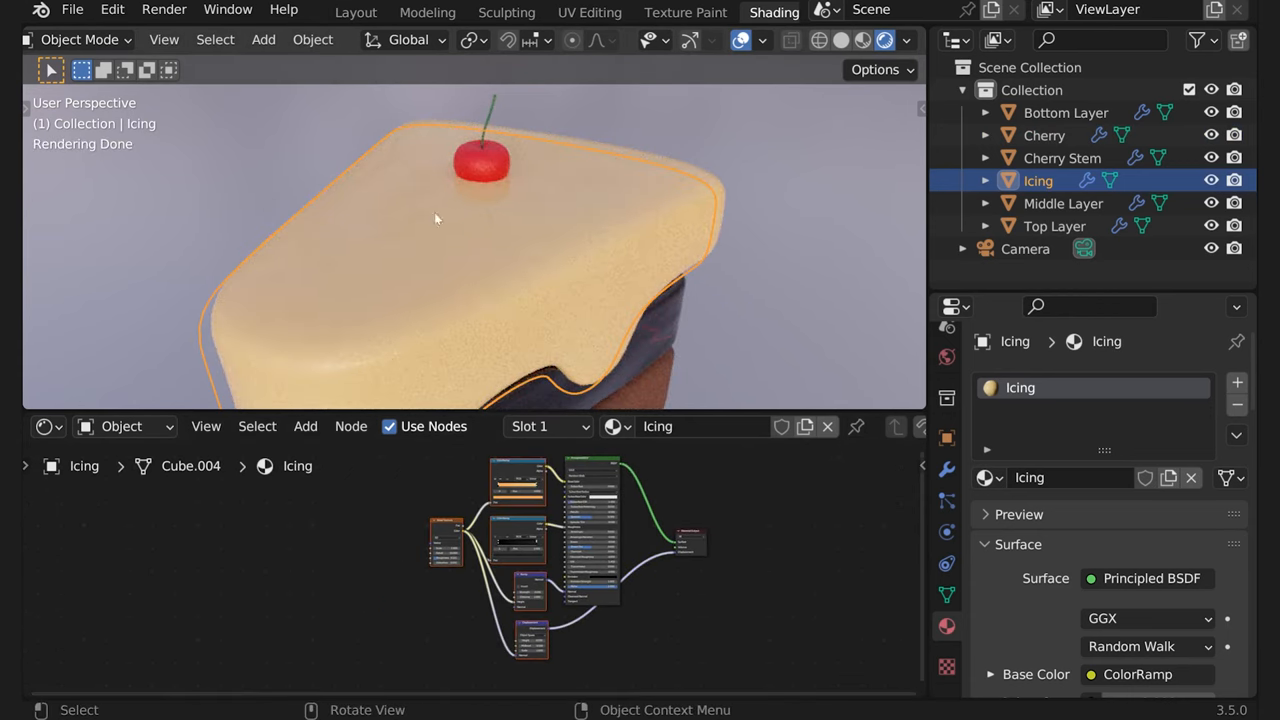
Edit the Cherry material's roughness value and its colour ramp stop colour
{"action": "left_click", "coordinate": [1044, 136]}
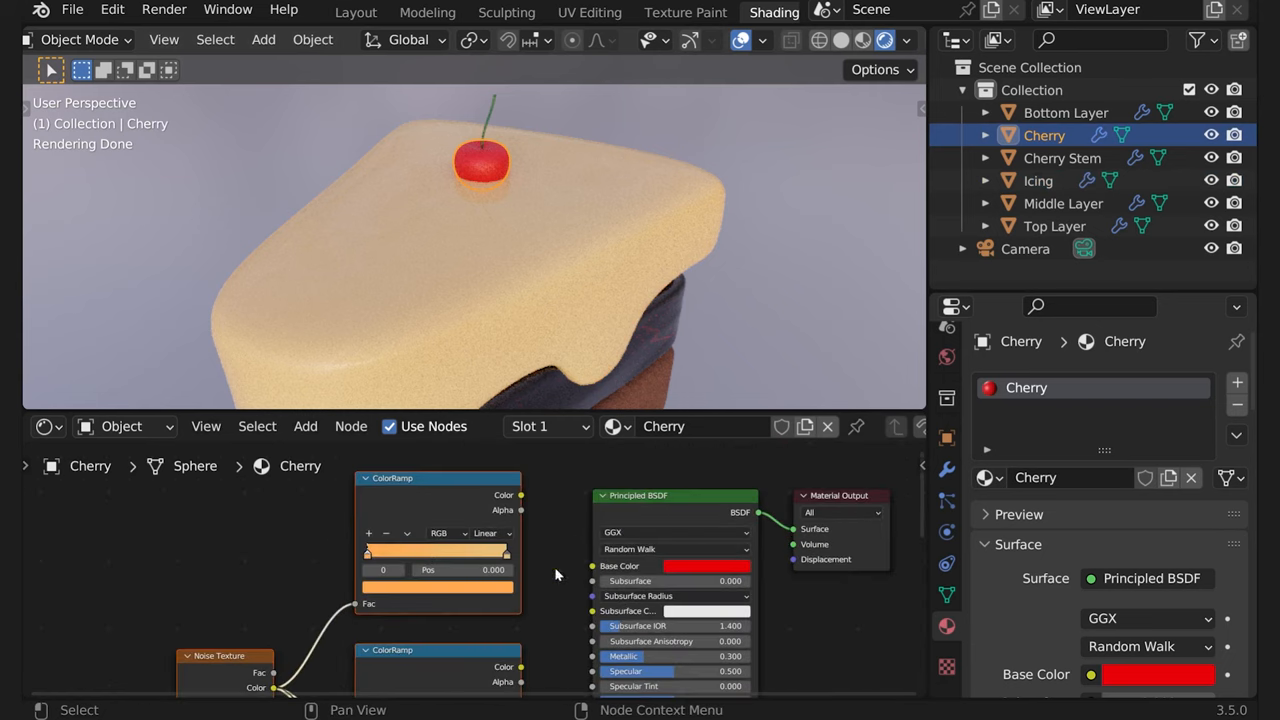
{"action": "left_click", "coordinate": [708, 566]}
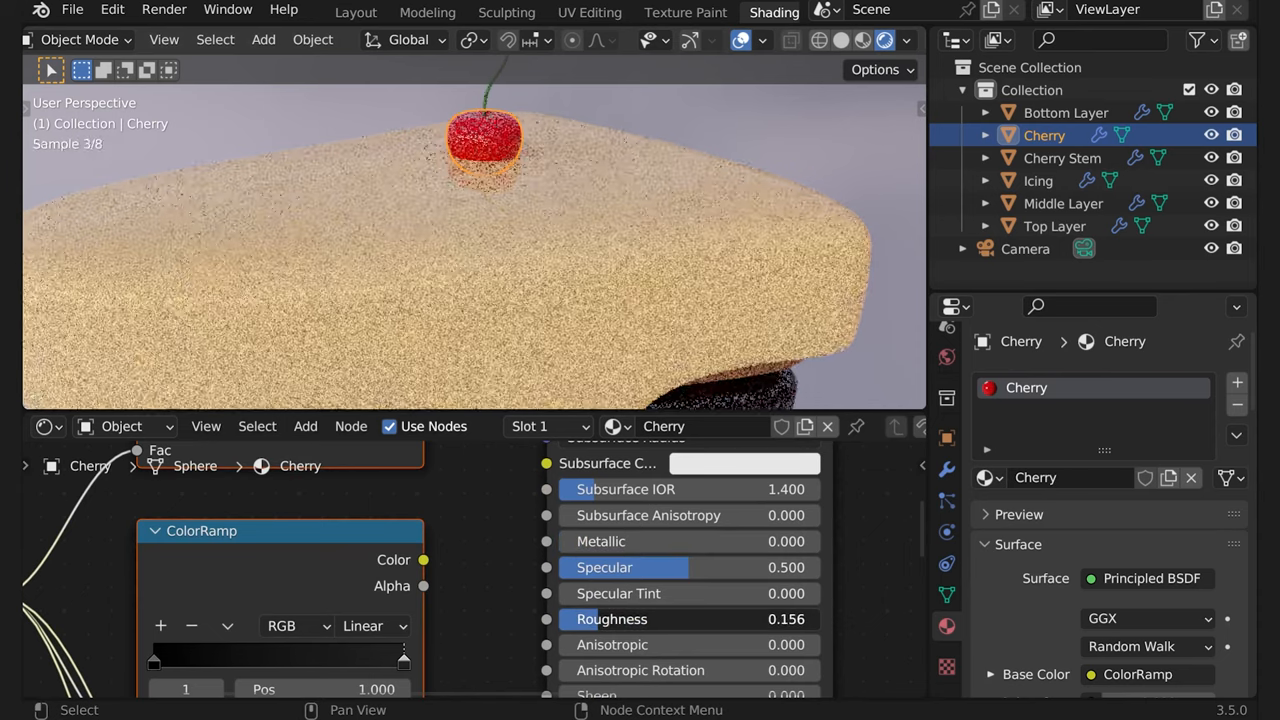
{"action": "double_click", "coordinate": [690, 620]}
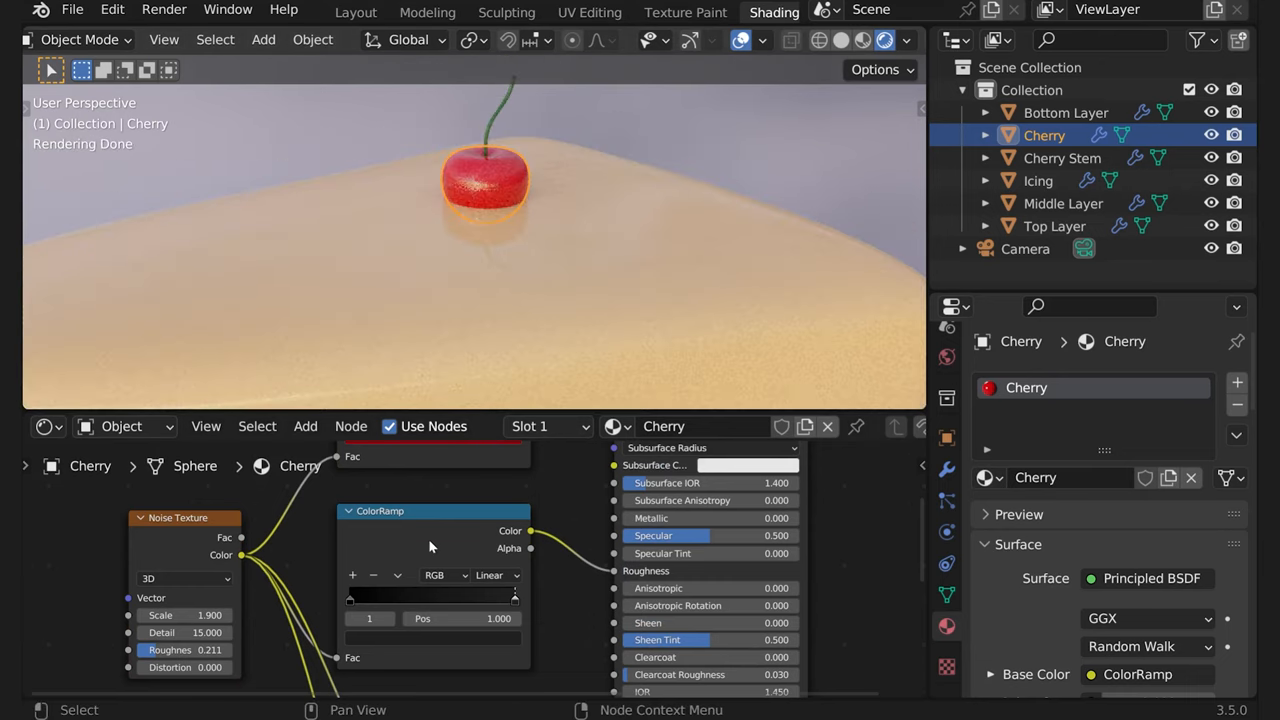
{"action": "mouse_move", "coordinate": [492, 644]}
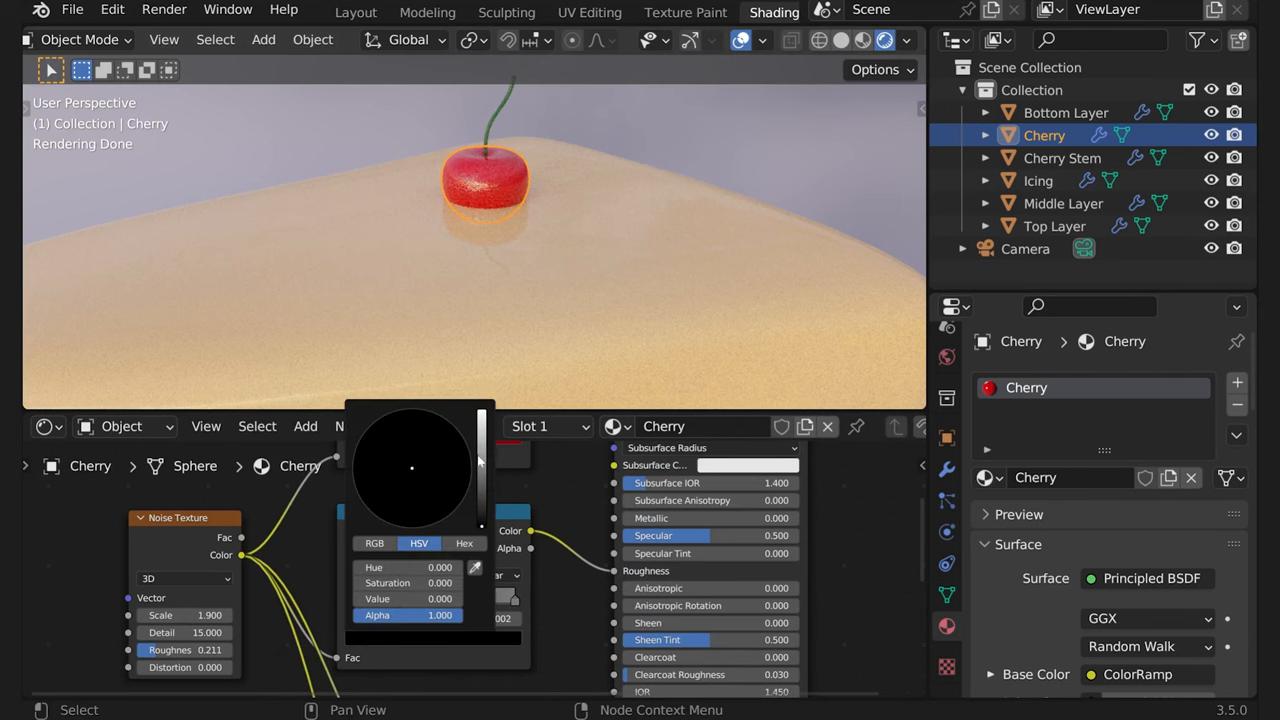
{"action": "left_click", "coordinate": [598, 274]}
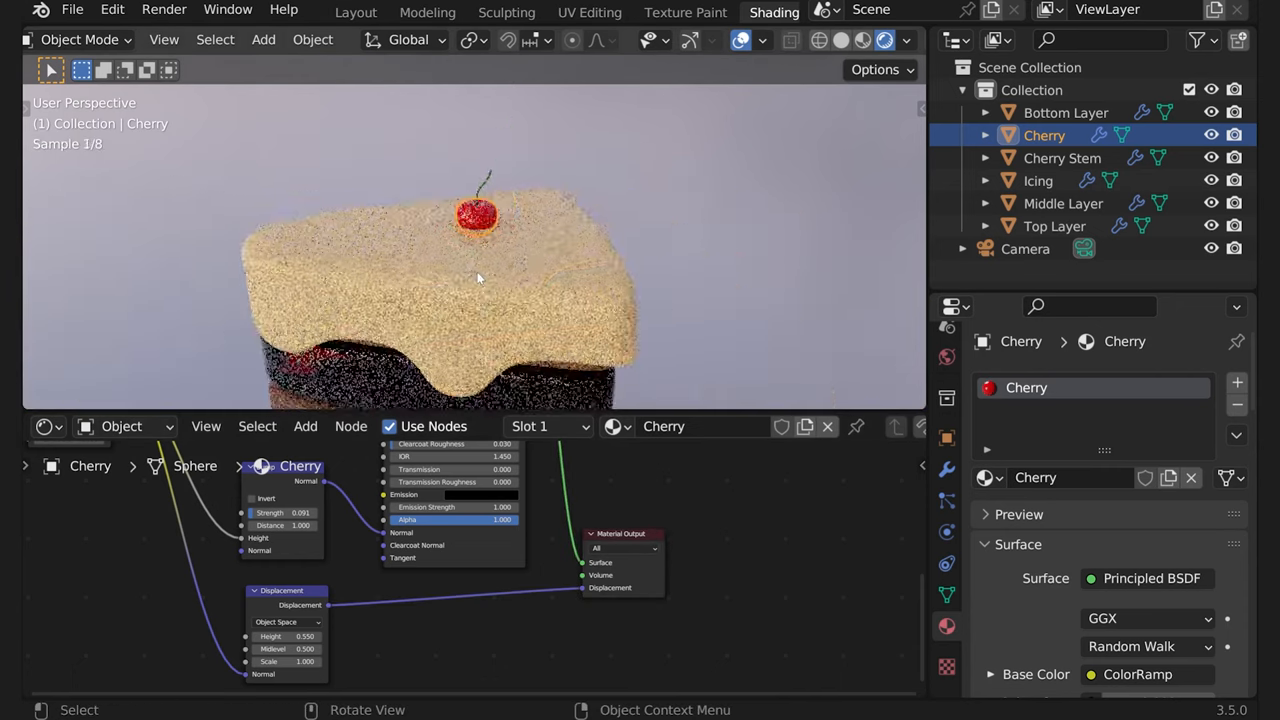
Edit the Bottom Layer's colour ramp stops toward light tan with bump strength 0.1
{"action": "left_click_drag", "start_coordinate": [480, 280], "coordinate": [560, 250]}
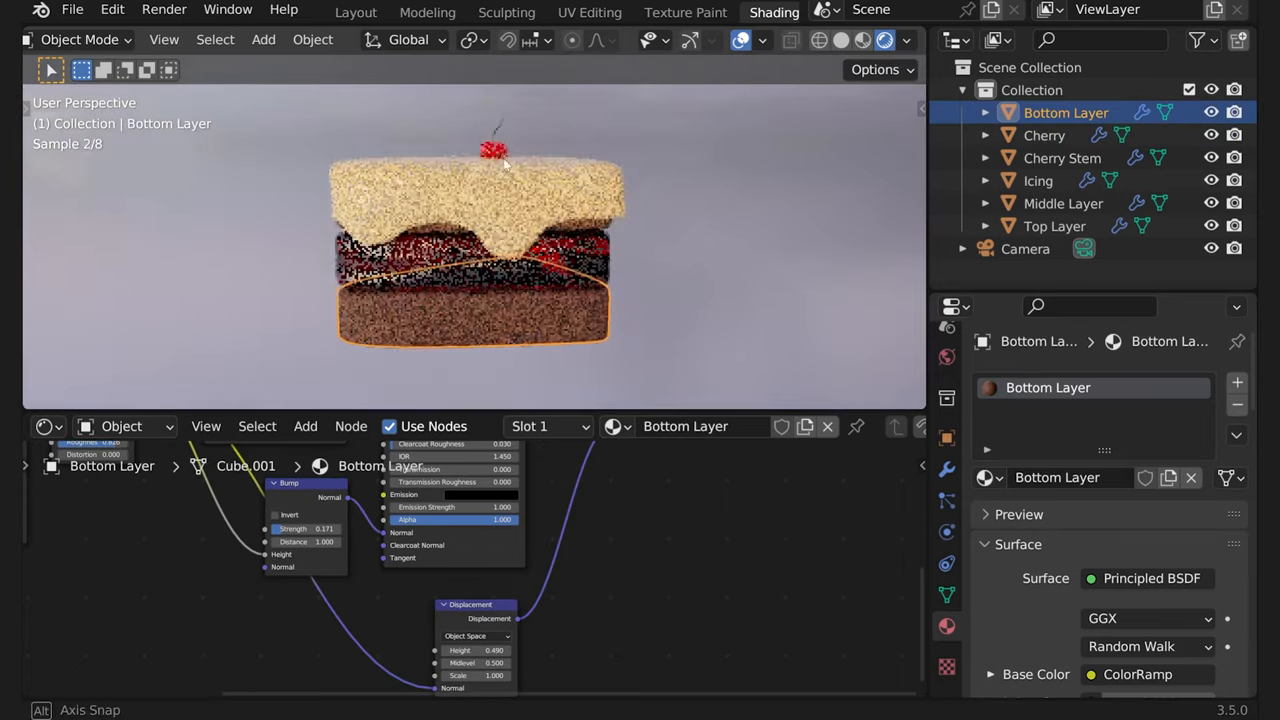
{"action": "left_click_drag", "start_coordinate": [500, 250], "coordinate": [540, 220]}
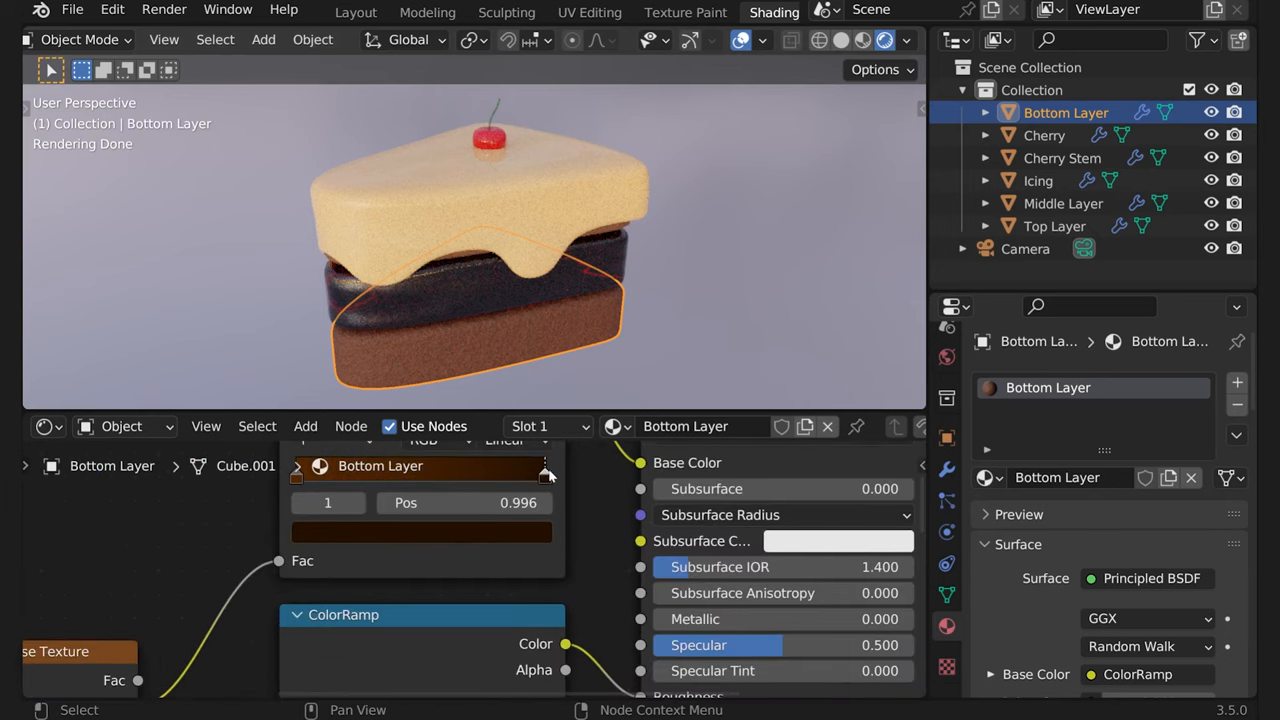
{"action": "left_click", "coordinate": [420, 532]}
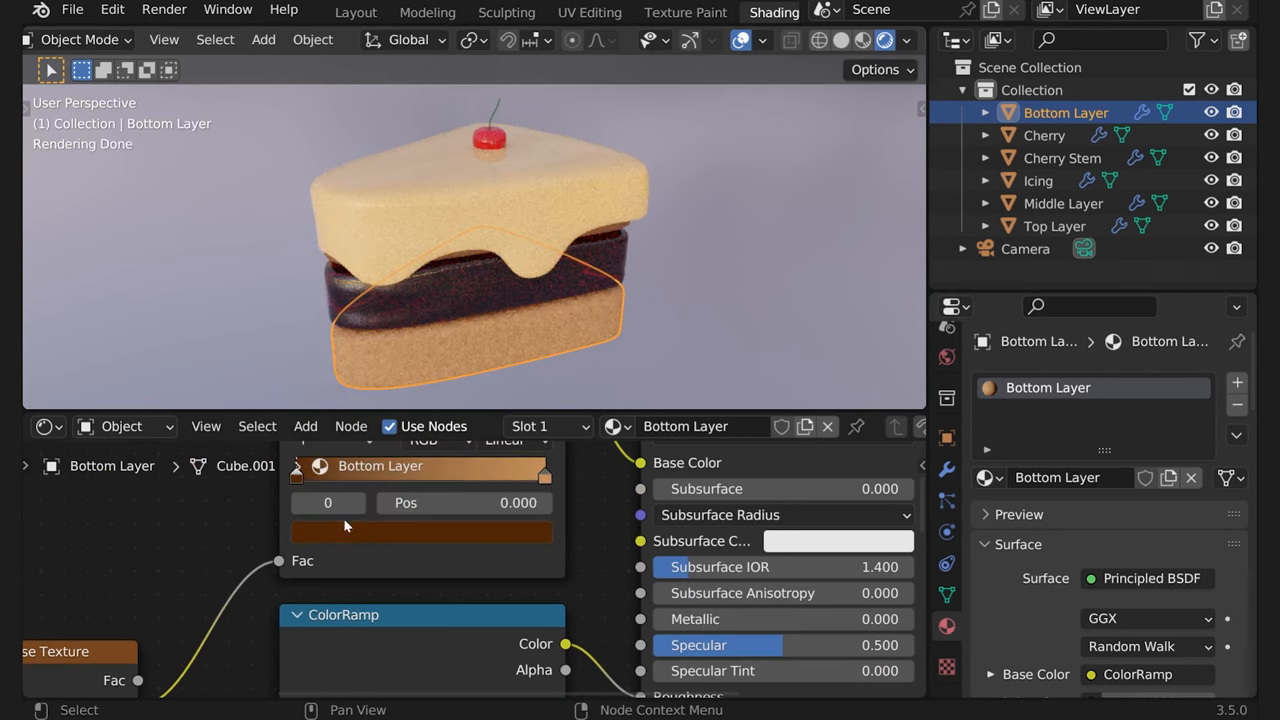
{"action": "left_click", "coordinate": [420, 532]}
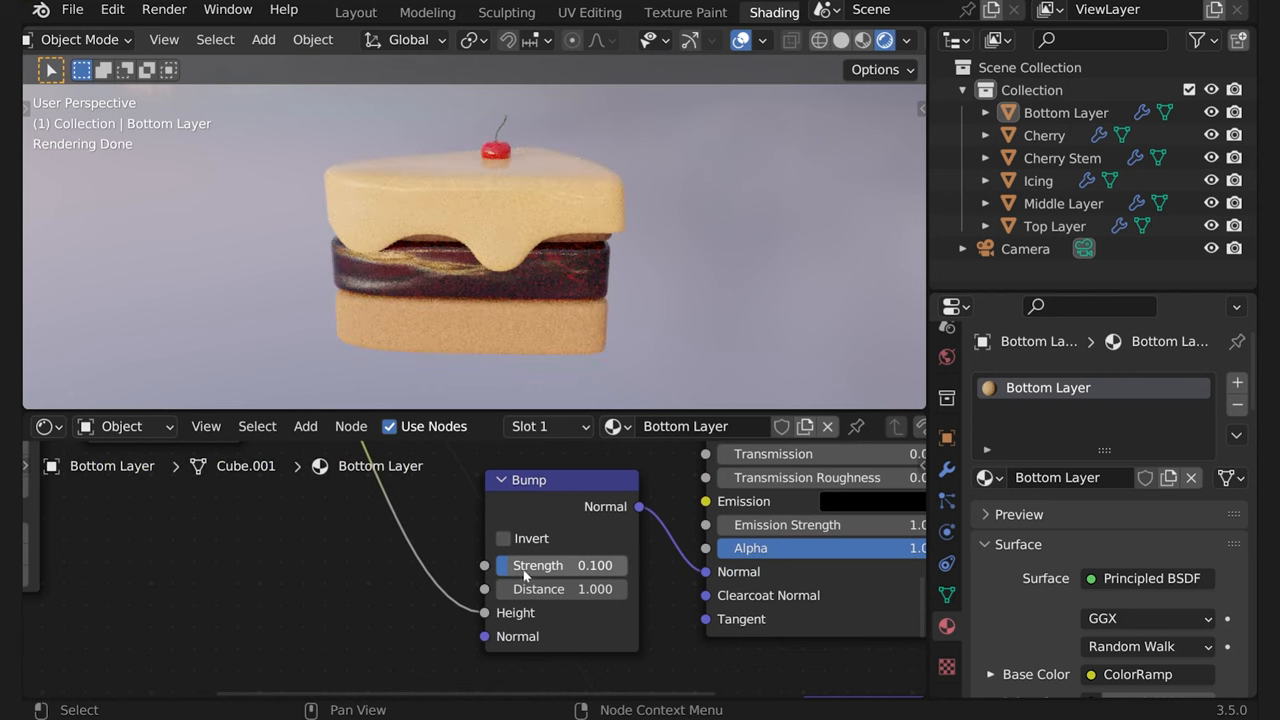
{"action": "left_click", "coordinate": [1054, 224]}
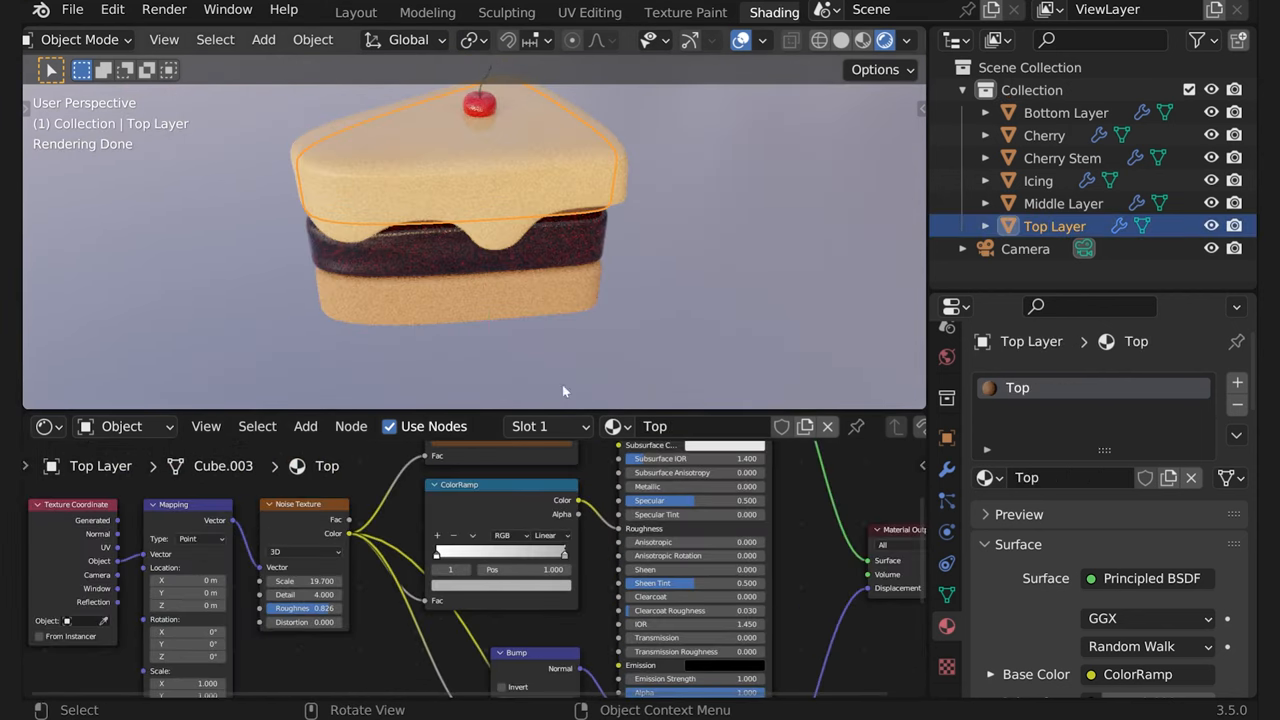
Select the Cherry Stem to edit its material's roughness
{"action": "left_click", "coordinate": [532, 500]}
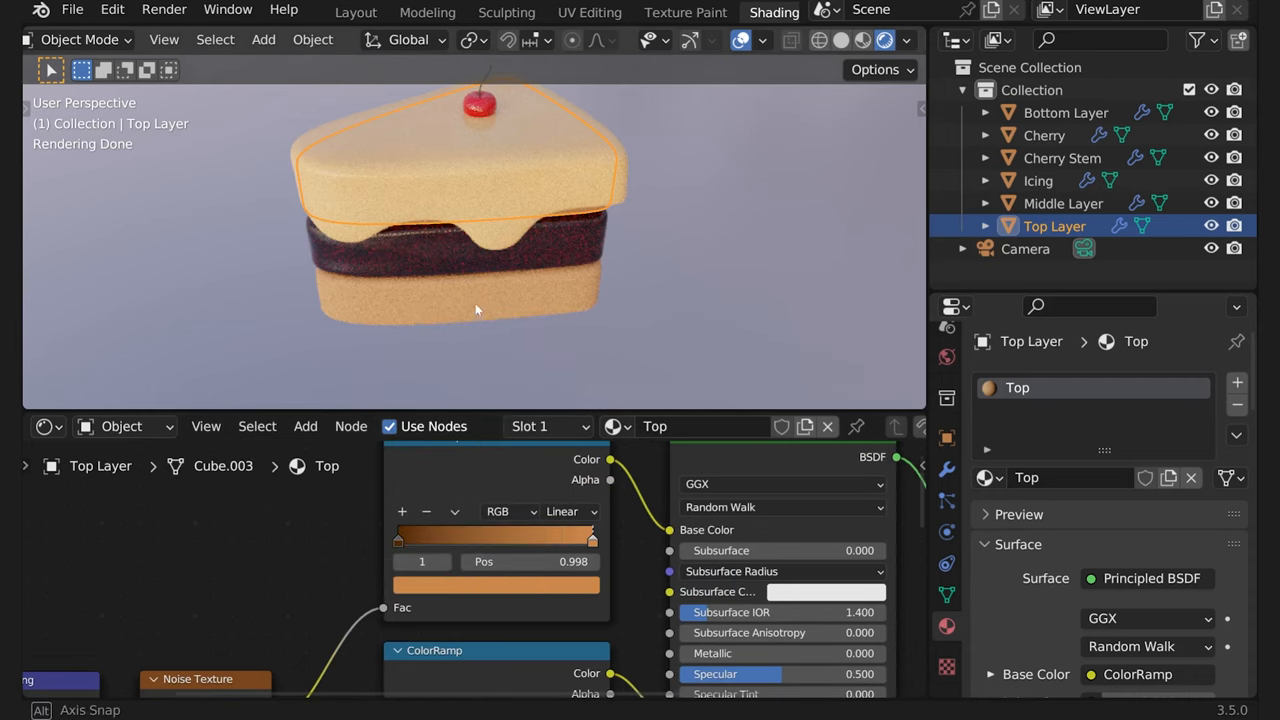
{"action": "left_click", "coordinate": [1064, 204]}
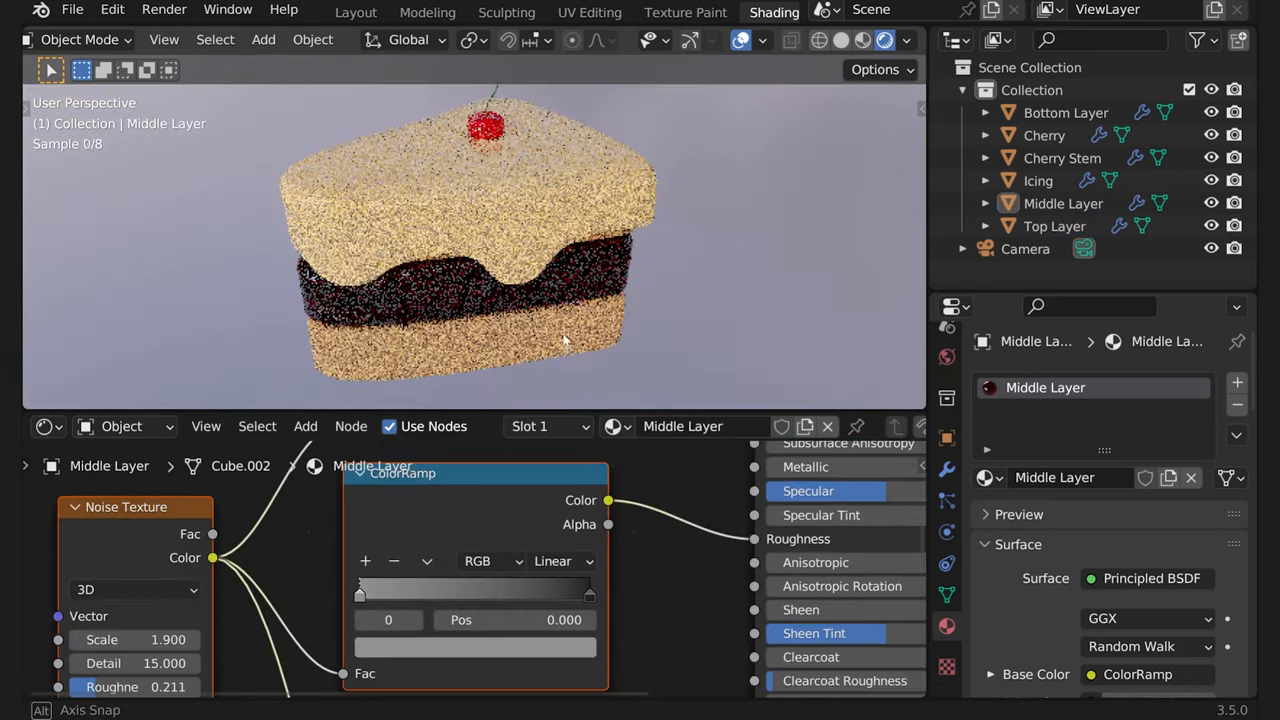
{"action": "left_click", "coordinate": [1062, 156]}
{"action": "type", "text": "0.7"}
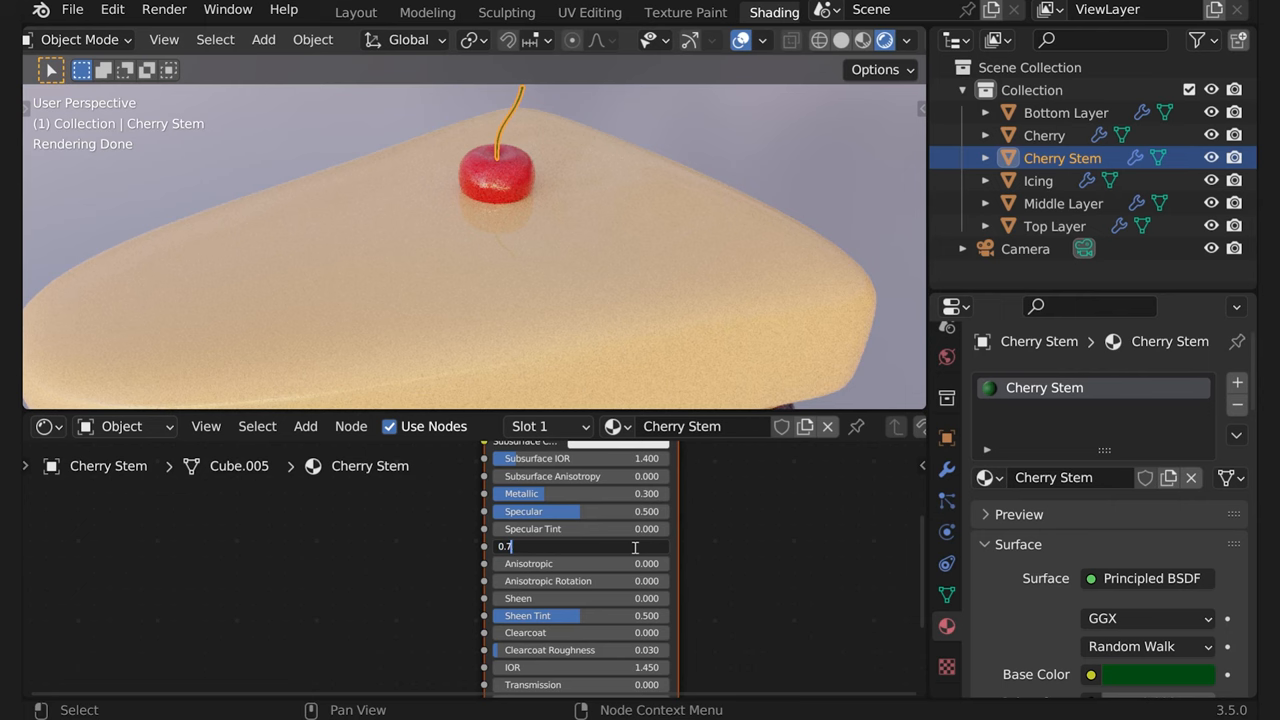
Confirm the Cherry Stem roughness at 0.5 and move the view closer to the cake
{"action": "key", "text": "Return"}
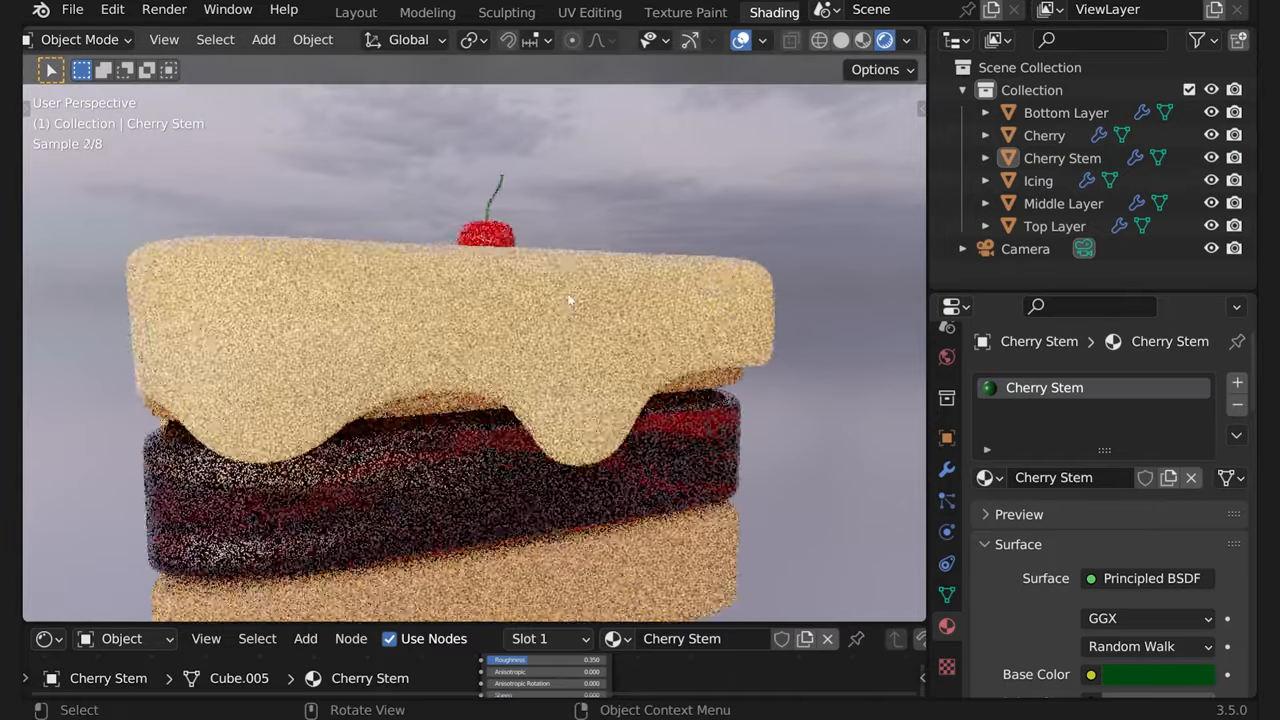
{"action": "left_click_drag", "start_coordinate": [570, 300], "coordinate": [530, 308]}
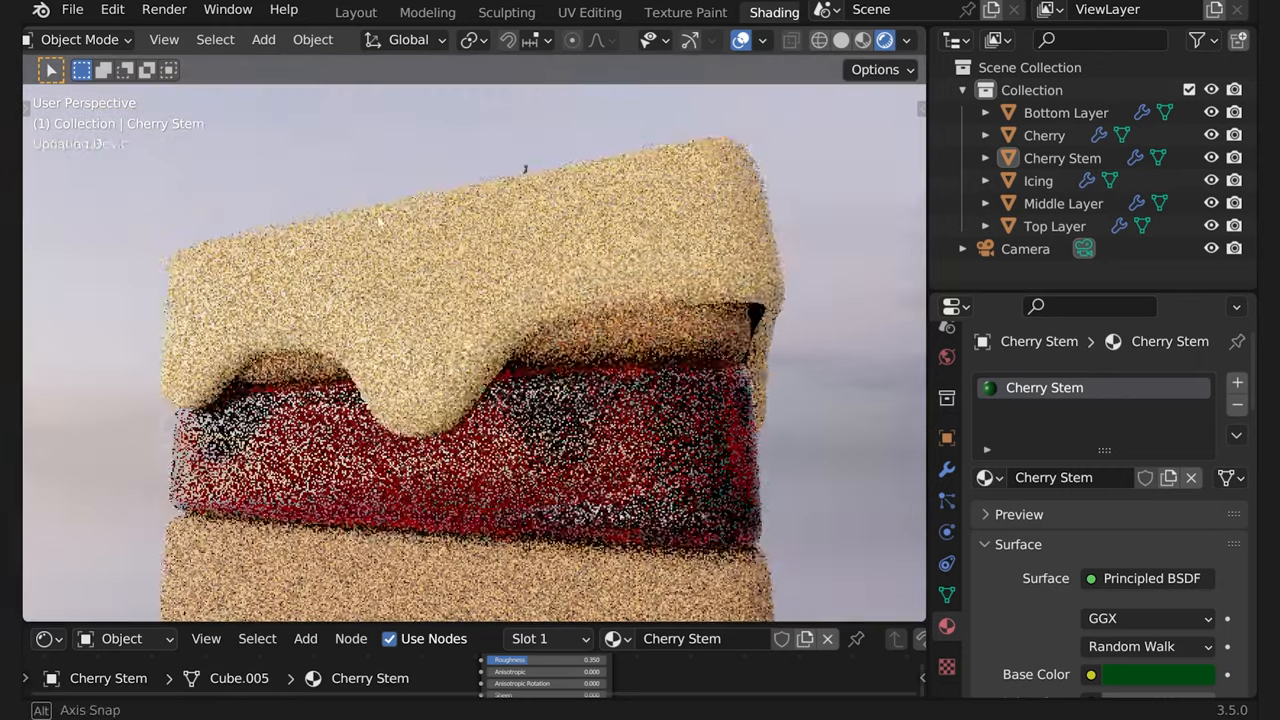
{"action": "left_click", "coordinate": [1064, 204]}
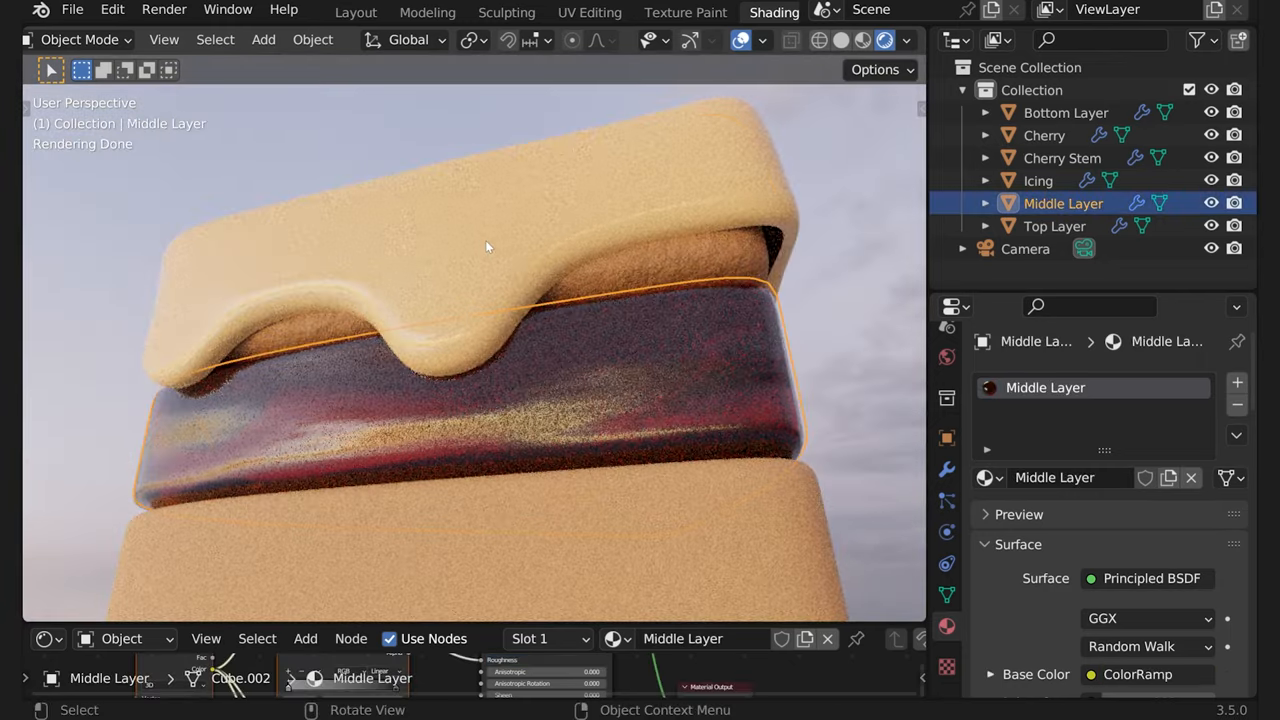
{"action": "left_click", "coordinate": [1054, 224]}
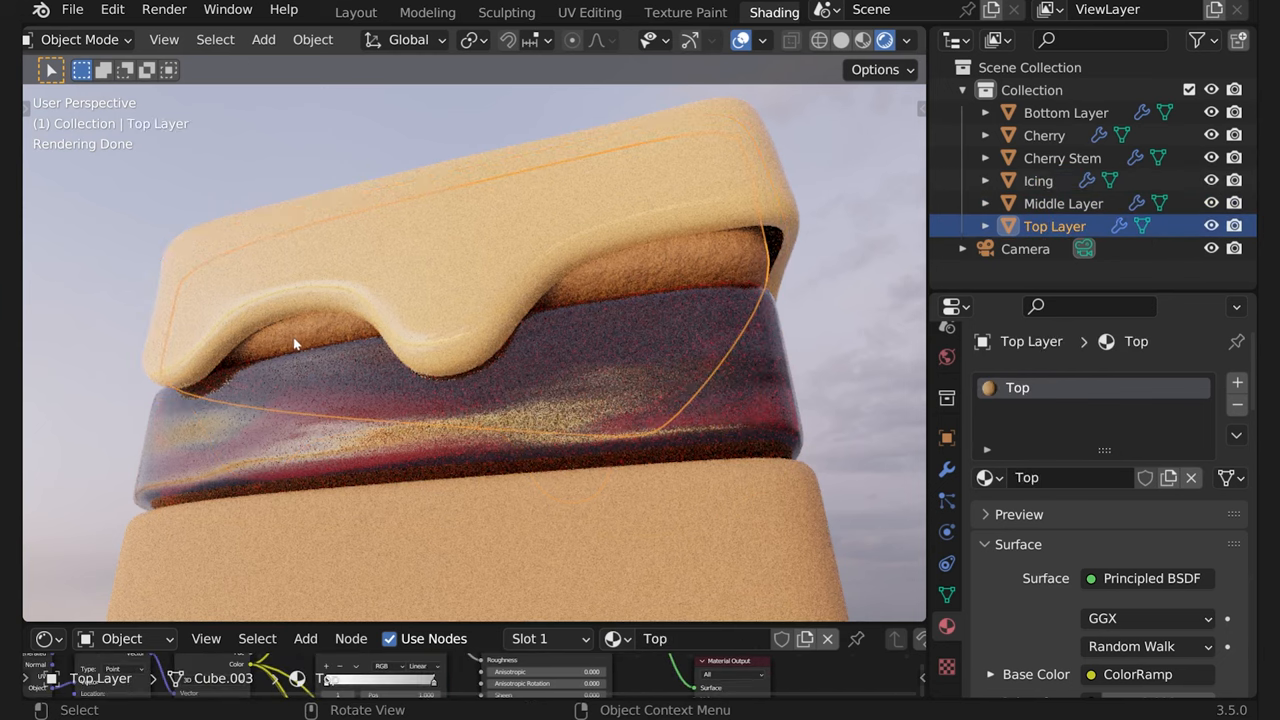
{"action": "mouse_move", "coordinate": [596, 308]}
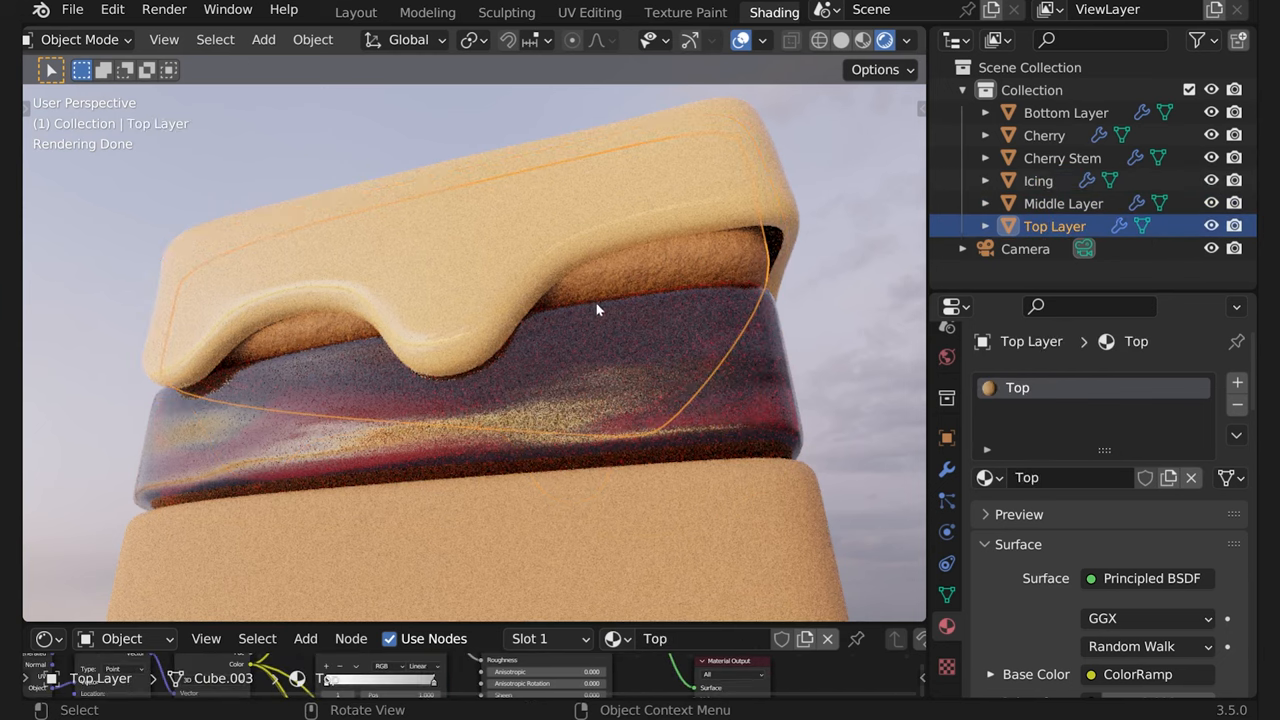
{"action": "mouse_move", "coordinate": [560, 308]}
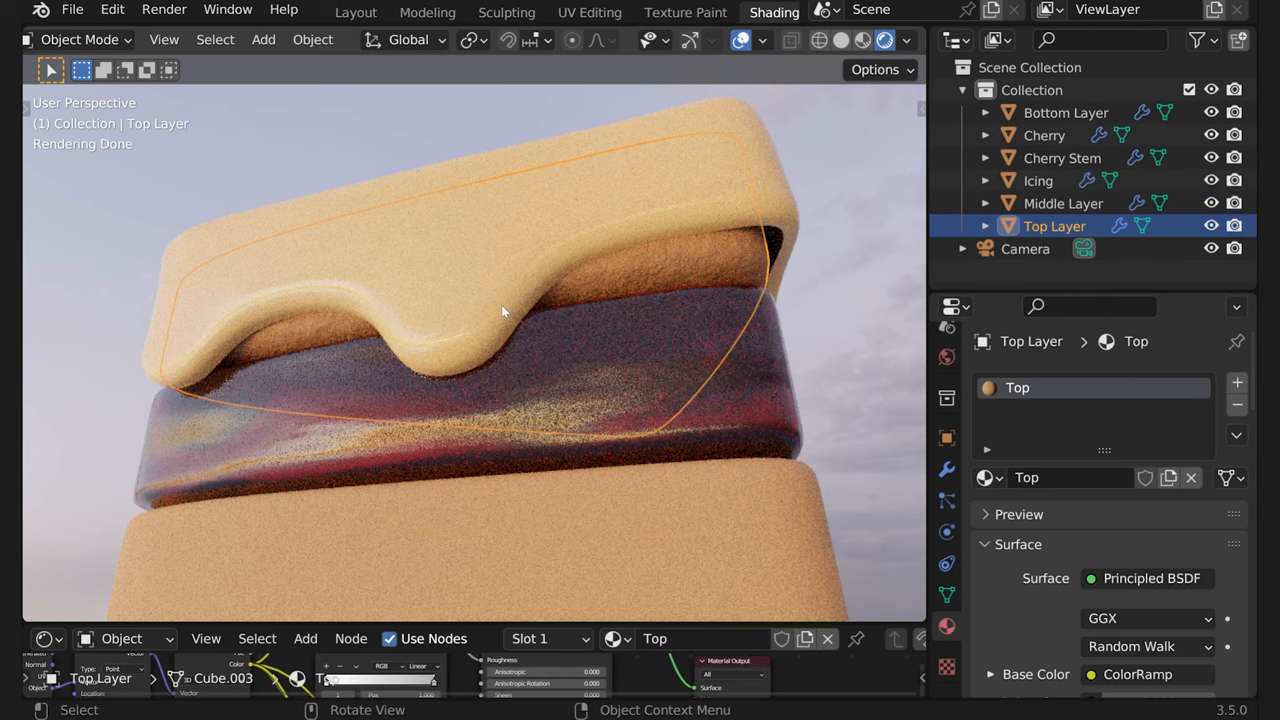
{"action": "left_click", "coordinate": [1064, 204]}
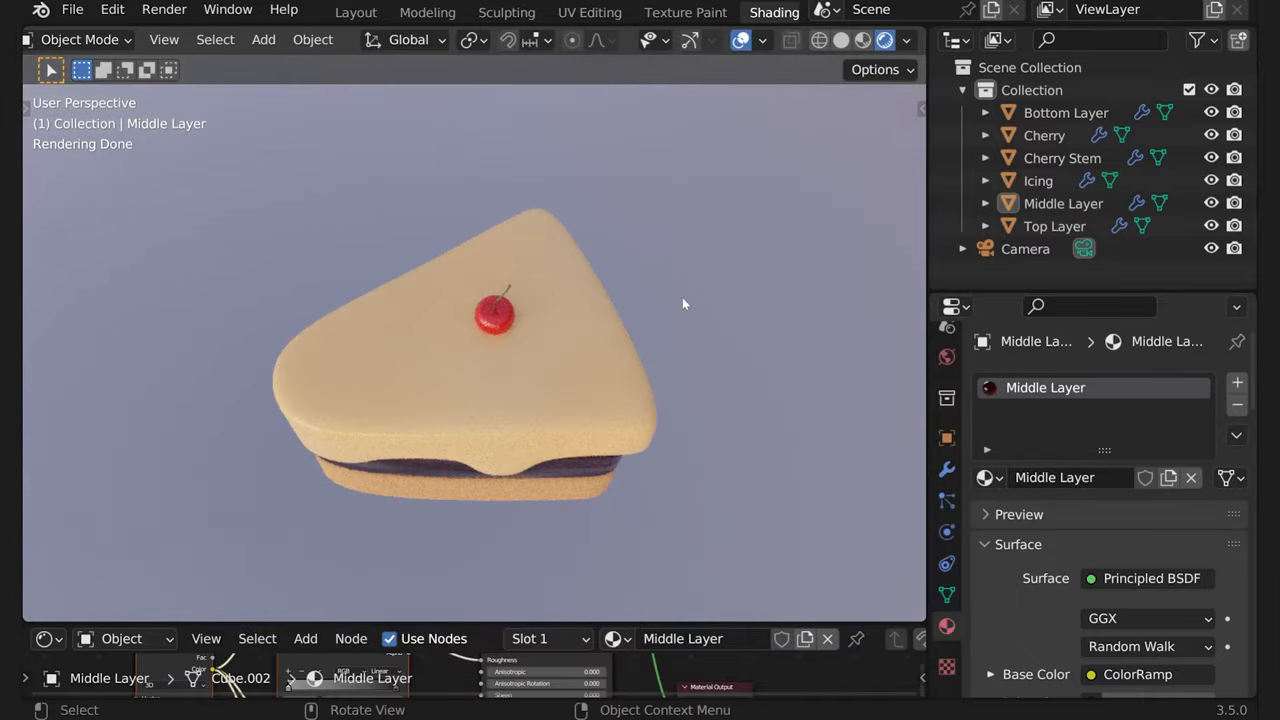
{"action": "mouse_move", "coordinate": [688, 280]}
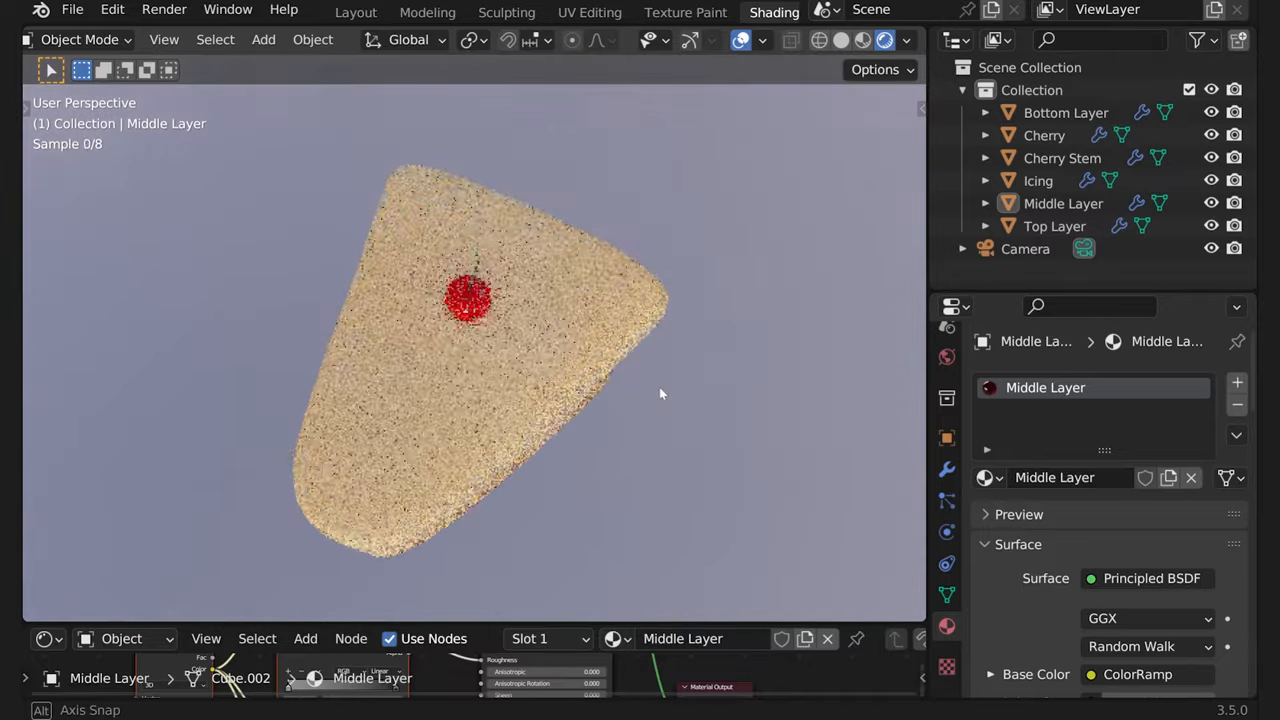
{"action": "left_click_drag", "start_coordinate": [500, 350], "coordinate": [530, 300]}
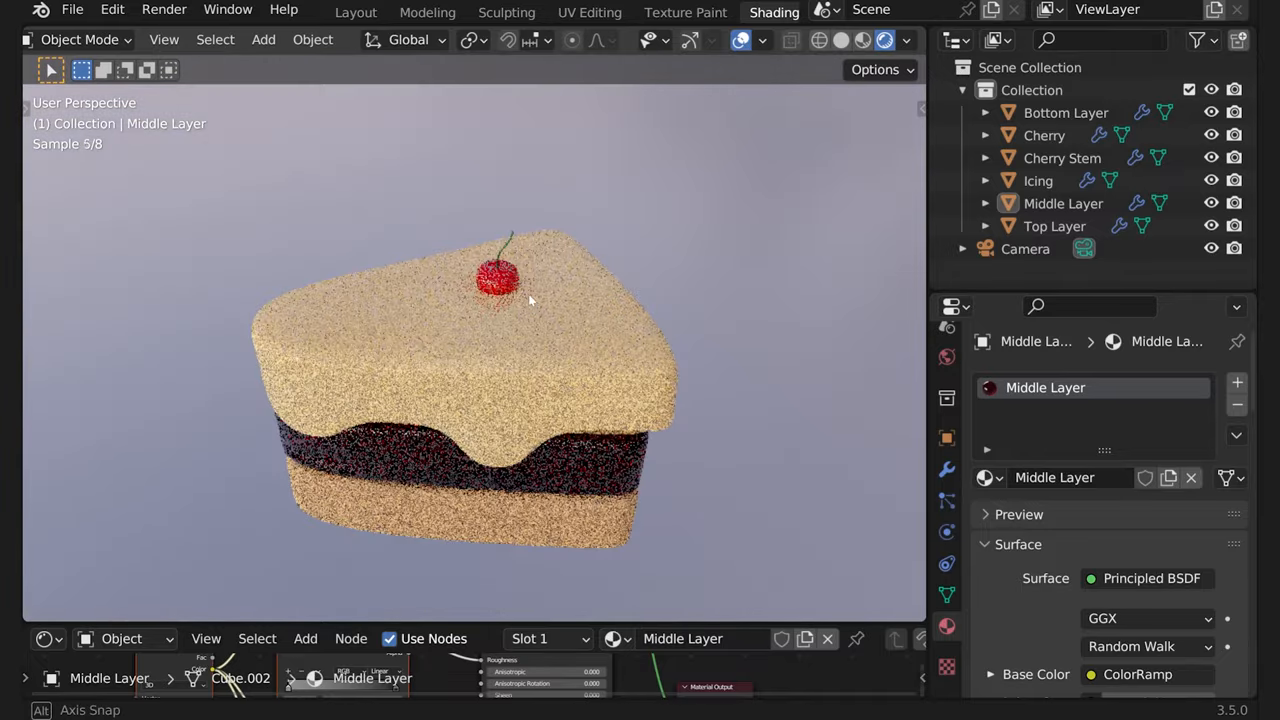